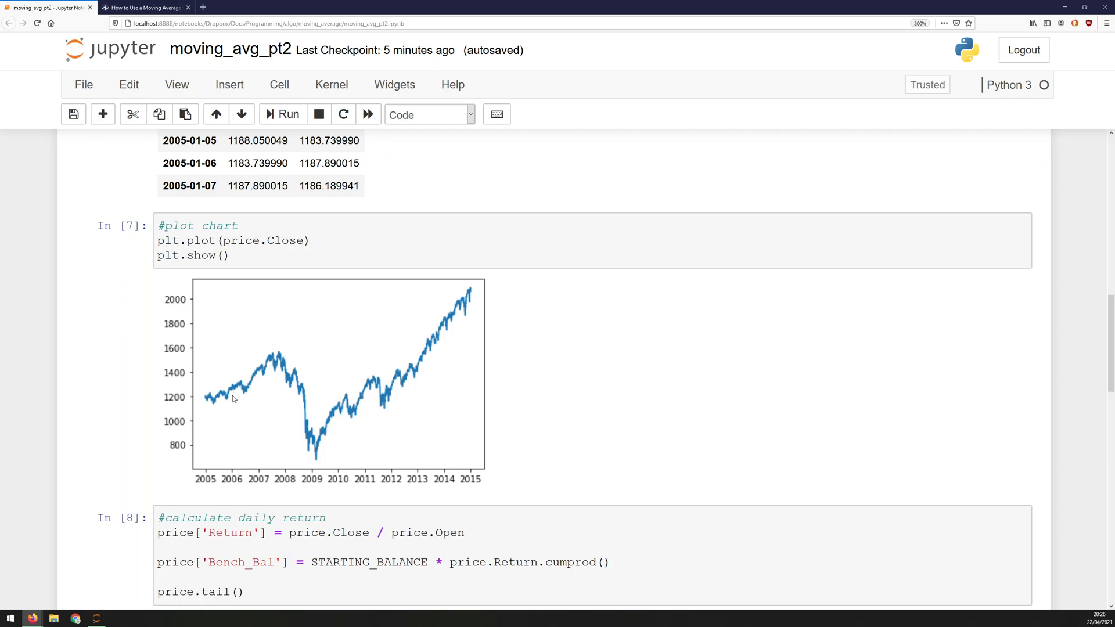
{"action": "mouse_move", "coordinate": [236, 395]}
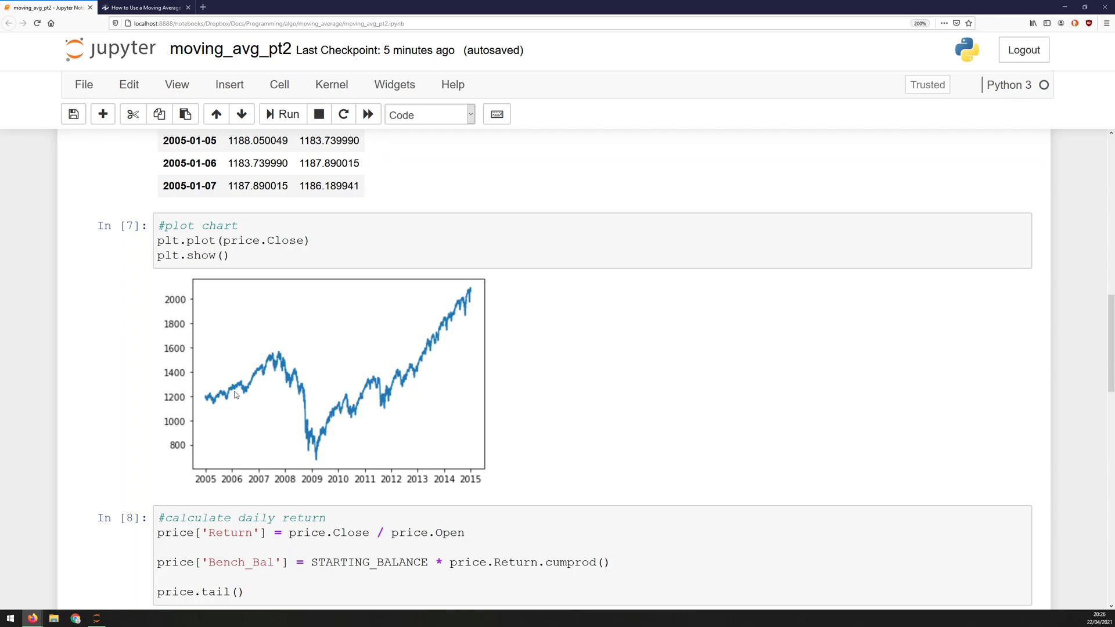
{"action": "mouse_move", "coordinate": [231, 370]}
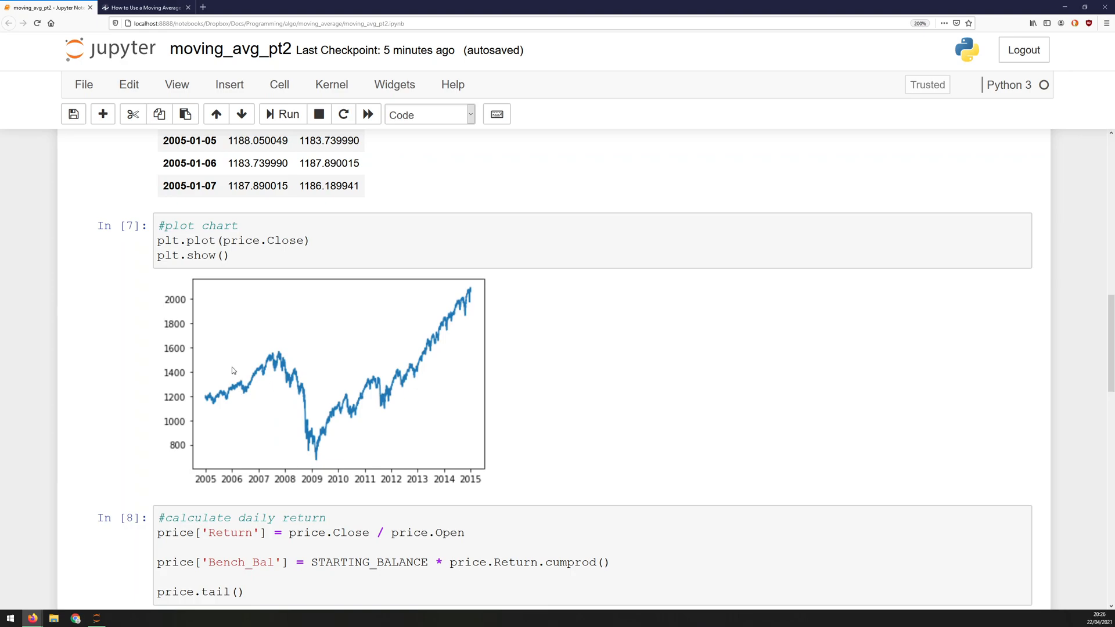
{"action": "mouse_move", "coordinate": [294, 361]}
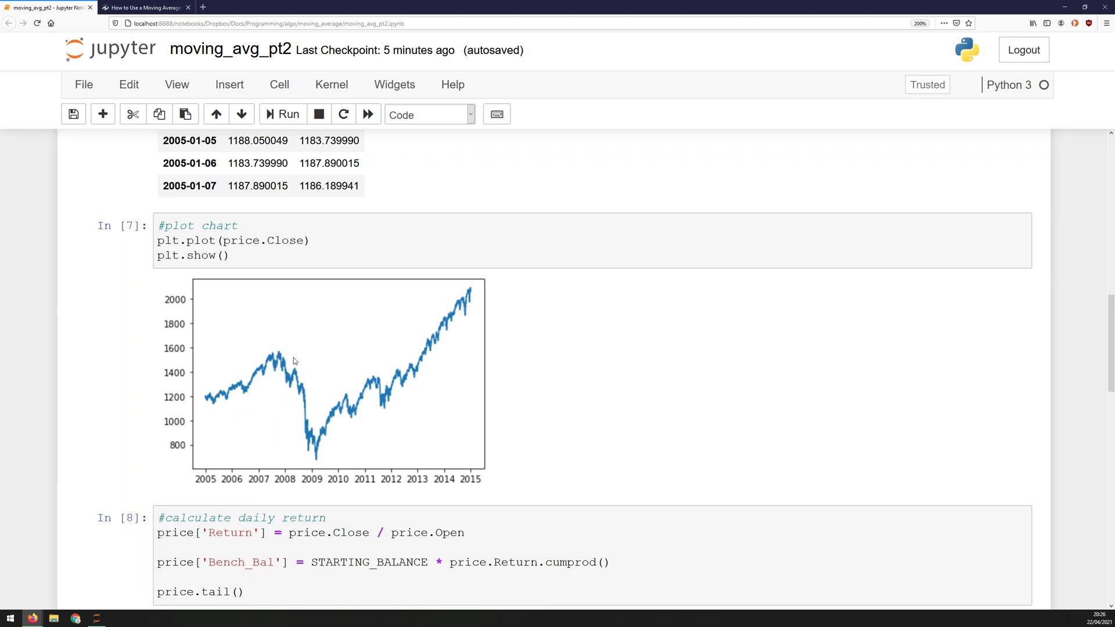
{"action": "mouse_move", "coordinate": [274, 401]}
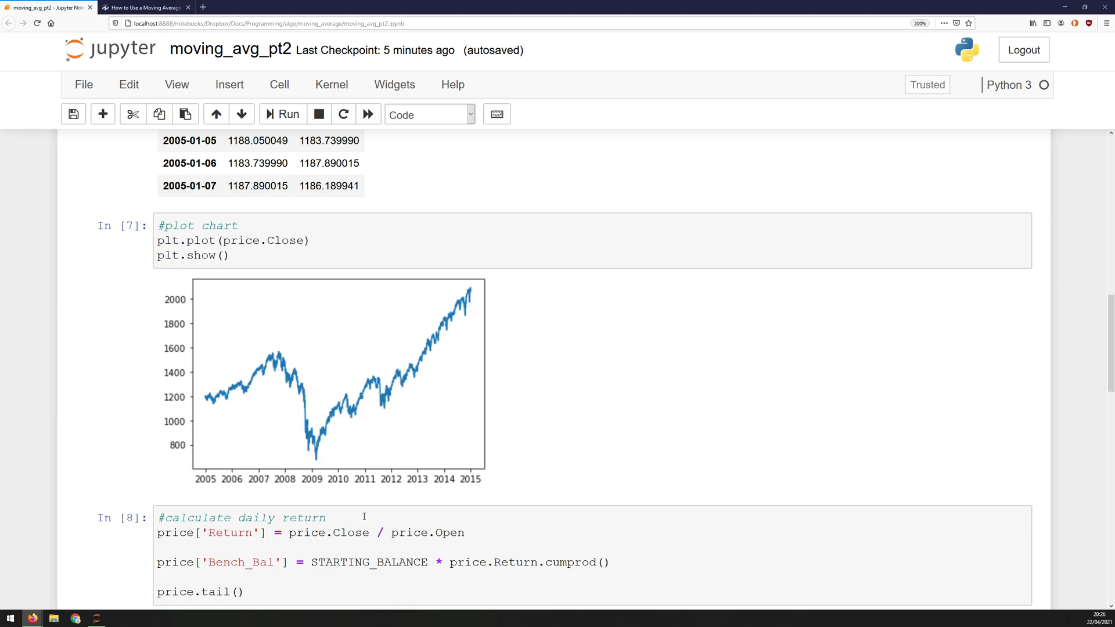
Write '#calculate moving average' and price['SMA'] = price.Close.rolling(window = PERIOD).mean().
{"action": "left_click", "coordinate": [282, 113]}
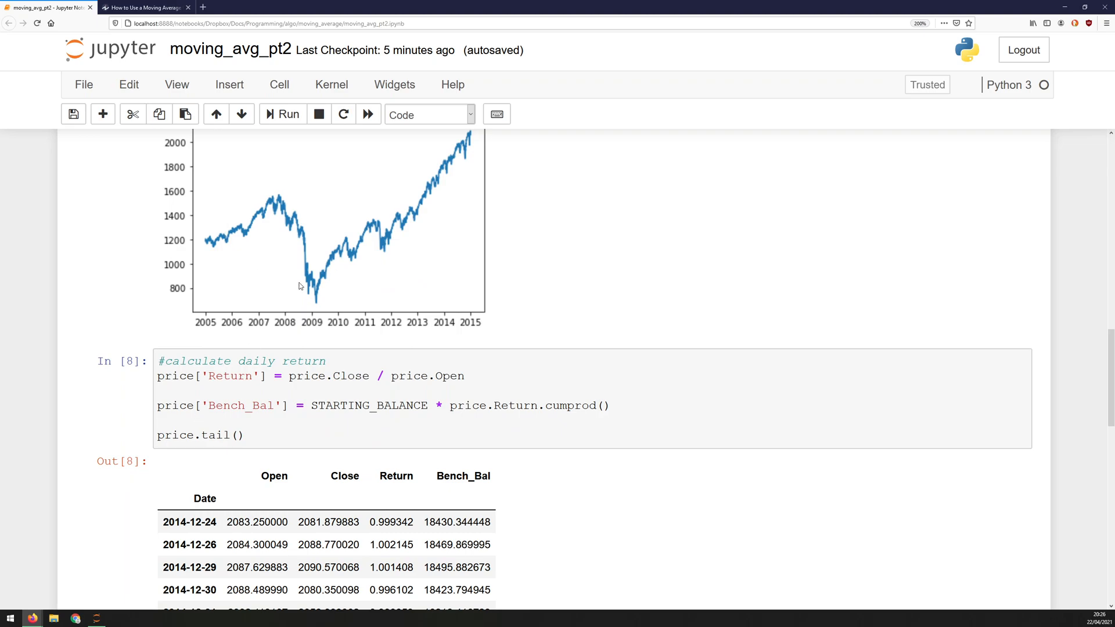
{"action": "mouse_move", "coordinate": [289, 207]}
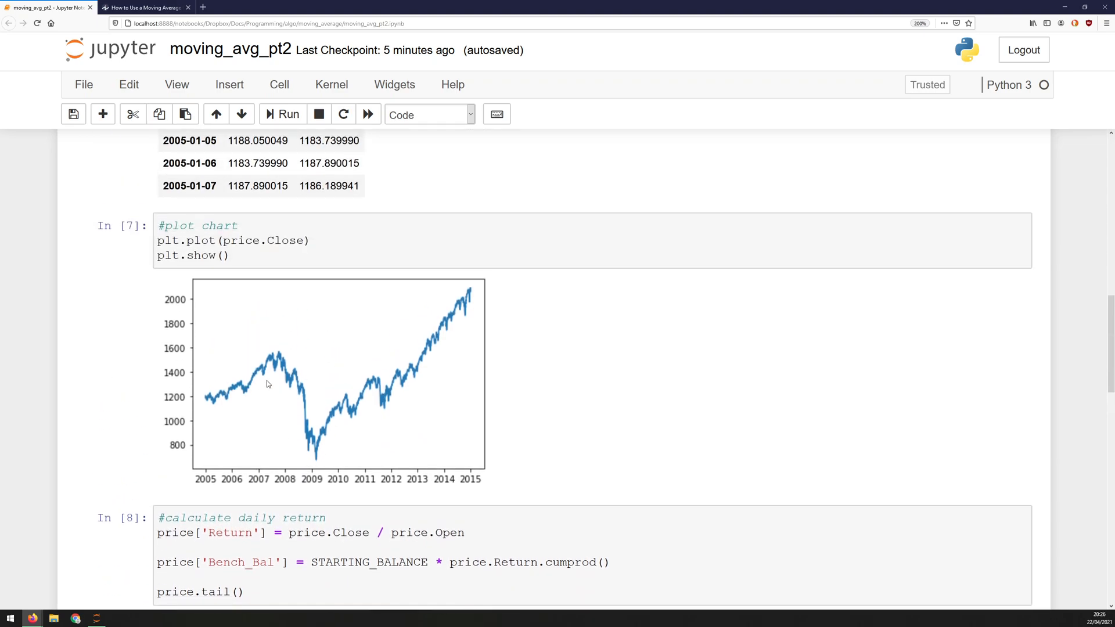
{"action": "mouse_move", "coordinate": [245, 419]}
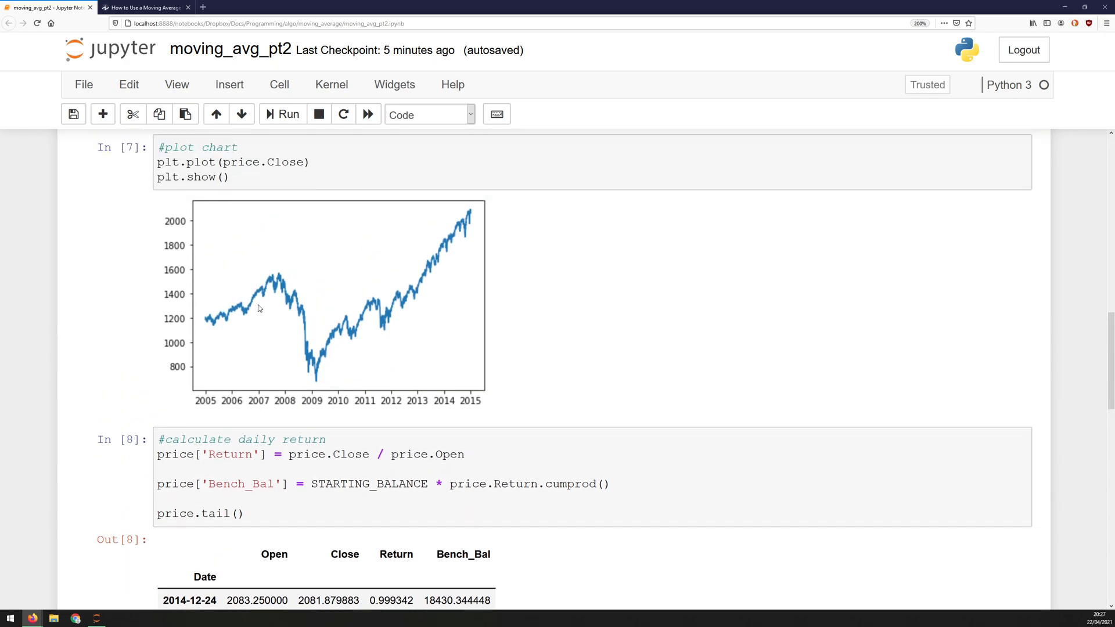
{"action": "scroll", "scroll_direction": "down", "scroll_amount": 3}
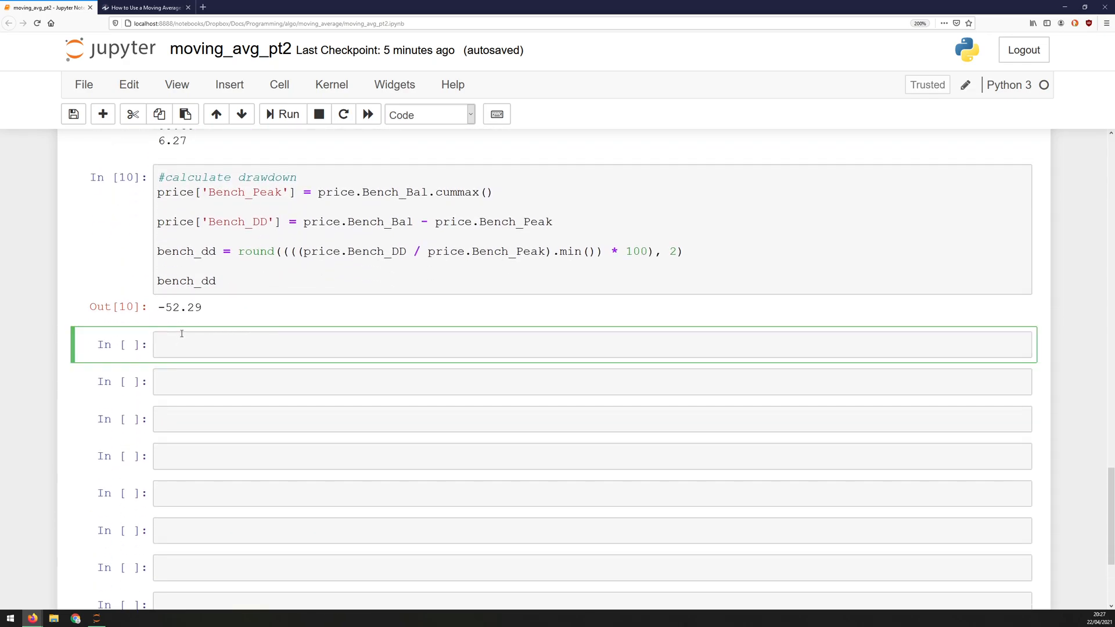
{"action": "type", "text": "#calculate moving average"}
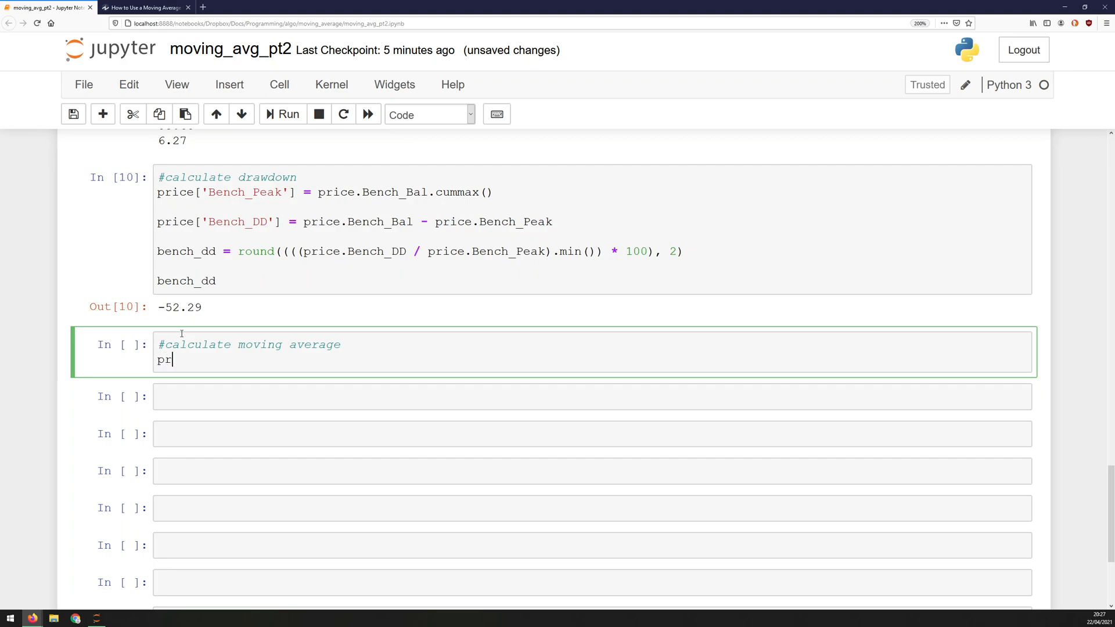
{"action": "type", "text": "ice['']"}
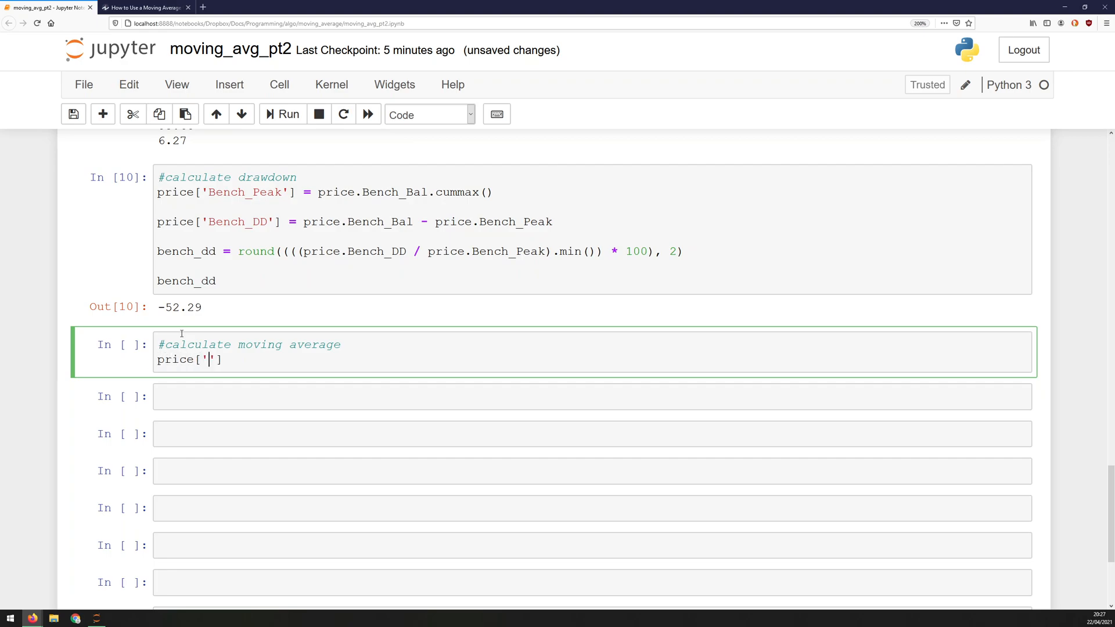
{"action": "type", "text": "SMA"}
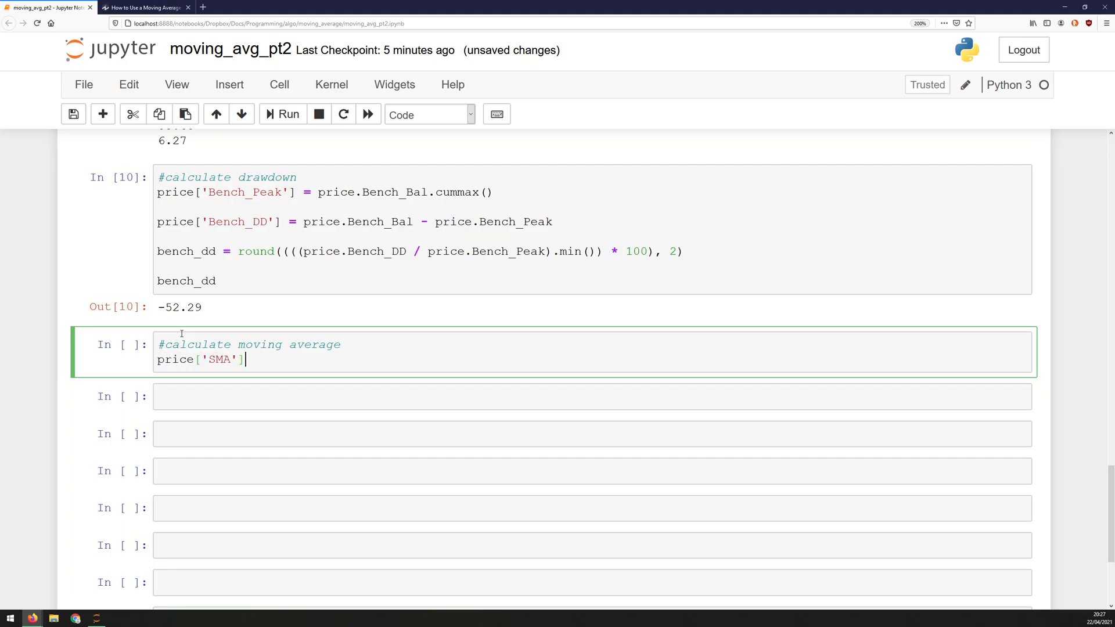
{"action": "type", "text": "="}
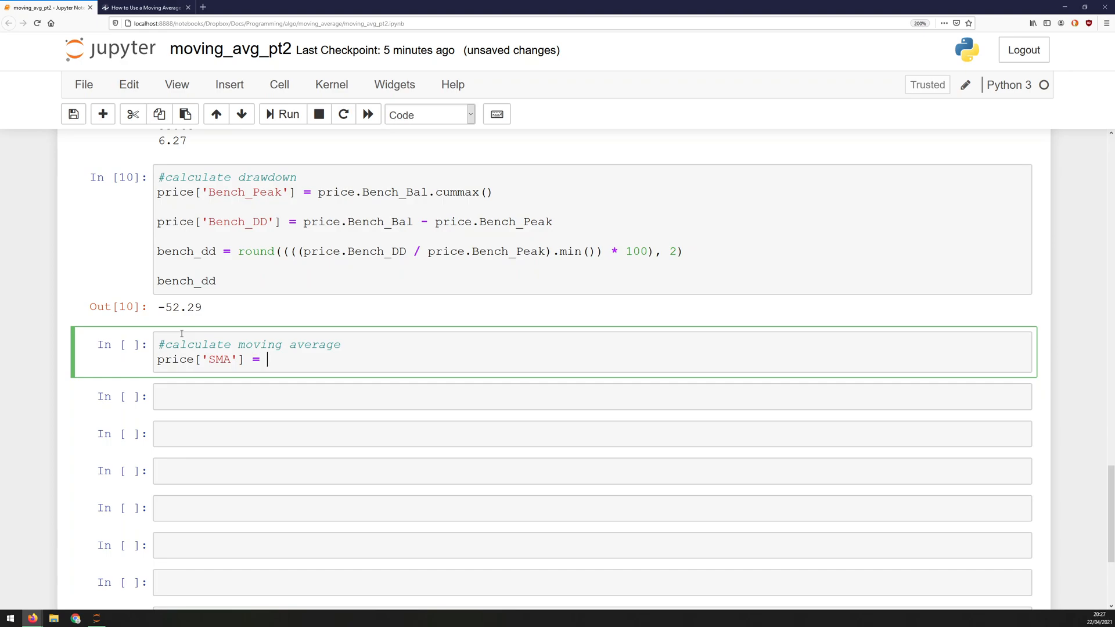
{"action": "type", "text": "price."}
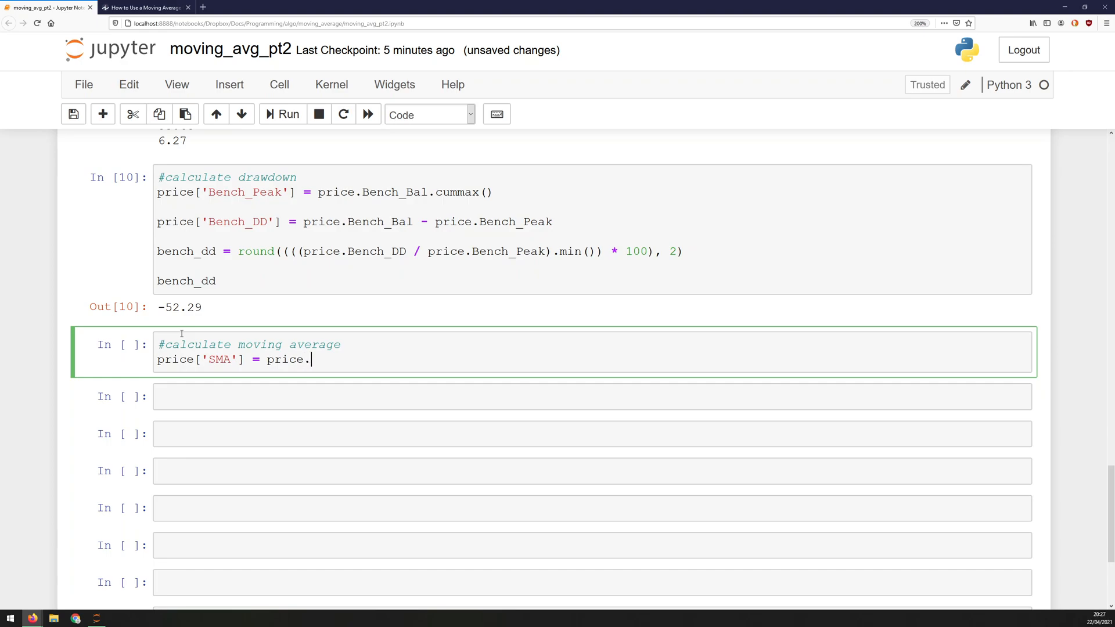
{"action": "type", "text": "Close"}
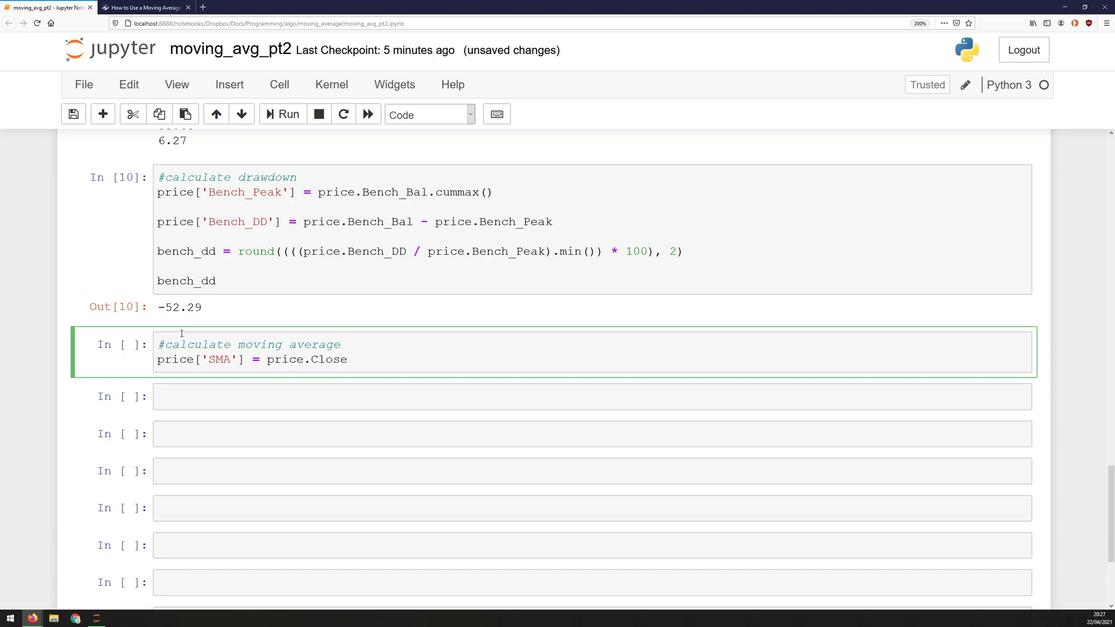
{"action": "type", "text": "."}
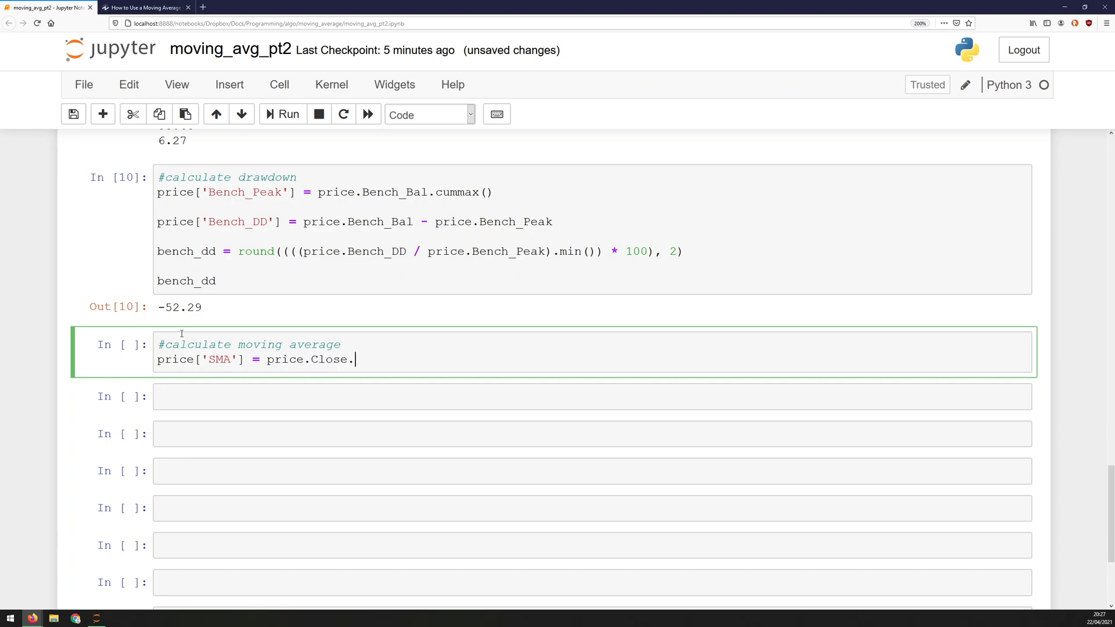
{"action": "type", "text": "roll"}
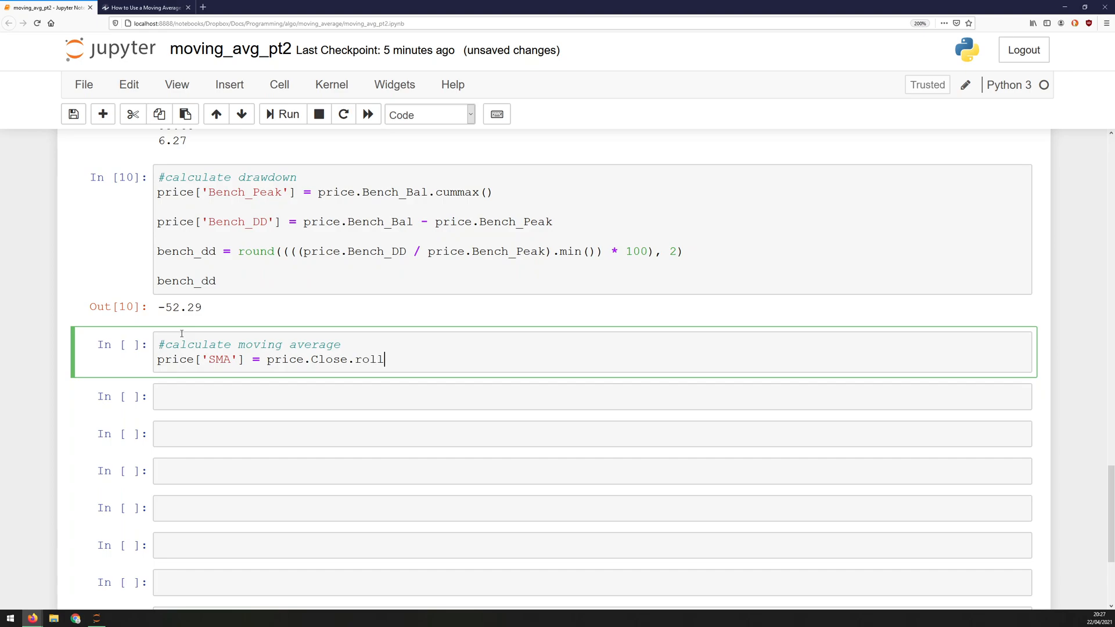
{"action": "type", "text": "ing()"}
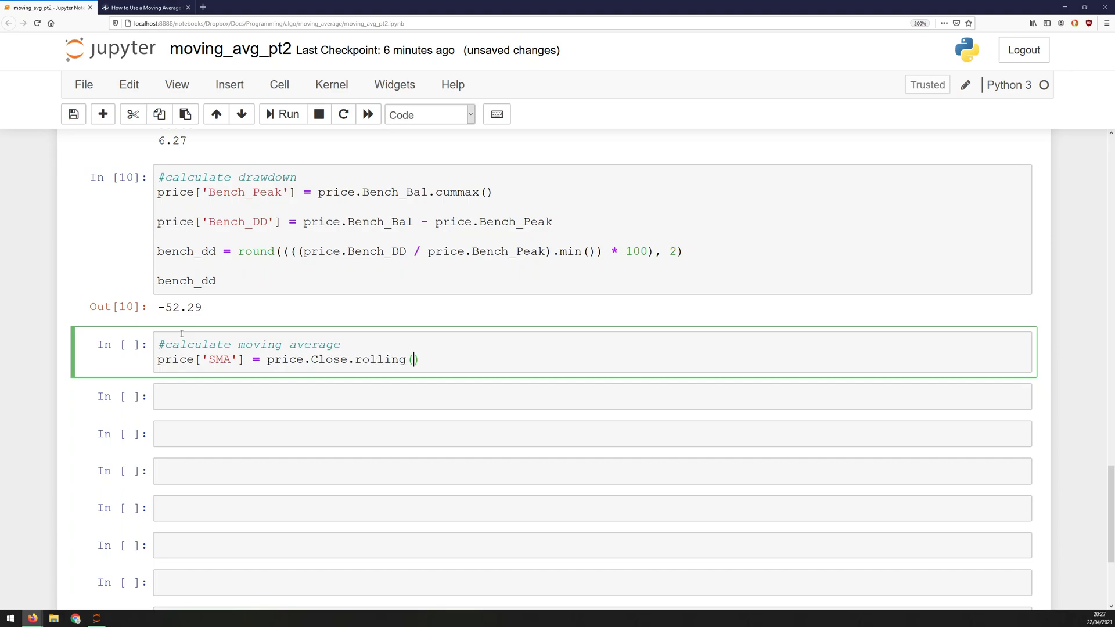
{"action": "type", "text": "window"}
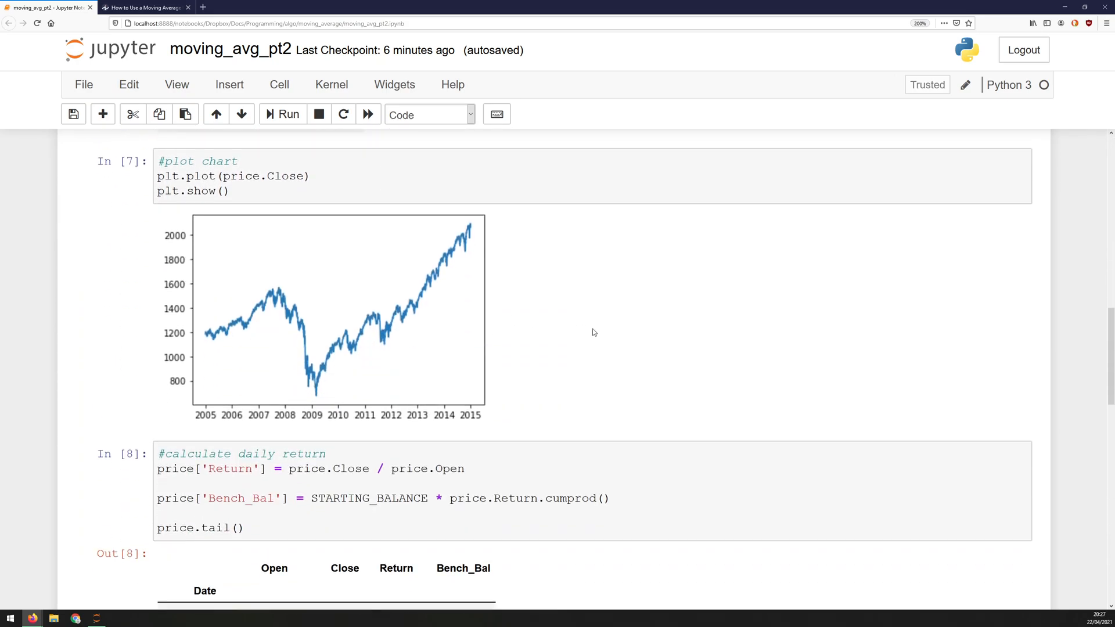
{"action": "mouse_move", "coordinate": [470, 274]}
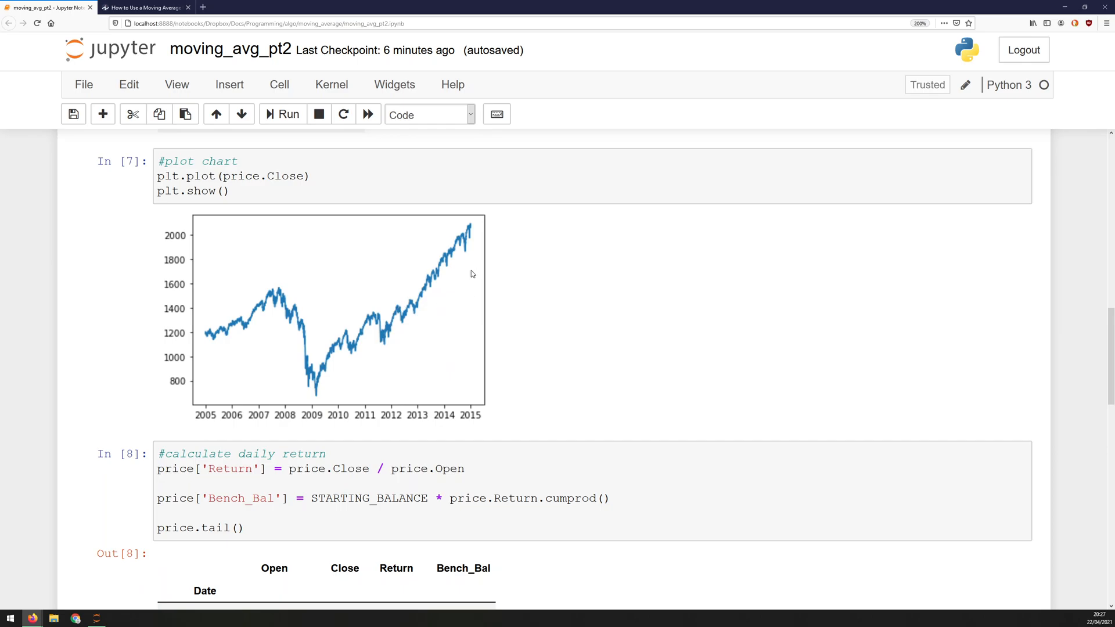
{"action": "scroll", "scroll_direction": "down", "scroll_amount": 3}
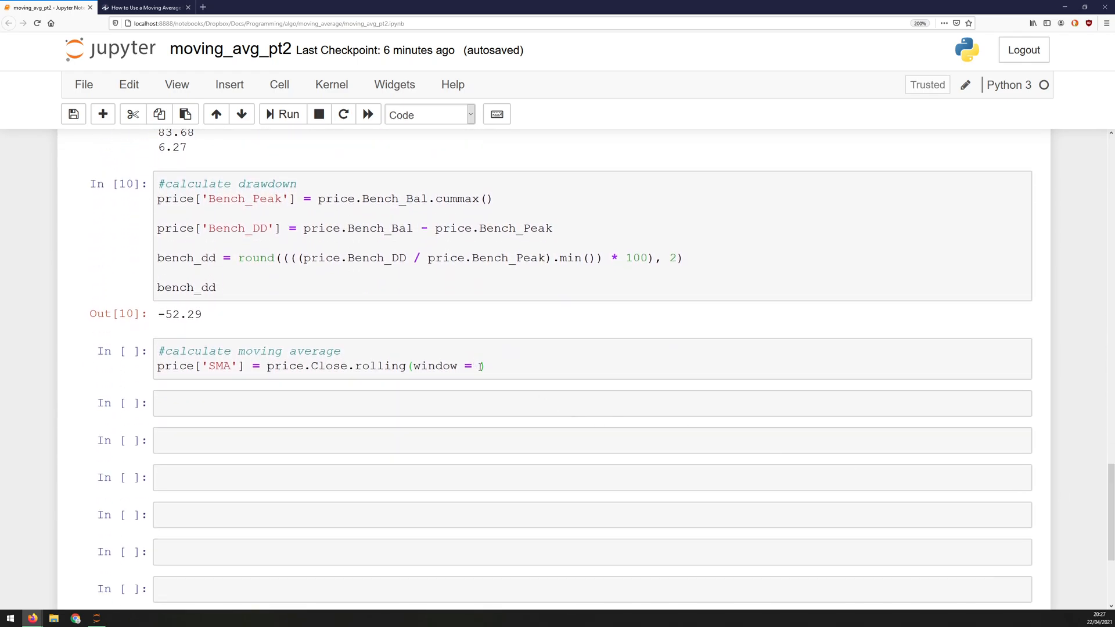
{"action": "type", "text": "PERIOD"}
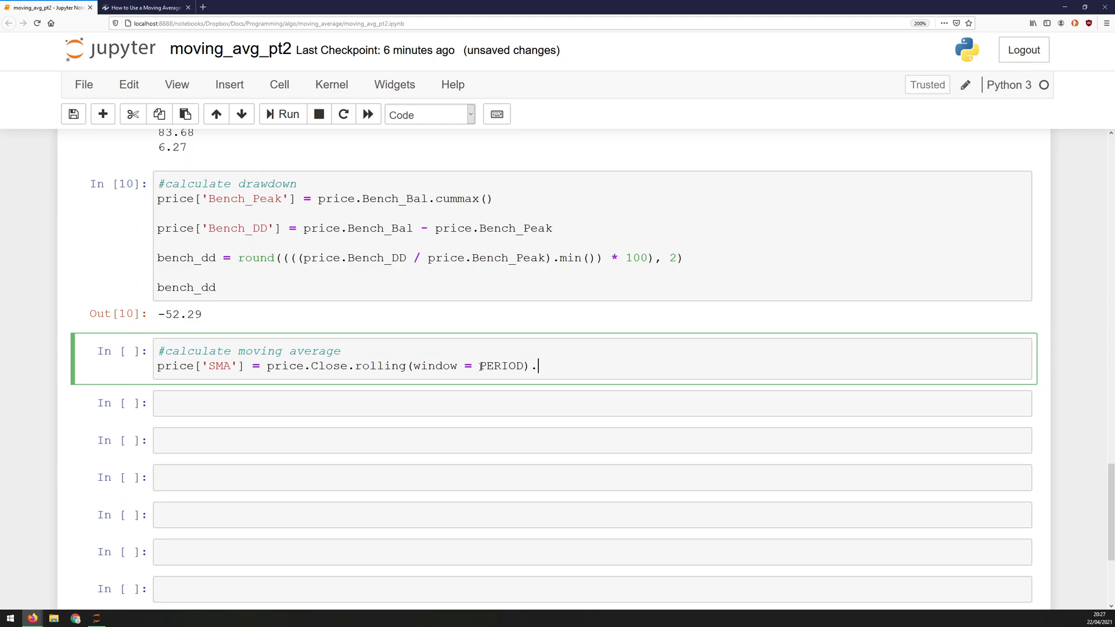
{"action": "type", "text": "mean()"}
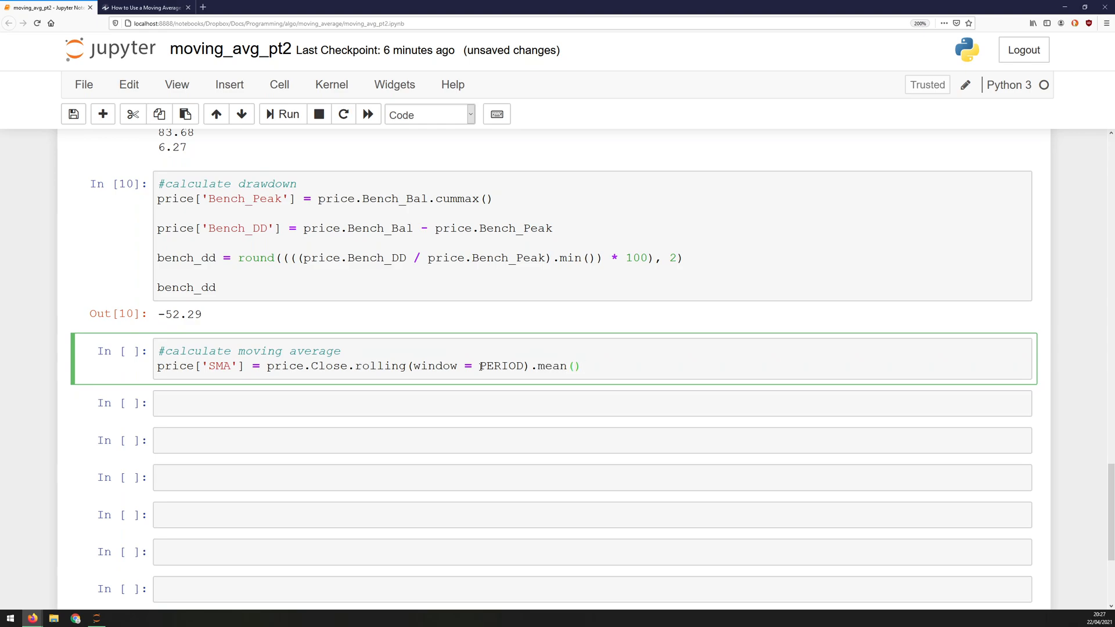
Add price.tail() on a new line so the last rows with SMA values are shown.
{"action": "key", "text": "enter"}
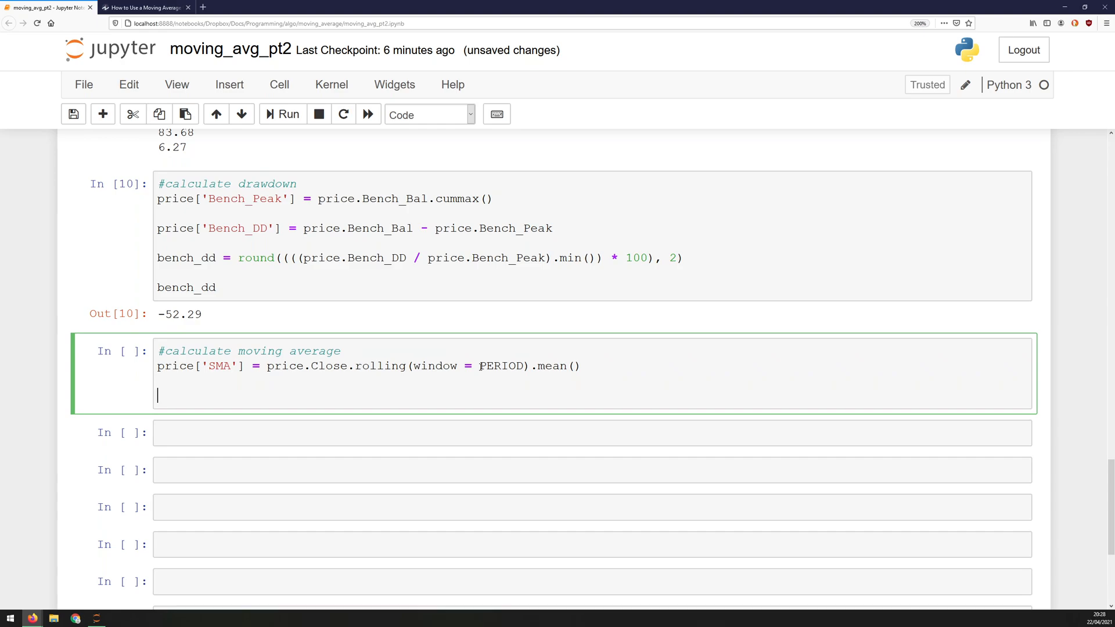
{"action": "type", "text": "price.tail"}
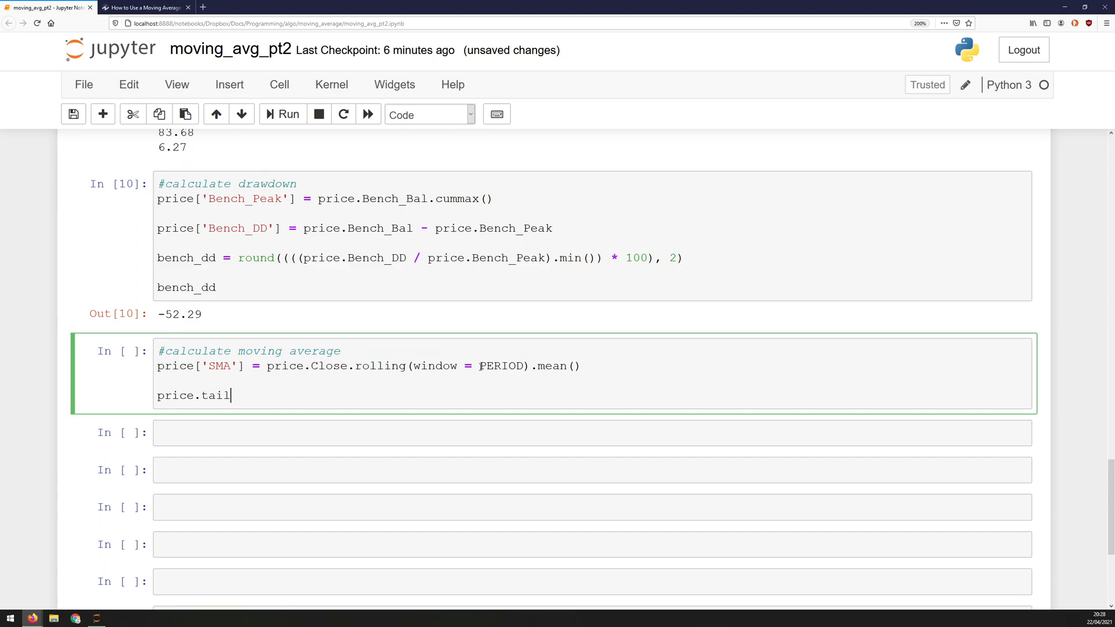
{"action": "type", "text": "()"}
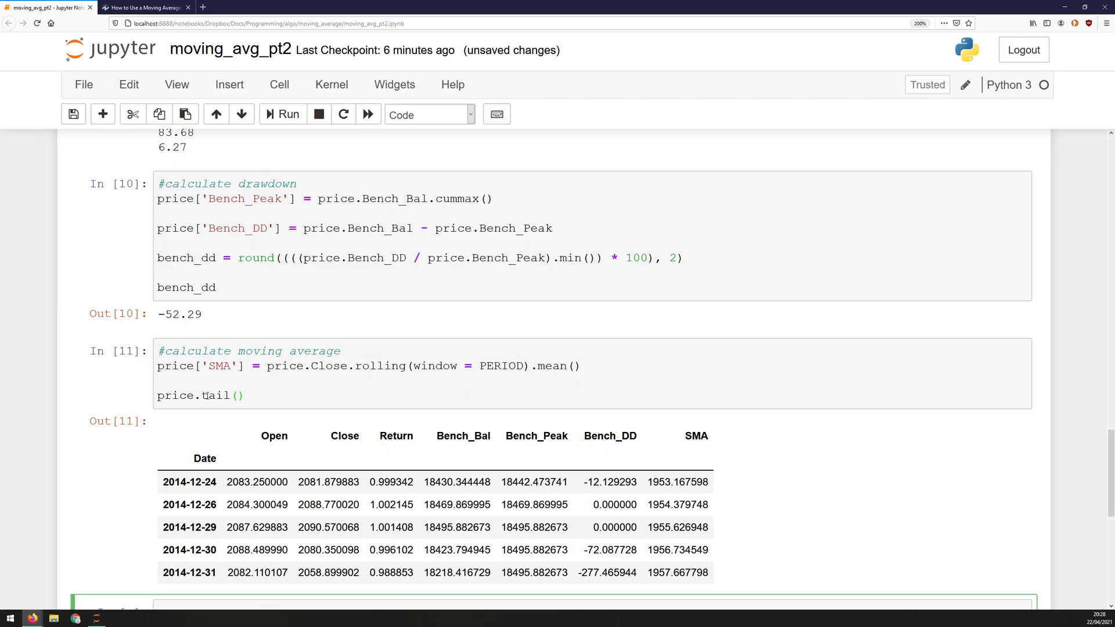
{"action": "double_click", "coordinate": [214, 396]}
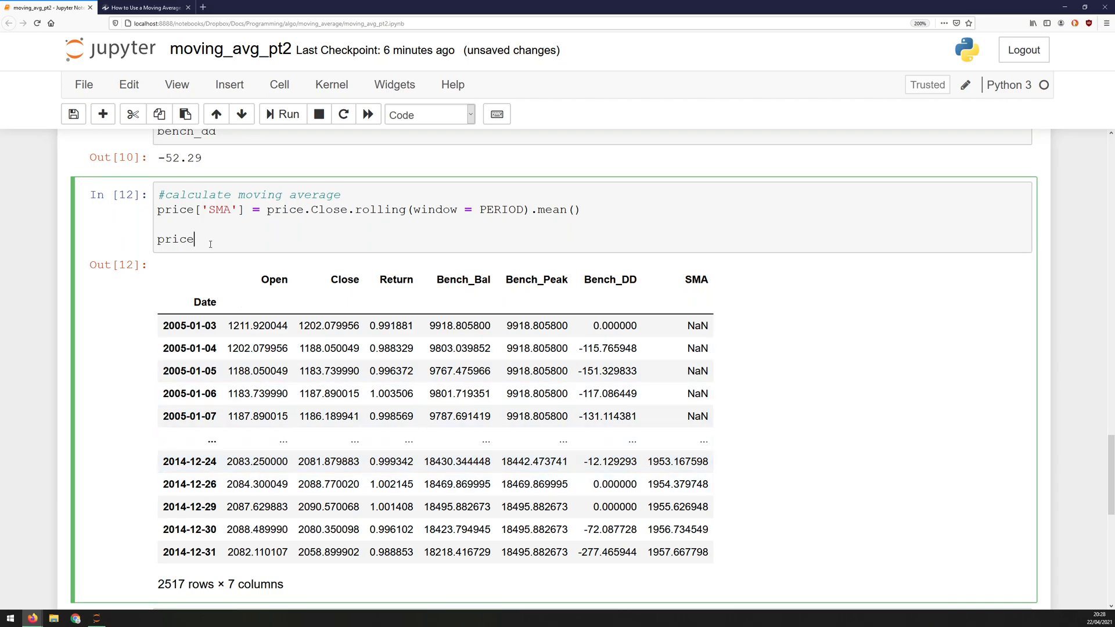
{"action": "type", "text": ".tail("}
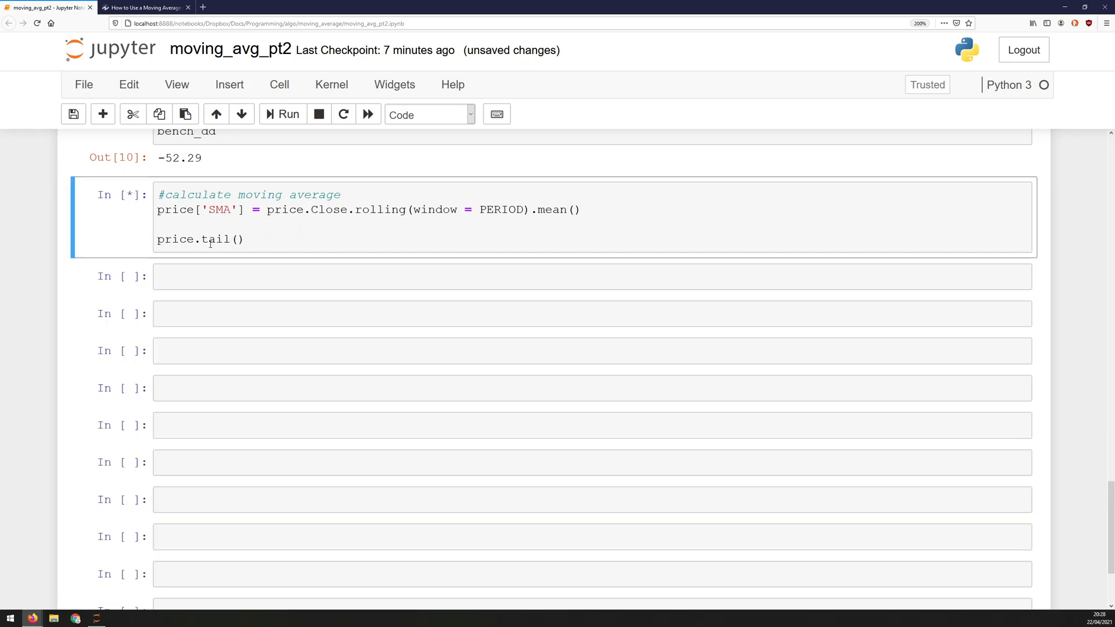
{"action": "left_click", "coordinate": [284, 115]}
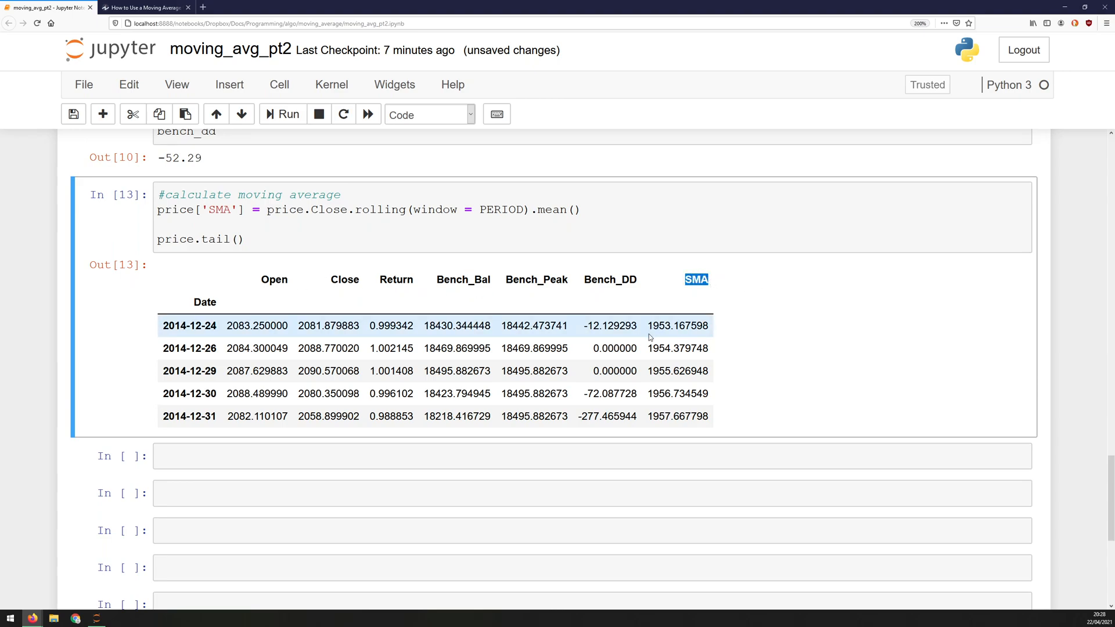
{"action": "mouse_move", "coordinate": [632, 330]}
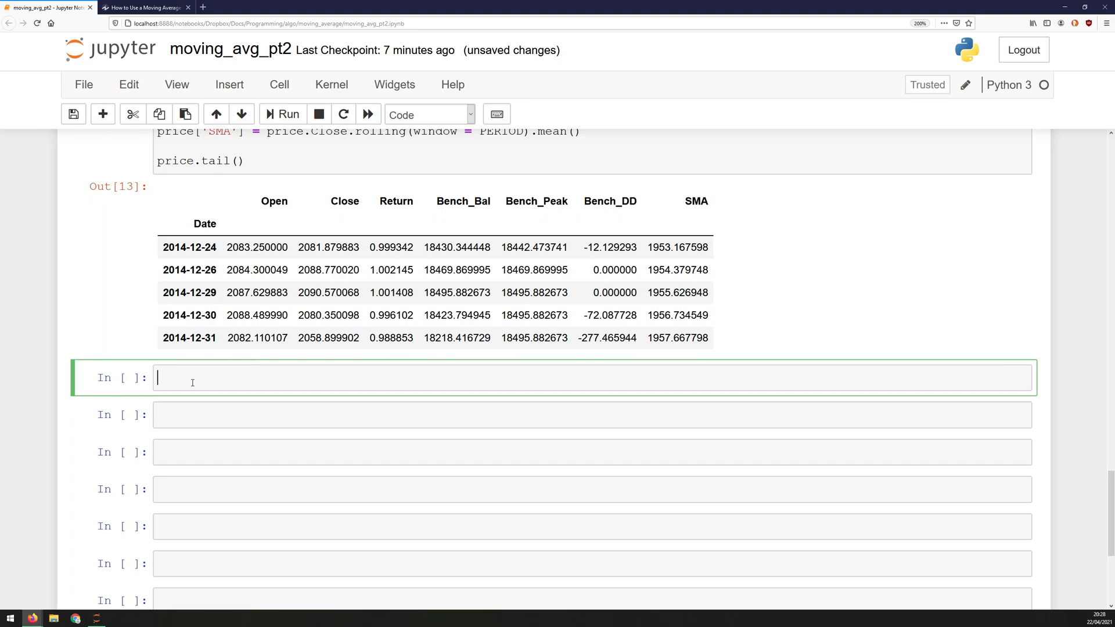
Write the '#plot chart with moving average overlaid' comment and plt.plot(price.Close).
{"action": "type", "text": "#"}
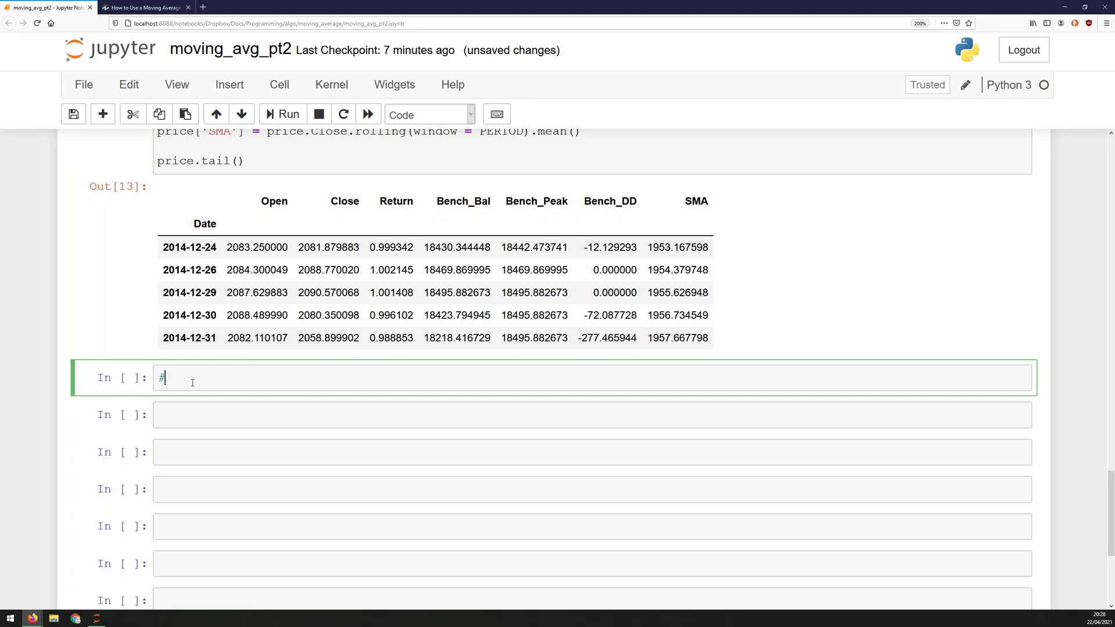
{"action": "type", "text": "plot chart with mov"}
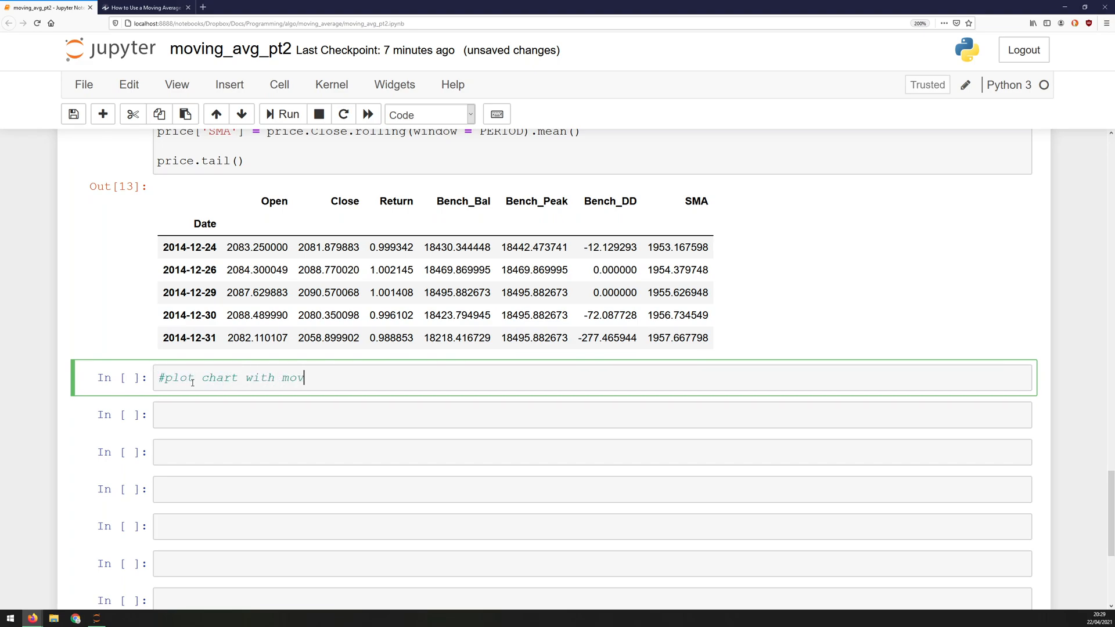
{"action": "type", "text": "ing average overlai"}
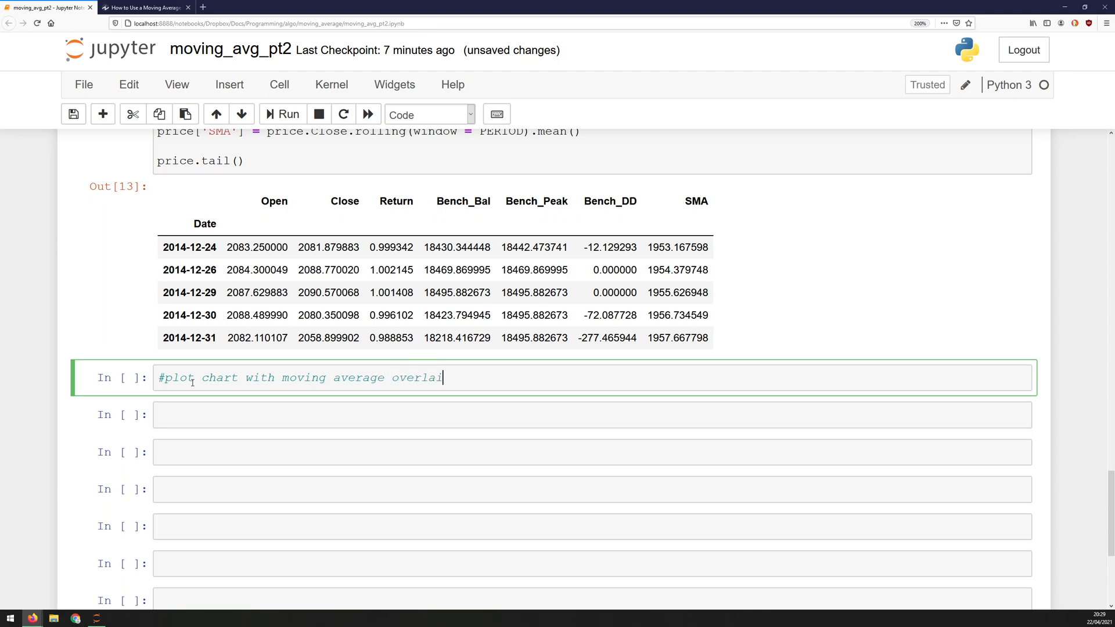
{"action": "type", "text": "d"}
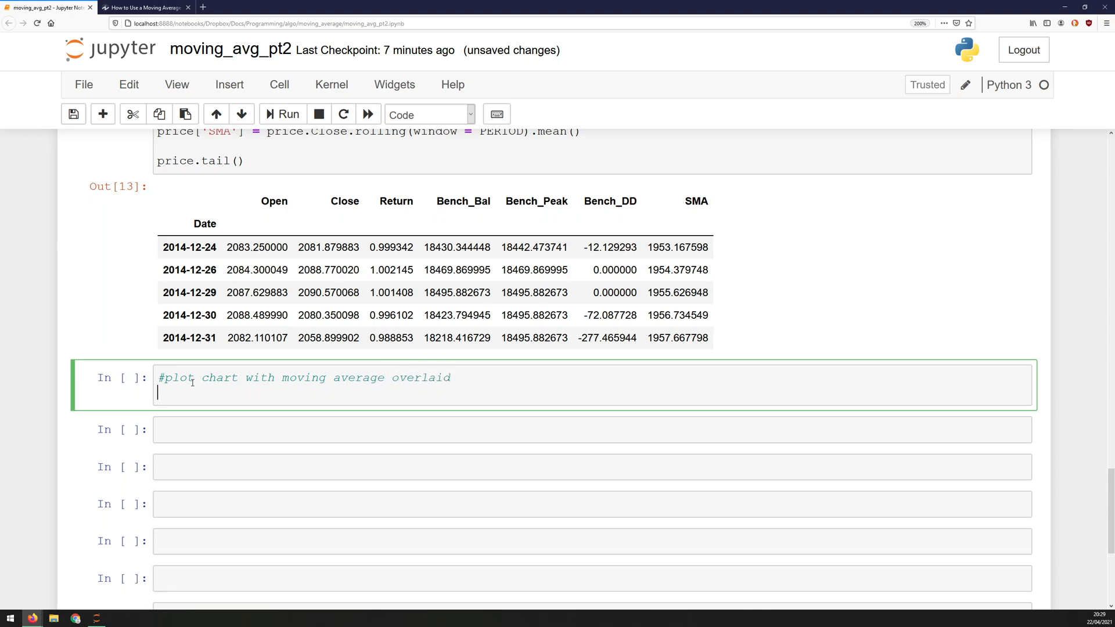
{"action": "type", "text": "plt.plot"}
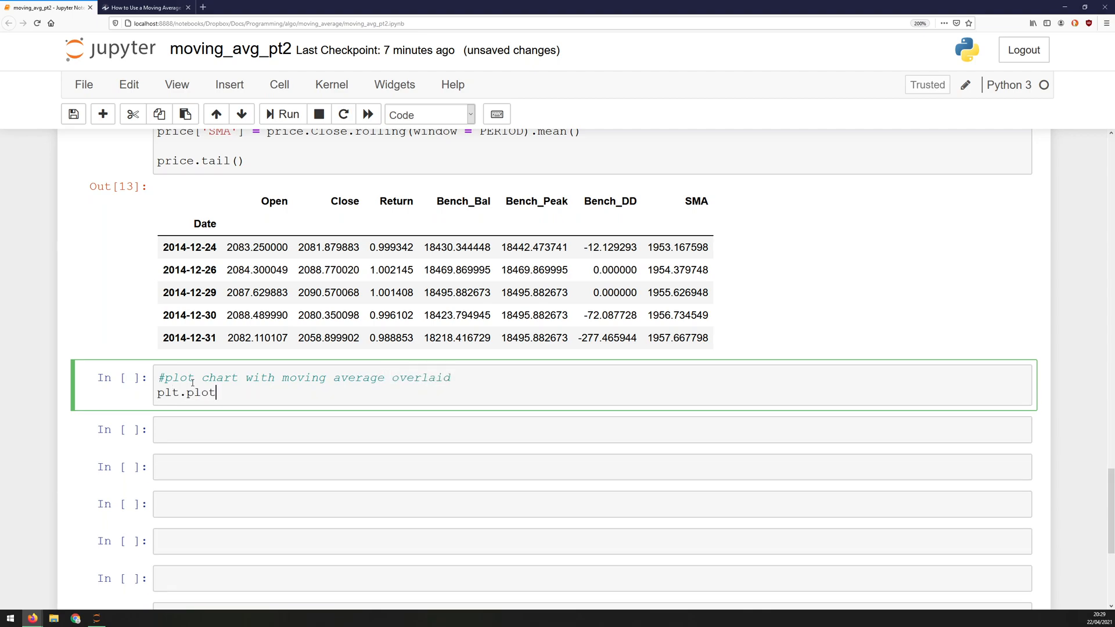
{"action": "type", "text": "(price.C"}
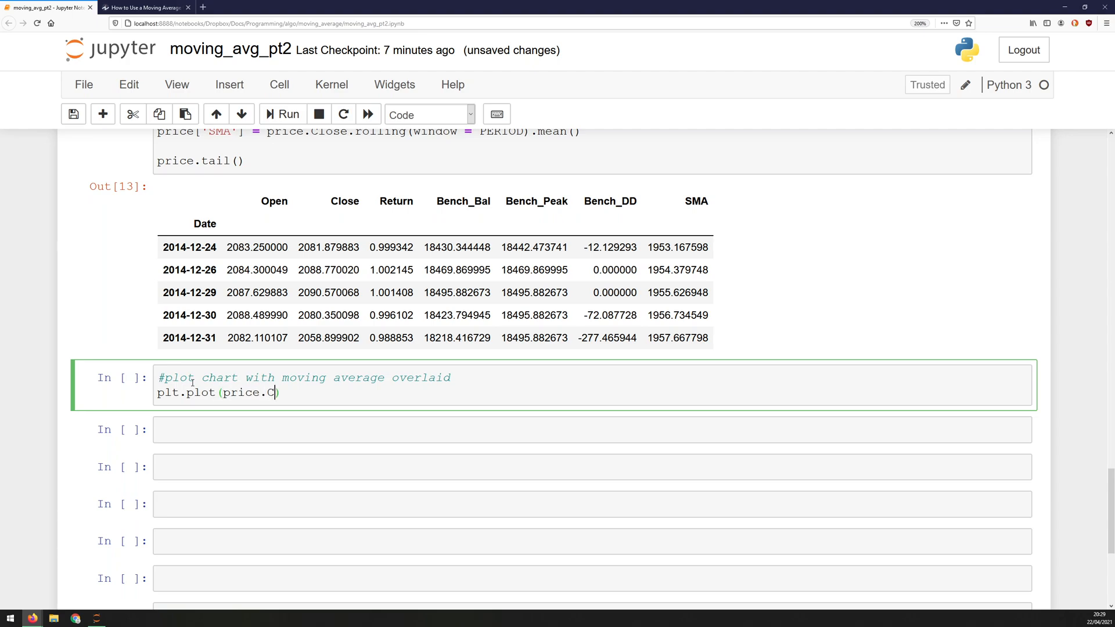
{"action": "type", "text": "lo"}
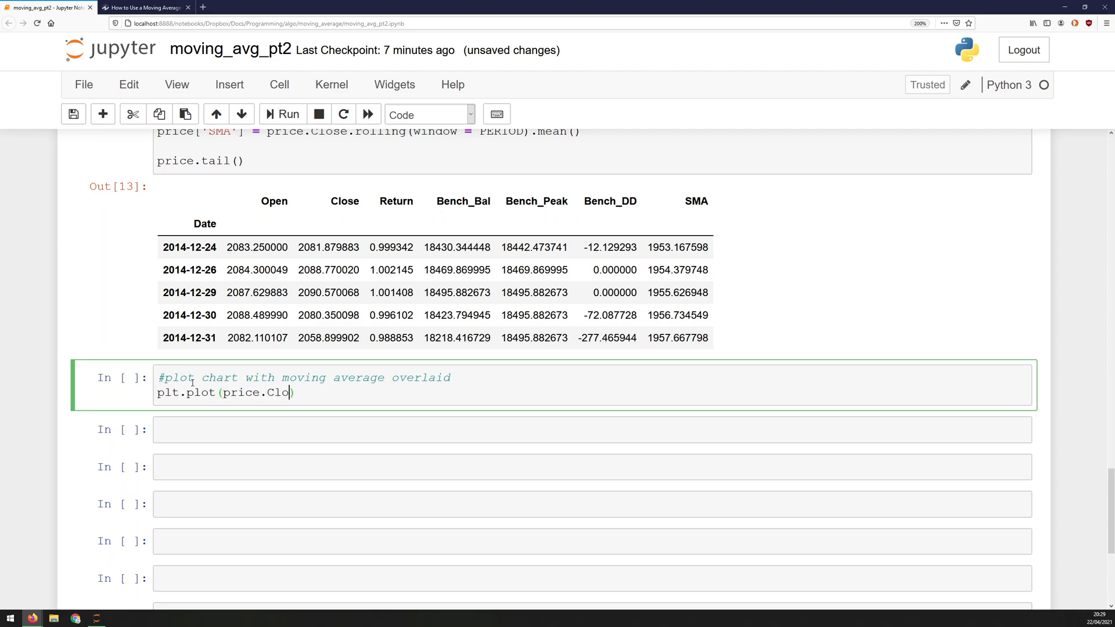
{"action": "type", "text": "se"}
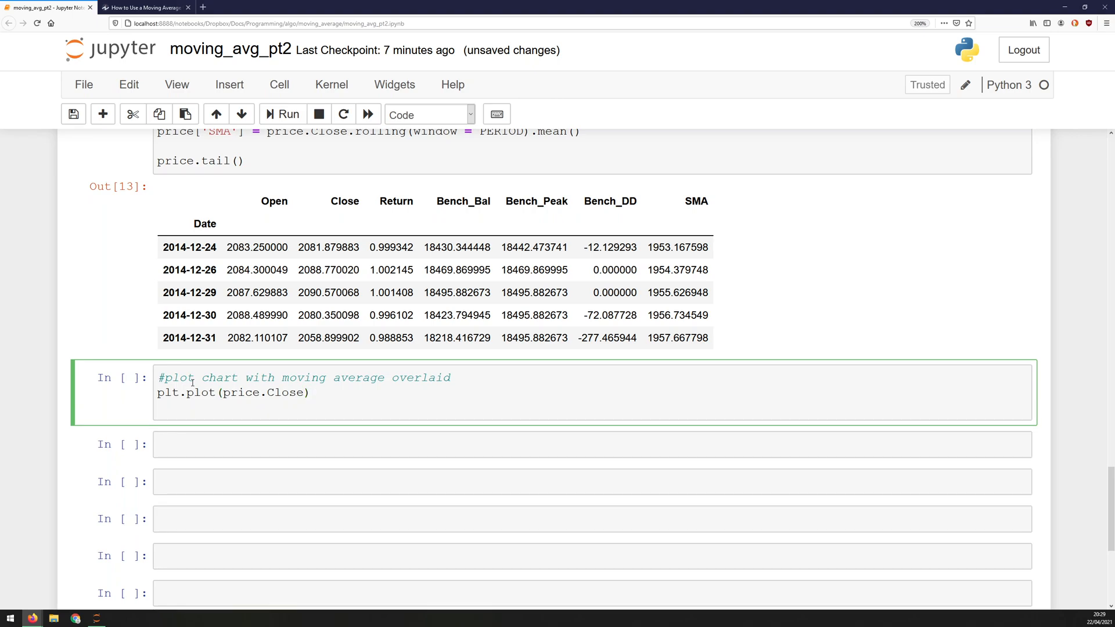
Add plt.plot(price.SMA) and plt.show() to overlay the moving average on the chart.
{"action": "type", "text": "plt.plot"}
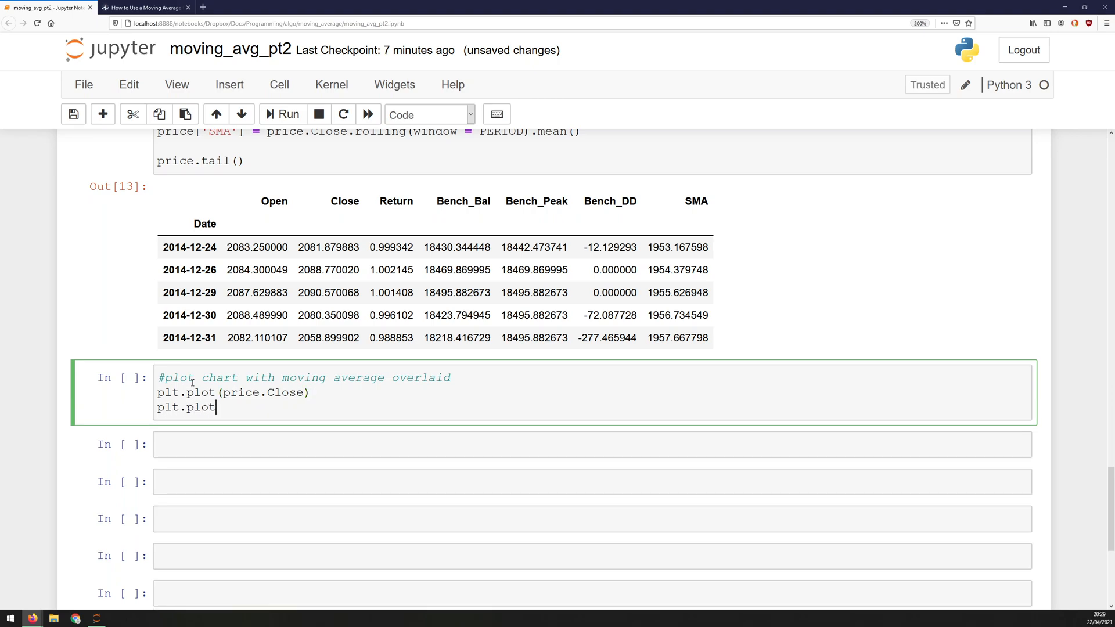
{"action": "type", "text": "(price.SM)"}
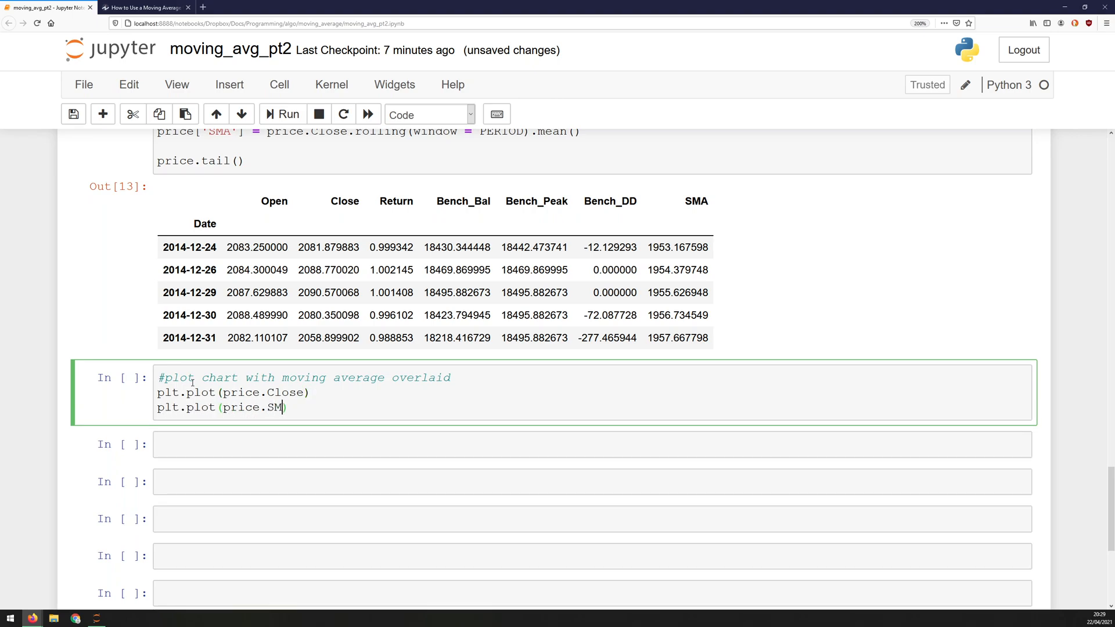
{"action": "type", "text": "A)"}
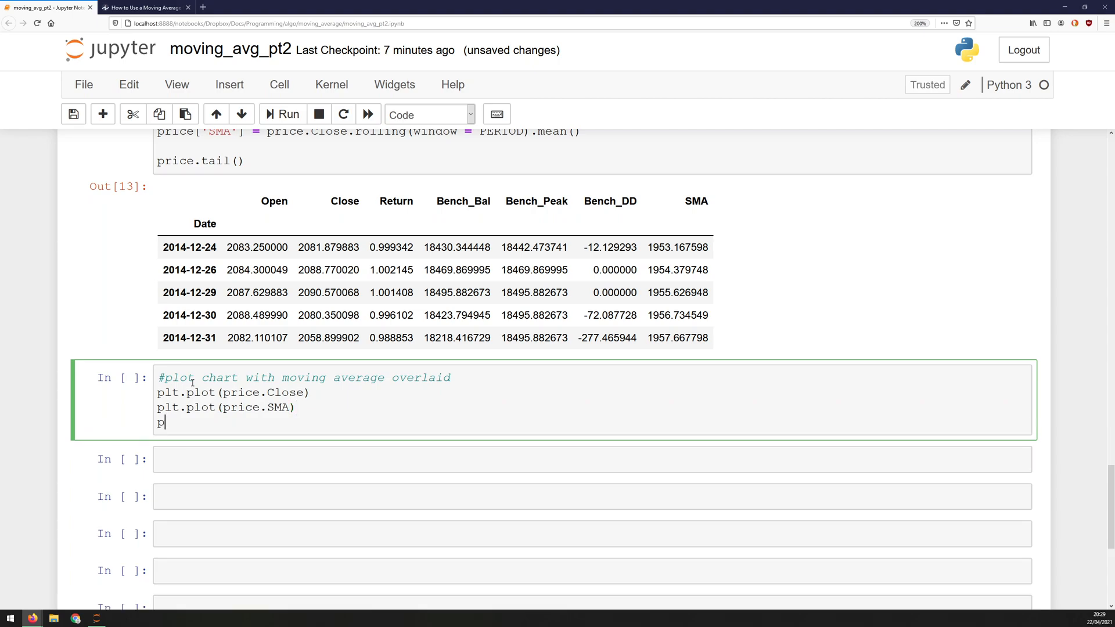
{"action": "type", "text": "lt.show("}
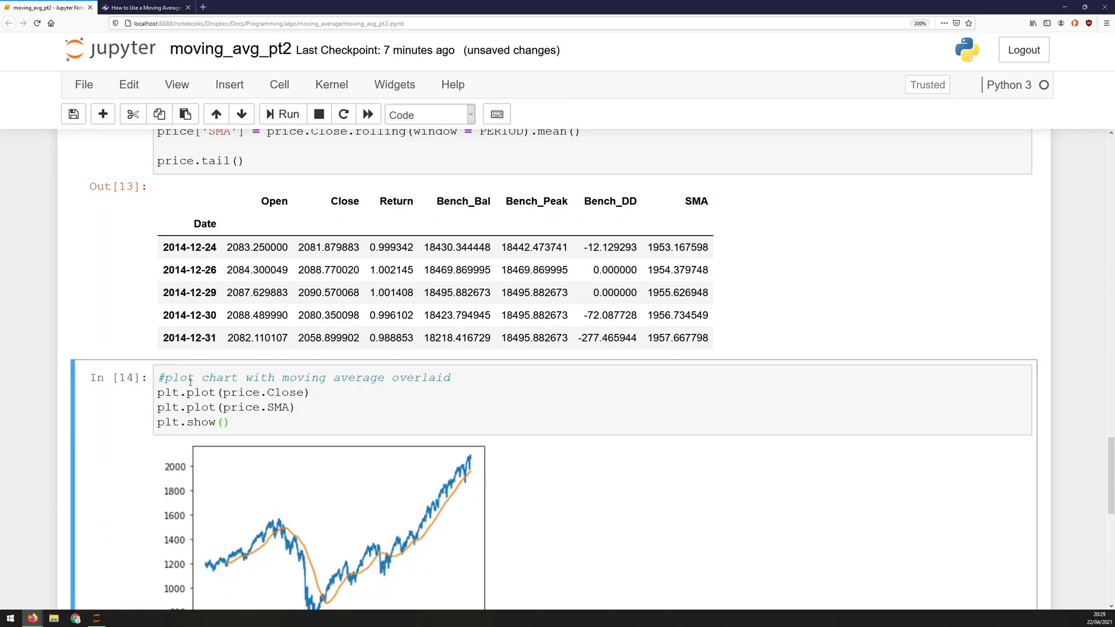
Scroll through the notebook to compare the overlaid chart with the earlier price-only chart.
{"action": "scroll", "scroll_direction": "down", "scroll_amount": 3}
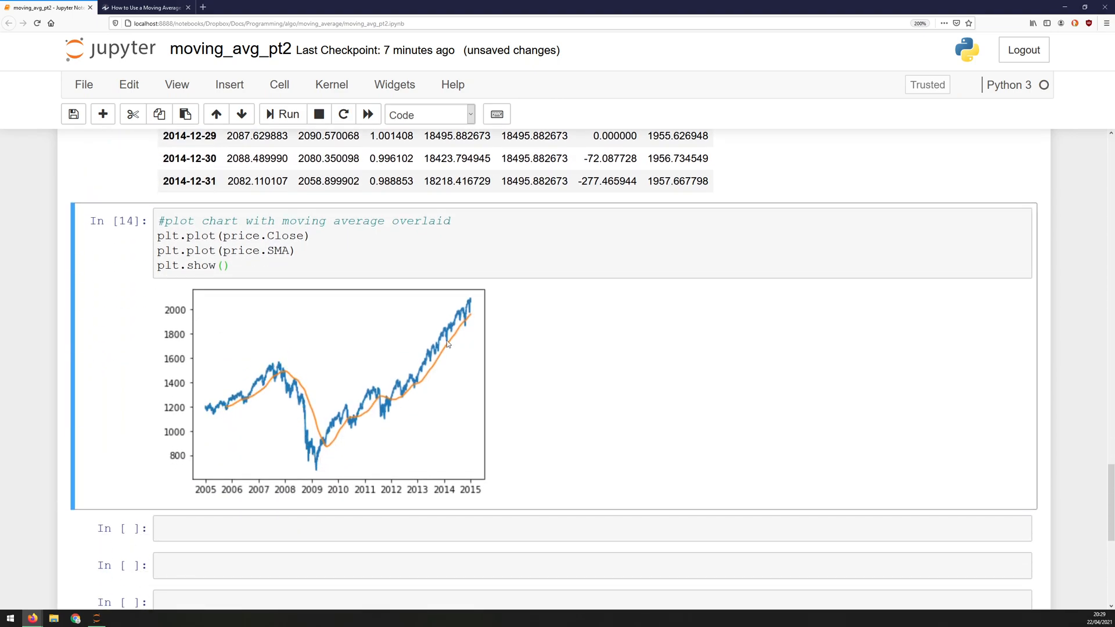
{"action": "scroll", "scroll_direction": "down", "scroll_amount": 3}
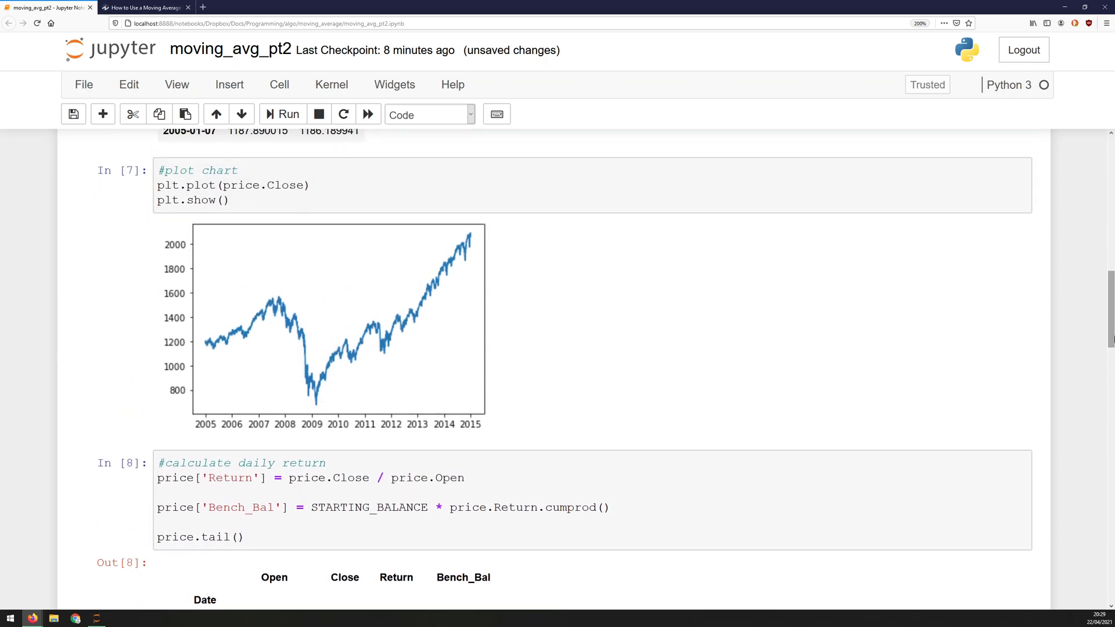
{"action": "scroll", "scroll_direction": "down", "scroll_amount": 3}
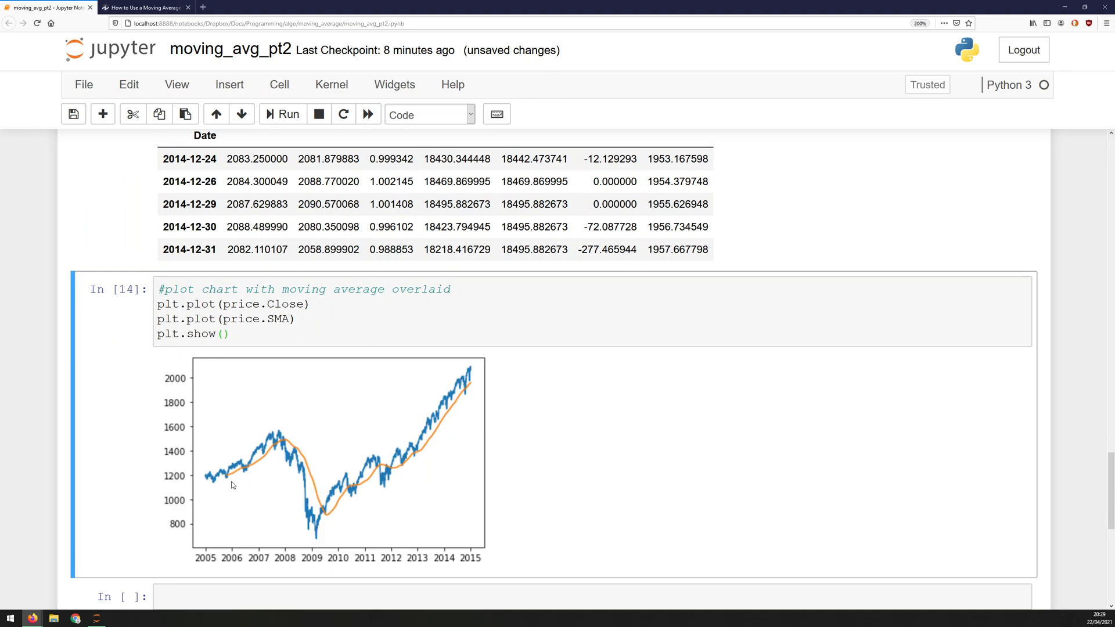
{"action": "mouse_move", "coordinate": [420, 448]}
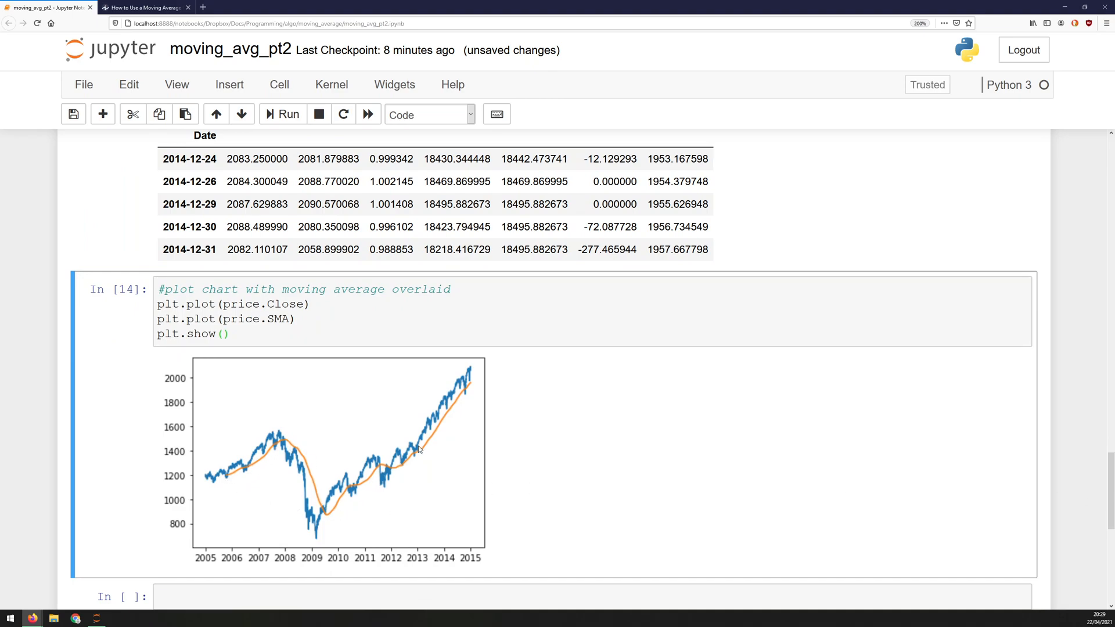
{"action": "mouse_move", "coordinate": [208, 483]}
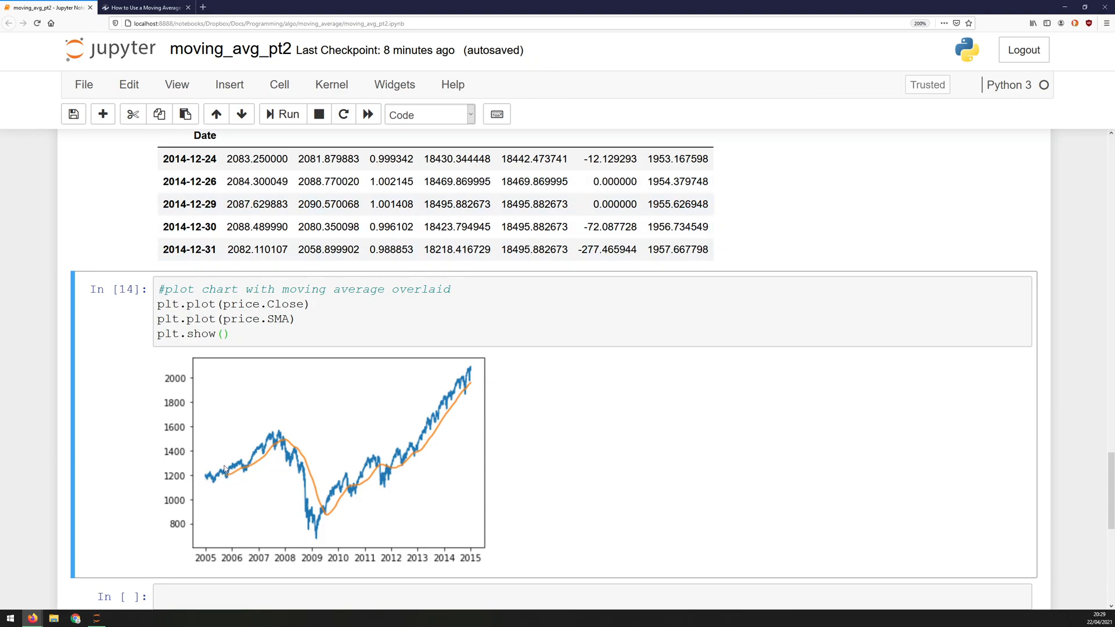
{"action": "mouse_move", "coordinate": [217, 478]}
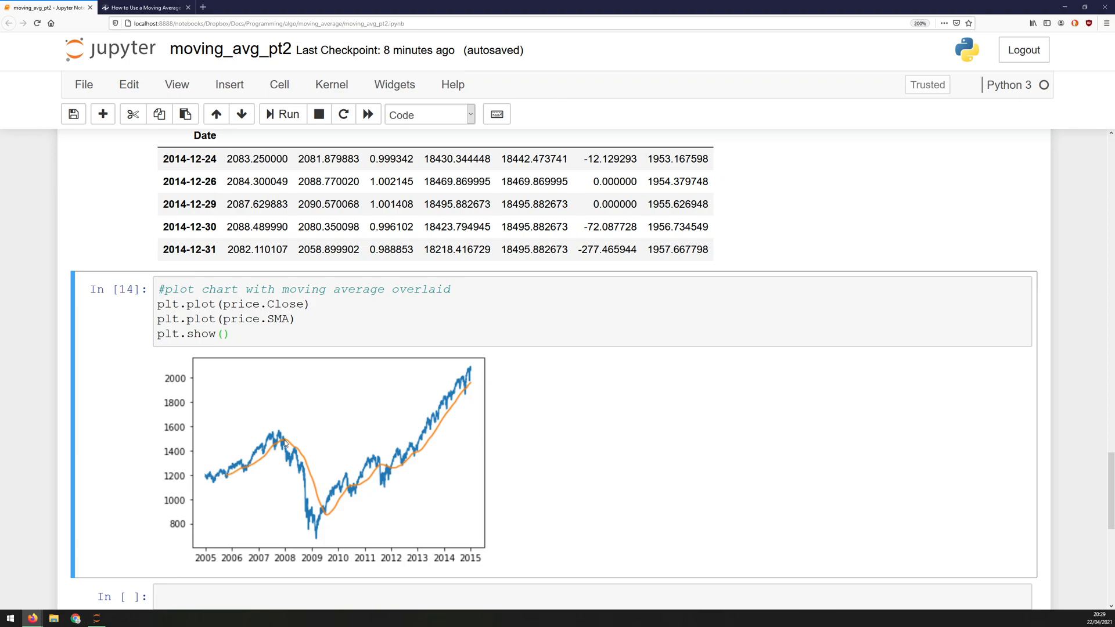
{"action": "mouse_move", "coordinate": [341, 471]}
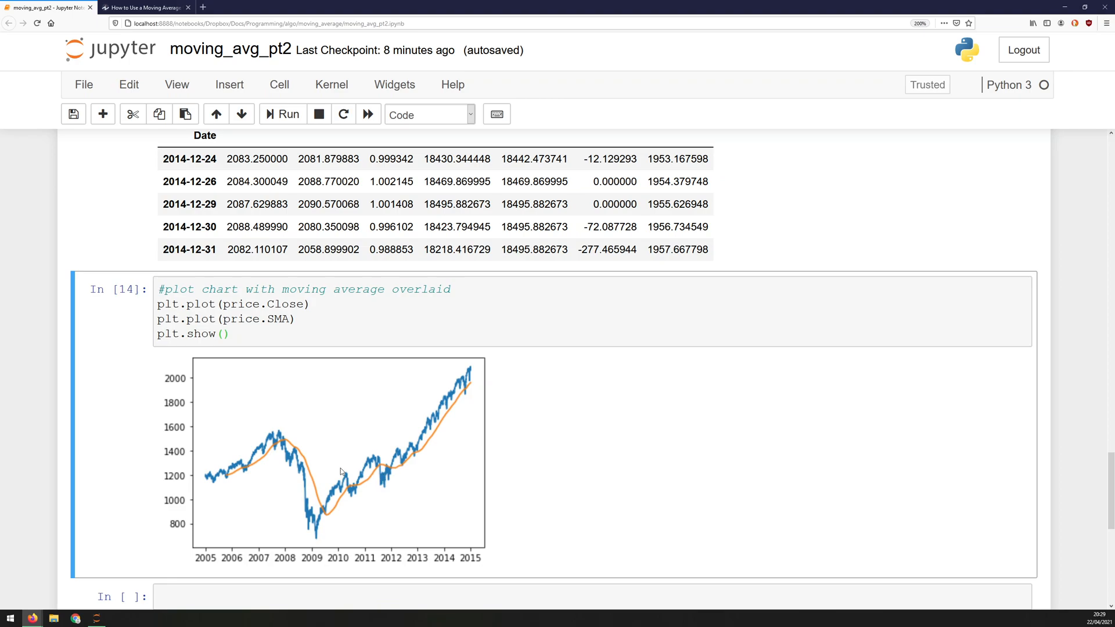
{"action": "mouse_move", "coordinate": [290, 461]}
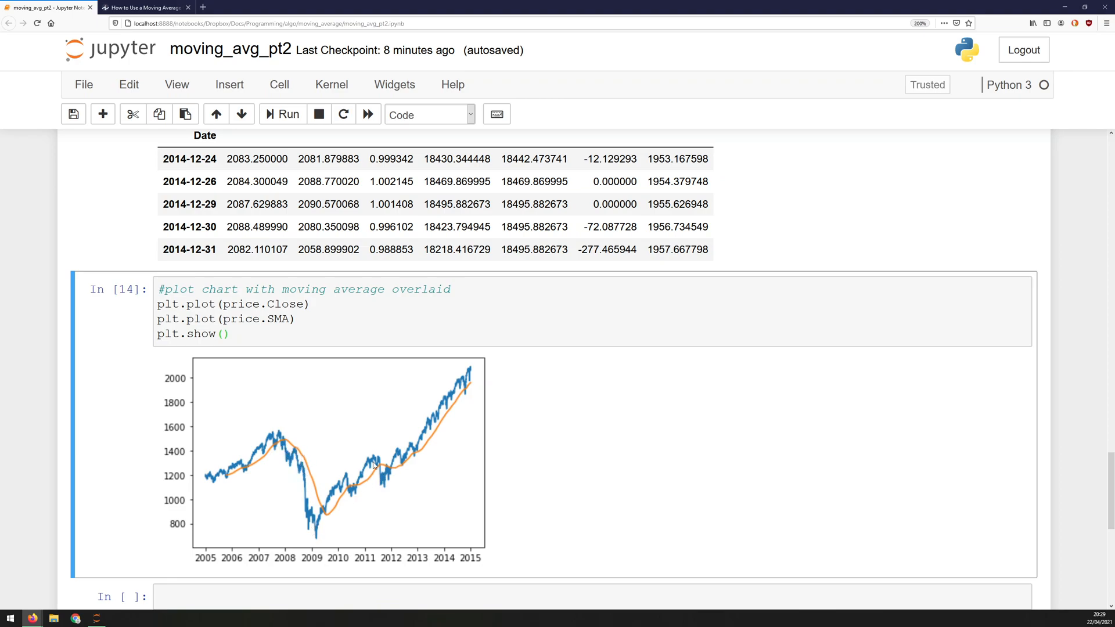
{"action": "mouse_move", "coordinate": [418, 456]}
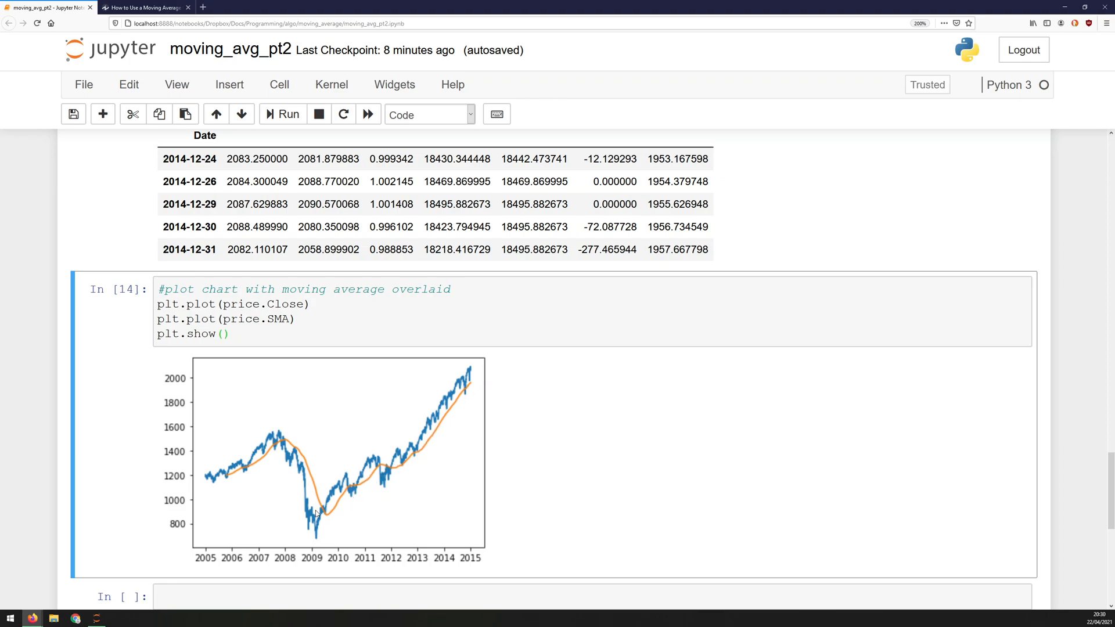
{"action": "mouse_move", "coordinate": [261, 445]}
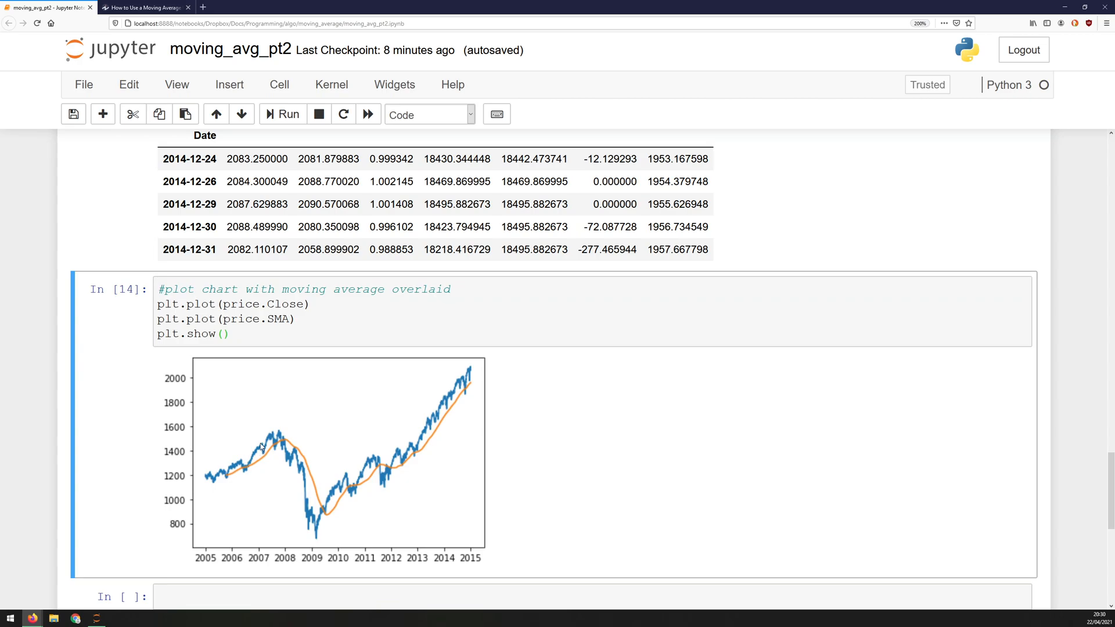
{"action": "mouse_move", "coordinate": [469, 417]}
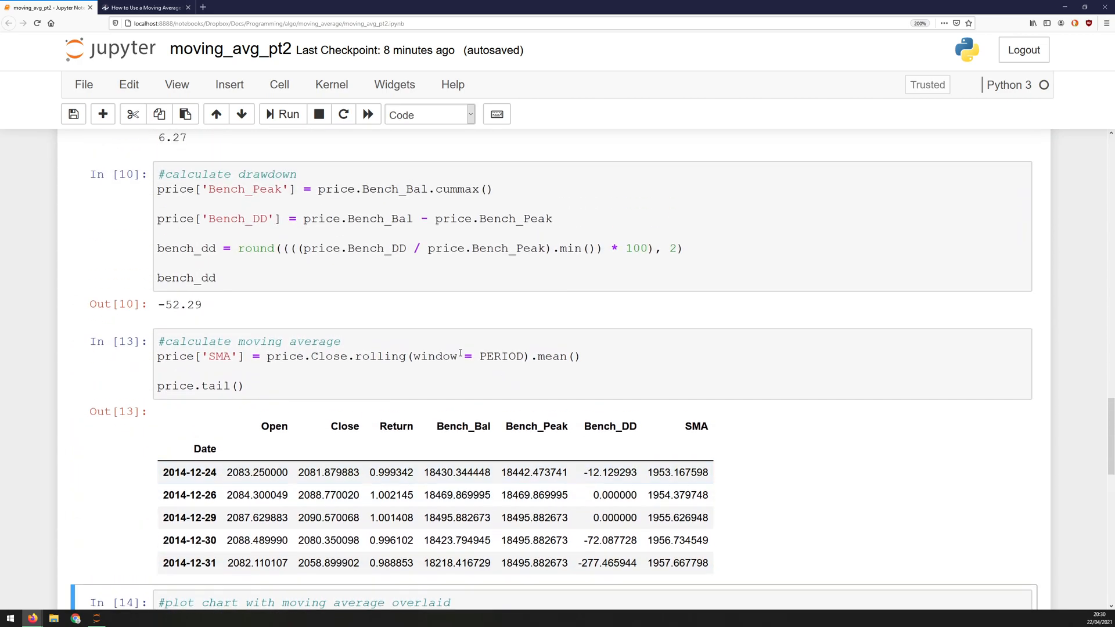
Try a rolling window of 15, then restore it to PERIOD and rerun the overlay chart.
{"action": "double_click", "coordinate": [499, 356]}
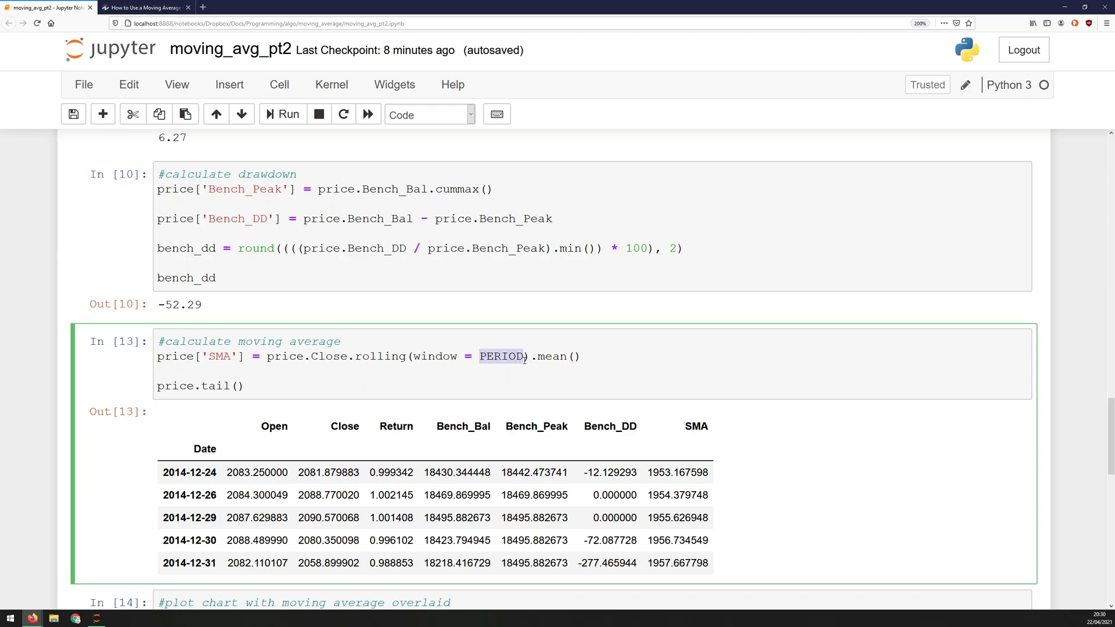
{"action": "type", "text": "15"}
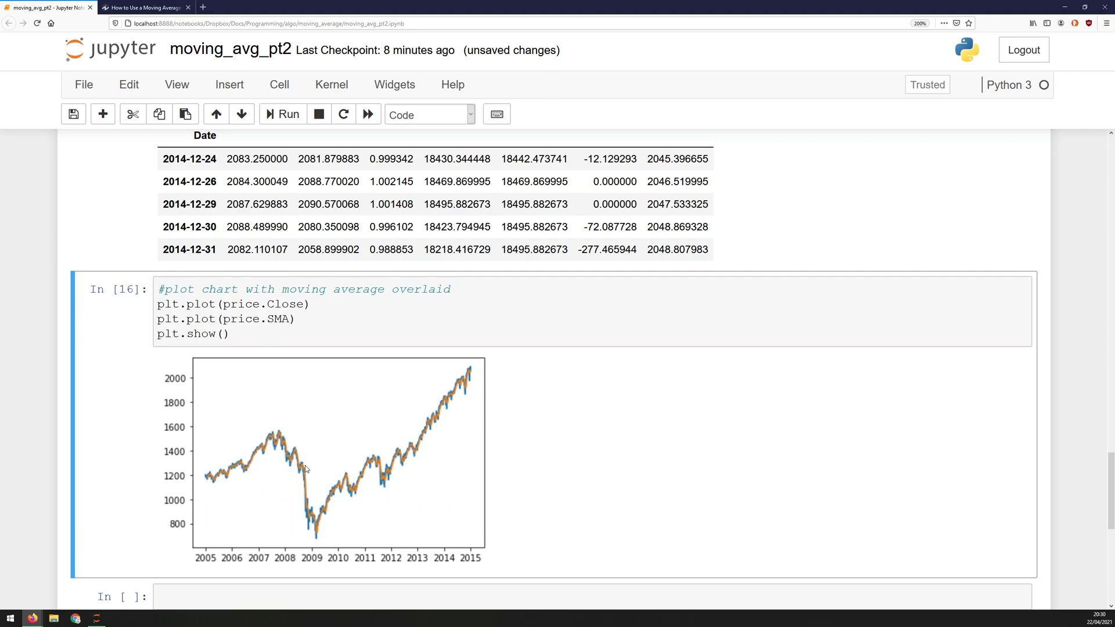
{"action": "mouse_move", "coordinate": [445, 423]}
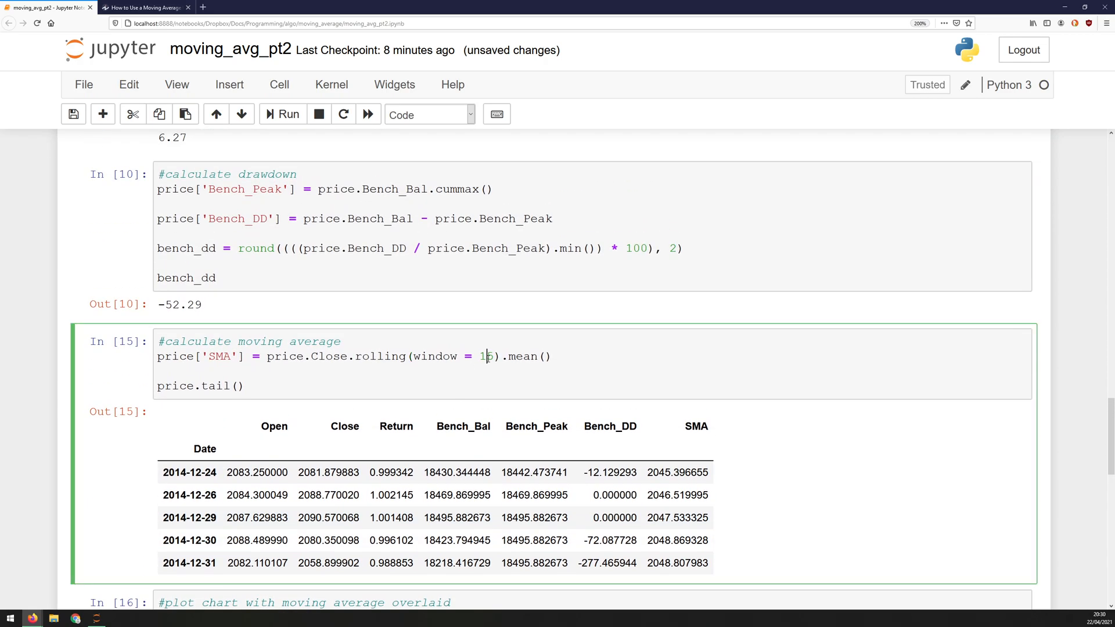
{"action": "key", "text": "BackSpace"}
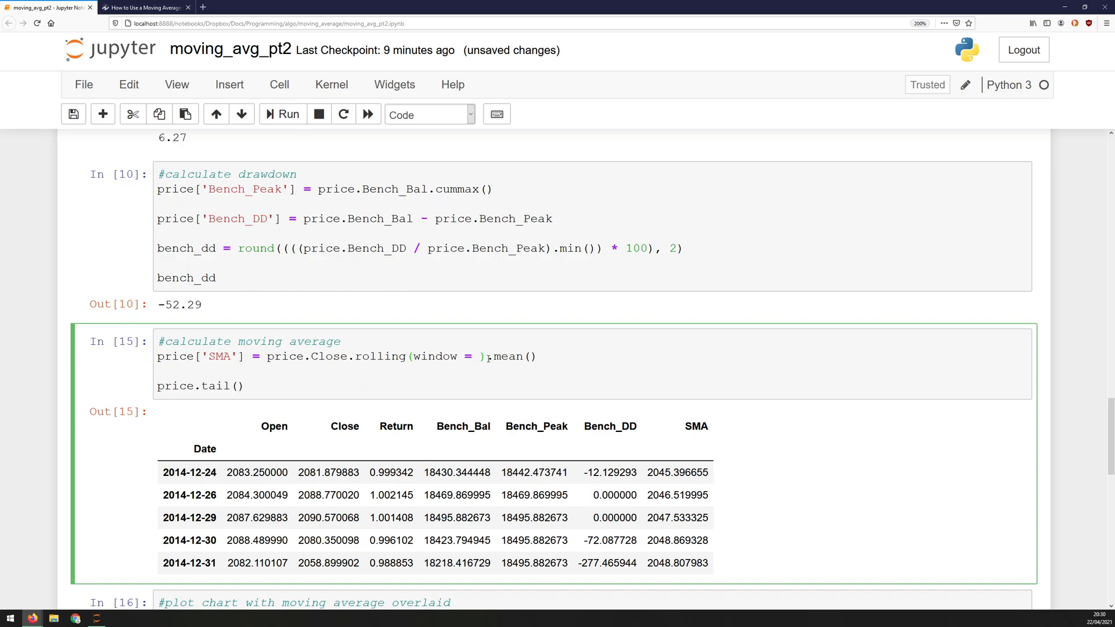
{"action": "type", "text": "PER"}
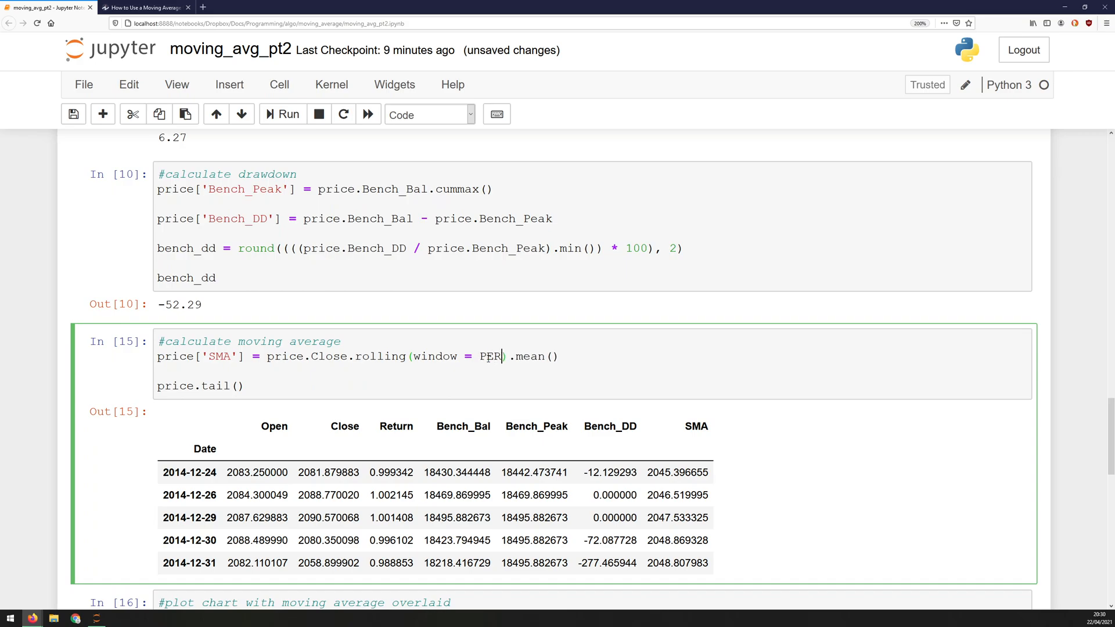
{"action": "type", "text": "IOD"}
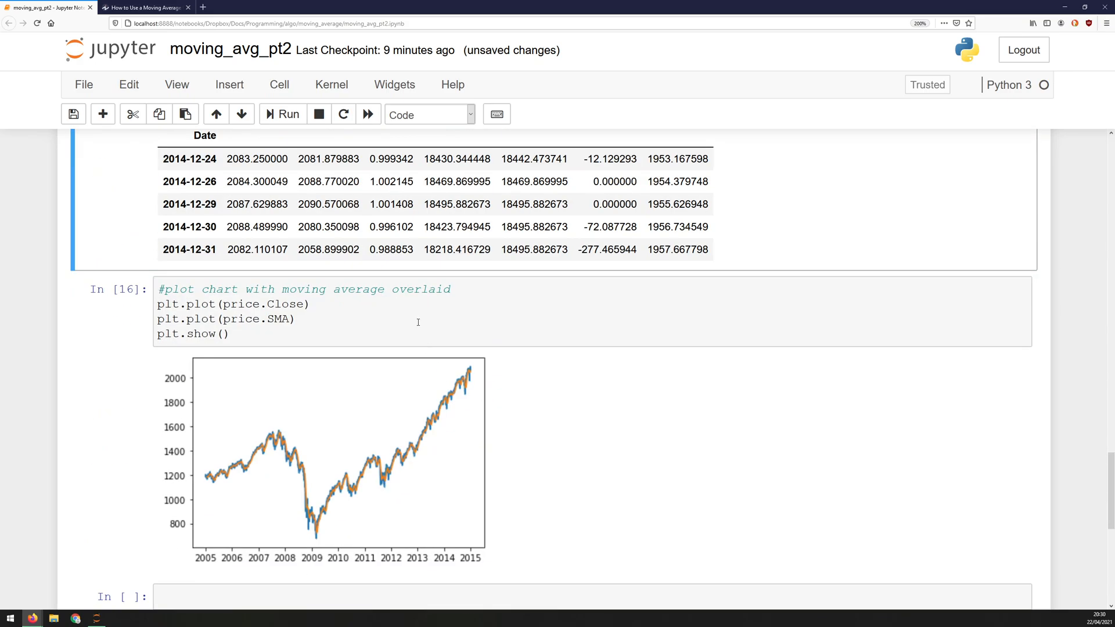
{"action": "left_click", "coordinate": [288, 114]}
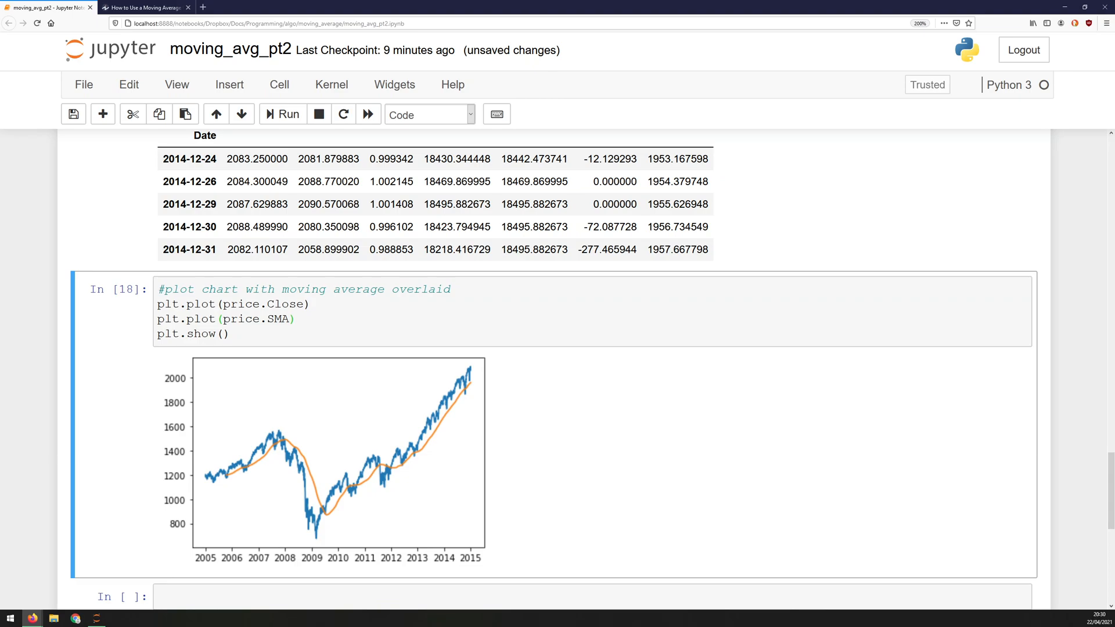
{"action": "mouse_move", "coordinate": [191, 496]}
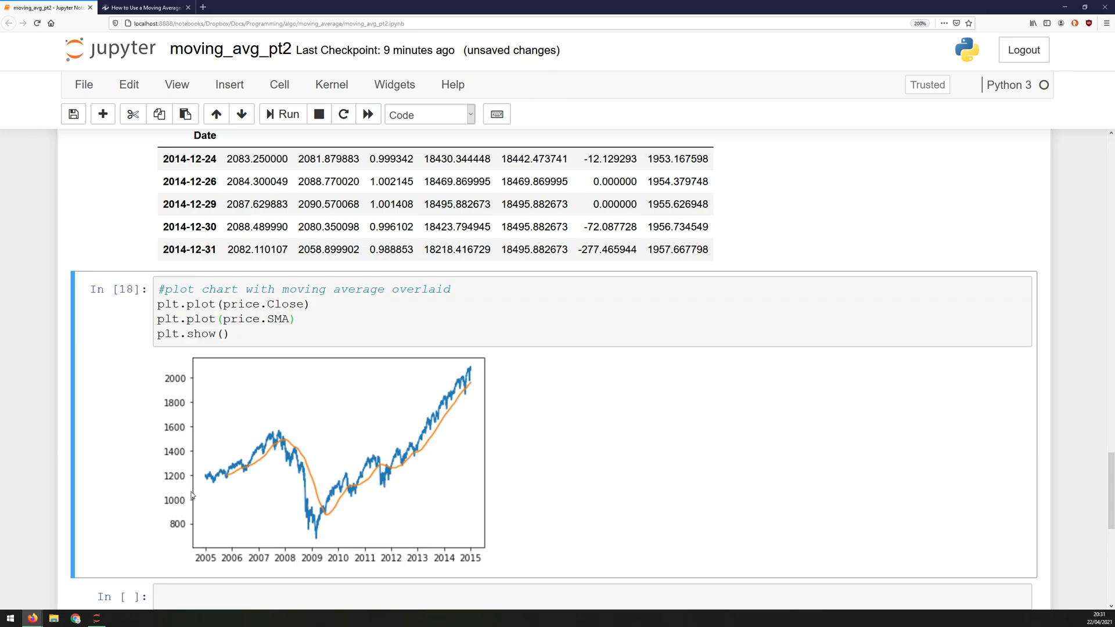
{"action": "mouse_move", "coordinate": [253, 461]}
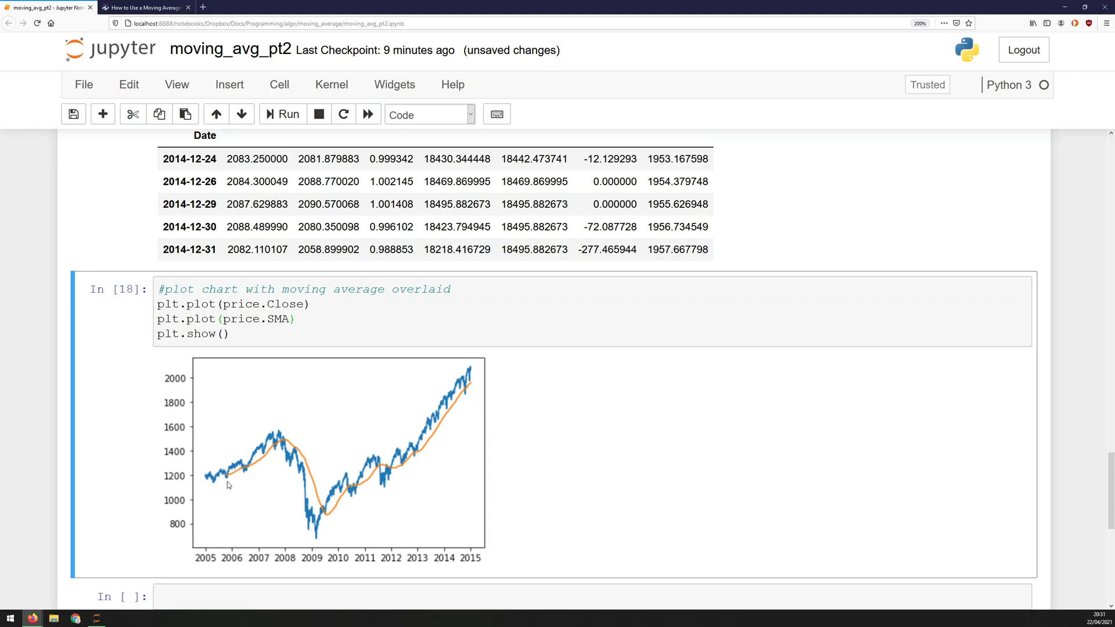
{"action": "mouse_move", "coordinate": [234, 467]}
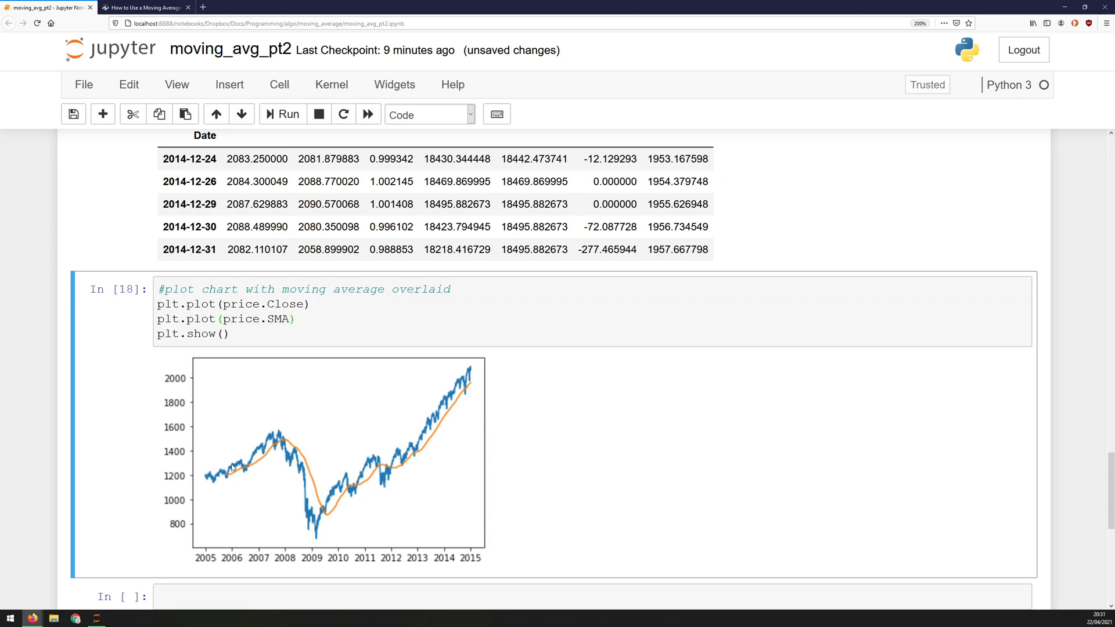
{"action": "mouse_move", "coordinate": [227, 481]}
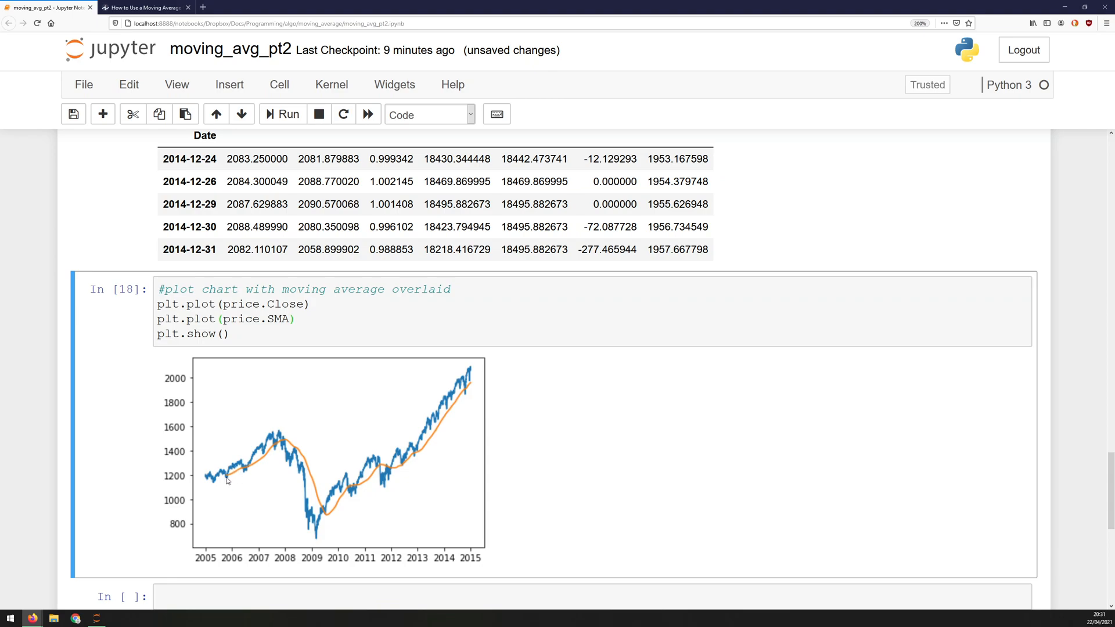
{"action": "mouse_move", "coordinate": [229, 477]}
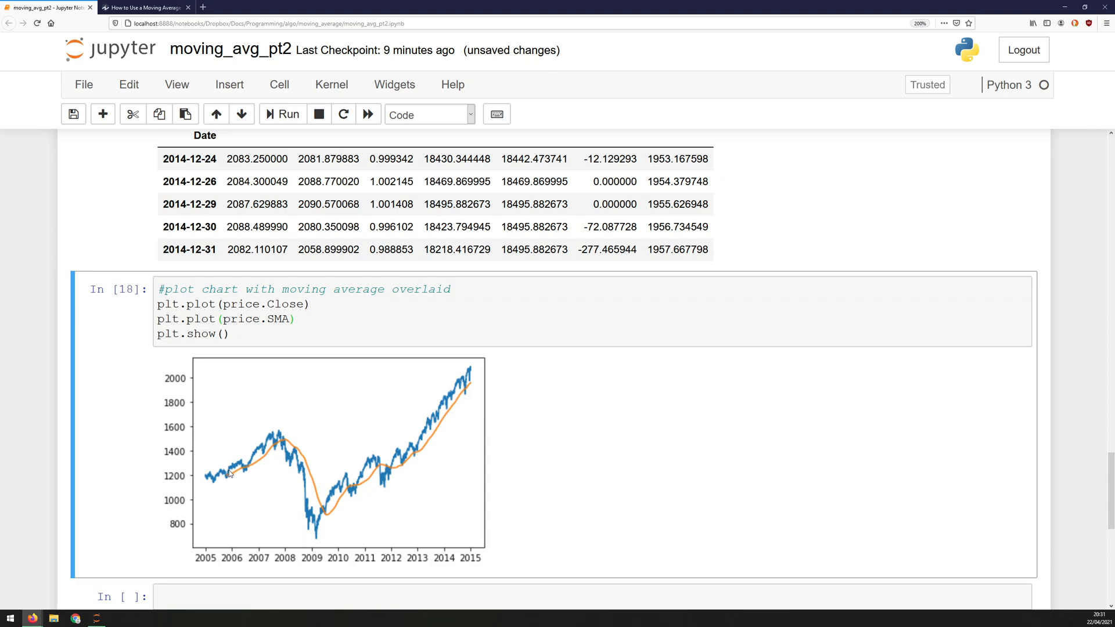
{"action": "mouse_move", "coordinate": [234, 469]}
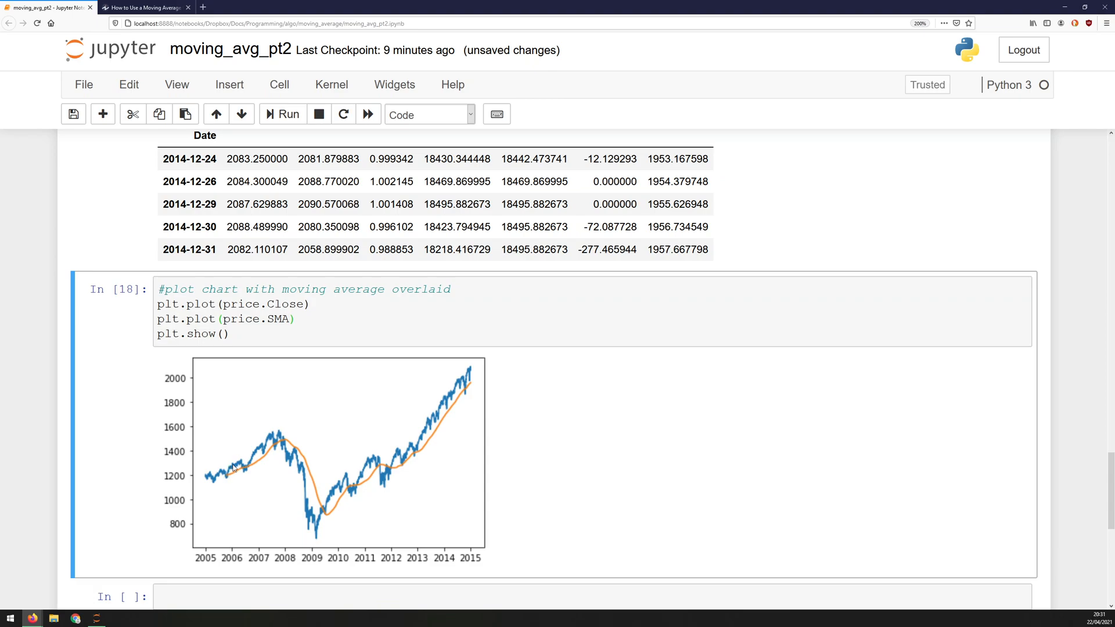
{"action": "mouse_move", "coordinate": [242, 466]}
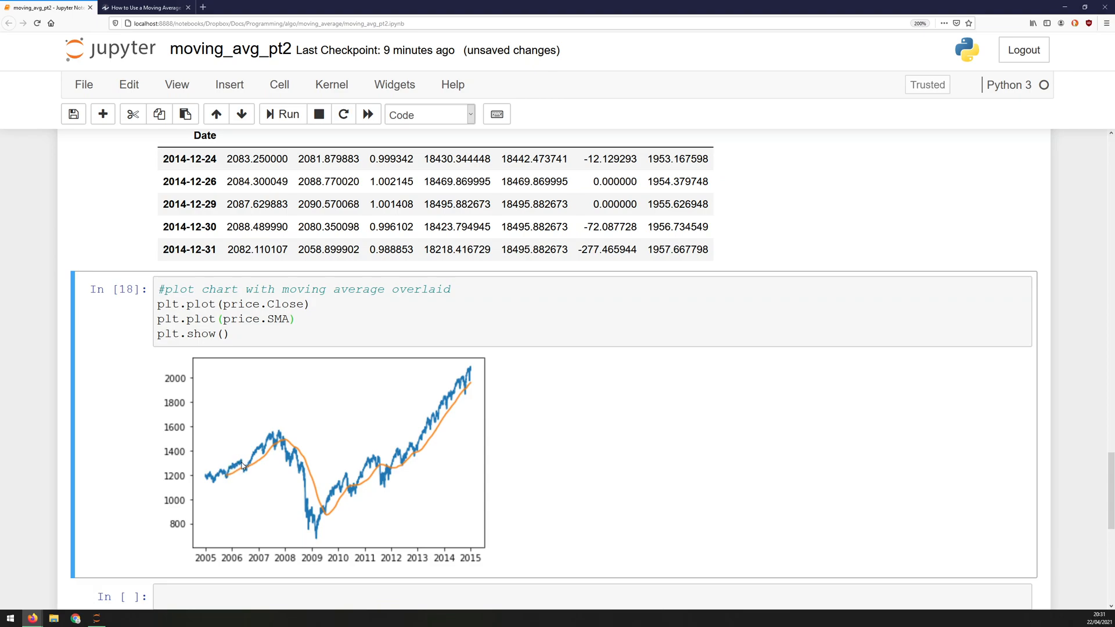
{"action": "mouse_move", "coordinate": [245, 474]}
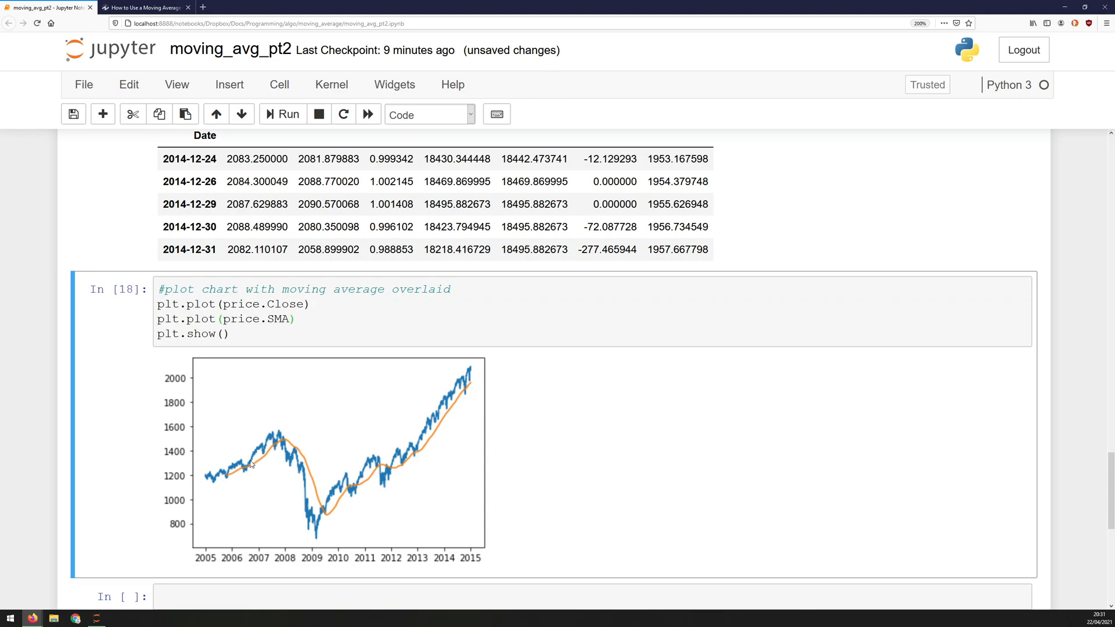
{"action": "mouse_move", "coordinate": [265, 454]}
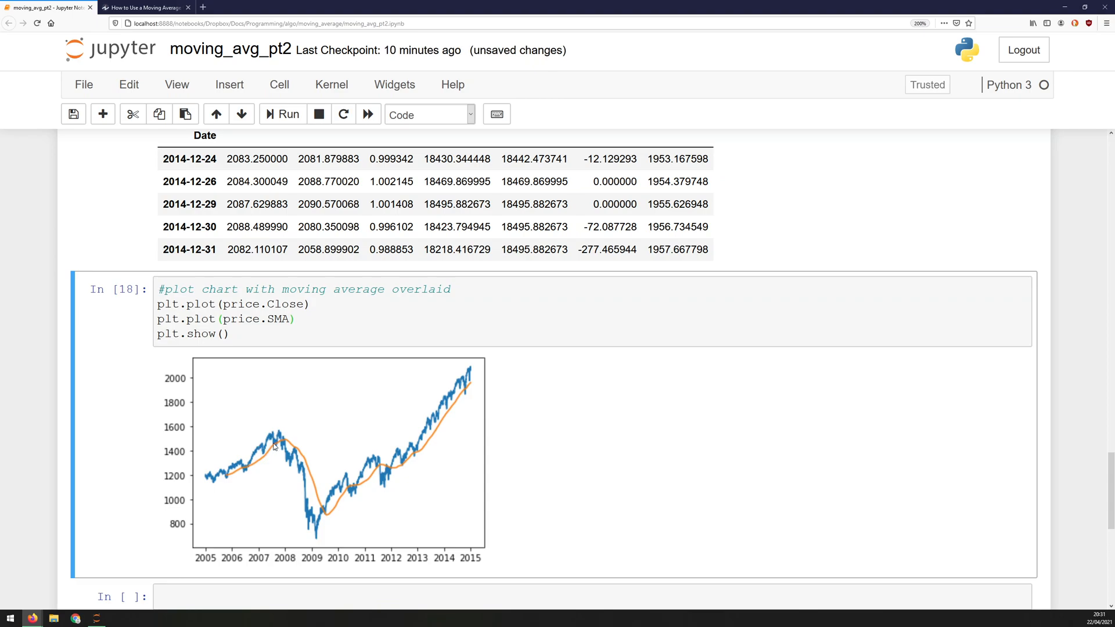
{"action": "mouse_move", "coordinate": [277, 445]}
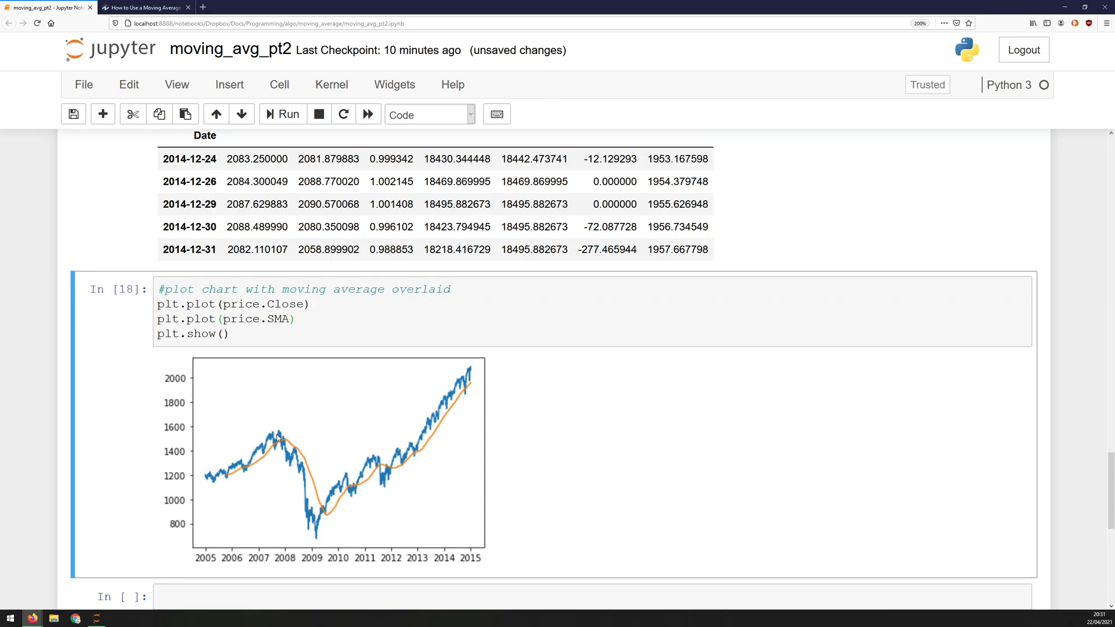
{"action": "mouse_move", "coordinate": [271, 455]}
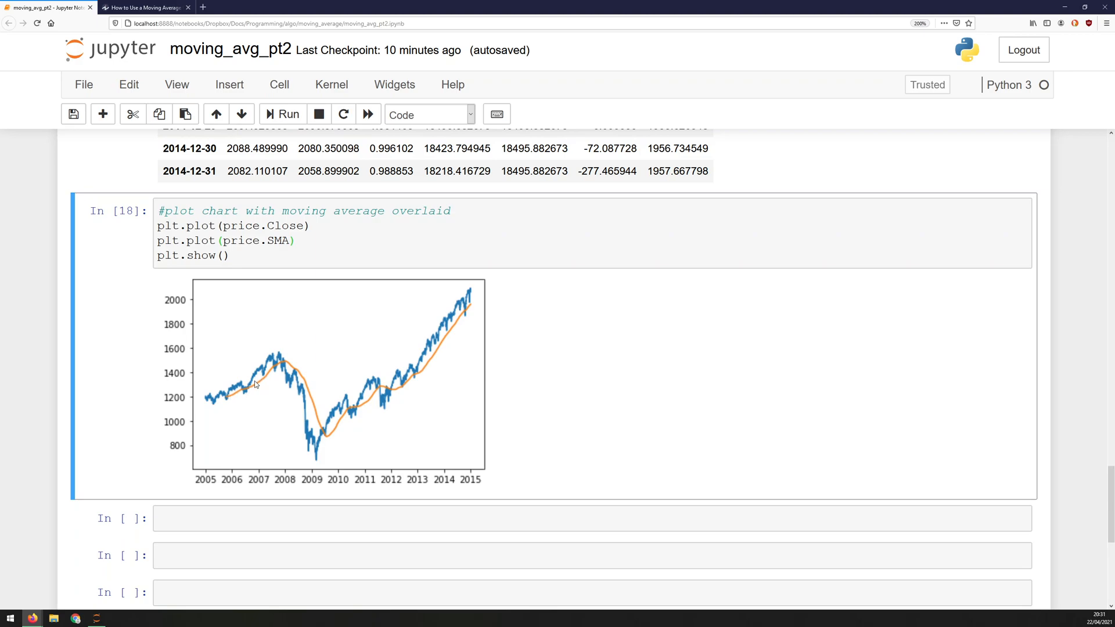
In the cell below the chart, write '#create entry signals' and begin price['Long'] =.
{"action": "scroll", "scroll_direction": "down", "scroll_amount": 3}
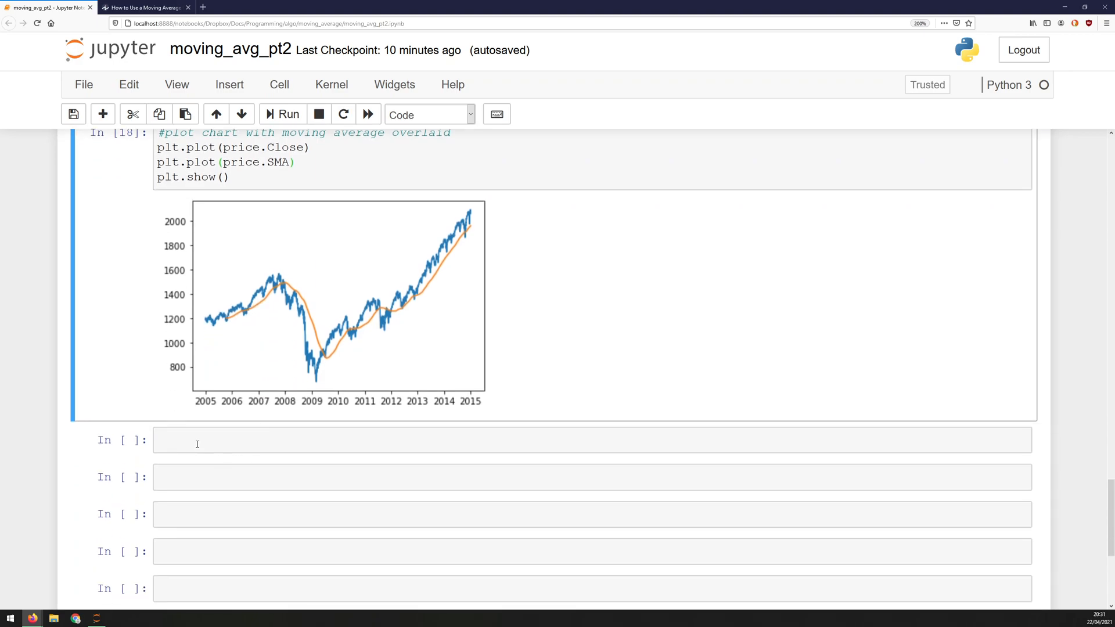
{"action": "left_click", "coordinate": [498, 439]}
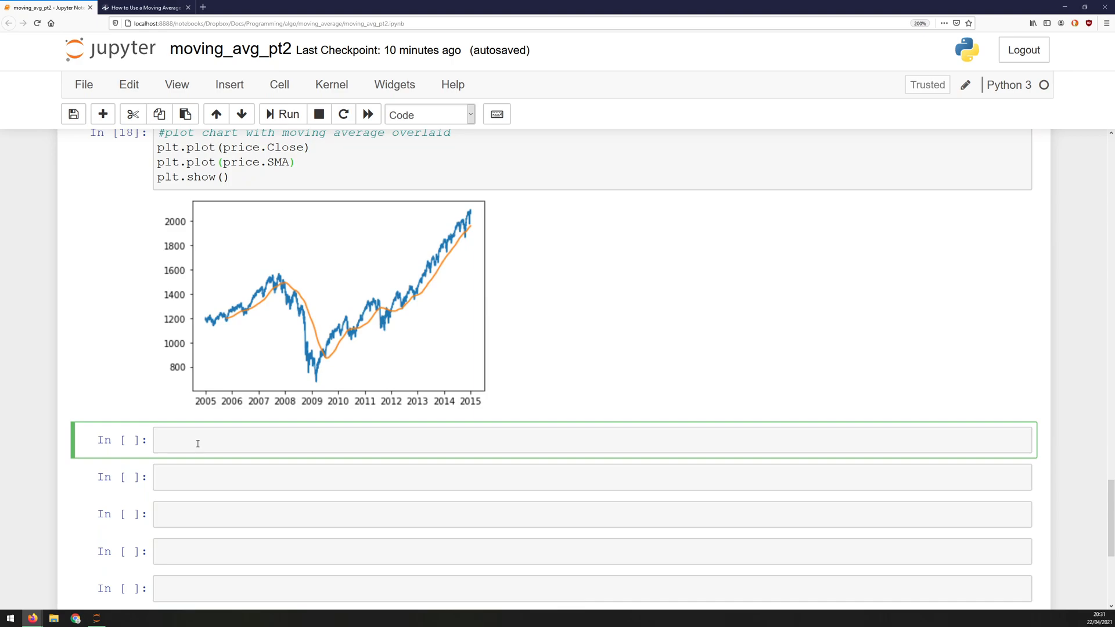
{"action": "type", "text": "#"}
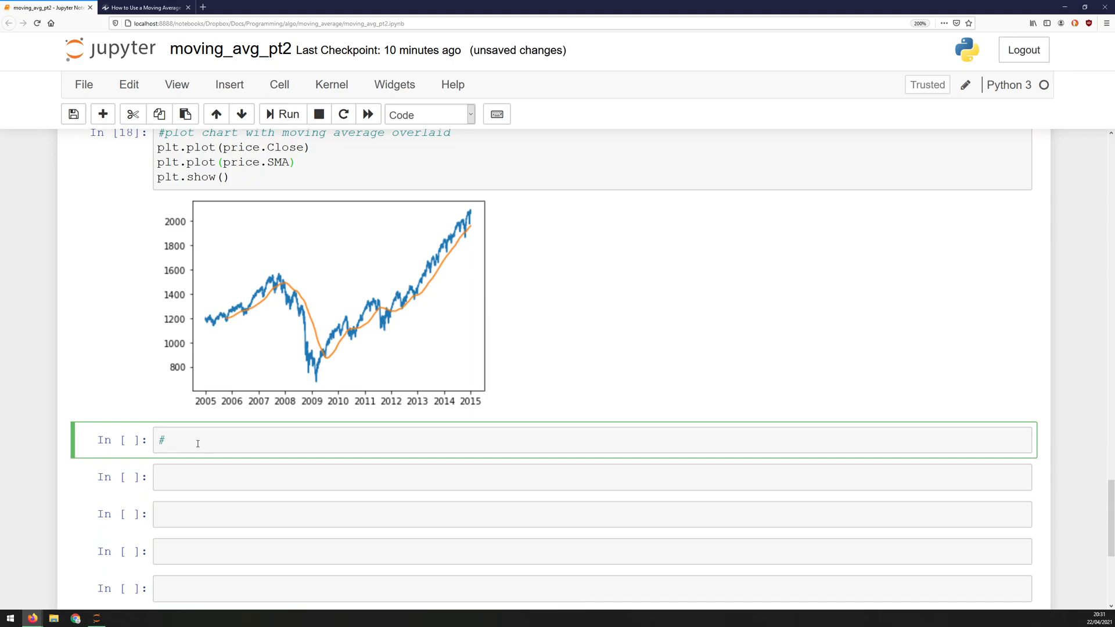
{"action": "type", "text": "create"}
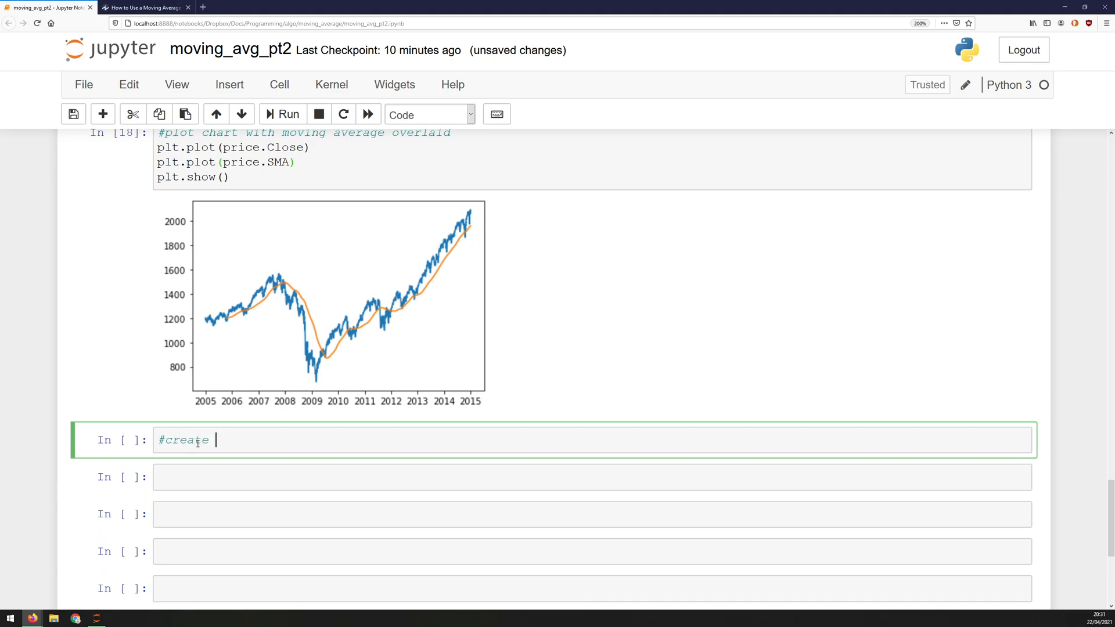
{"action": "type", "text": "m"}
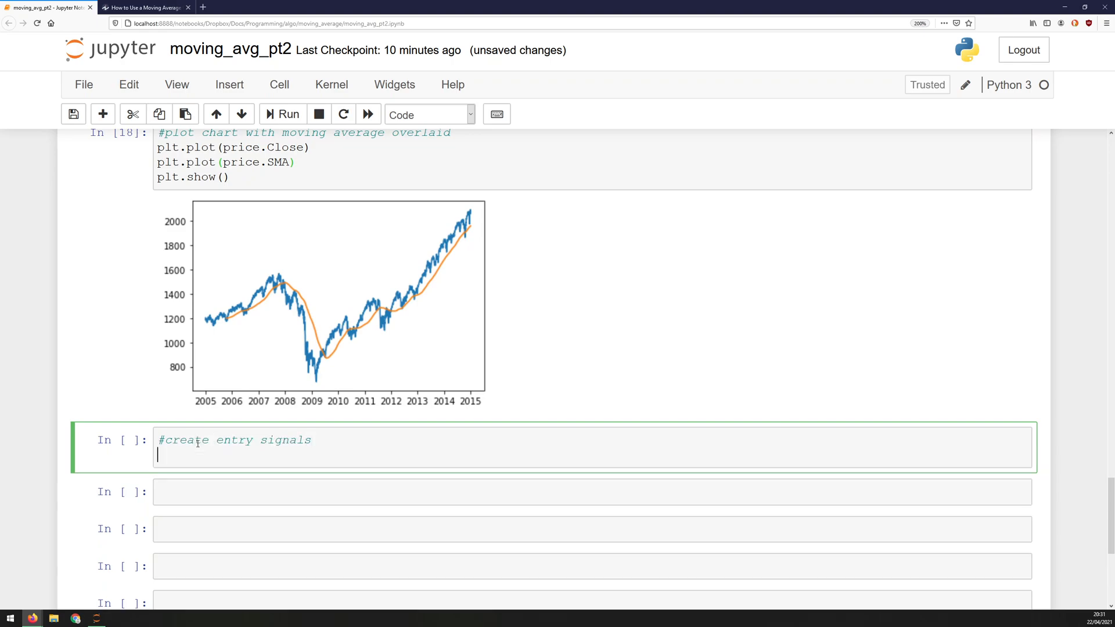
{"action": "type", "text": "price"}
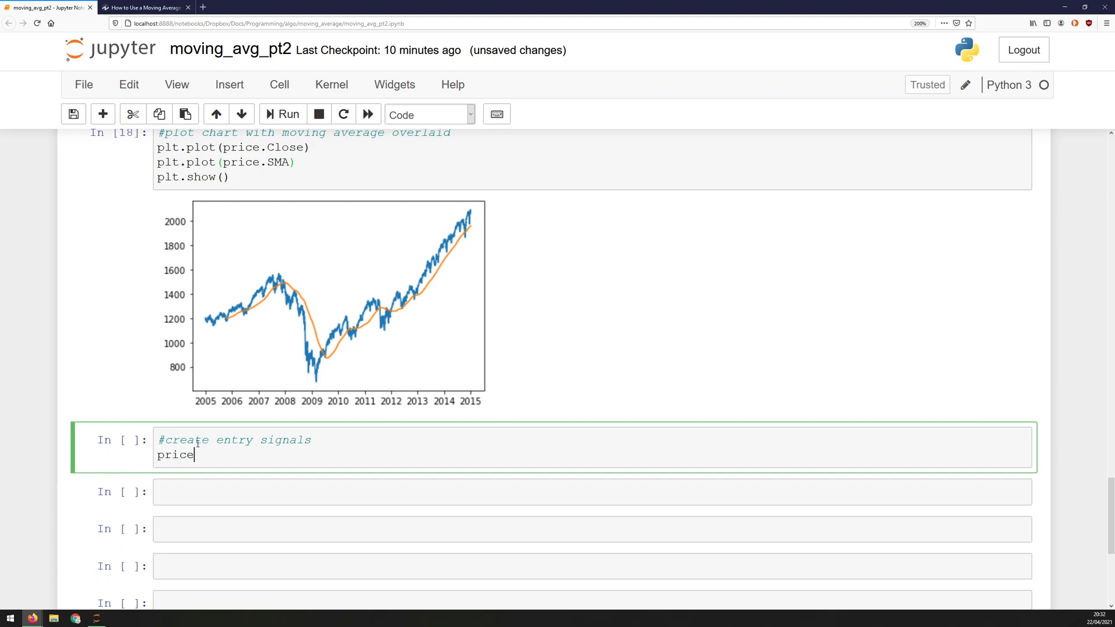
{"action": "type", "text": "['']"}
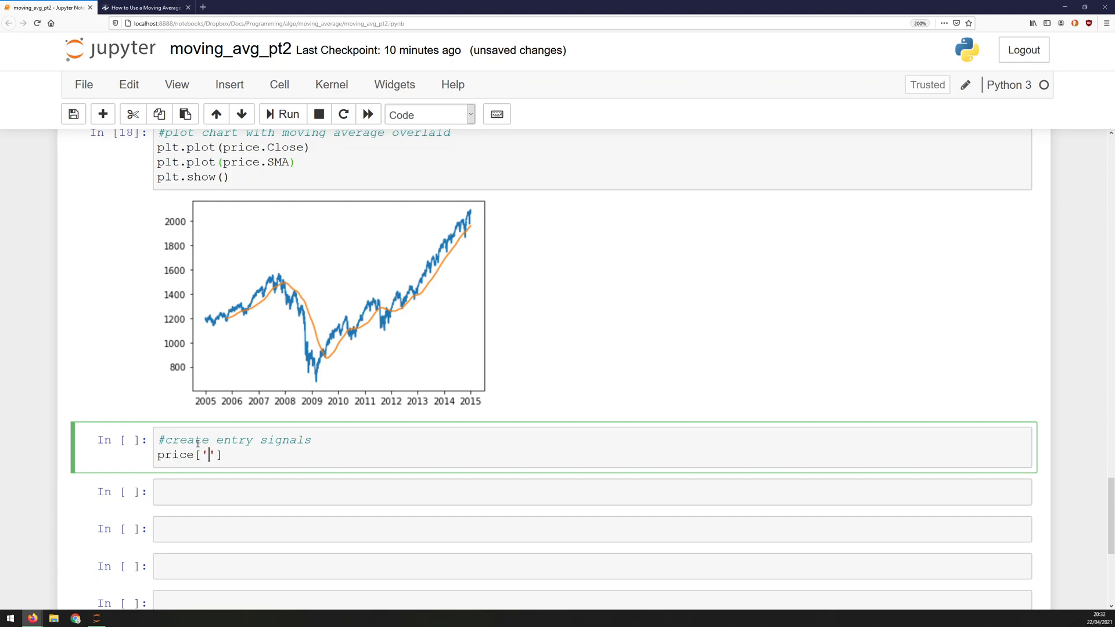
{"action": "type", "text": "Long"}
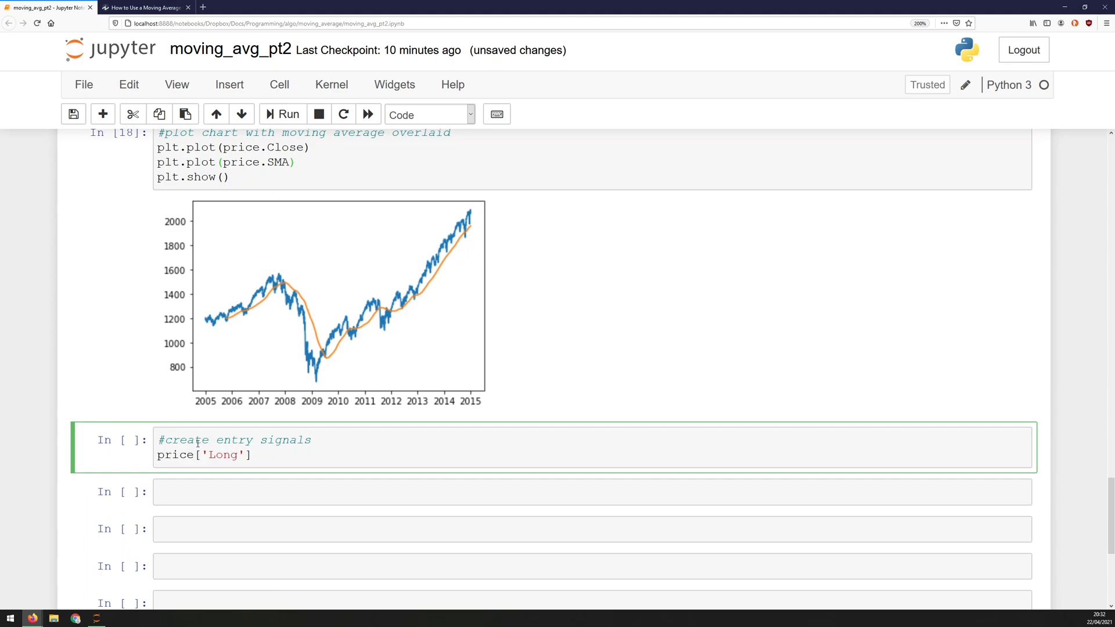
{"action": "type", "text": "="}
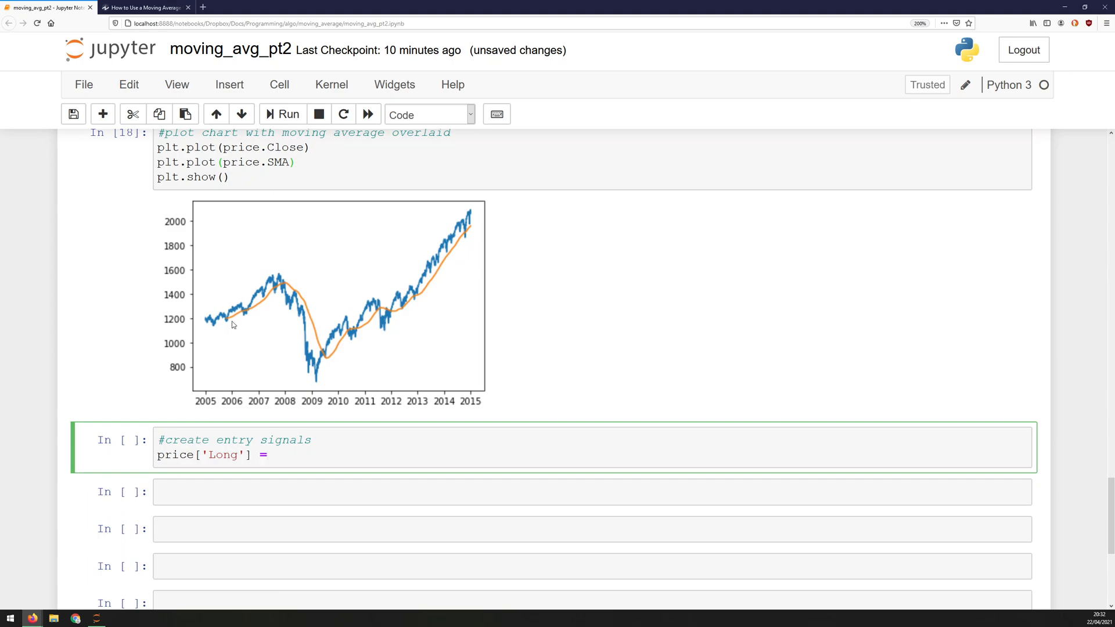
{"action": "mouse_move", "coordinate": [229, 319]}
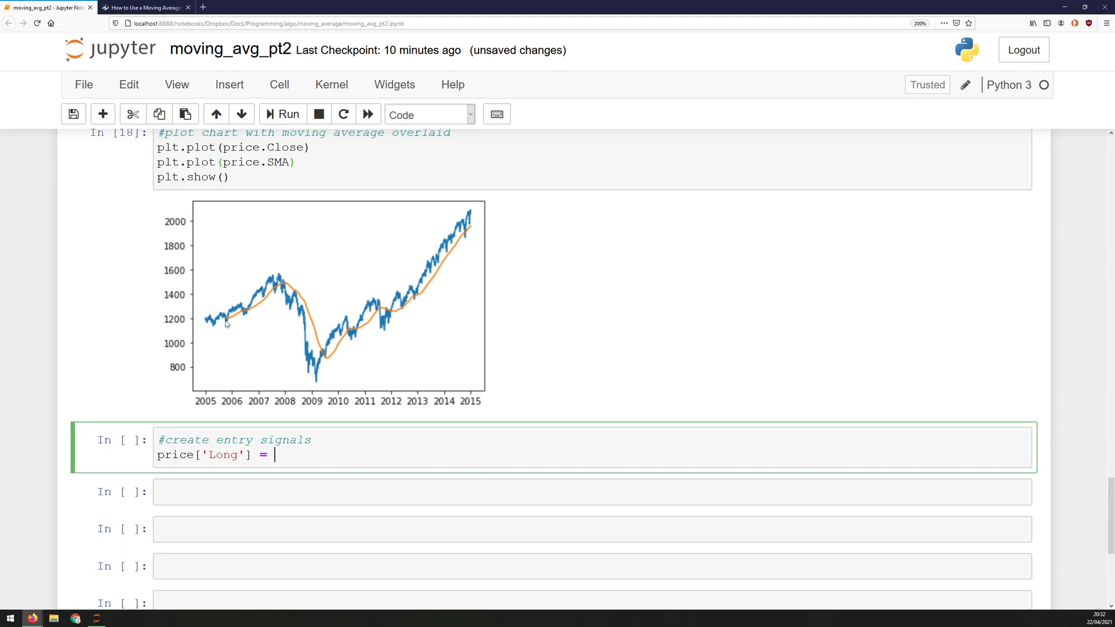
{"action": "mouse_move", "coordinate": [272, 406]}
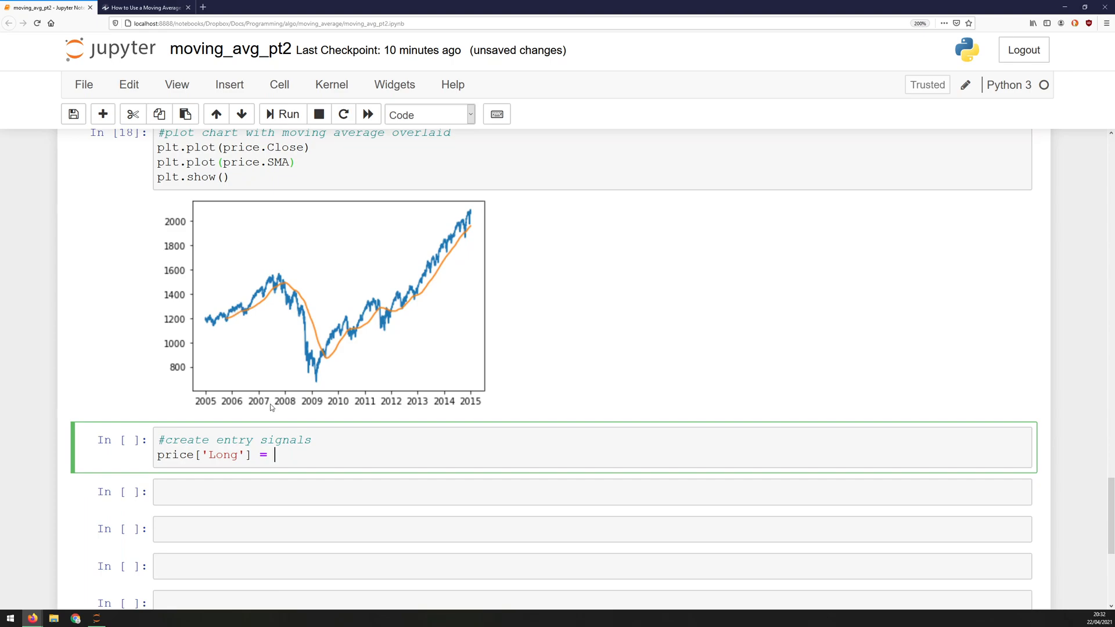
Assign Long as price.Close / price.SMA and add price.tail() to show the last rows.
{"action": "type", "text": "price."}
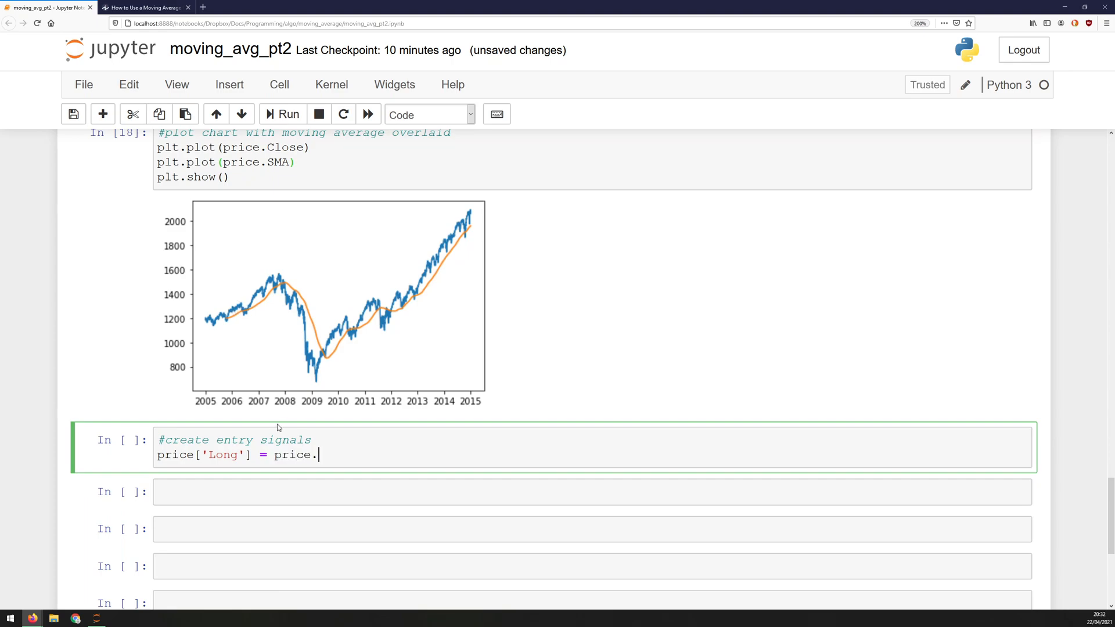
{"action": "type", "text": "Close /"}
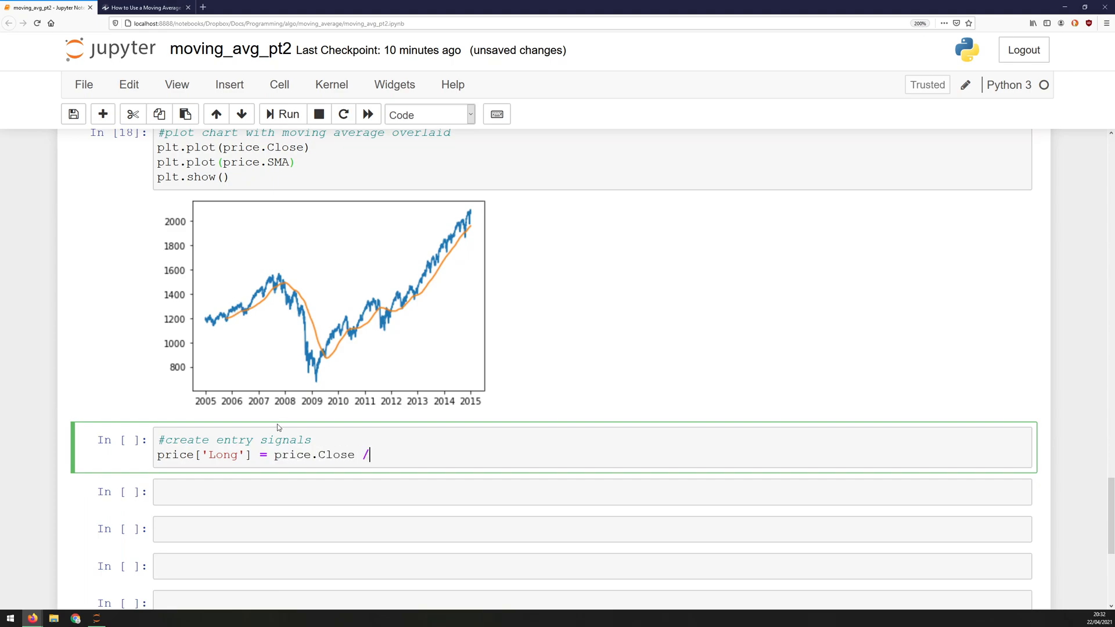
{"action": "type", "text": "price."}
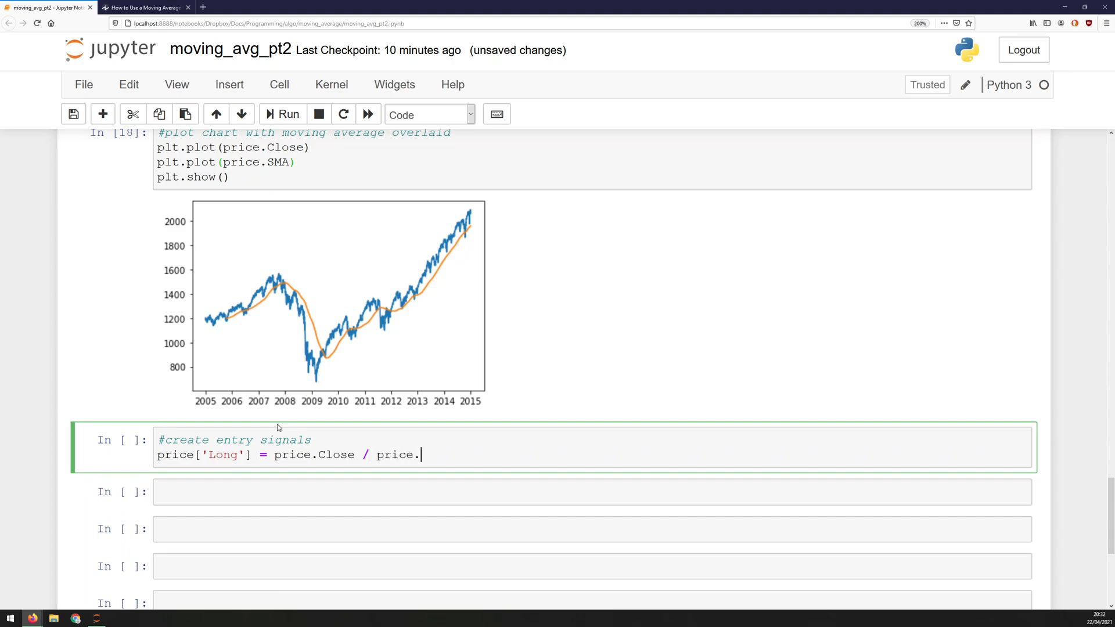
{"action": "type", "text": "SMA"}
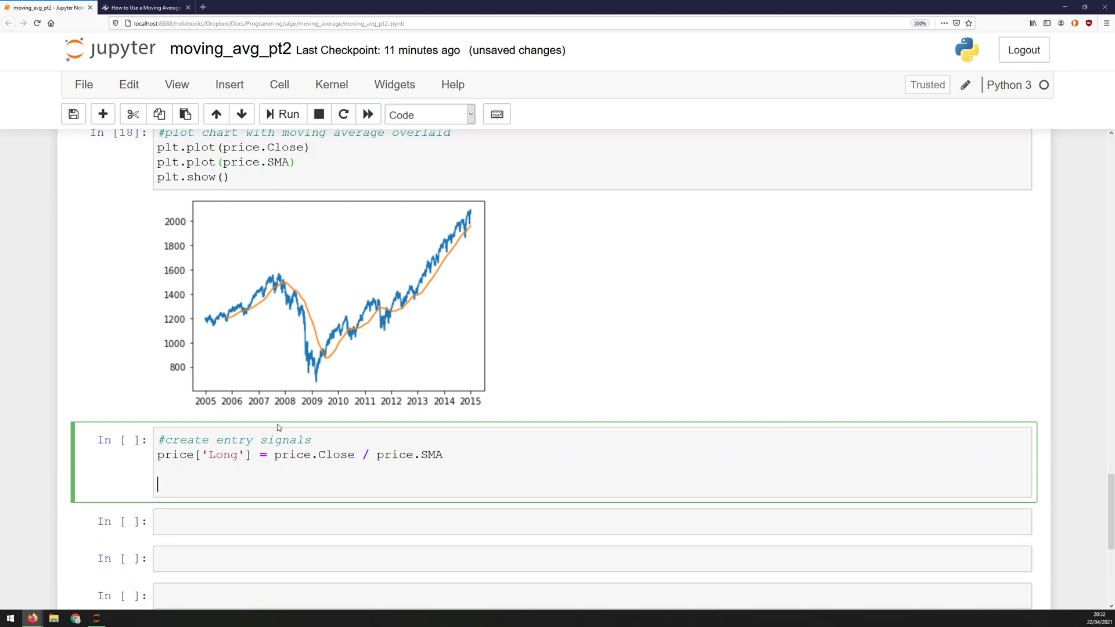
{"action": "type", "text": "price"}
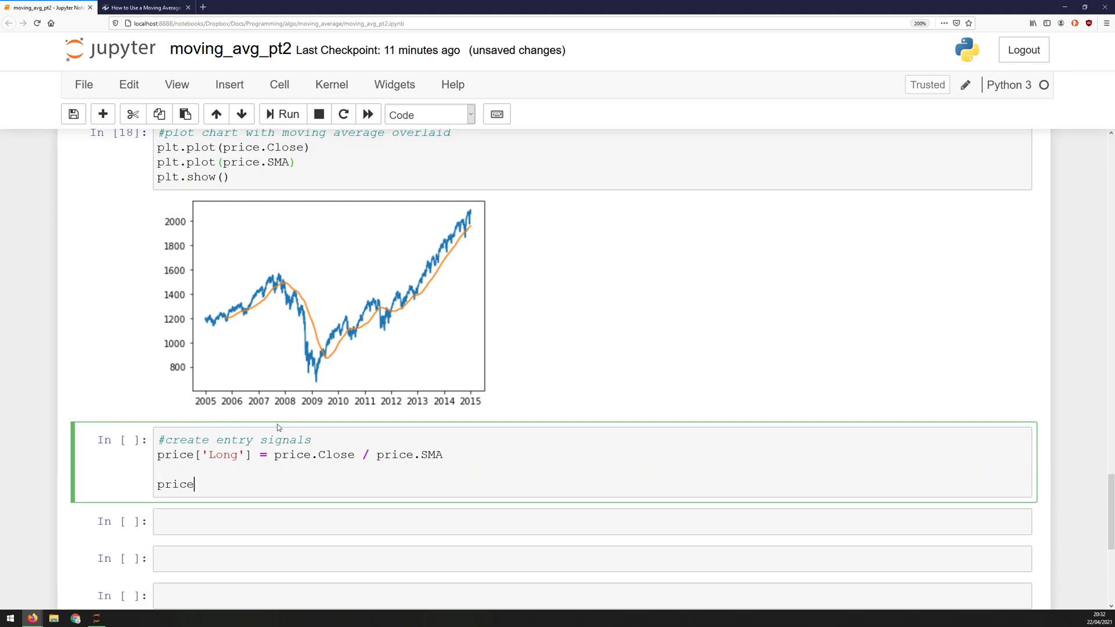
{"action": "type", "text": ".tail()"}
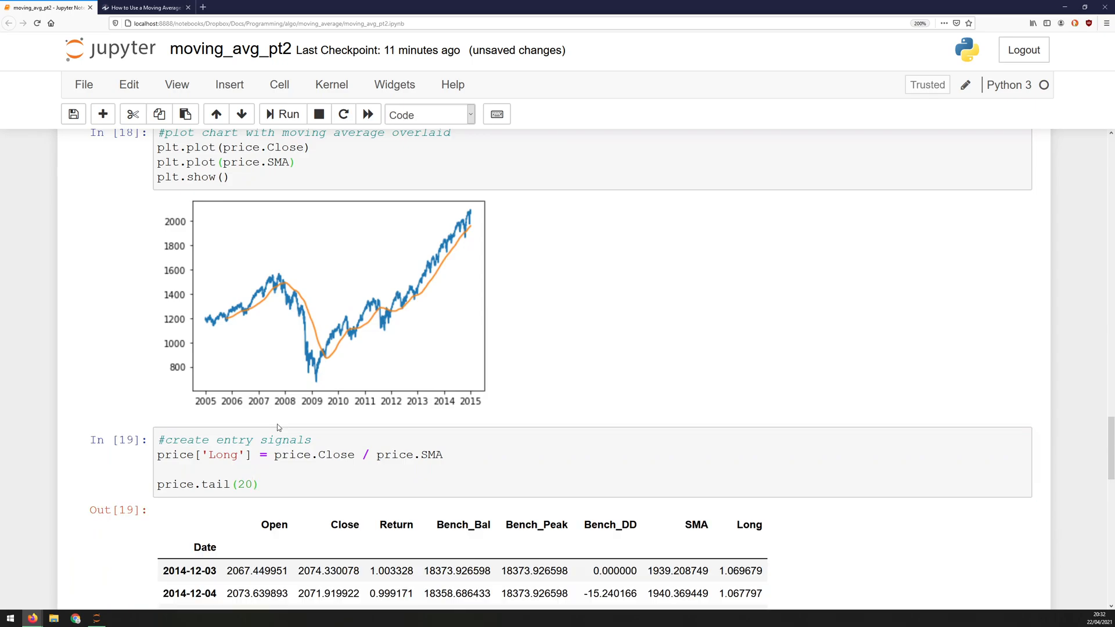
Make Long the condition Close > SMA, rerun the cell and review the True signals in the table.
{"action": "scroll", "scroll_direction": "down", "scroll_amount": 3}
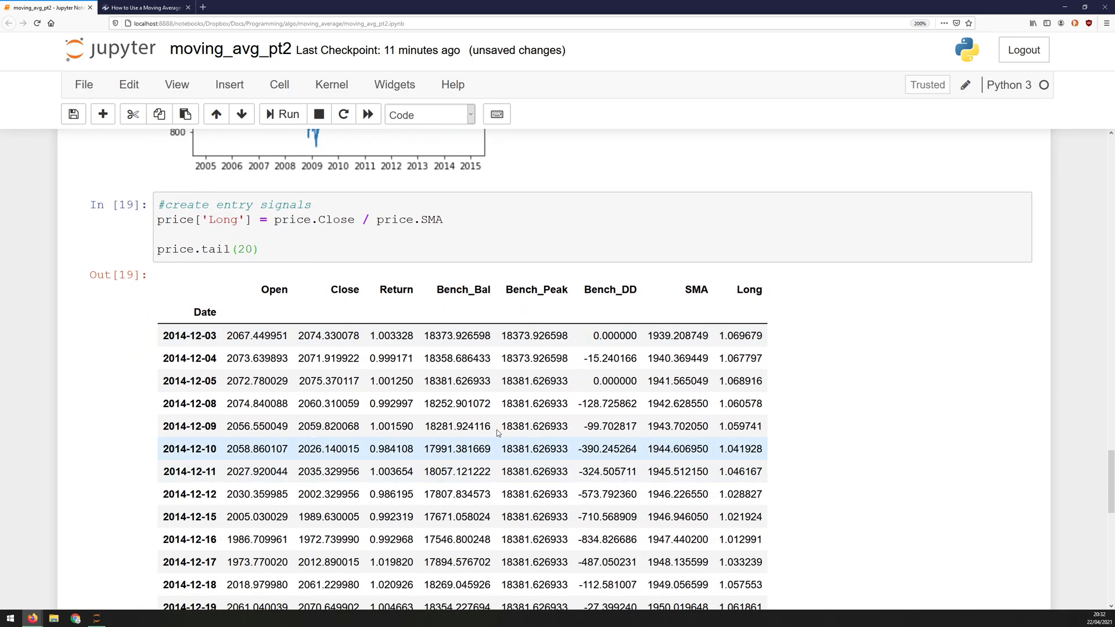
{"action": "scroll", "scroll_direction": "down", "scroll_amount": 3}
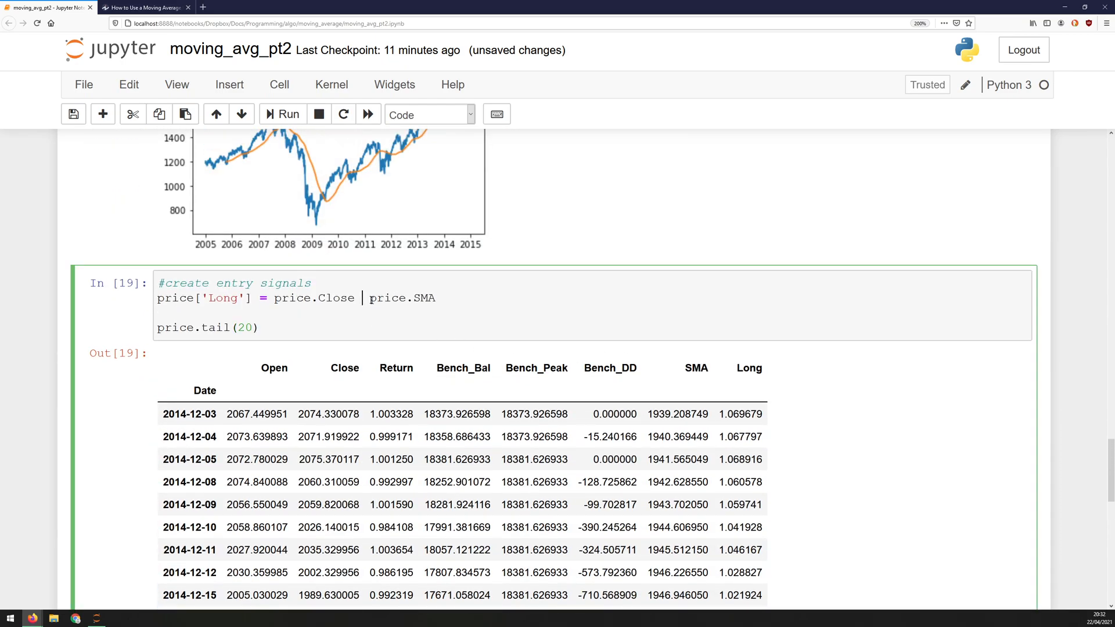
{"action": "type", "text": ">"}
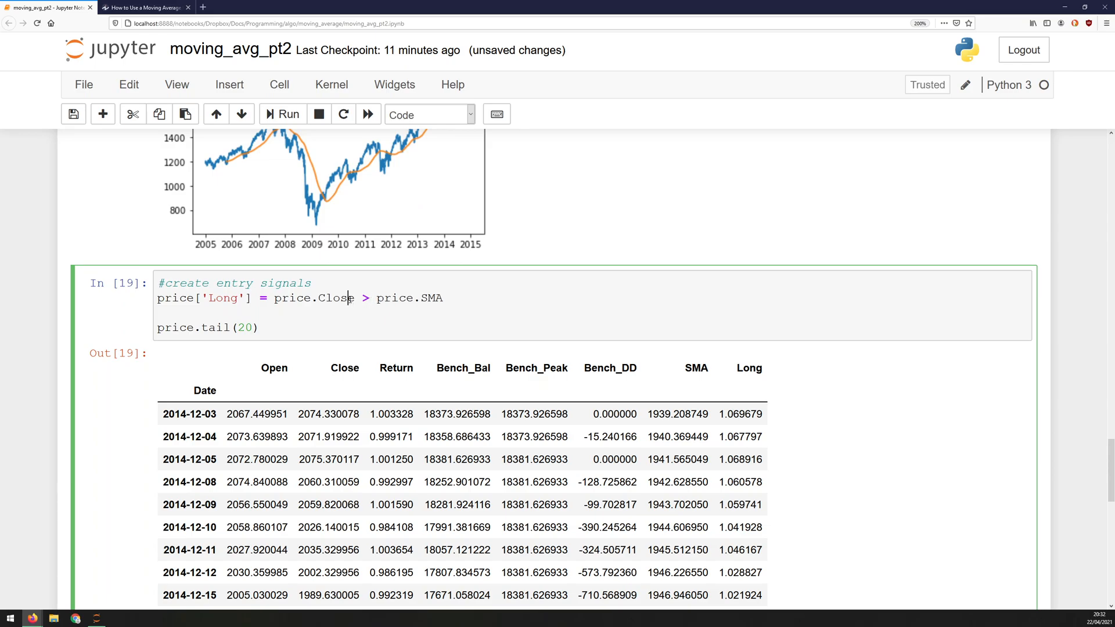
{"action": "left_click", "coordinate": [288, 114]}
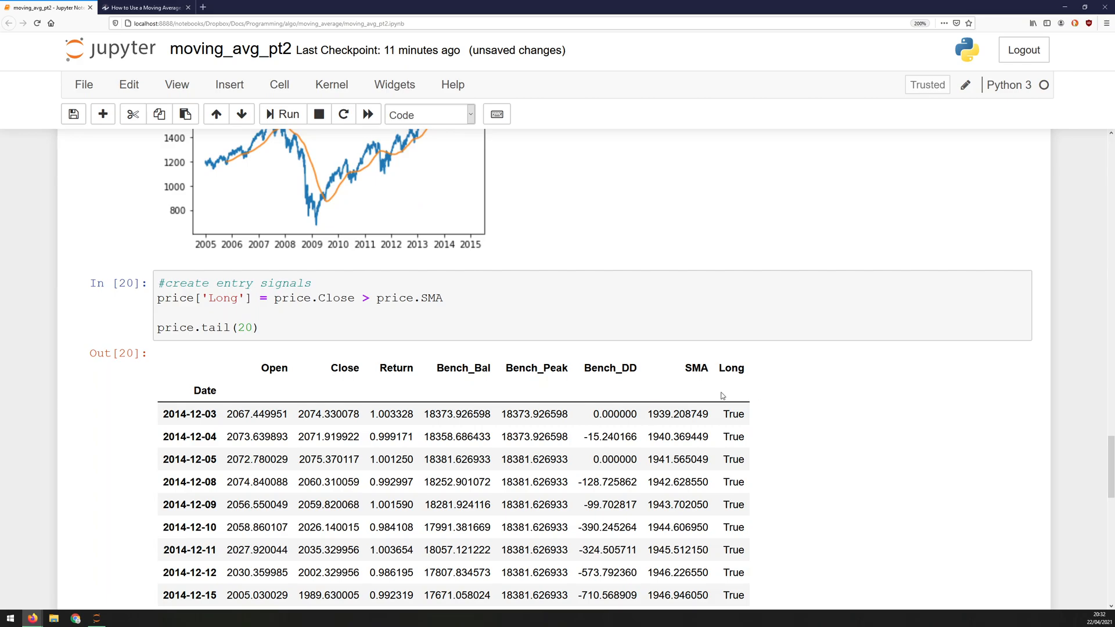
{"action": "scroll", "scroll_direction": "down", "scroll_amount": 3}
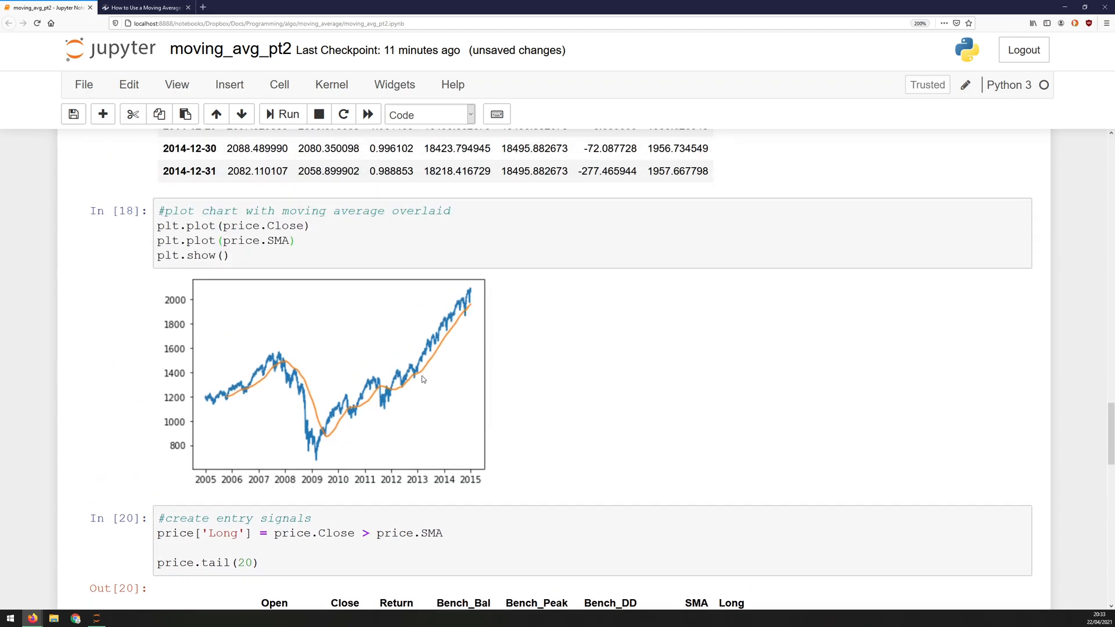
{"action": "mouse_move", "coordinate": [418, 473]}
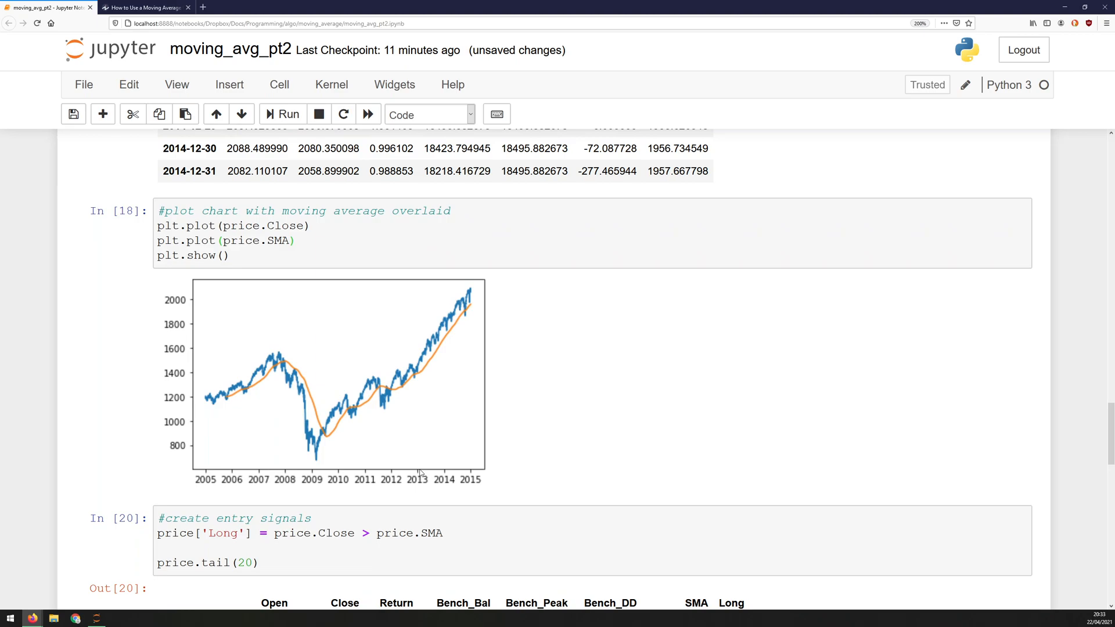
{"action": "mouse_move", "coordinate": [395, 474]}
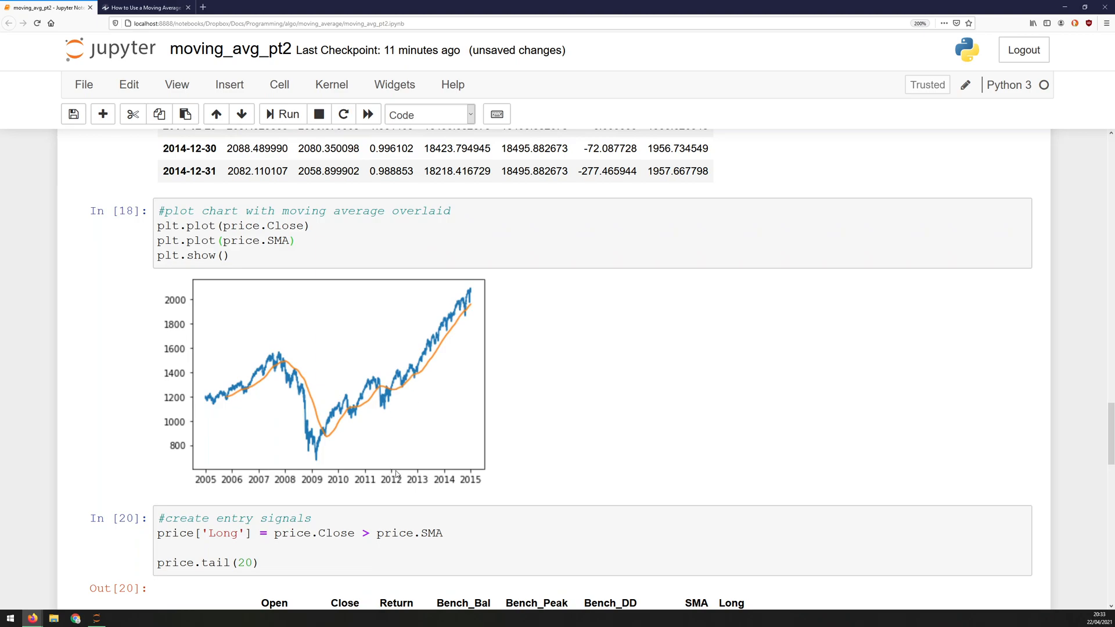
{"action": "mouse_move", "coordinate": [464, 407]}
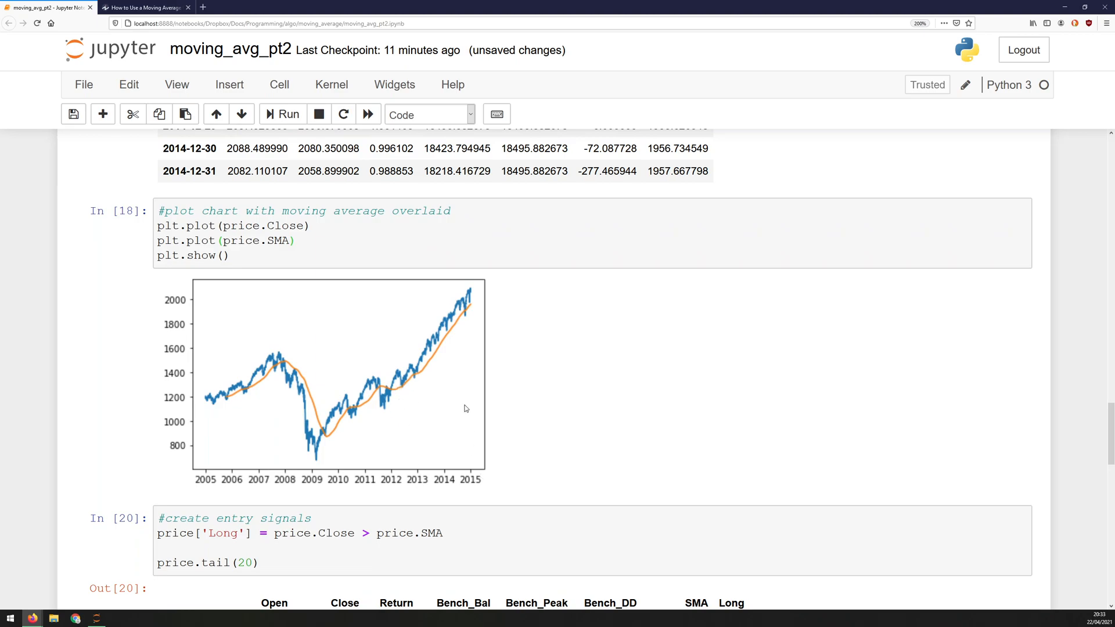
{"action": "mouse_move", "coordinate": [441, 351]}
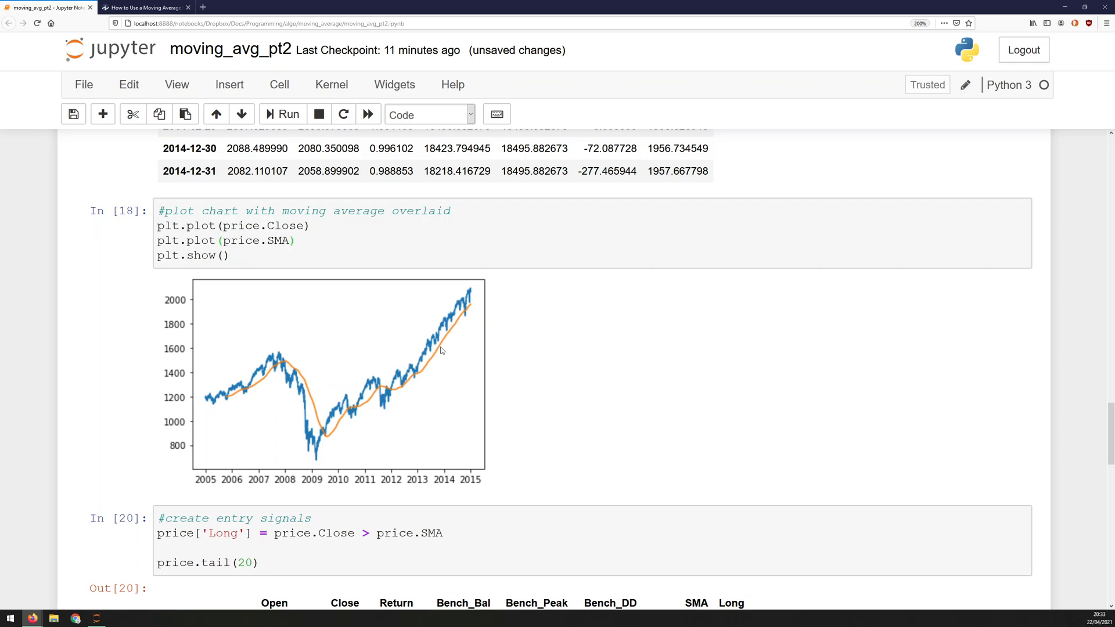
{"action": "scroll", "scroll_direction": "down", "scroll_amount": 3}
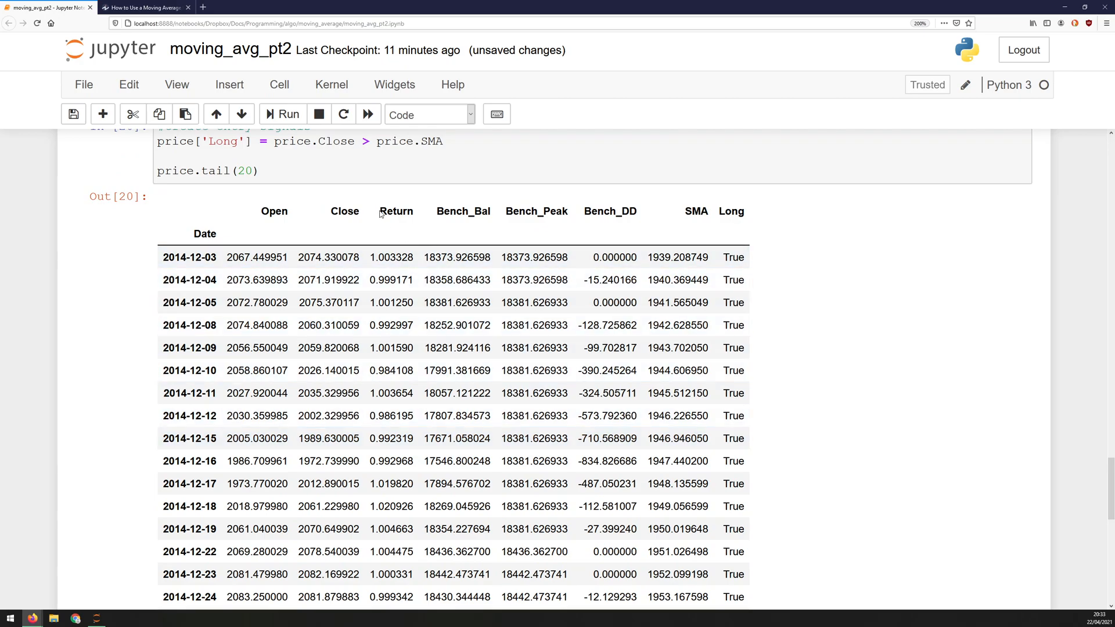
{"action": "double_click", "coordinate": [695, 211]}
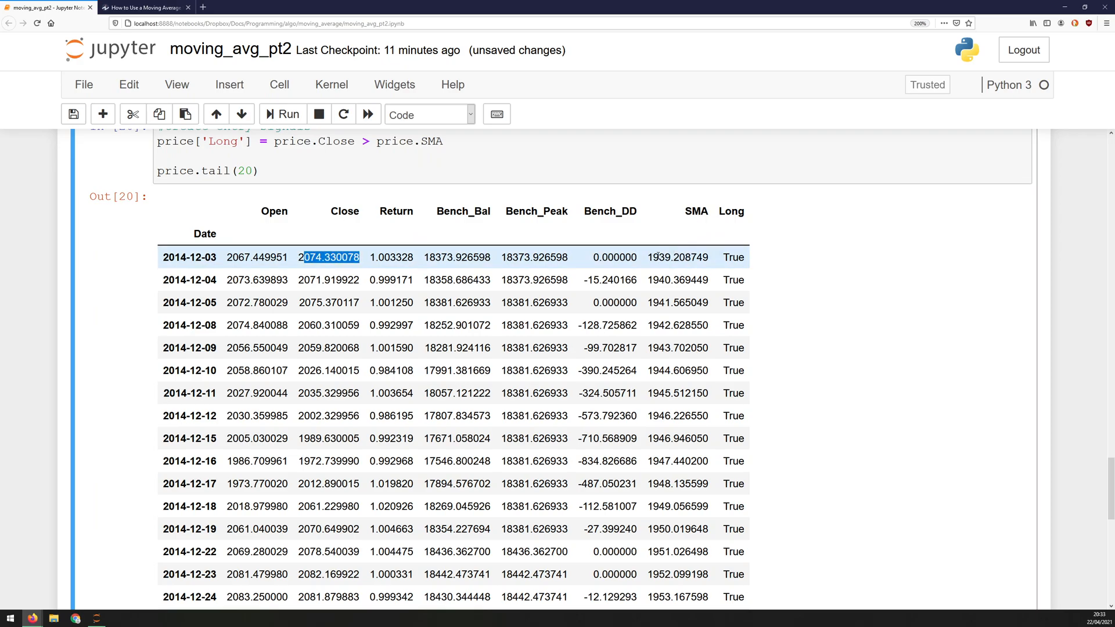
{"action": "left_click", "coordinate": [733, 256]}
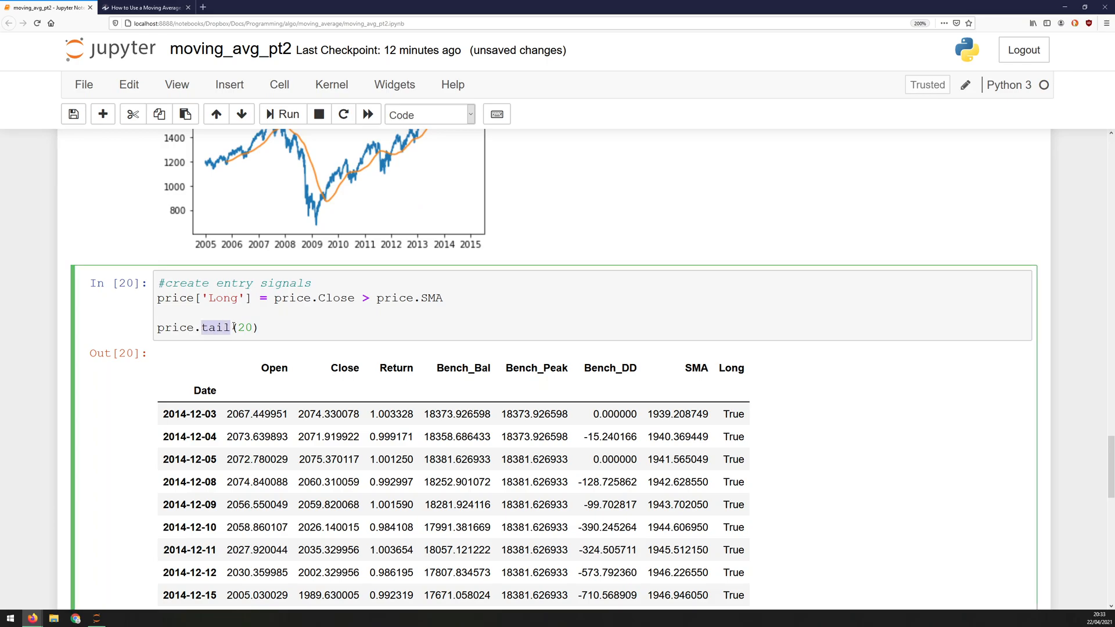
Switch the display to price.head so the first rows show NaN SMA and False Long signals.
{"action": "type", "text": "head"}
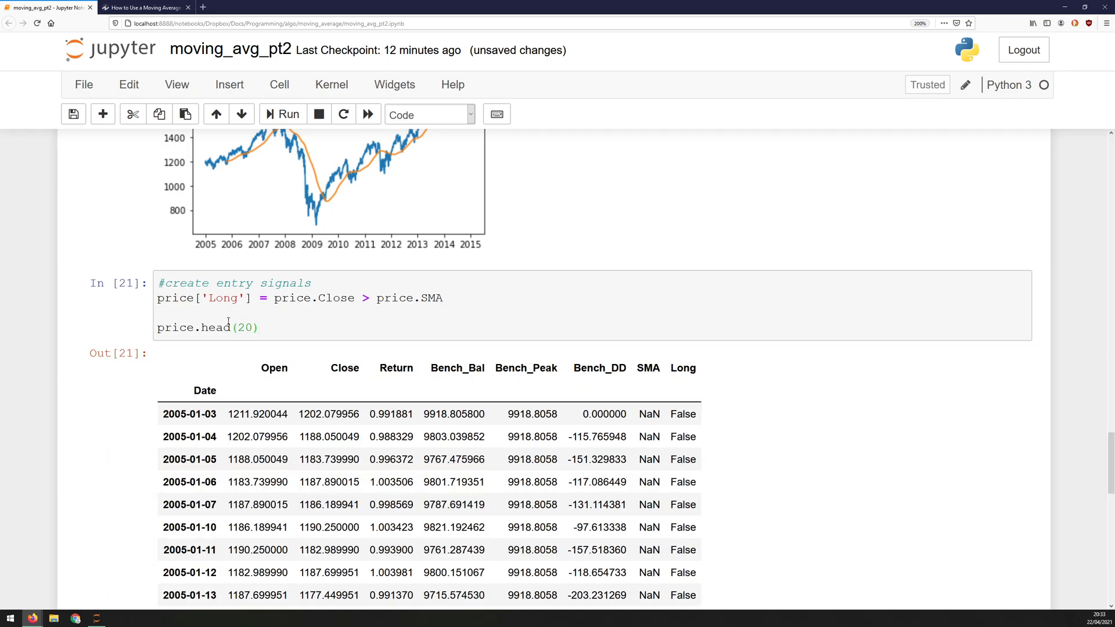
{"action": "scroll", "scroll_direction": "down", "scroll_amount": 3}
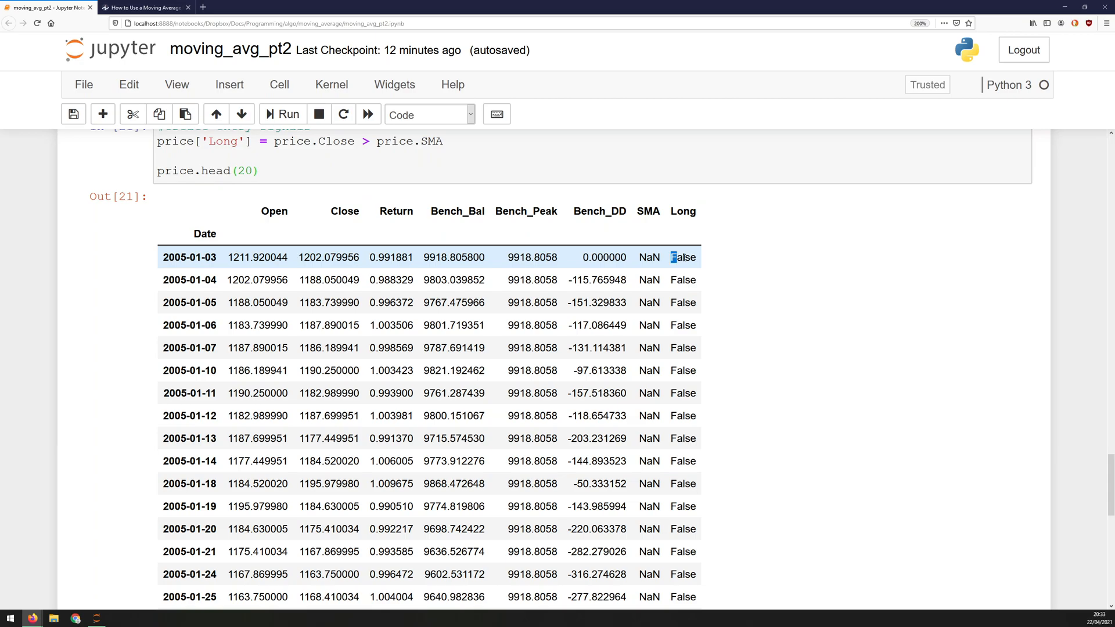
{"action": "double_click", "coordinate": [682, 211]}
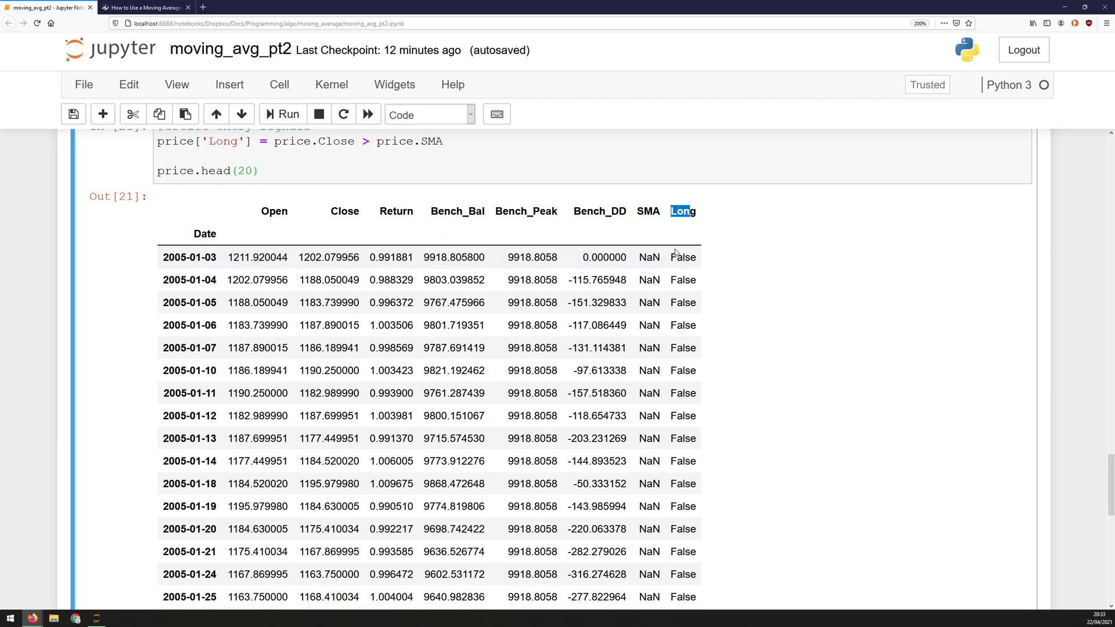
{"action": "scroll", "scroll_direction": "down", "scroll_amount": 3}
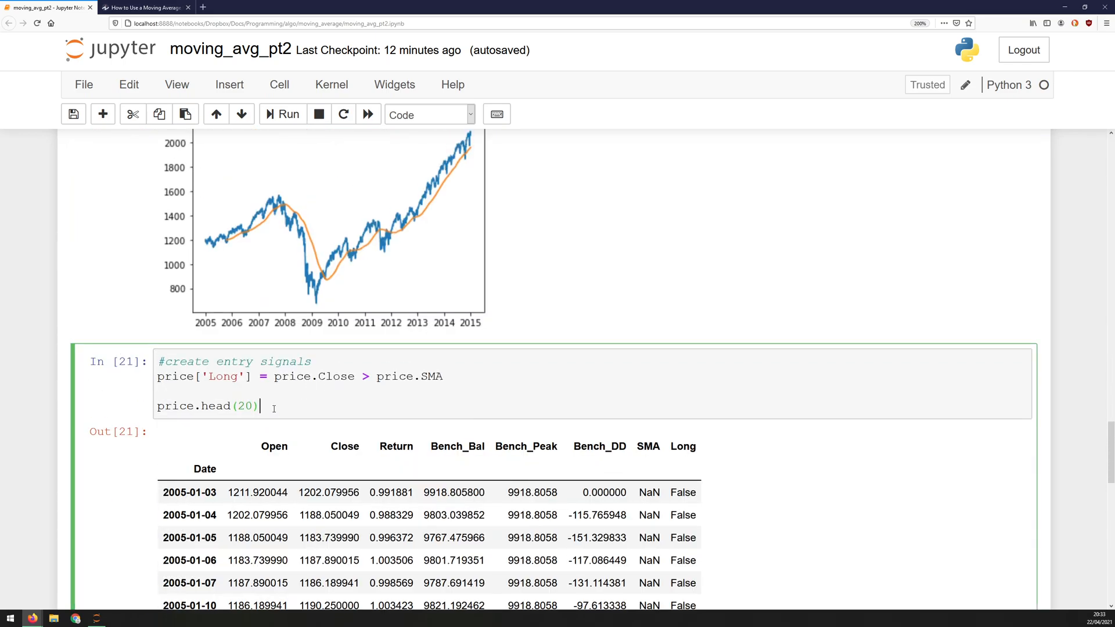
Restore price.tail(), rerun, and review the last five rows where Long is True.
{"action": "key", "text": "Backspace"}
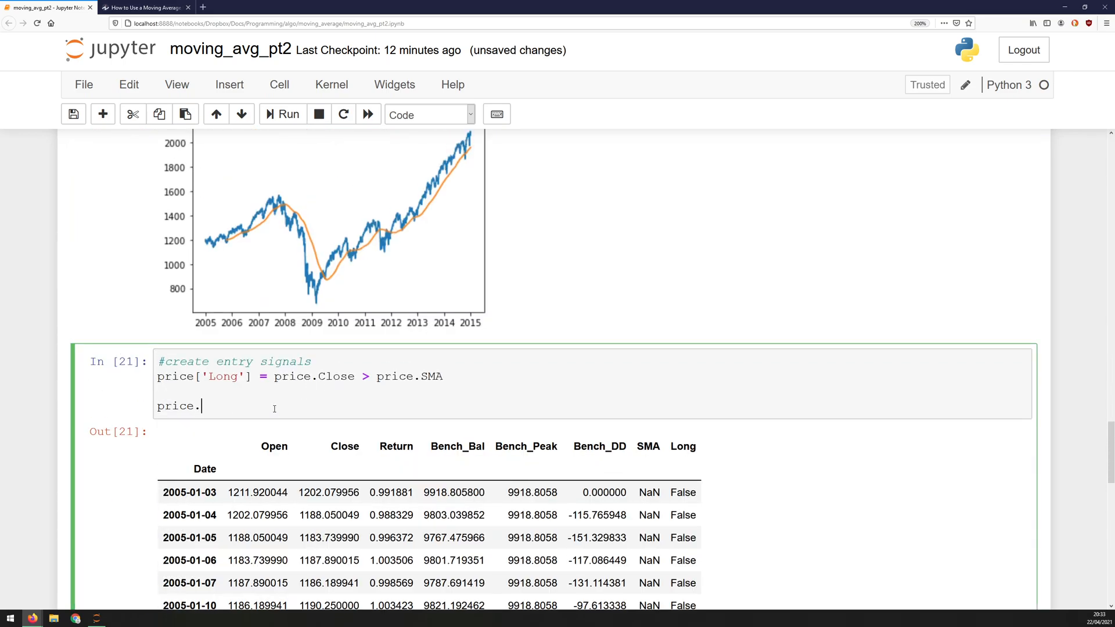
{"action": "type", "text": "tail()"}
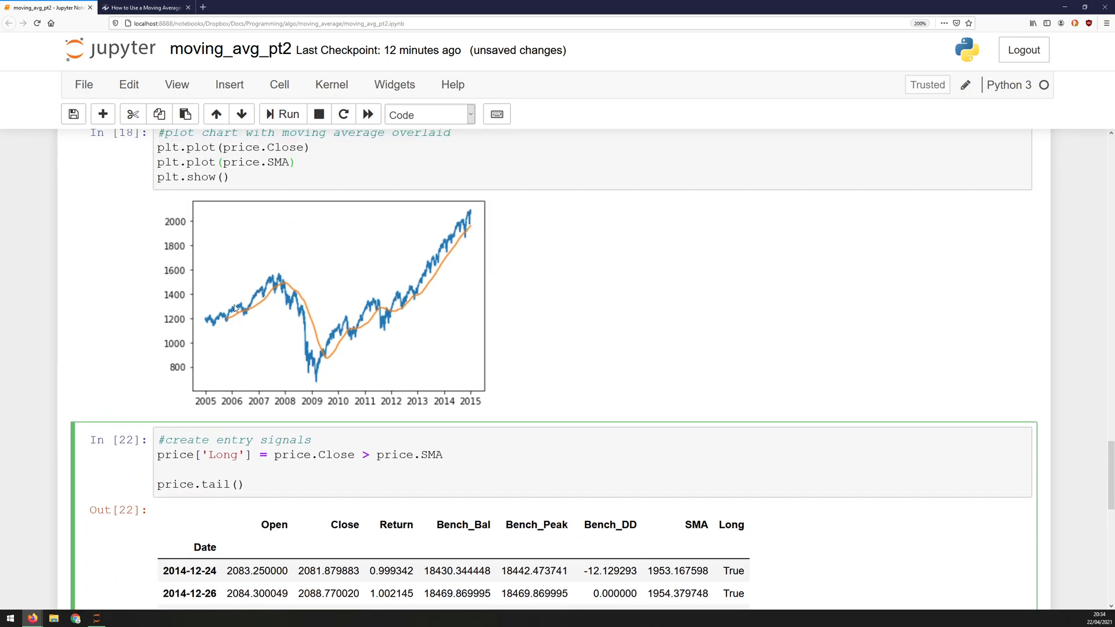
{"action": "mouse_move", "coordinate": [333, 452]}
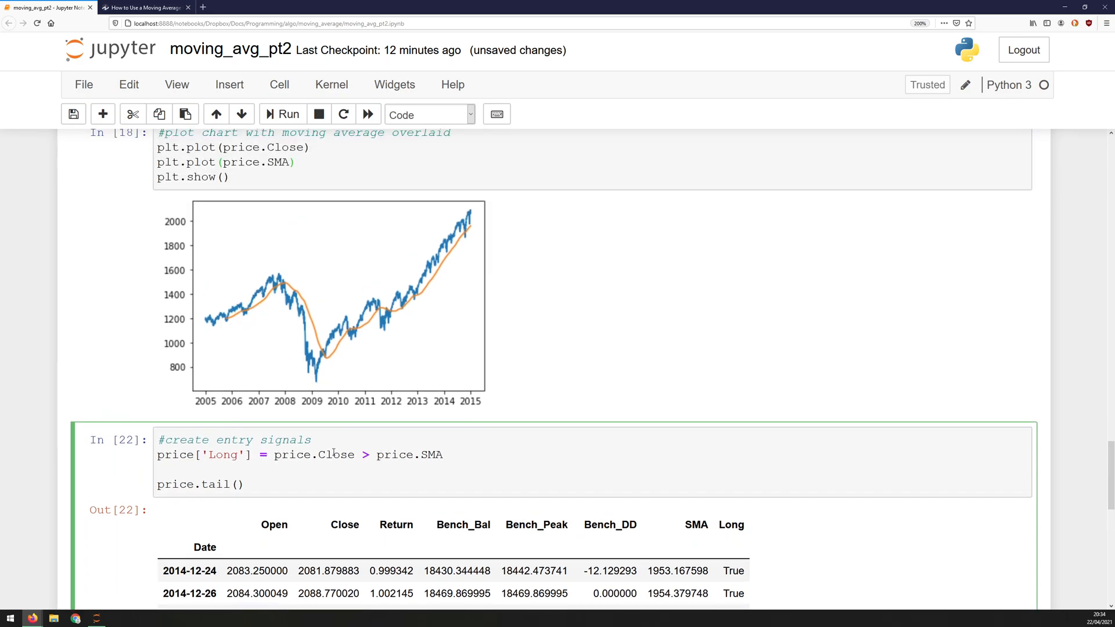
{"action": "scroll", "scroll_direction": "down", "scroll_amount": 3}
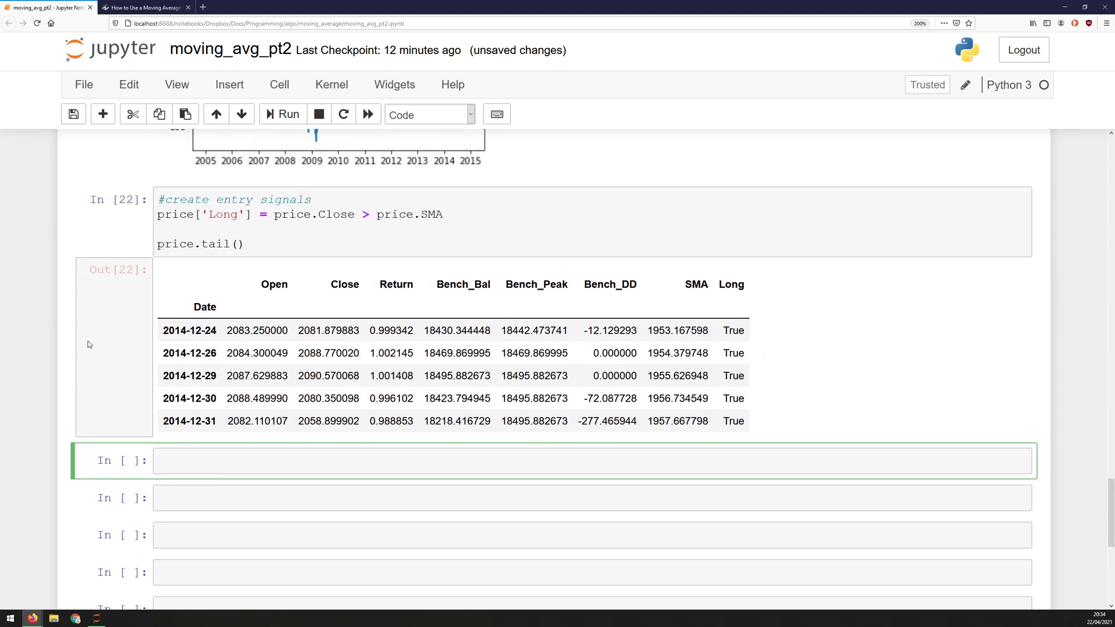
{"action": "scroll", "scroll_direction": "down", "scroll_amount": 3}
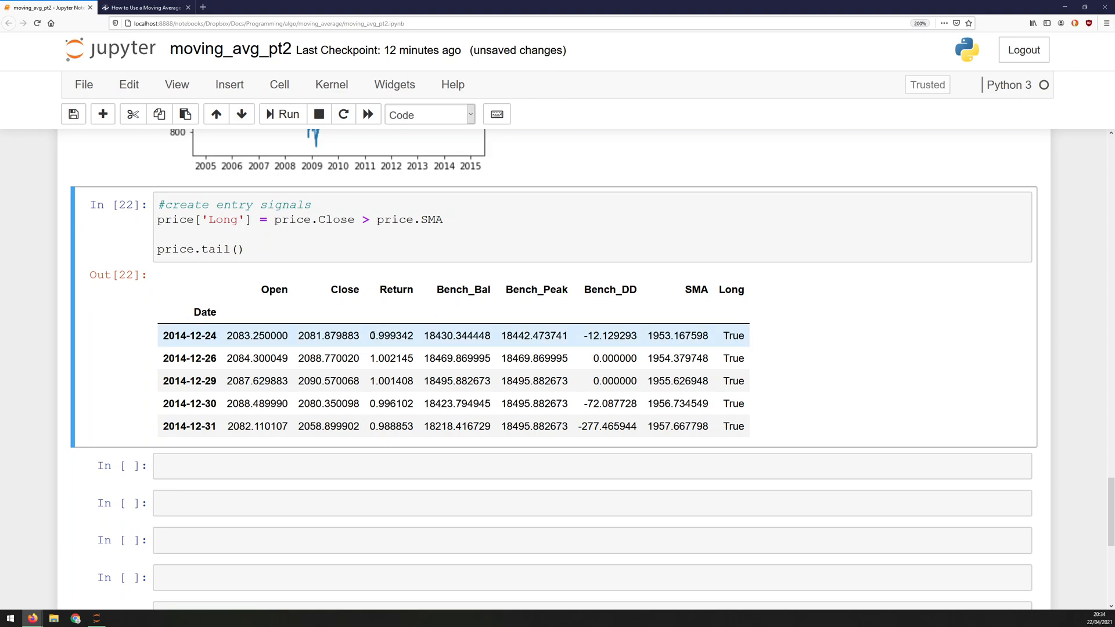
{"action": "double_click", "coordinate": [391, 358]}
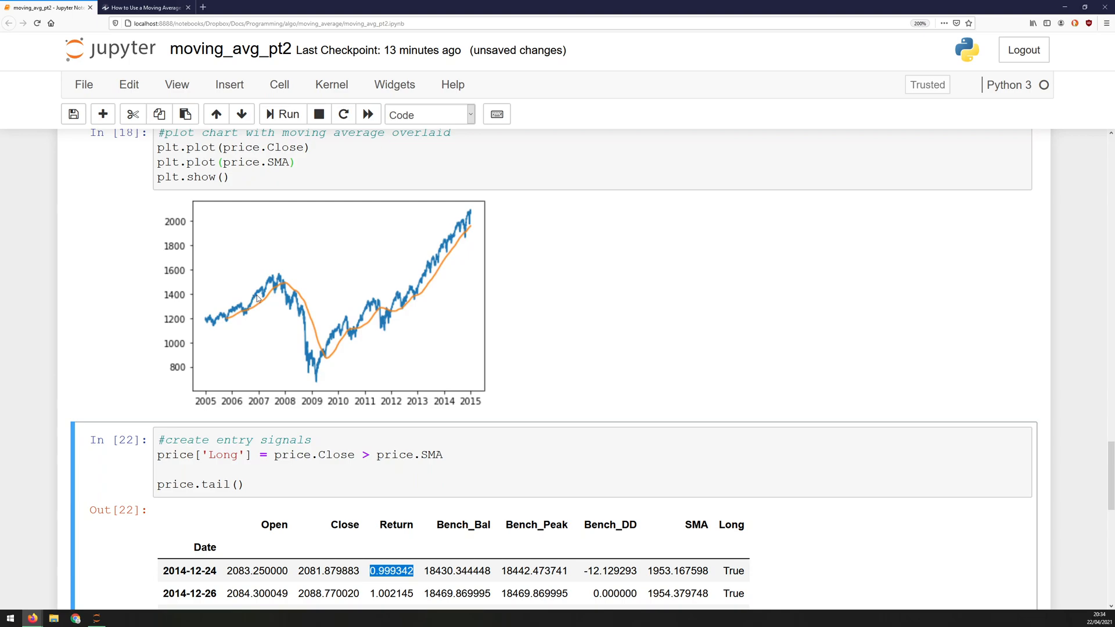
{"action": "scroll", "scroll_direction": "down", "scroll_amount": 3}
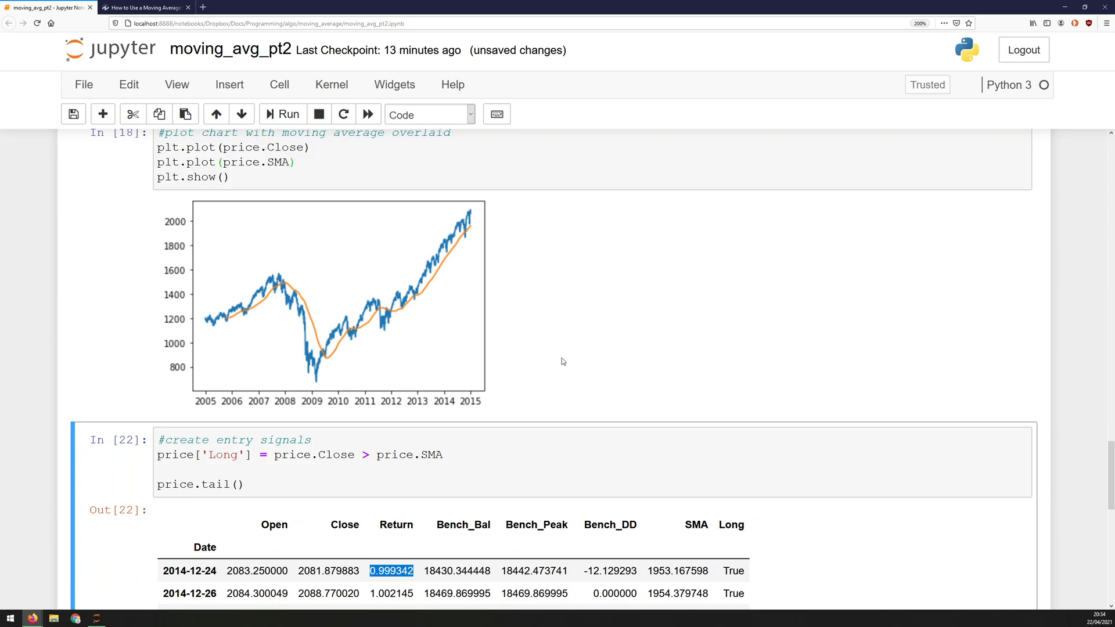
{"action": "scroll", "scroll_direction": "down", "scroll_amount": 3}
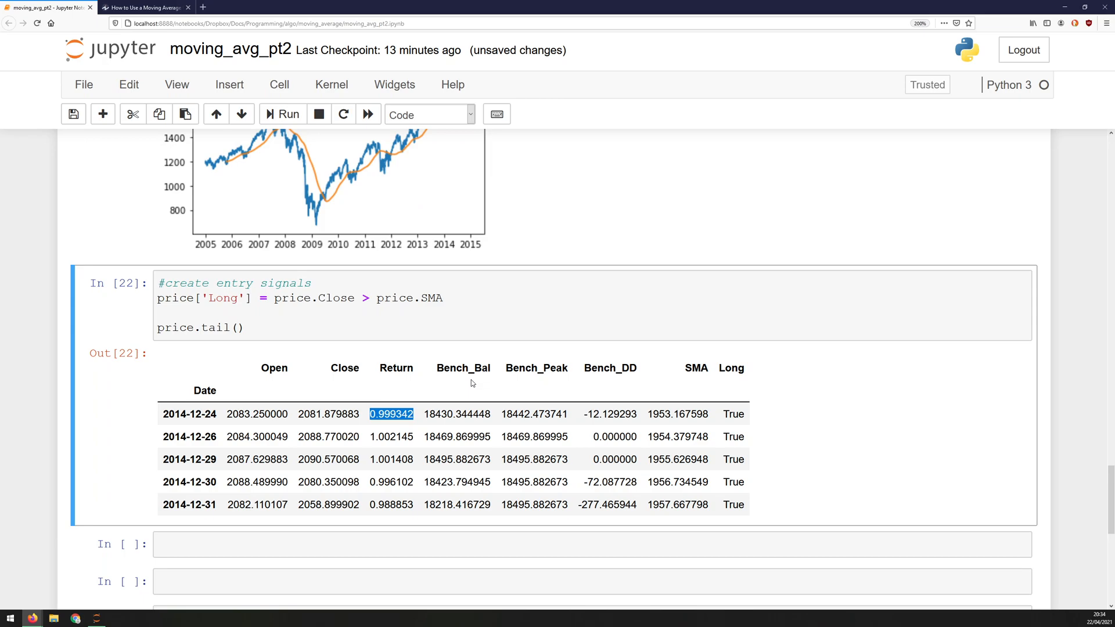
{"action": "scroll", "scroll_direction": "down", "scroll_amount": 3}
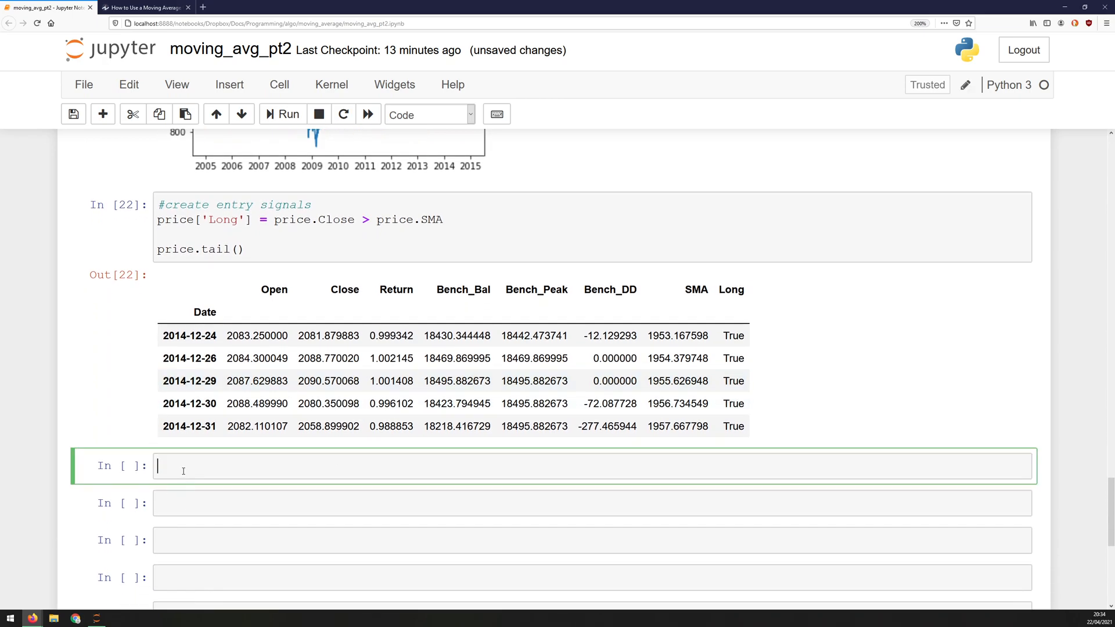
Write the '#calculate the daily system return' comment in a new cell.
{"action": "type", "text": "#calc"}
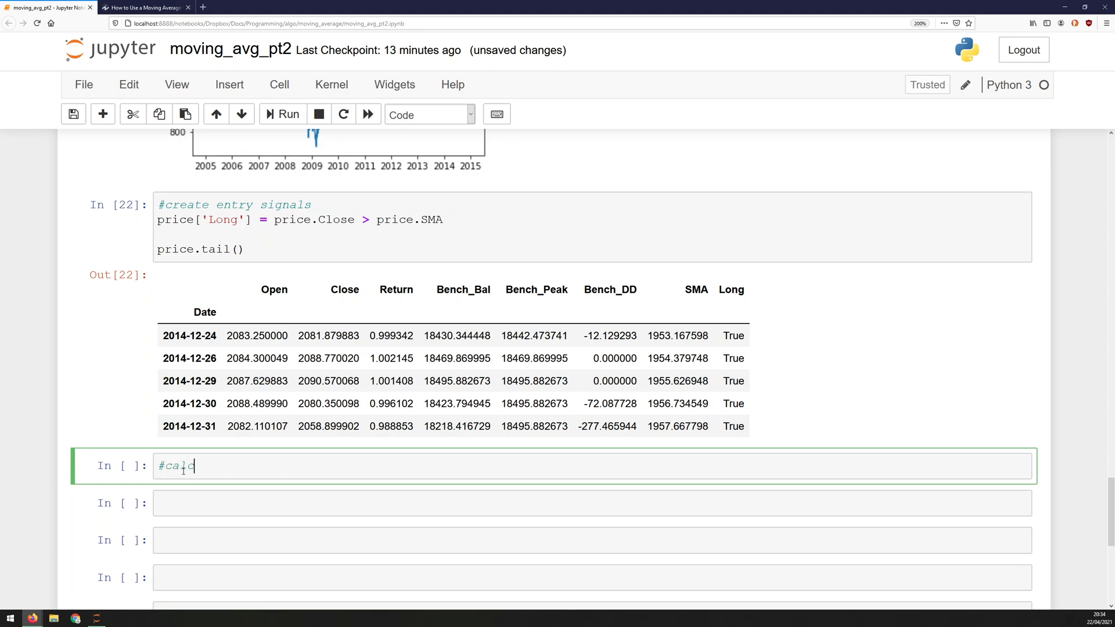
{"action": "type", "text": "ulate the d"}
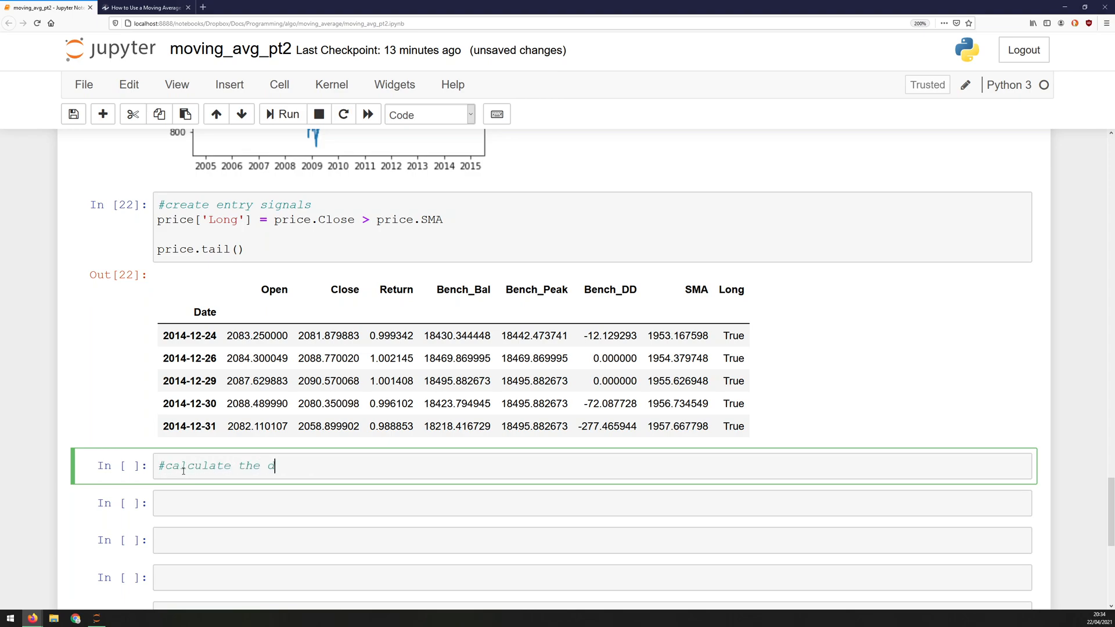
{"action": "type", "text": "aily system return"}
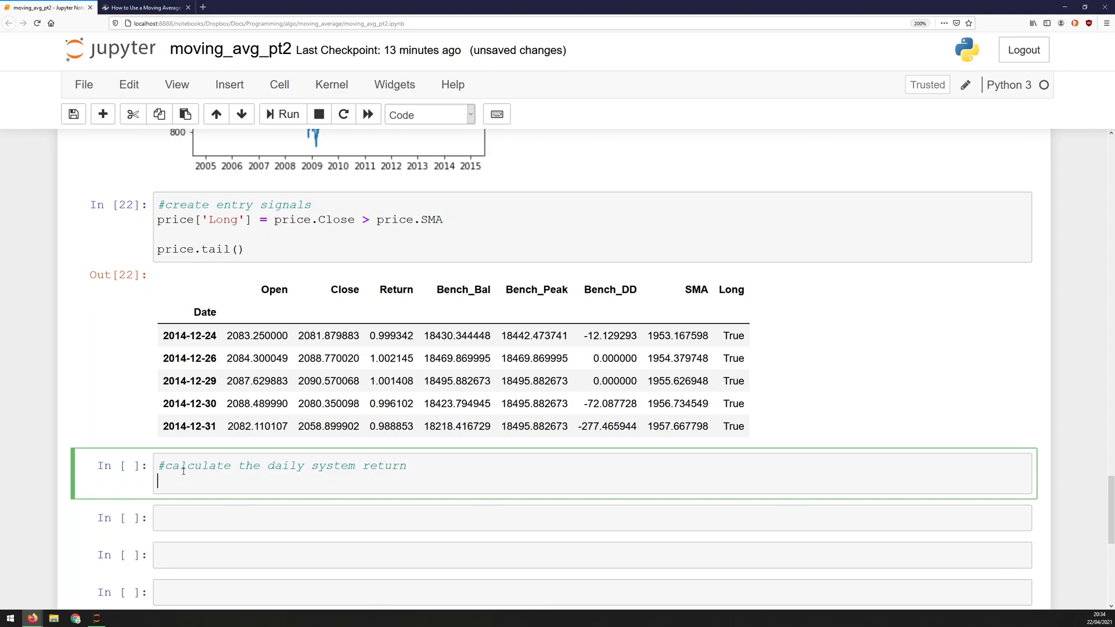
Begin price['Sys_Ret'] = np.where(price.Long for the system return column.
{"action": "type", "text": "price['']"}
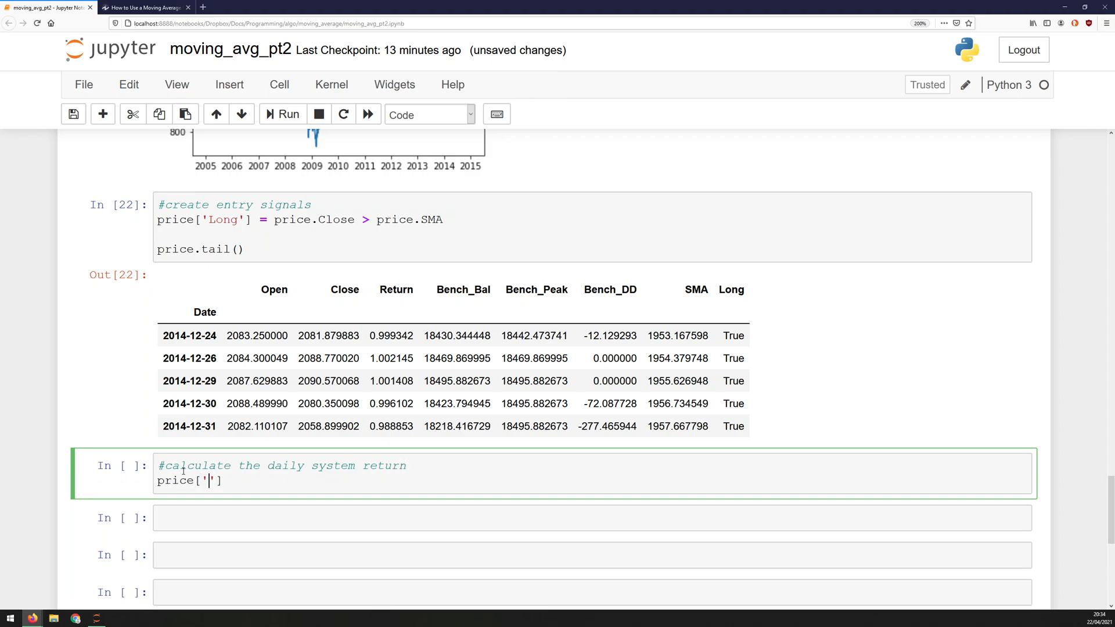
{"action": "type", "text": "Sys_Re"}
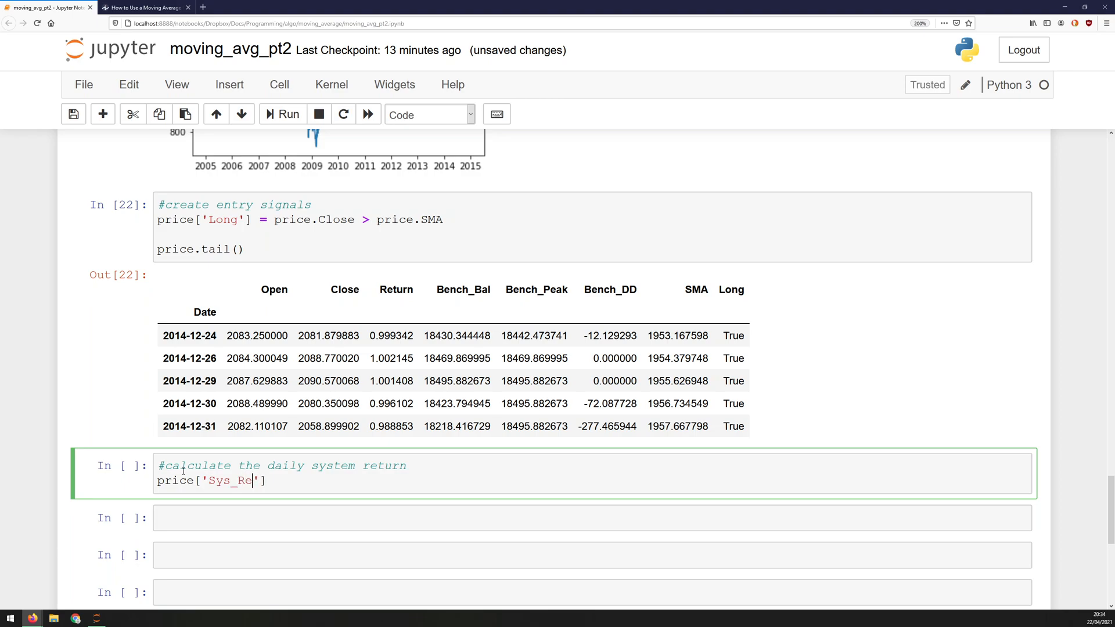
{"action": "type", "text": "t"}
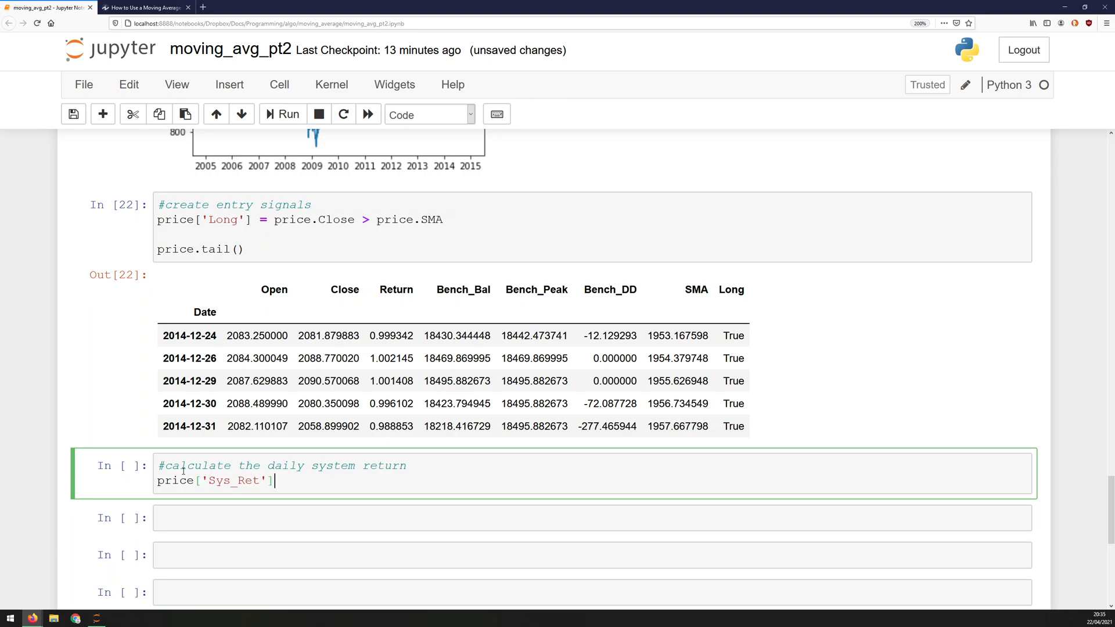
{"action": "type", "text": "= n"}
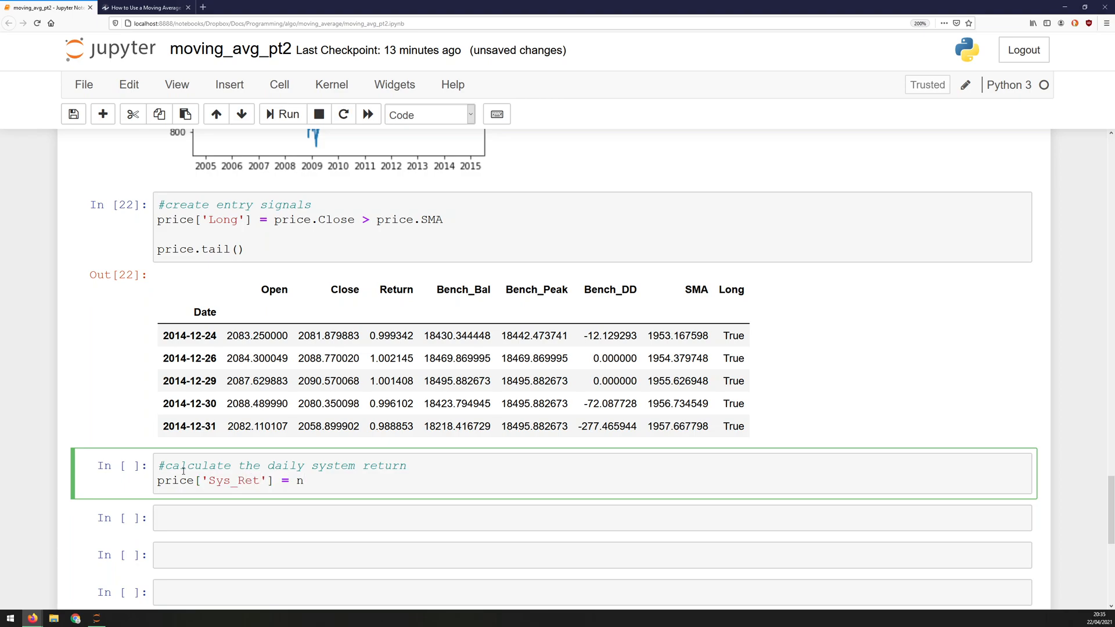
{"action": "type", "text": "p.where"}
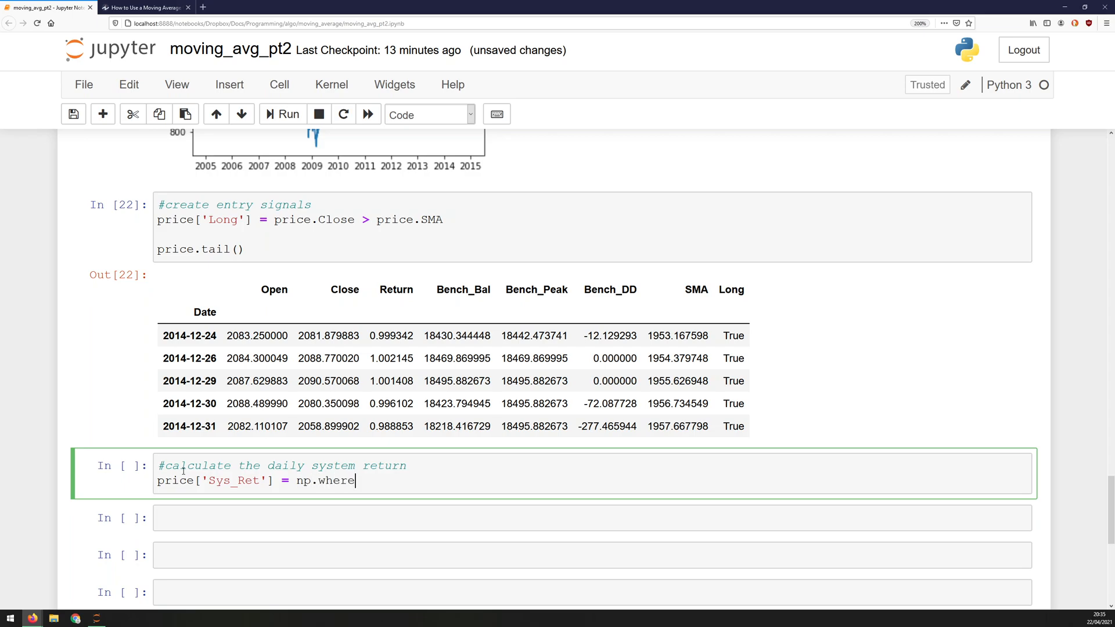
{"action": "type", "text": "("}
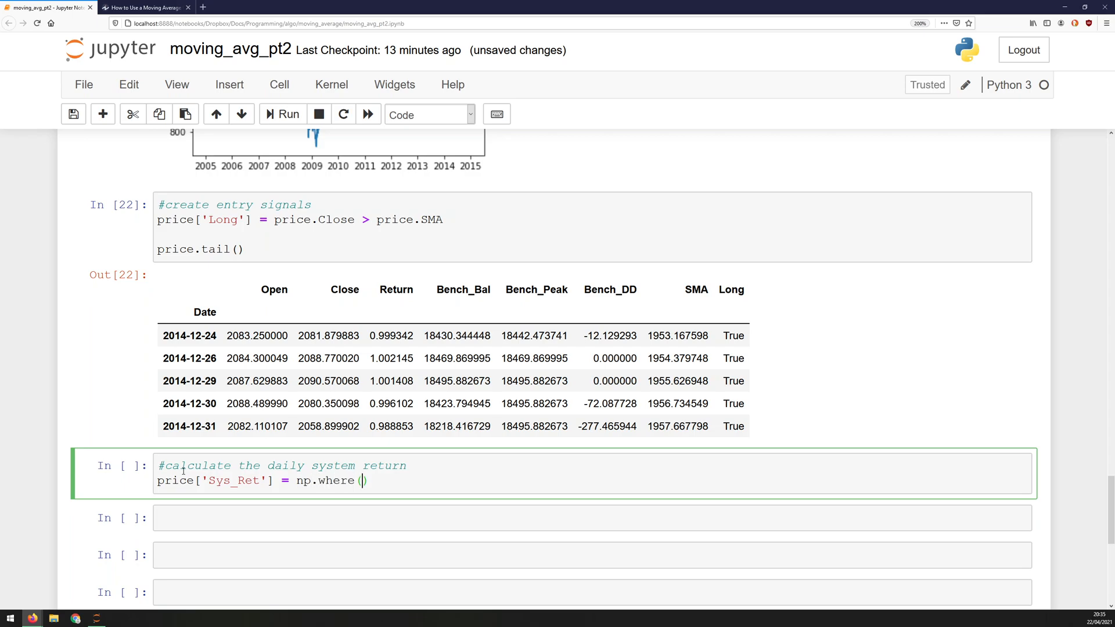
{"action": "left_click", "coordinate": [362, 480]}
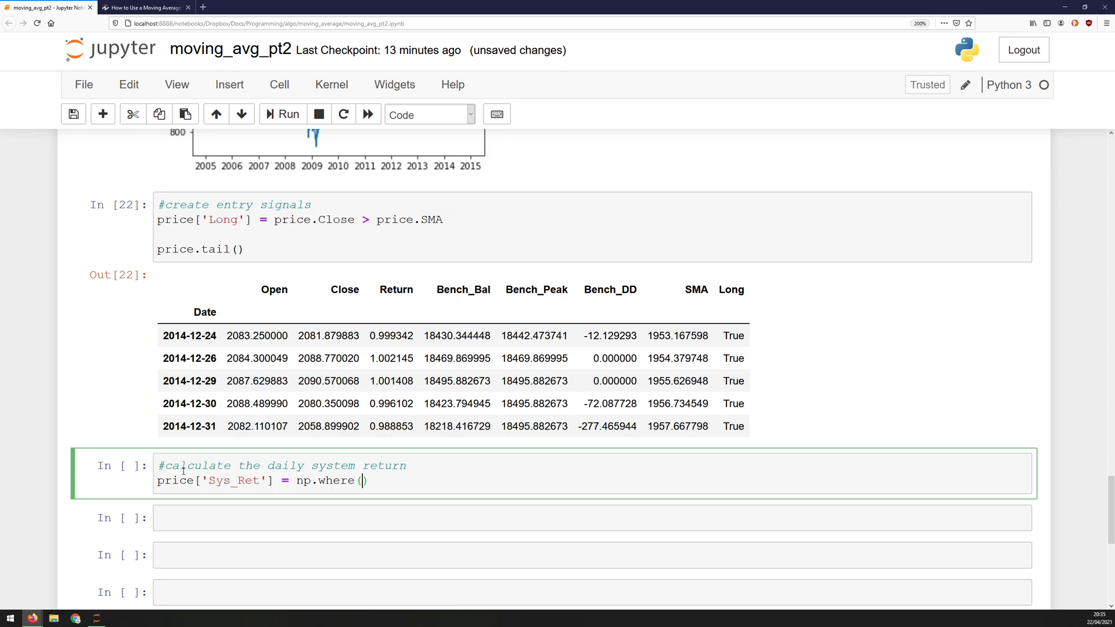
{"action": "type", "text": "price"}
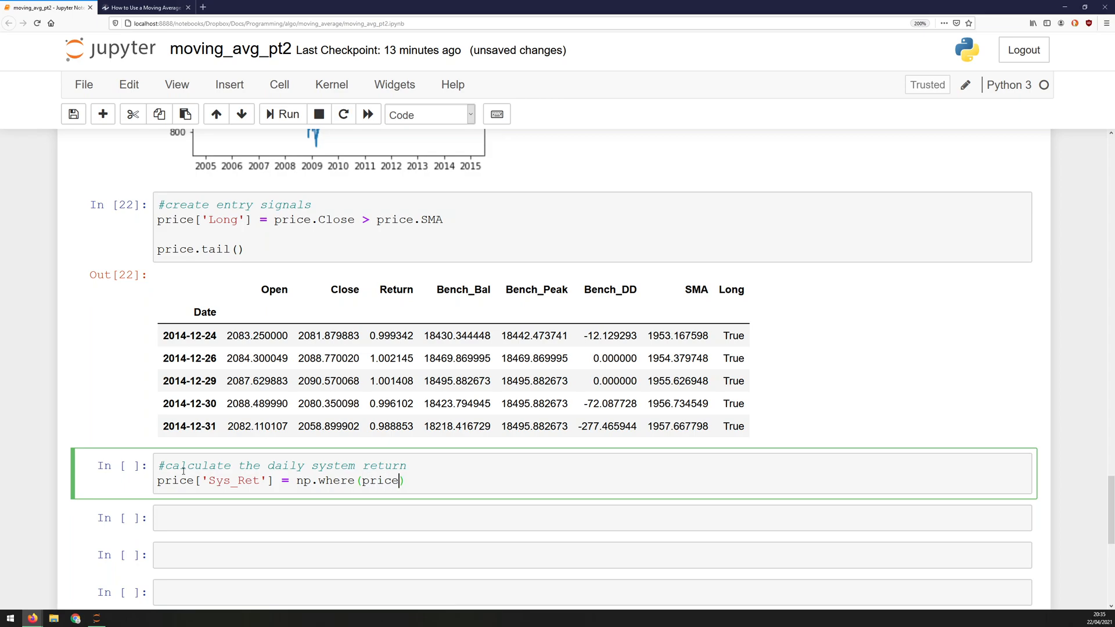
{"action": "type", "text": ".Long"}
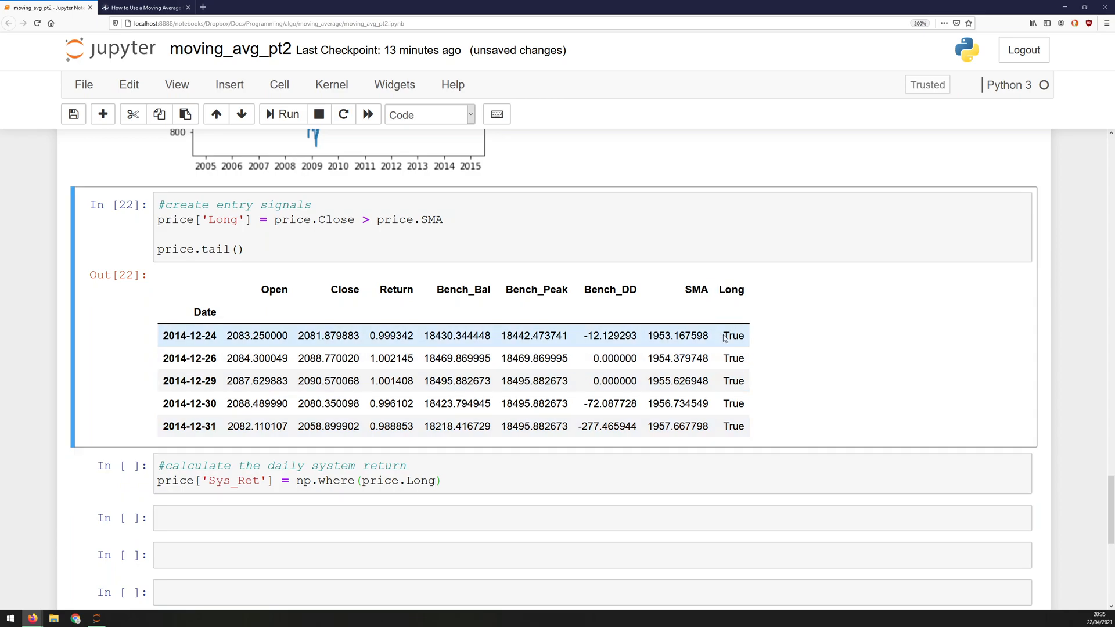
Point out the first row's SMA and True Long signal in the table, then return to the code.
{"action": "double_click", "coordinate": [732, 336]}
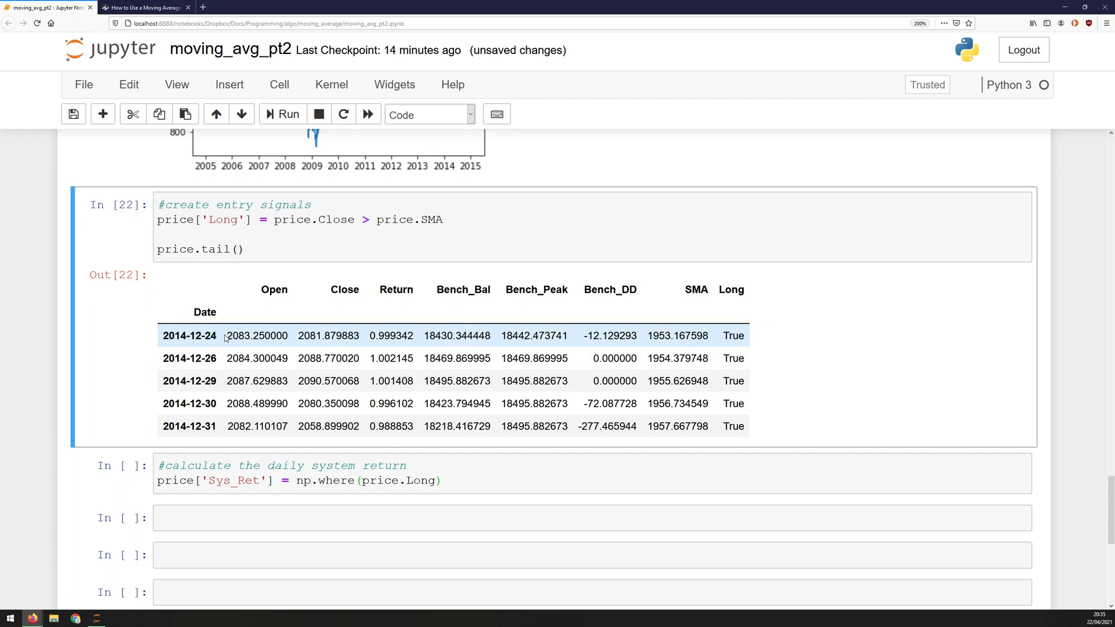
{"action": "double_click", "coordinate": [327, 334]}
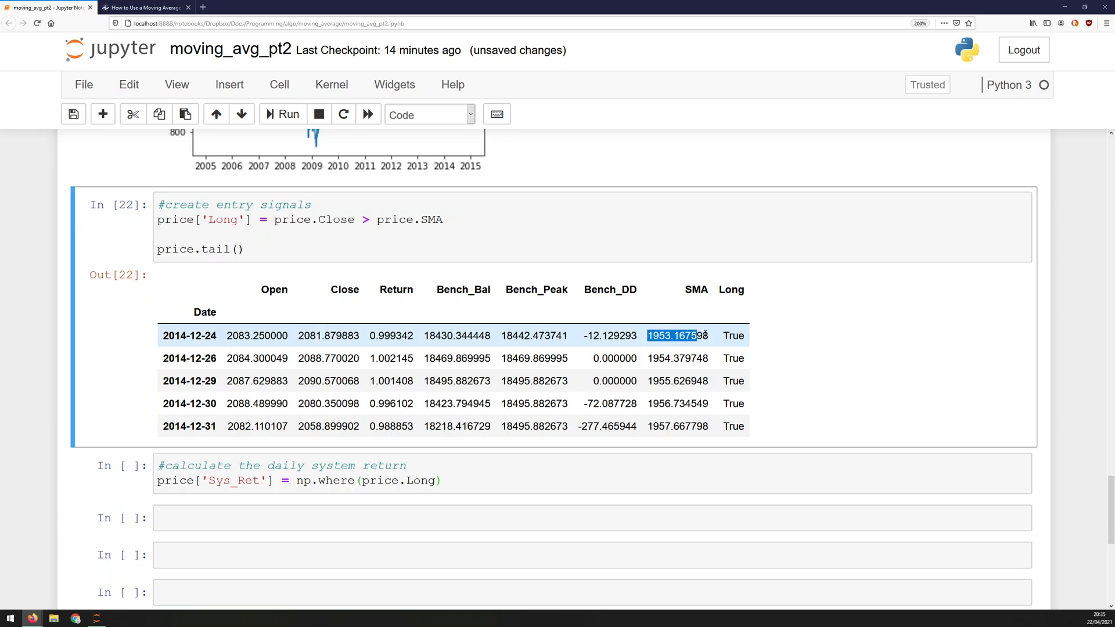
{"action": "left_click", "coordinate": [733, 336]}
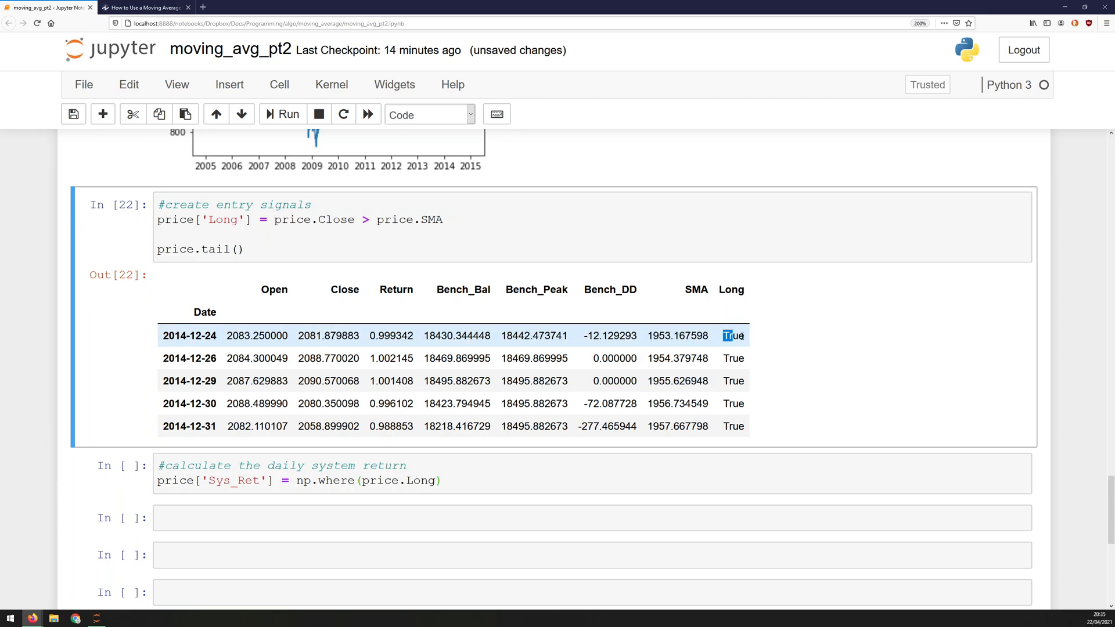
{"action": "double_click", "coordinate": [732, 335]}
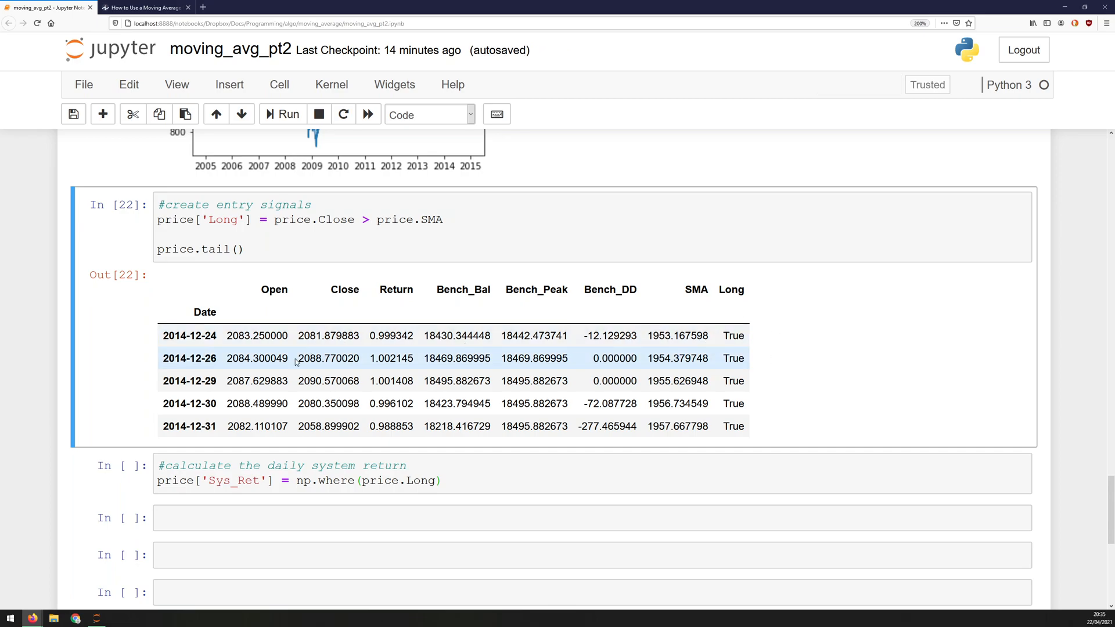
{"action": "double_click", "coordinate": [255, 358]}
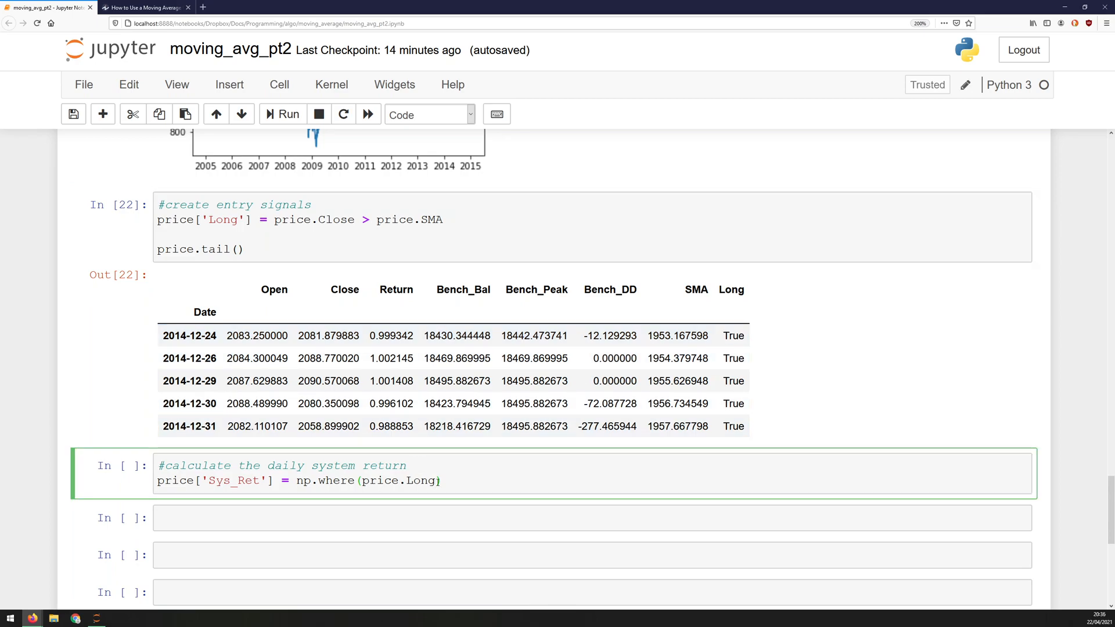
Extend the condition to price.Long.shift(1) == True, referencing the prior day's signal.
{"action": "type", "text": ", s"}
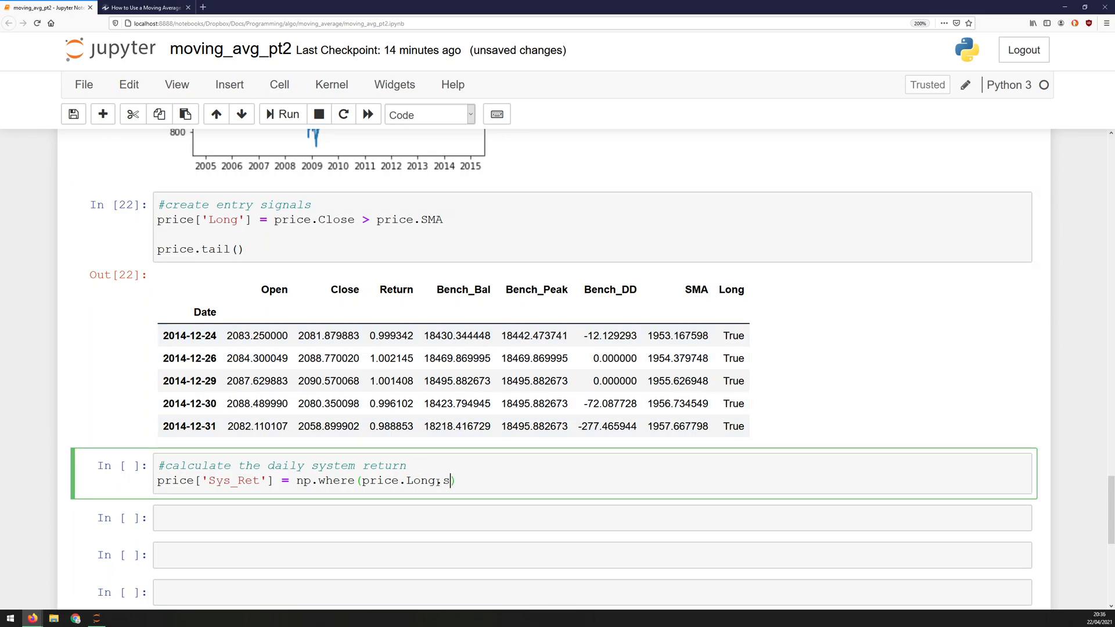
{"action": "type", "text": "shift(1)"}
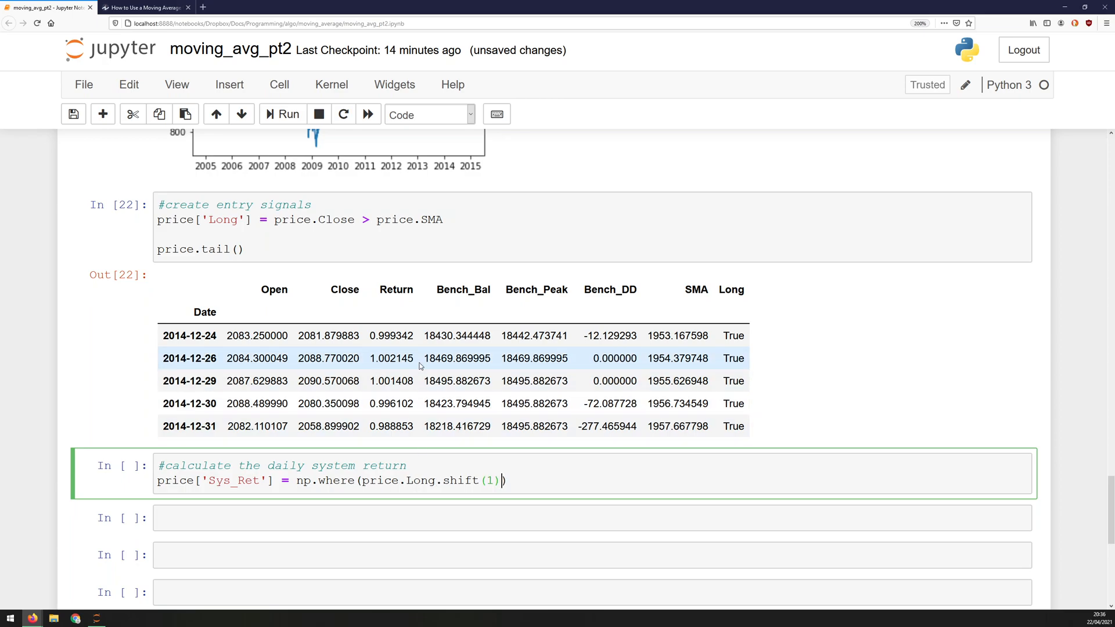
{"action": "double_click", "coordinate": [460, 480]}
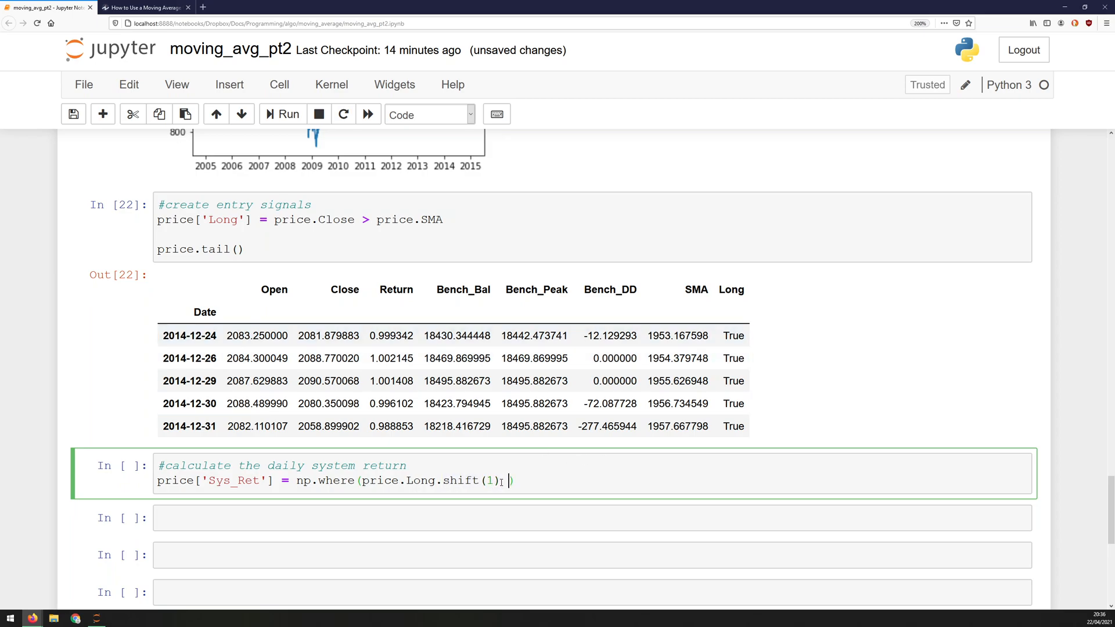
{"action": "type", "text": "== True,"}
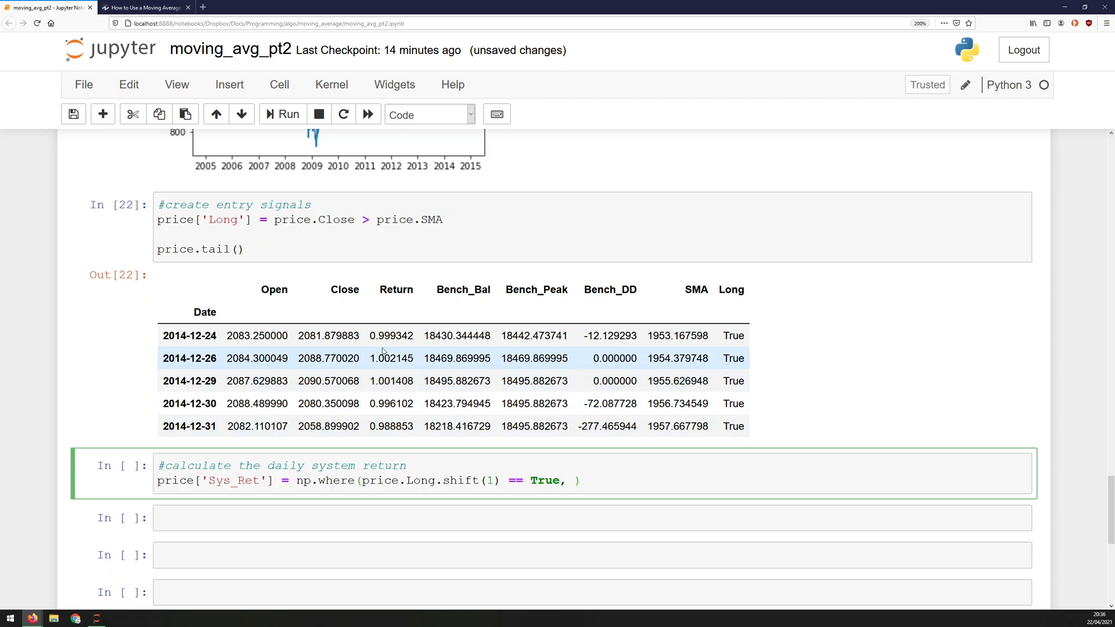
{"action": "mouse_move", "coordinate": [384, 353]}
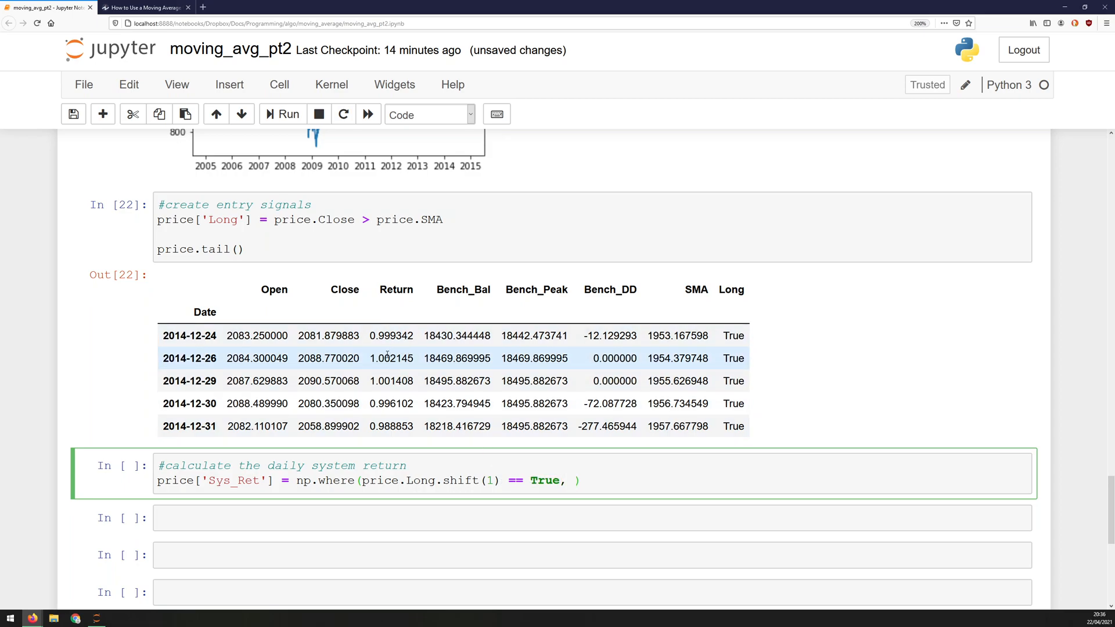
{"action": "double_click", "coordinate": [732, 335]}
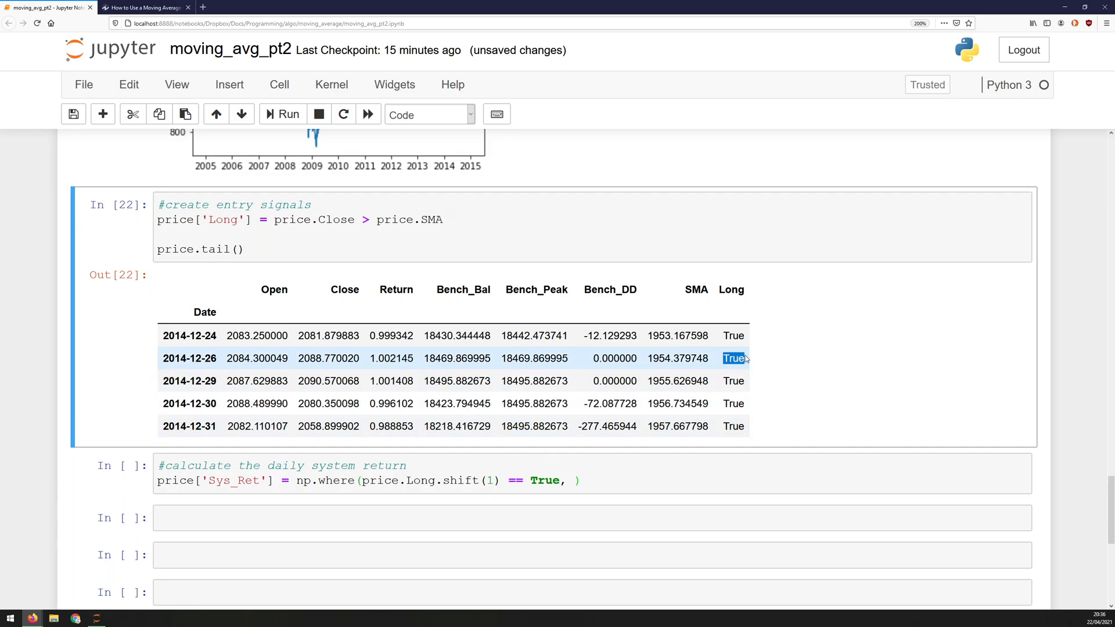
{"action": "mouse_move", "coordinate": [283, 387]}
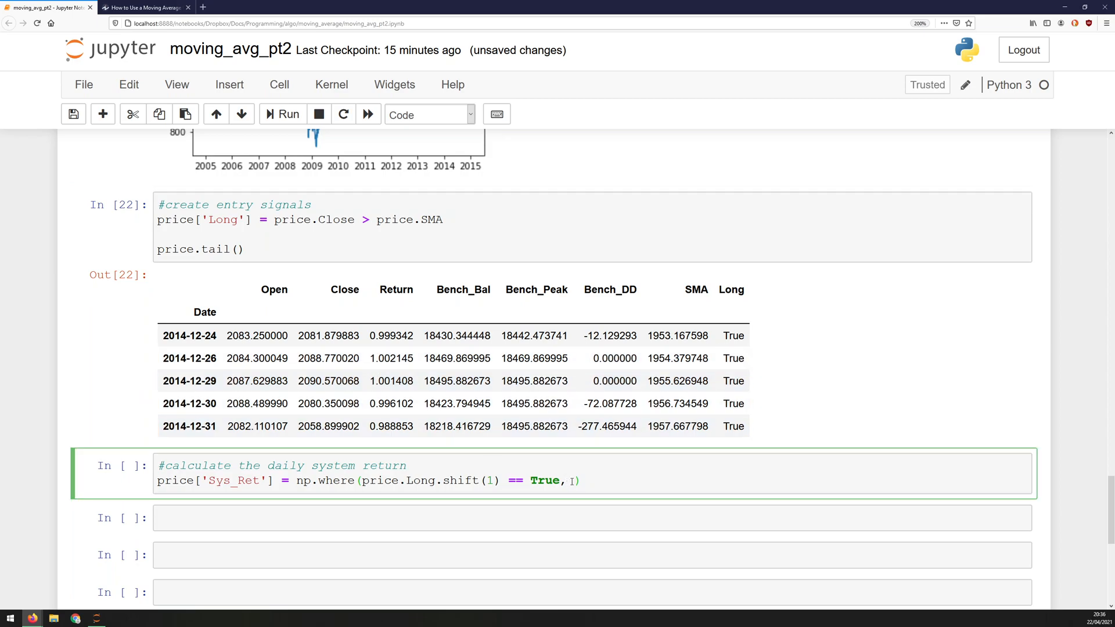
Complete np.where with price.Return else 1.0, add price.tail() and run to show Sys_Ret.
{"action": "type", "text": "price.Return,"}
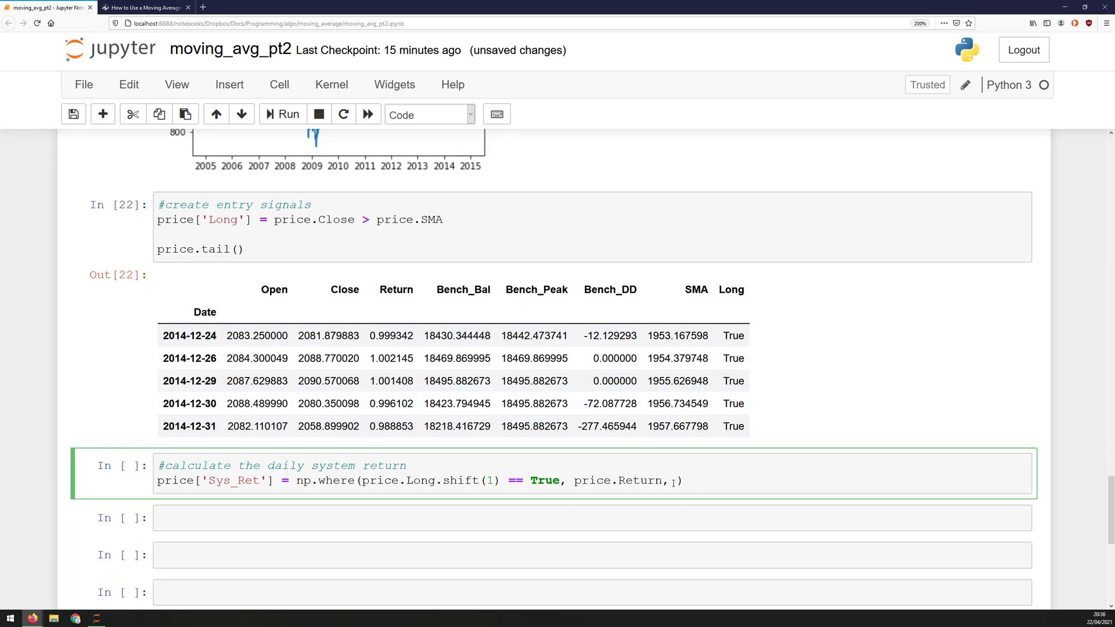
{"action": "type", "text": "1.0"}
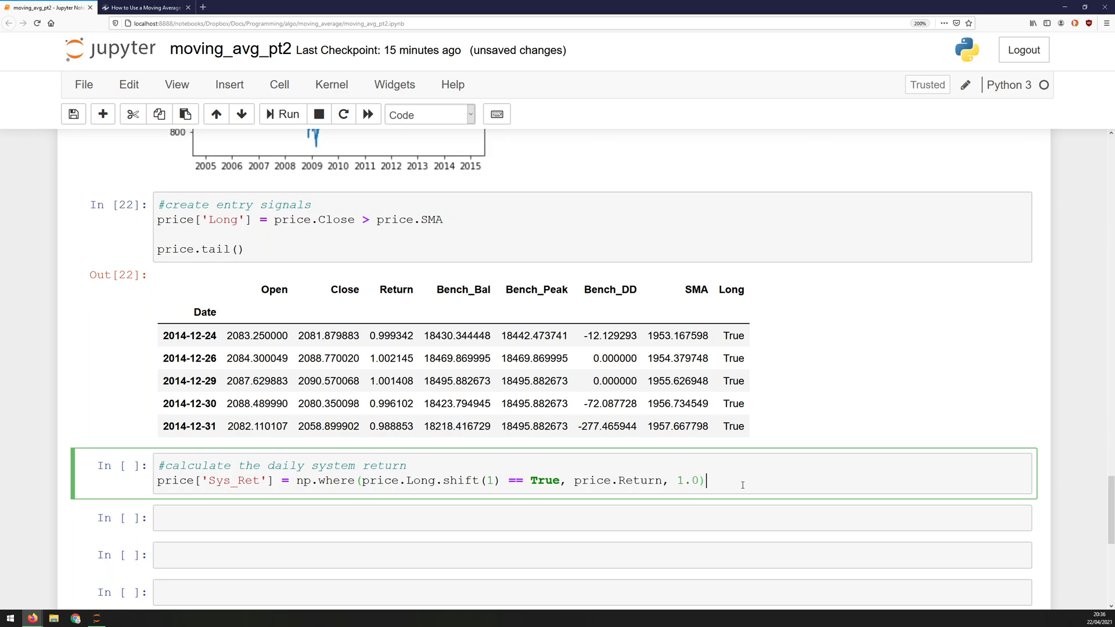
{"action": "type", "text": "price"}
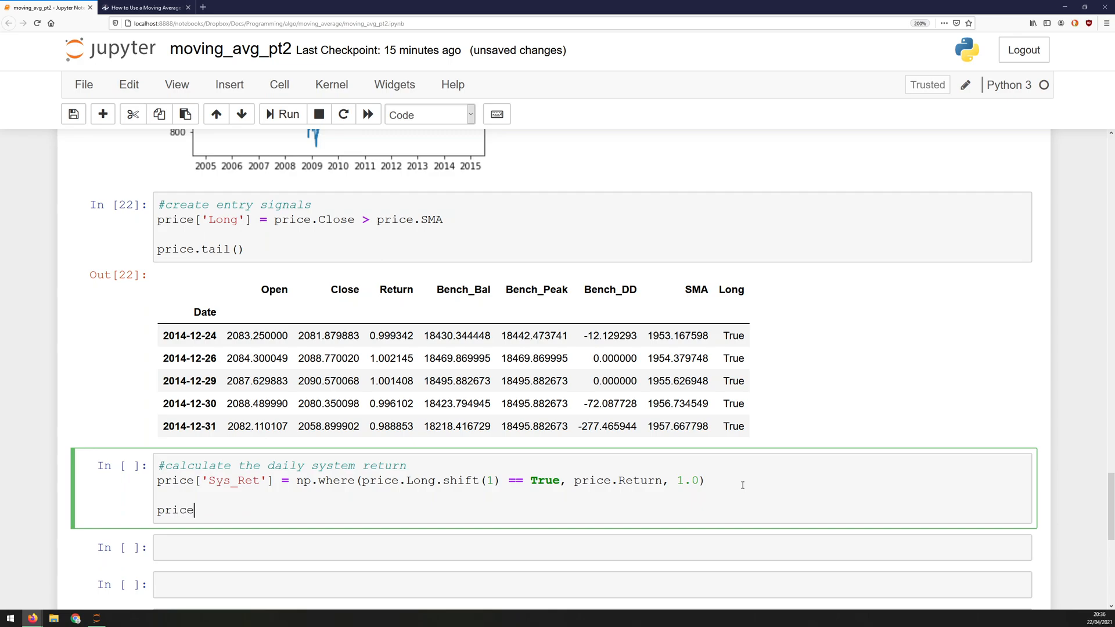
{"action": "type", "text": ".tail()"}
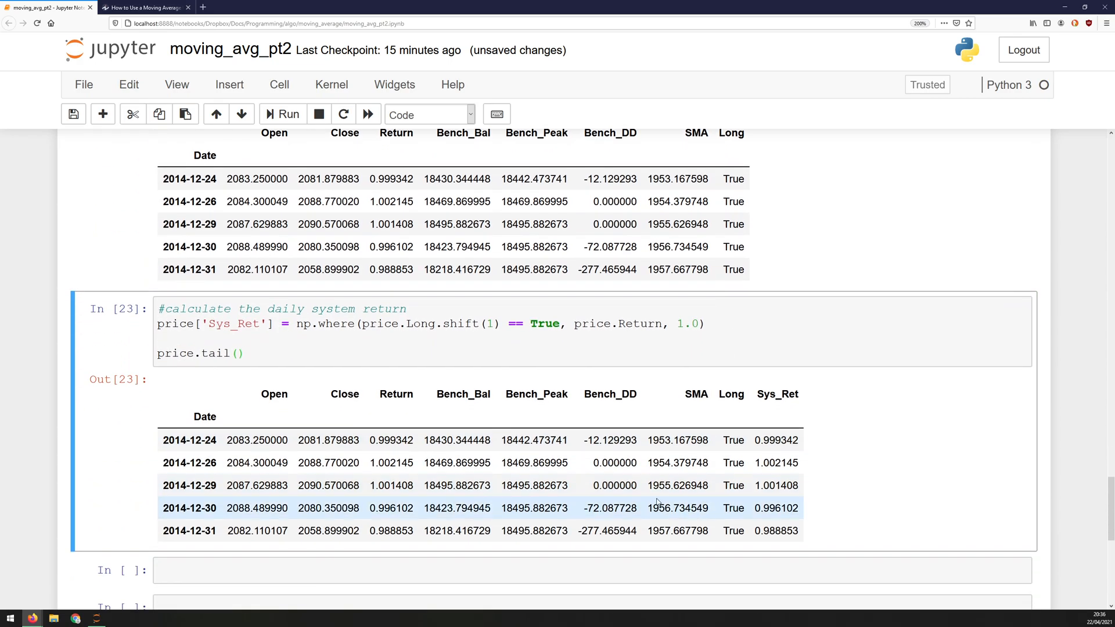
{"action": "scroll", "scroll_direction": "down", "scroll_amount": 3}
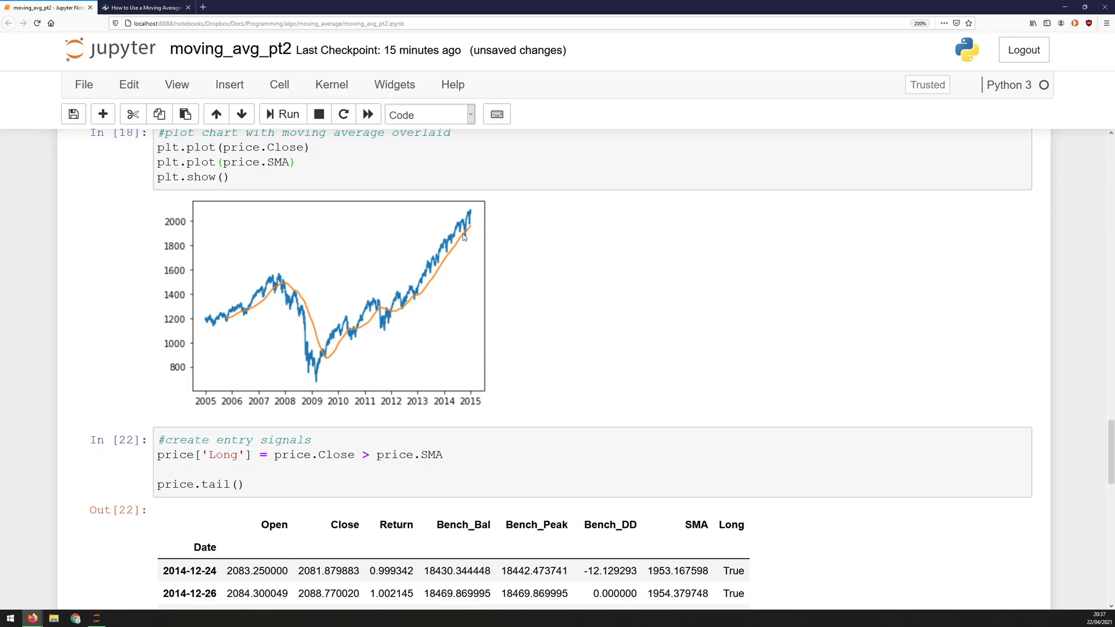
{"action": "mouse_move", "coordinate": [705, 388]}
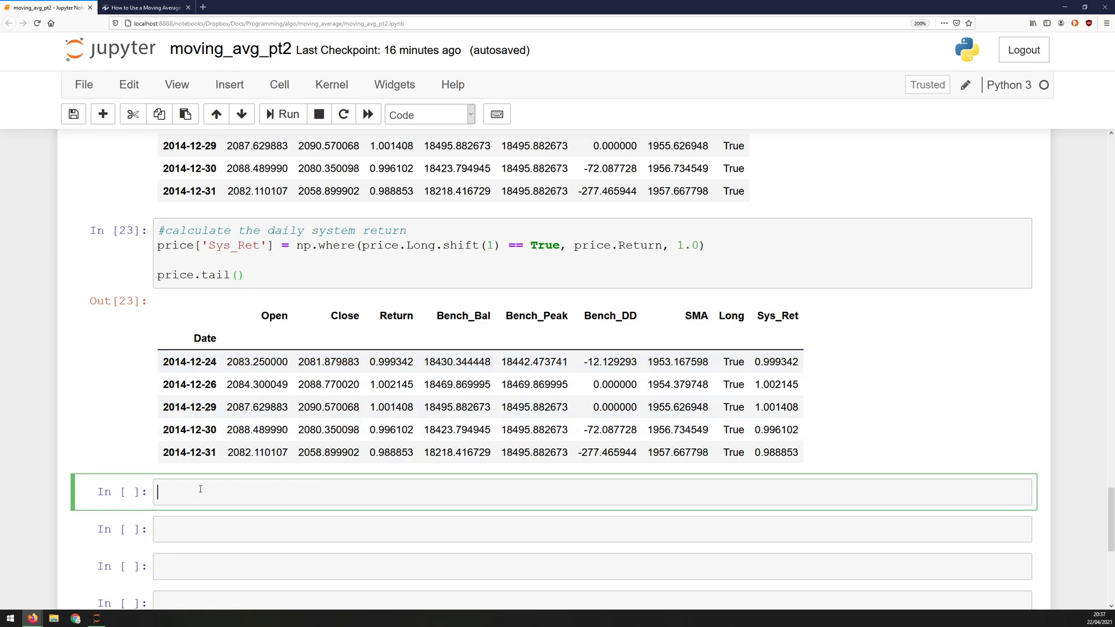
Compute Sys_Bal as STARTING_BALANCE times cumulative product of Sys_Ret and show the tail, ending near 16263.
{"action": "type", "text": "#calc"}
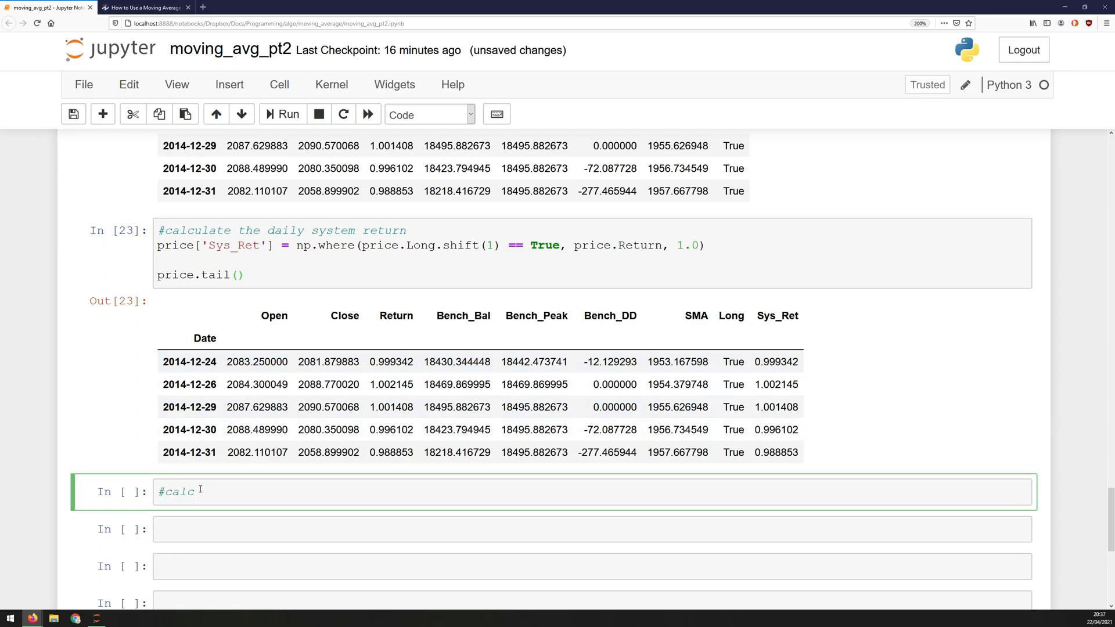
{"action": "type", "text": "ulate system balance"}
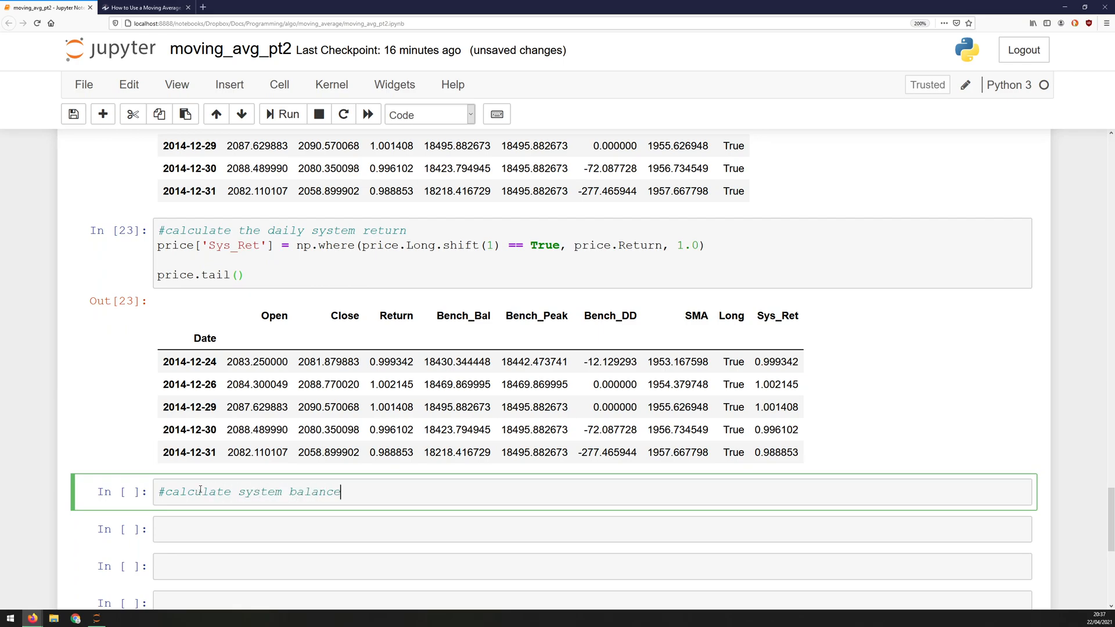
{"action": "type", "text": "price['Sys_B"}
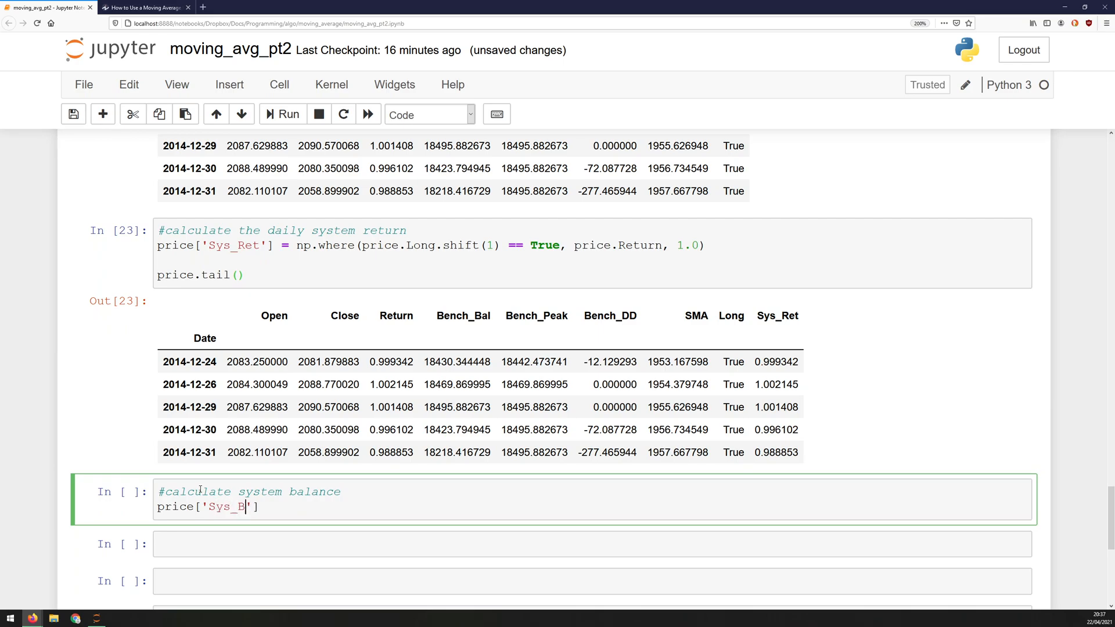
{"action": "type", "text": "al'] ="}
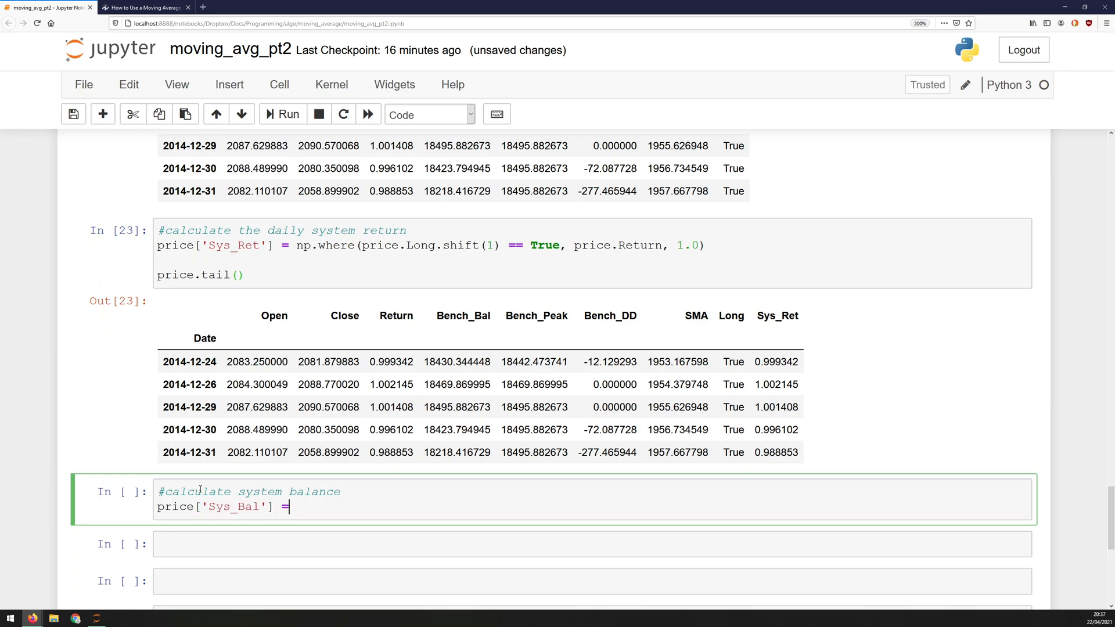
{"action": "type", "text": "STARTING"}
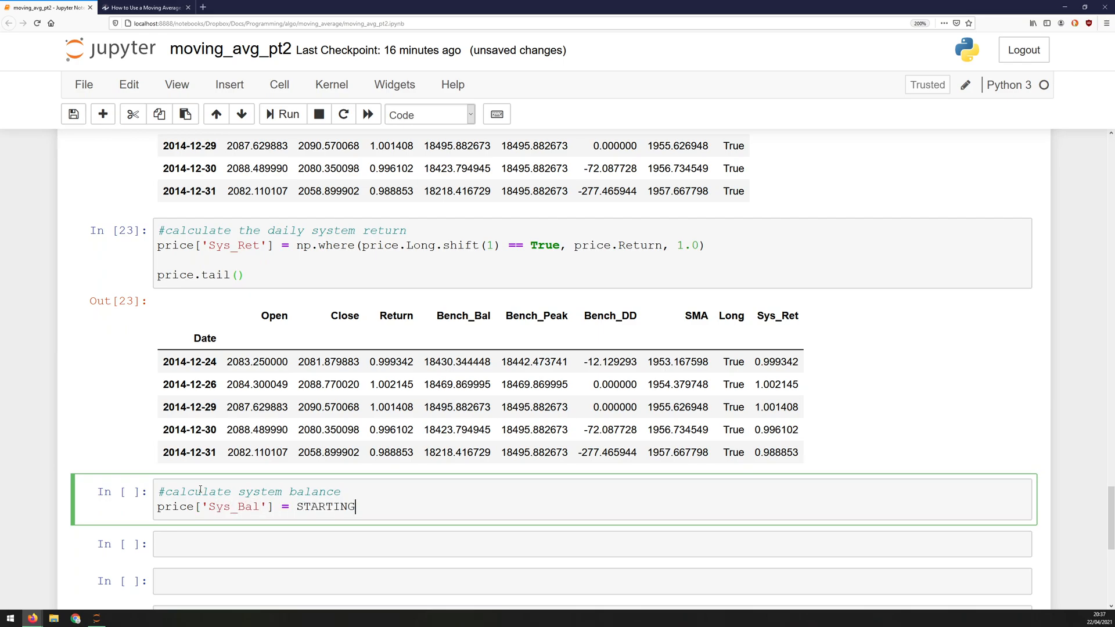
{"action": "type", "text": "_BALANCE"}
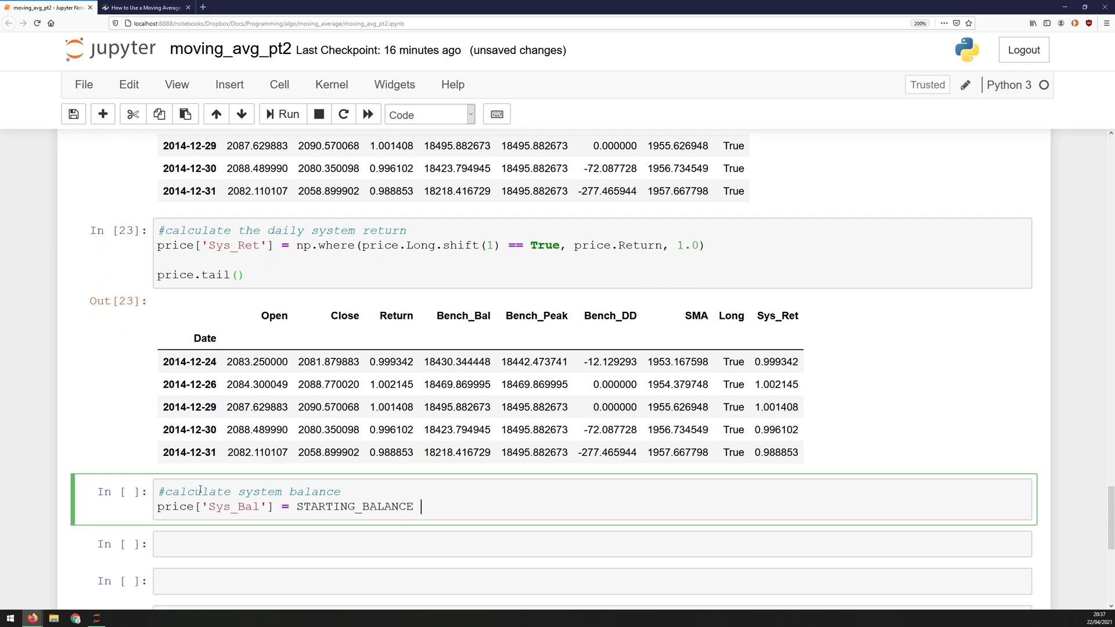
{"action": "type", "text": "*"}
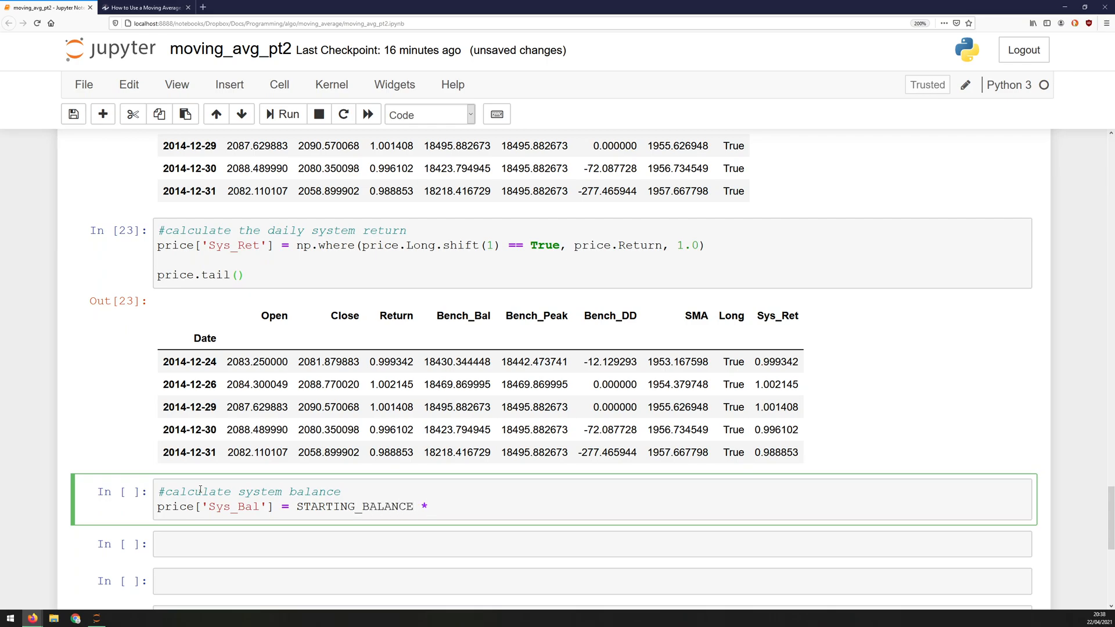
{"action": "type", "text": "price."}
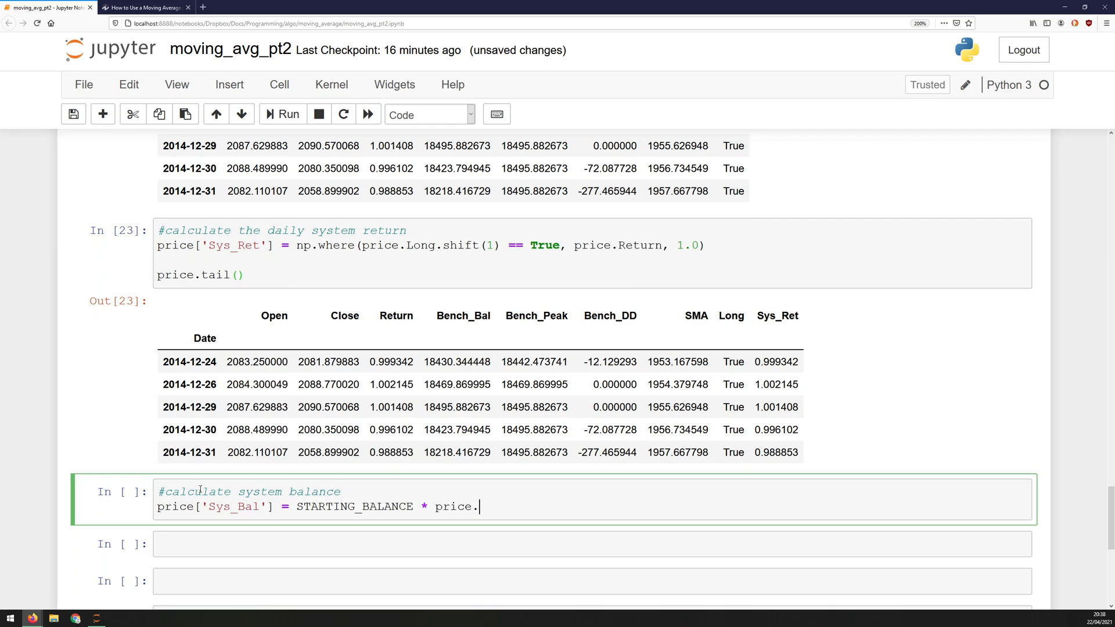
{"action": "type", "text": "Sys_Re"}
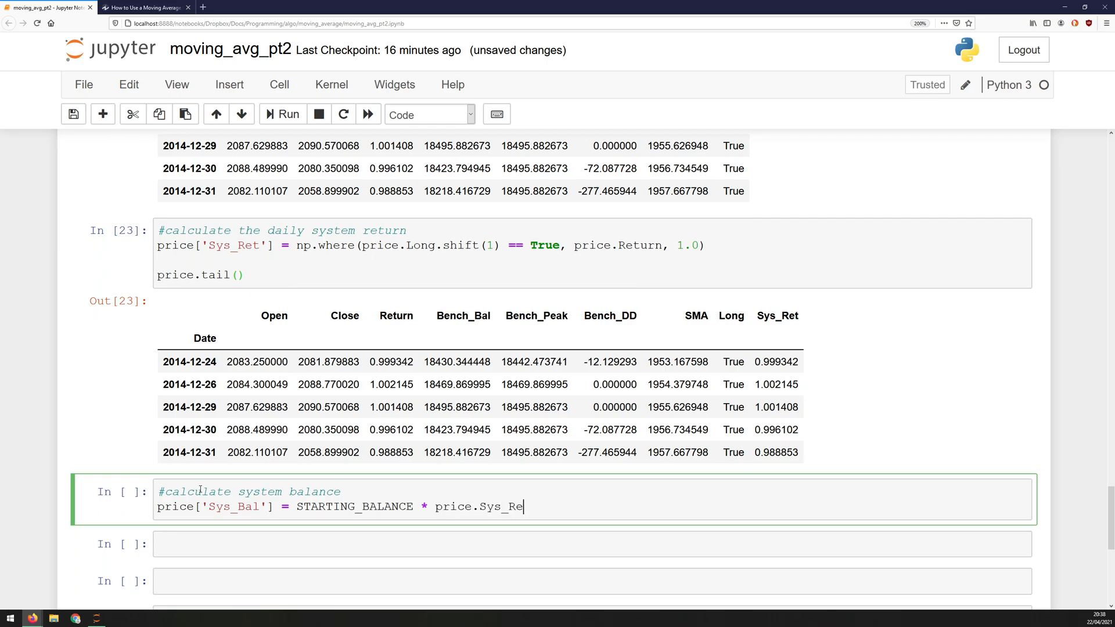
{"action": "type", "text": "t."}
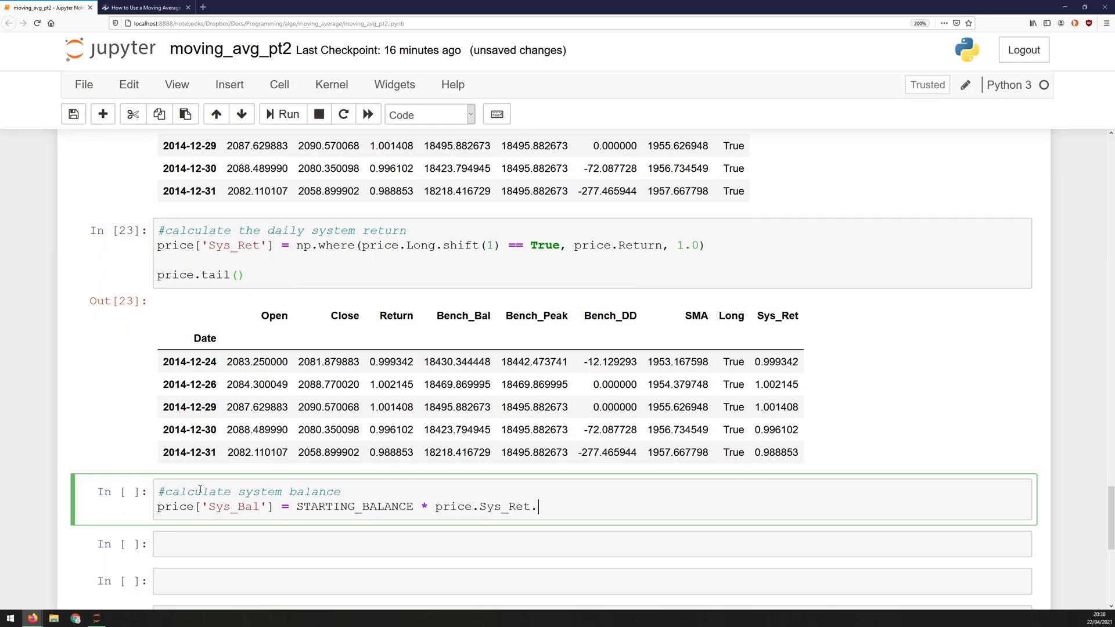
{"action": "type", "text": "cum"}
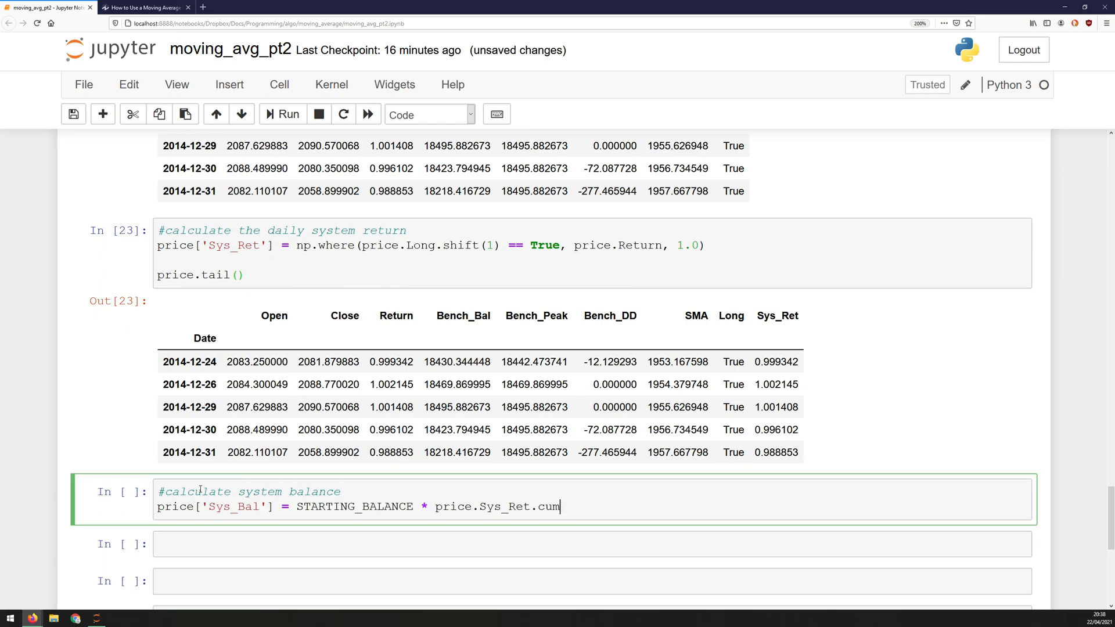
{"action": "type", "text": "prod()"}
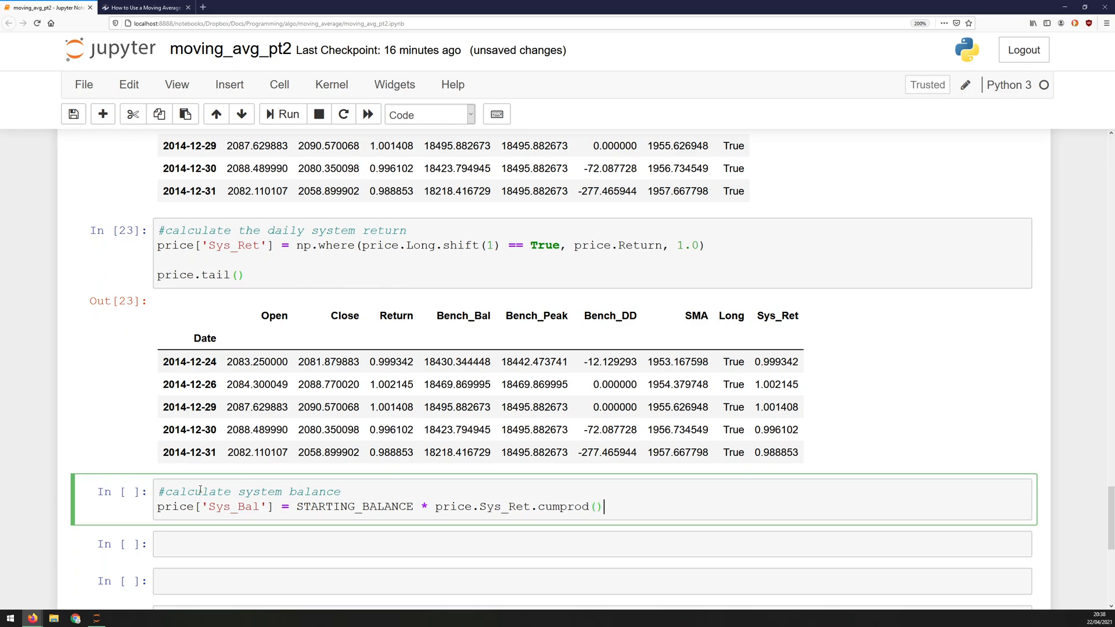
{"action": "type", "text": "price."}
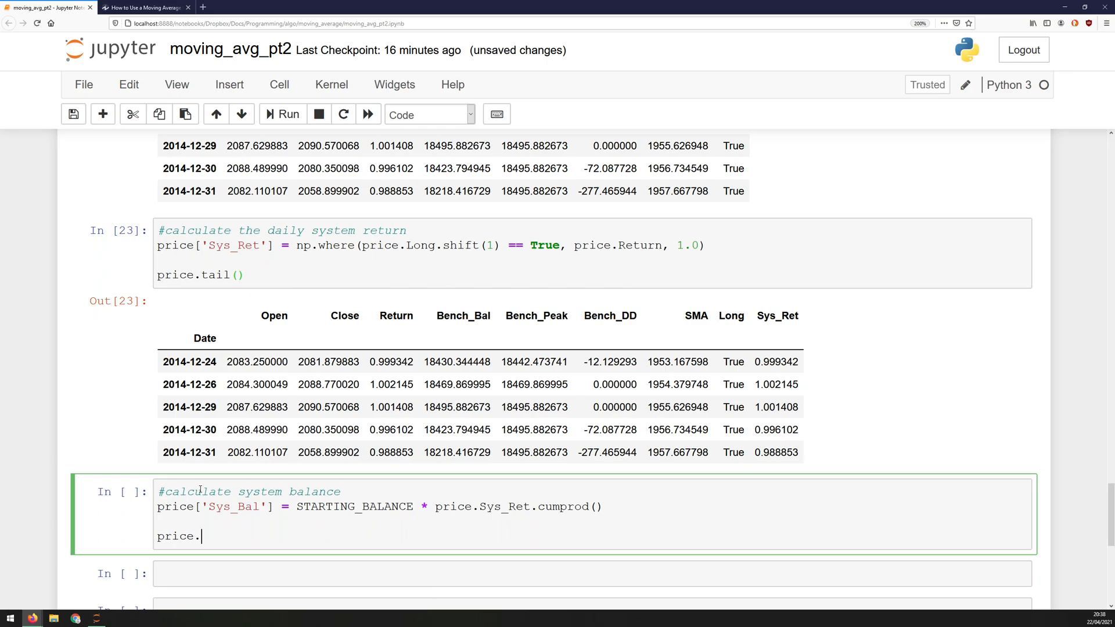
{"action": "type", "text": "tail()"}
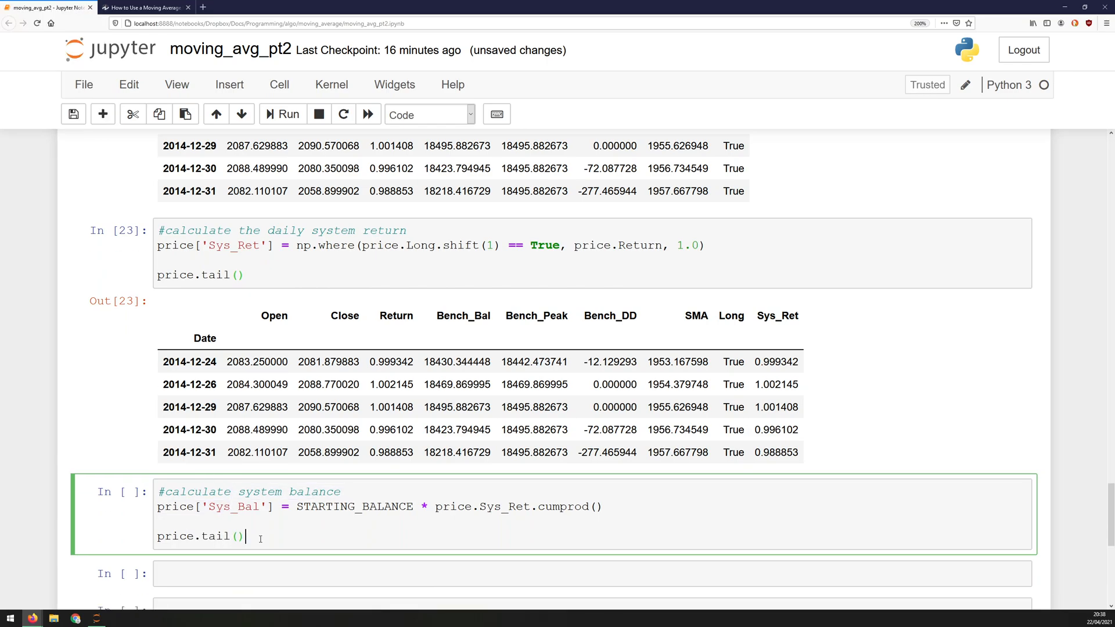
{"action": "left_click", "coordinate": [282, 114]}
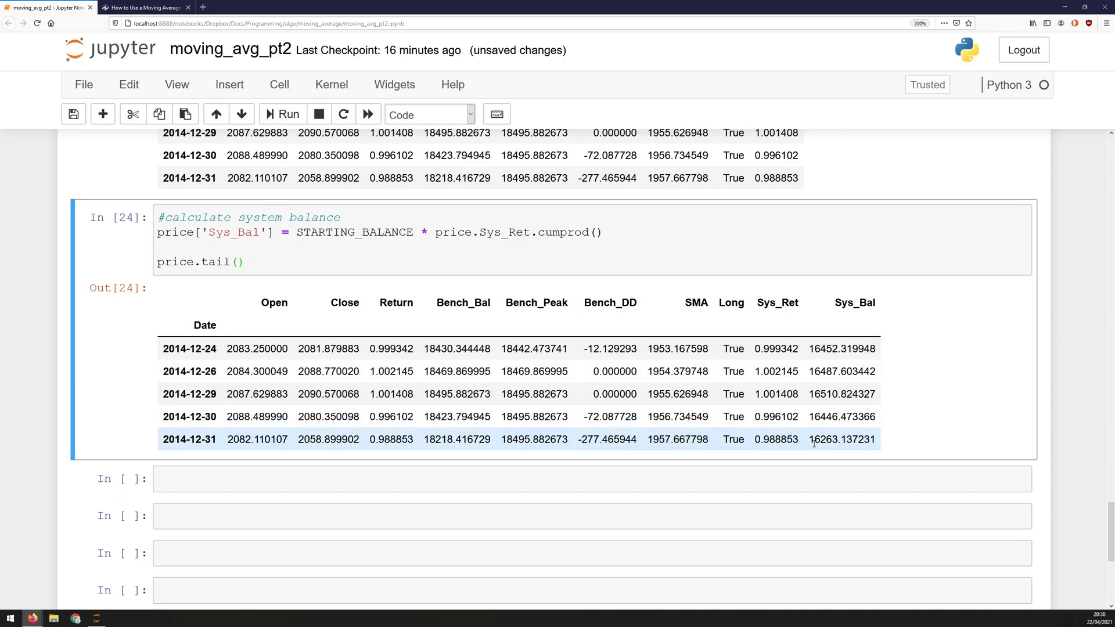
Review the output and move into the empty cell below for the next code.
{"action": "double_click", "coordinate": [840, 439]}
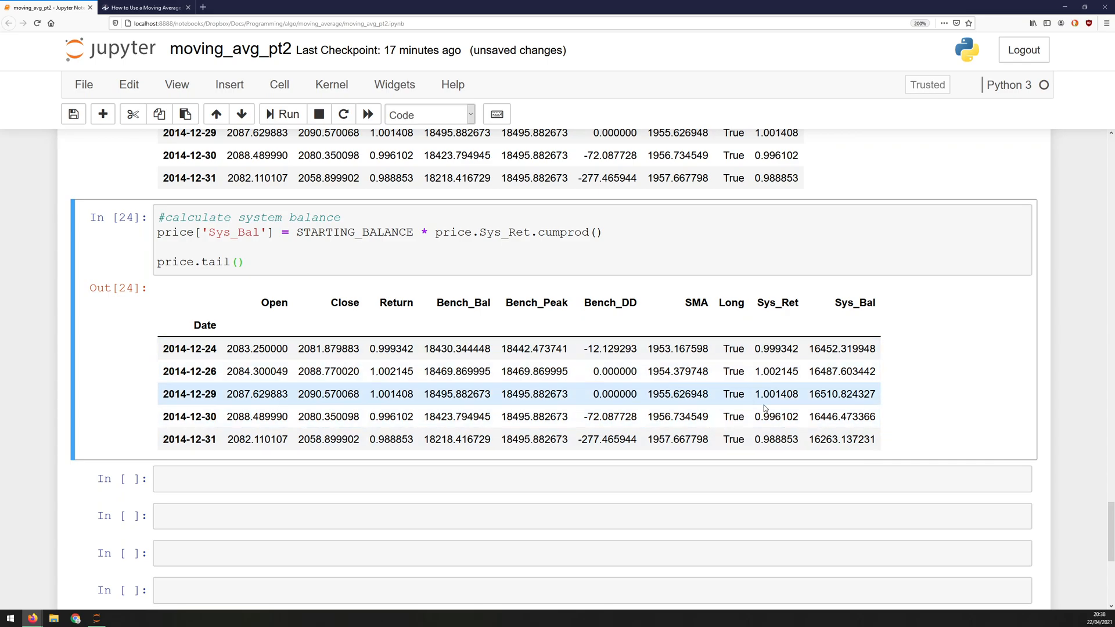
{"action": "scroll", "scroll_direction": "down", "scroll_amount": 3}
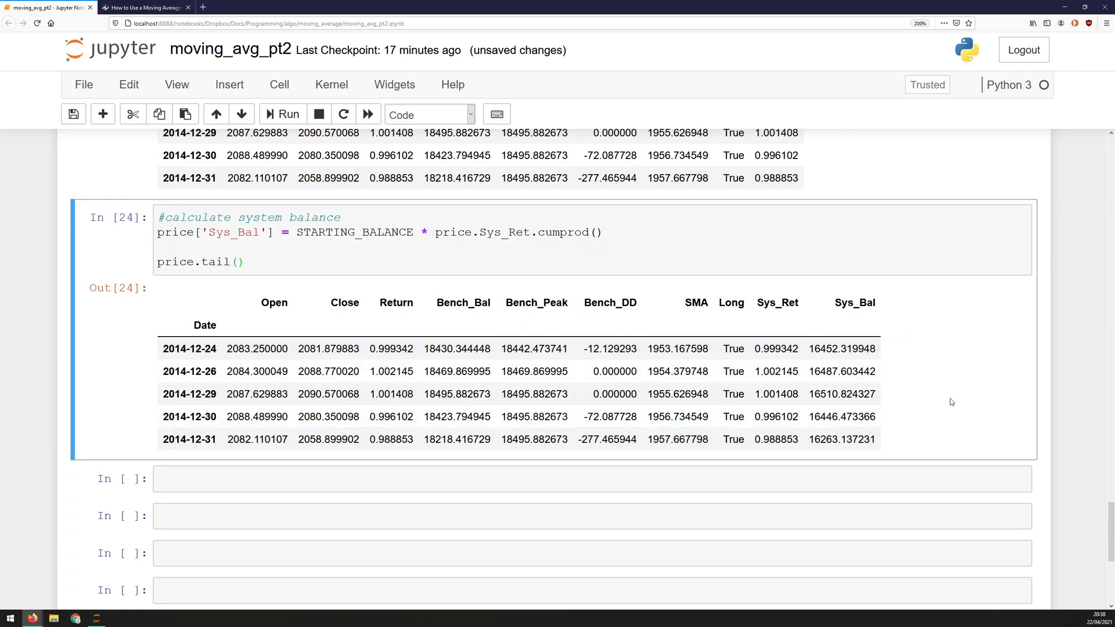
{"action": "mouse_move", "coordinate": [461, 430]}
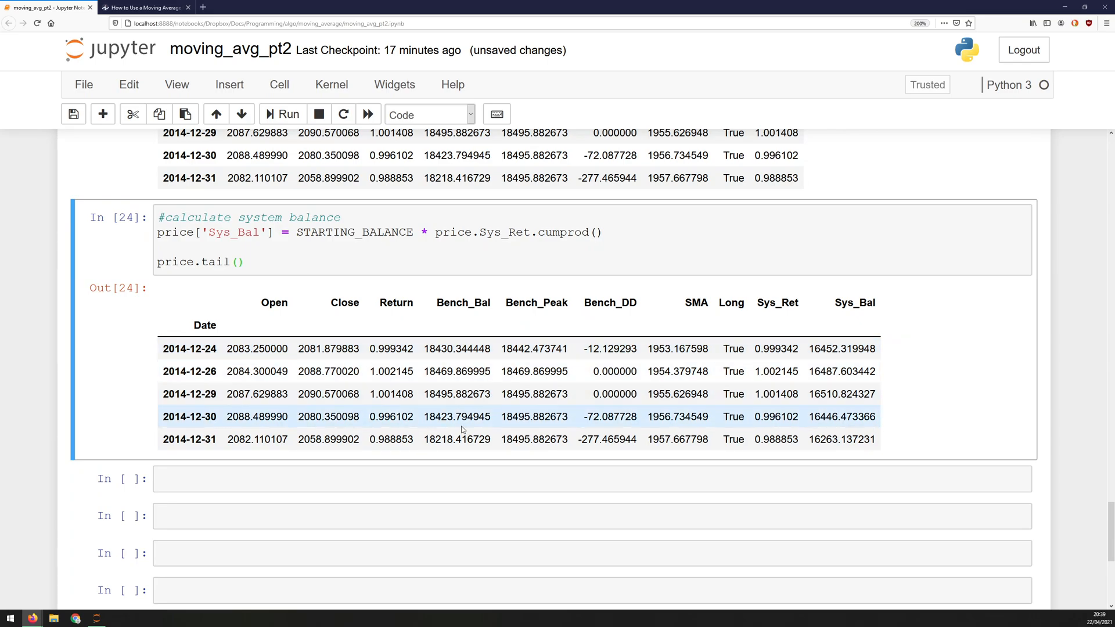
{"action": "scroll", "scroll_direction": "down", "scroll_amount": 3}
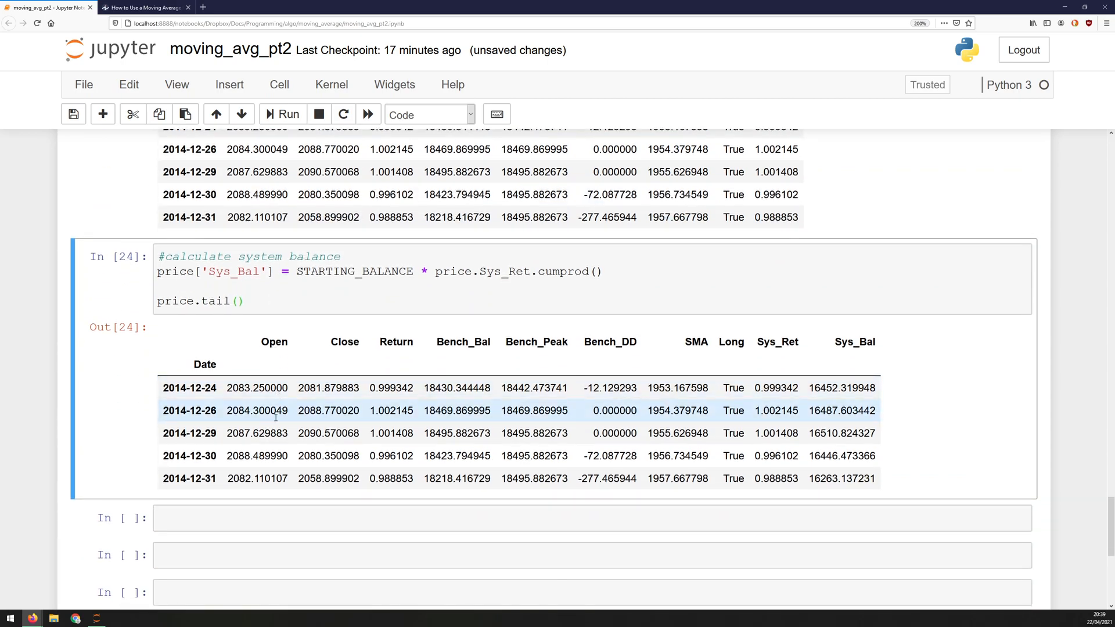
{"action": "left_click", "coordinate": [589, 360]}
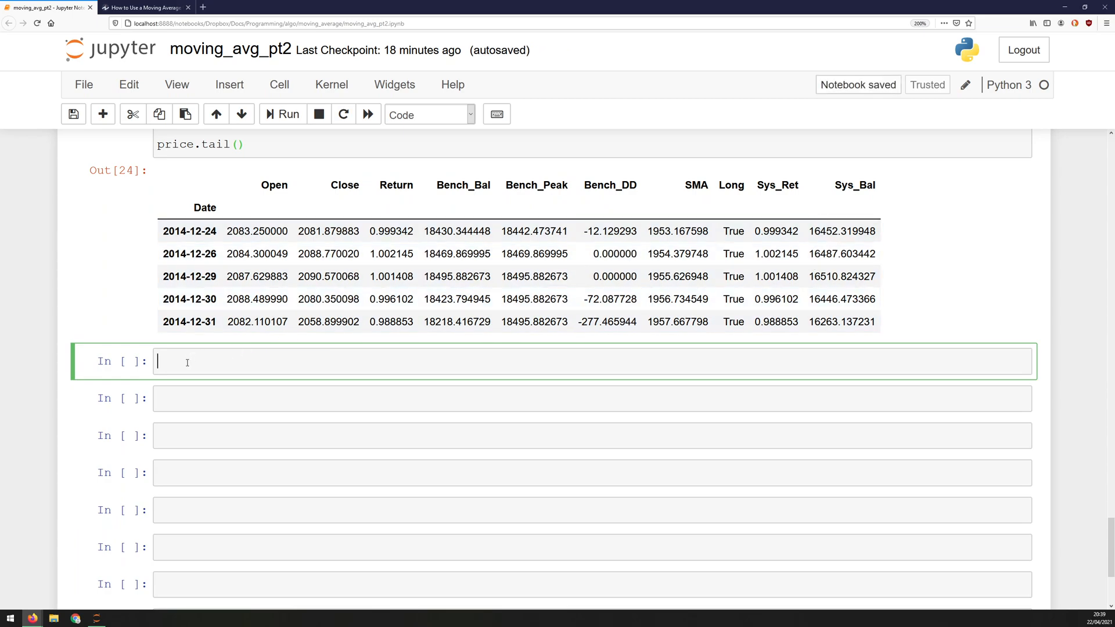
Plot price.Bench_Bal and price.Sys_Bal on one matplotlib chart and render it.
{"action": "type", "text": "p"}
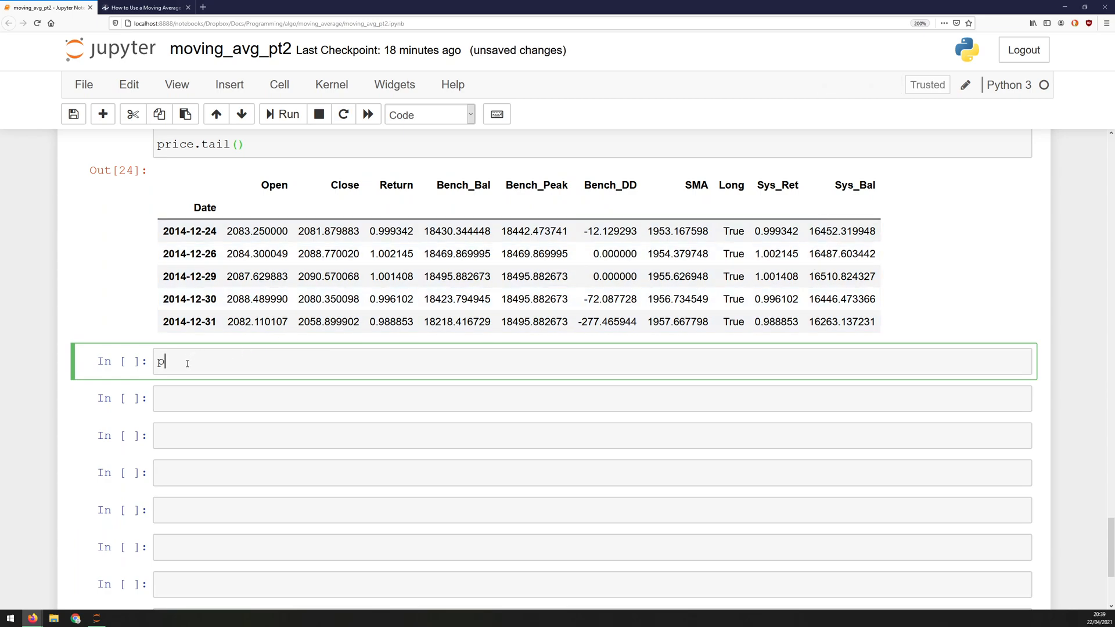
{"action": "type", "text": "lt.plot()"}
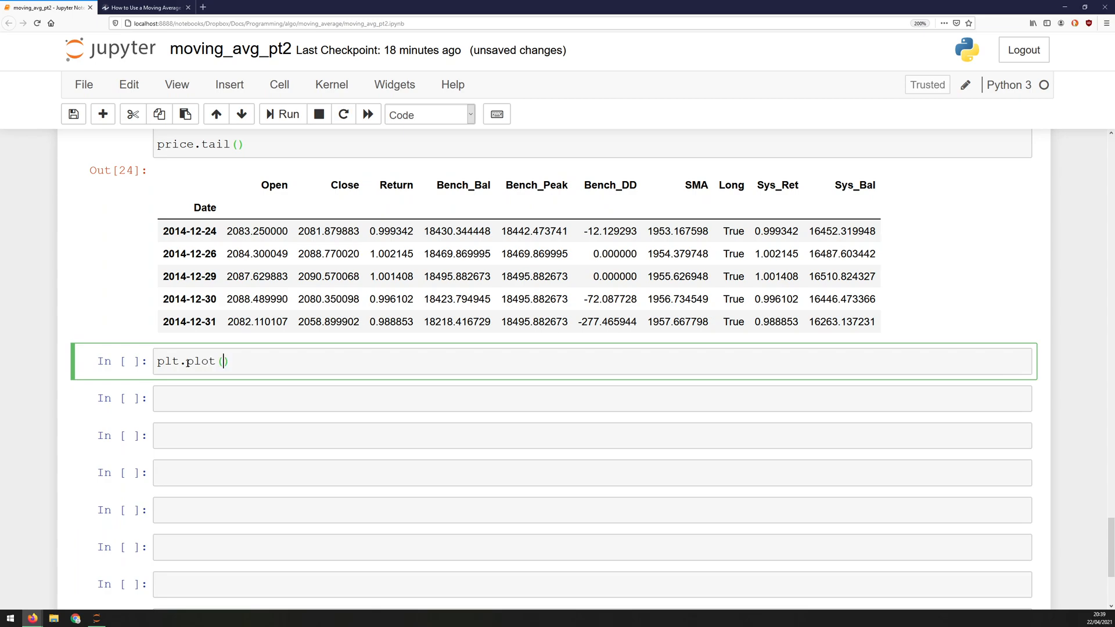
{"action": "type", "text": "price.Bench"}
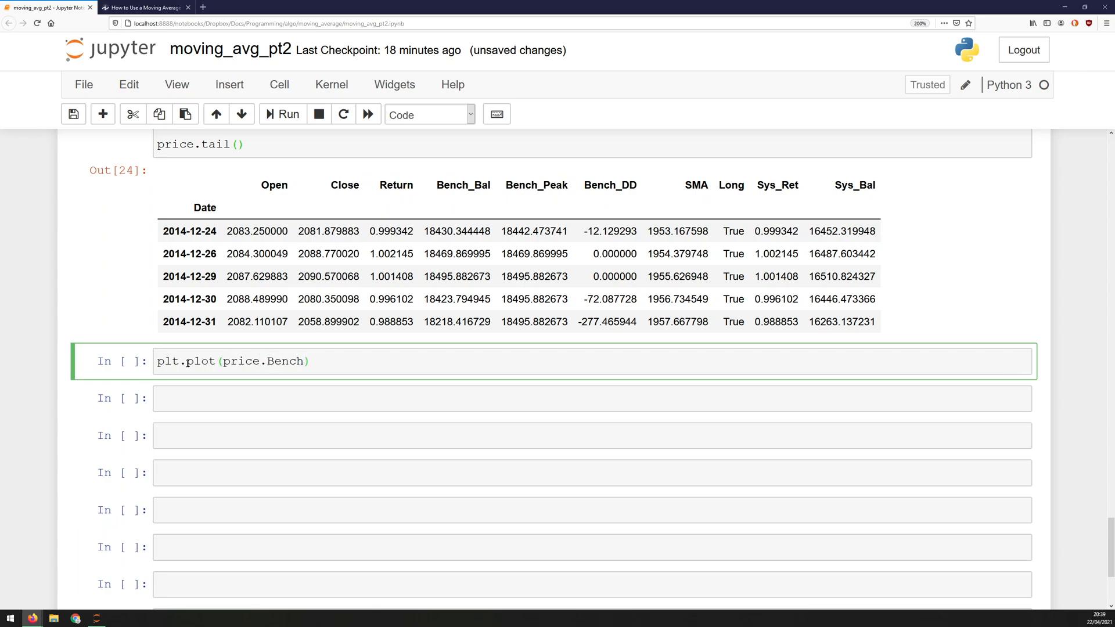
{"action": "type", "text": "_Bal"}
{"action": "type", "text": "plt."}
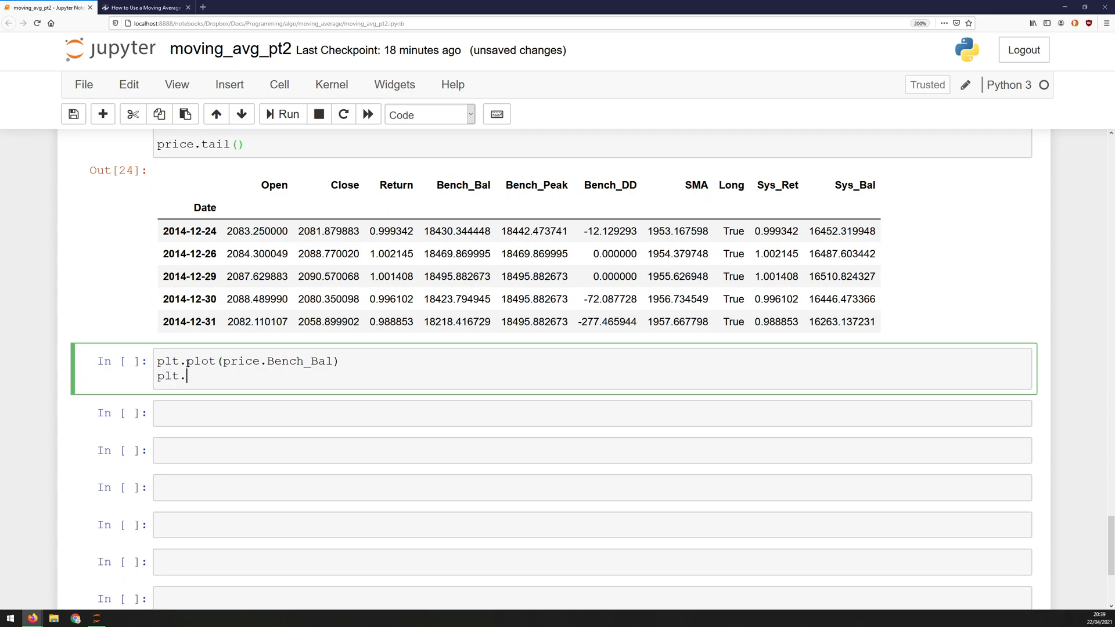
{"action": "type", "text": "plot(price.S)"}
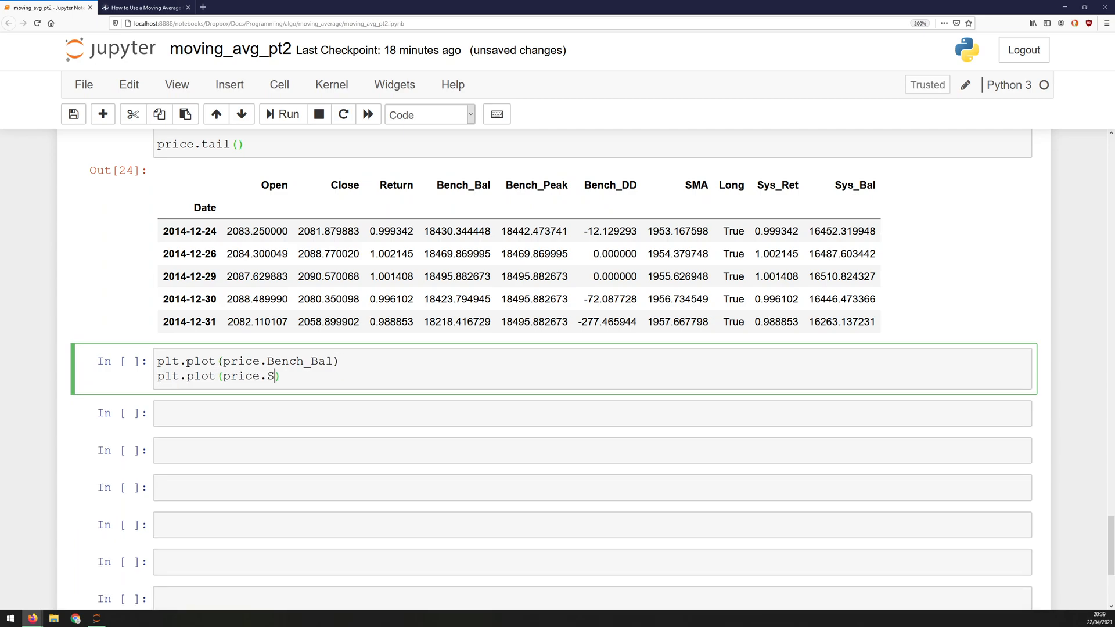
{"action": "type", "text": "ys"}
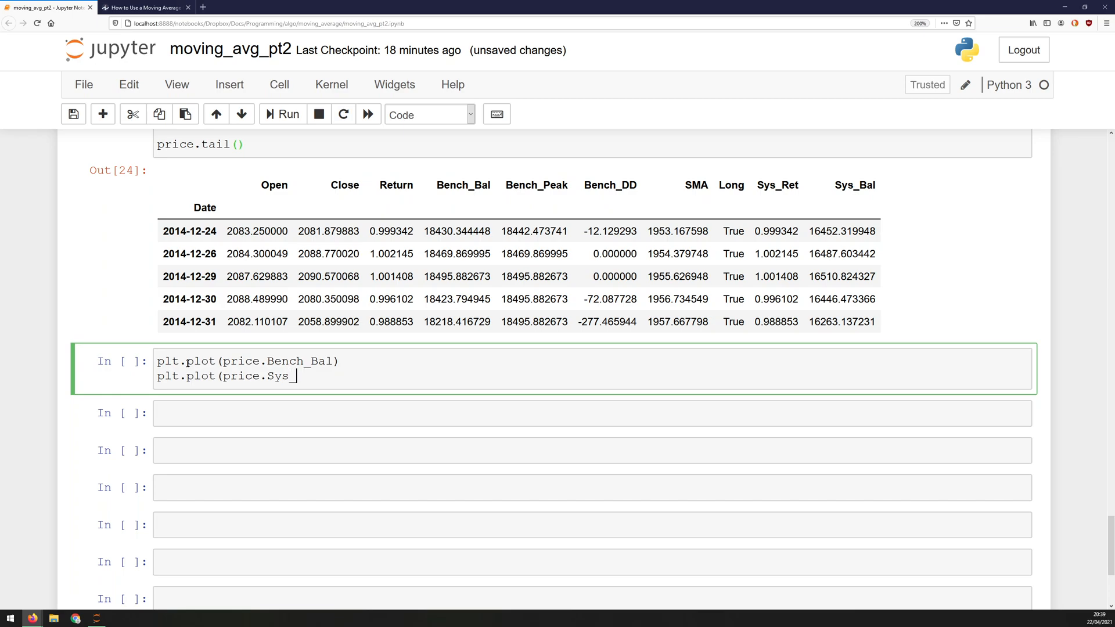
{"action": "type", "text": "_Bal)"}
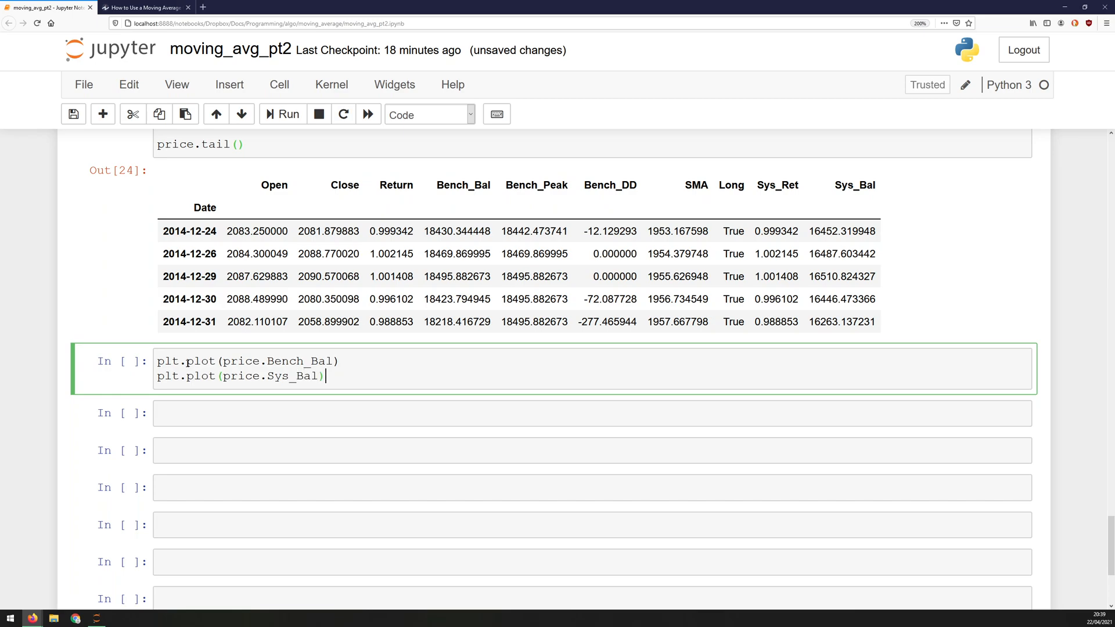
{"action": "type", "text": "plt"}
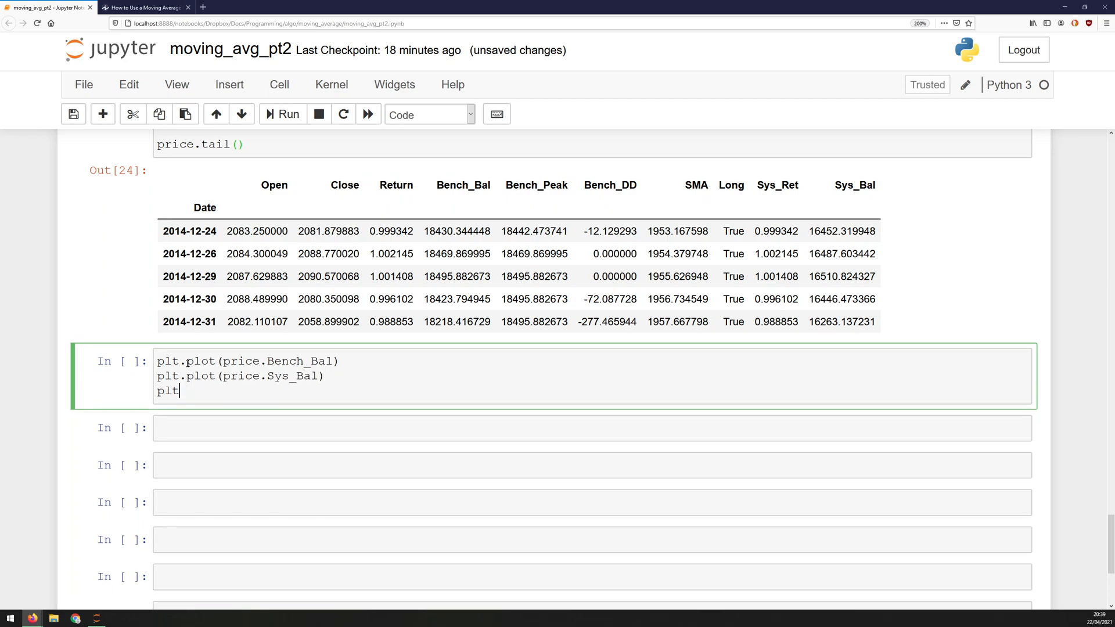
{"action": "type", "text": ".show()"}
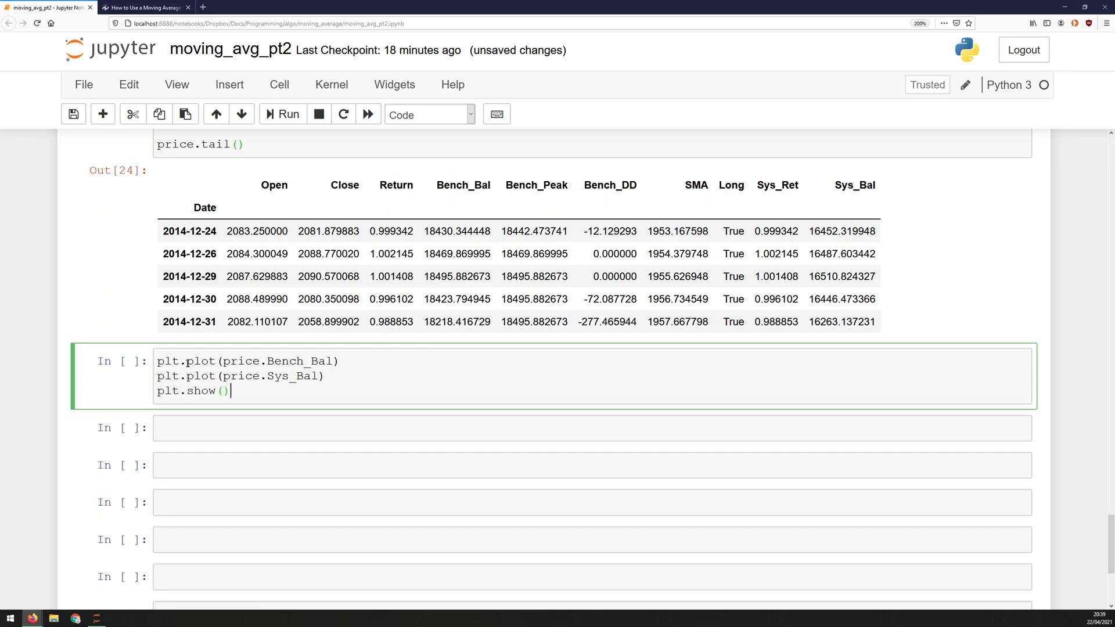
{"action": "left_click", "coordinate": [282, 114]}
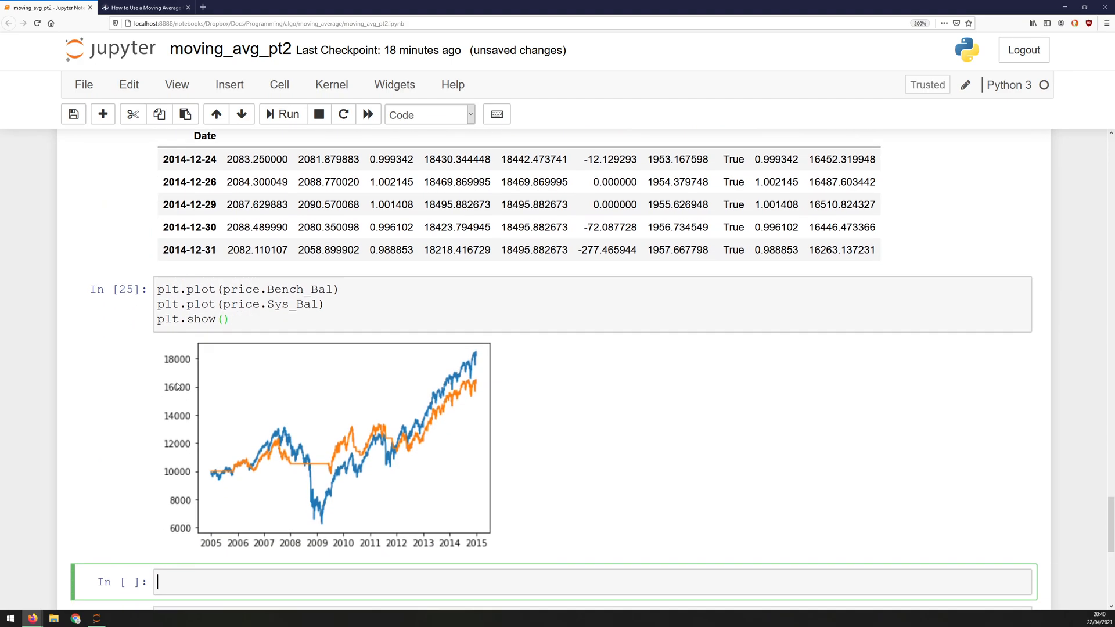
{"action": "scroll", "scroll_direction": "down", "scroll_amount": 3}
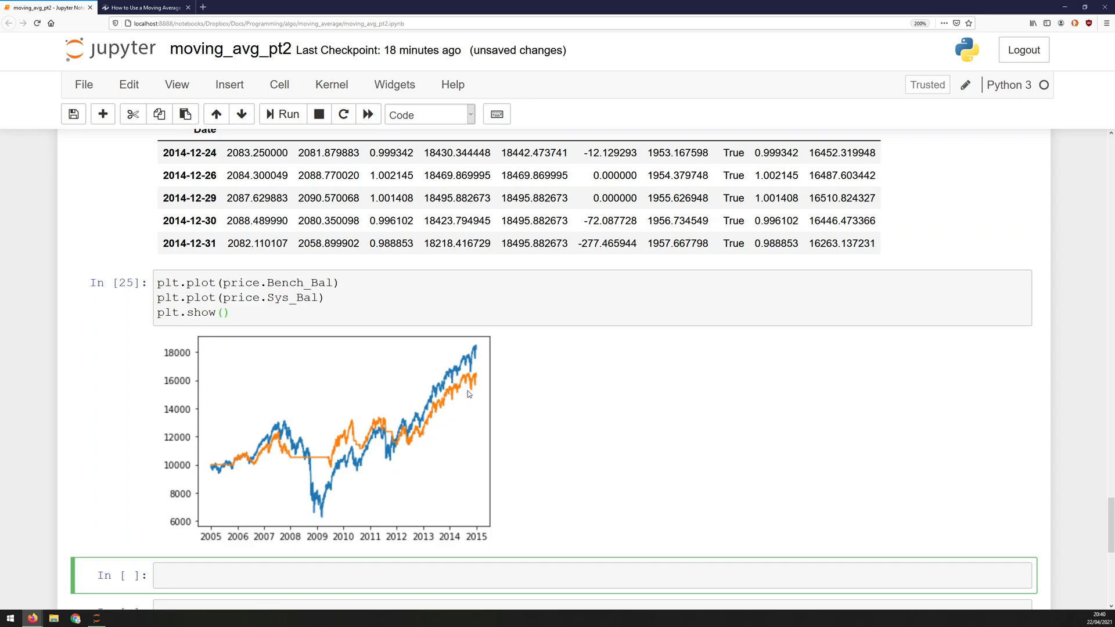
{"action": "mouse_move", "coordinate": [438, 394]}
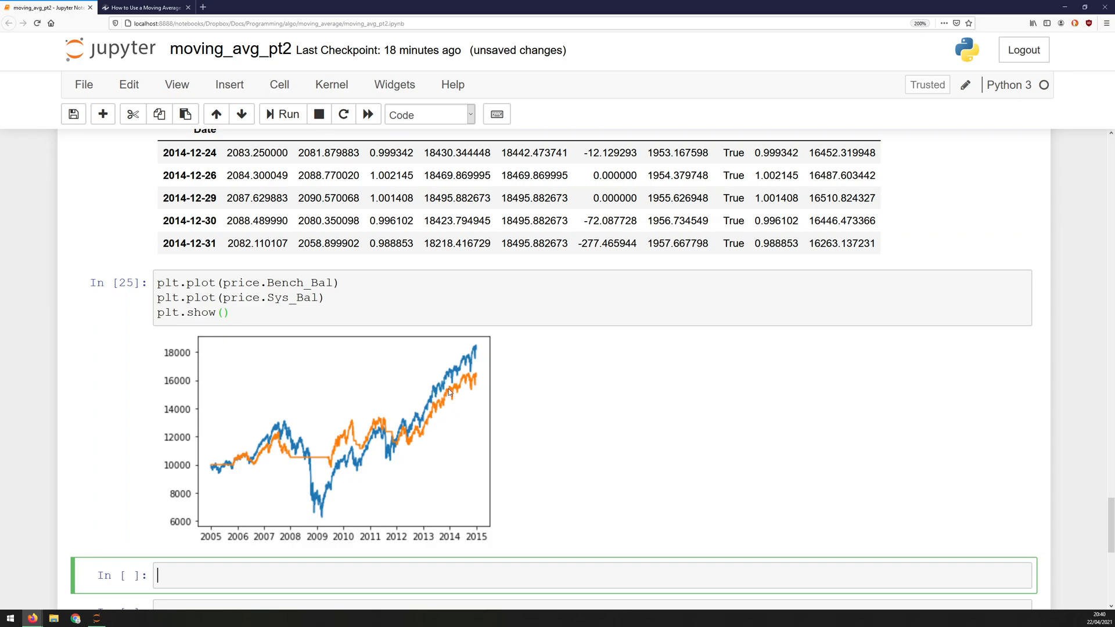
{"action": "mouse_move", "coordinate": [224, 464]}
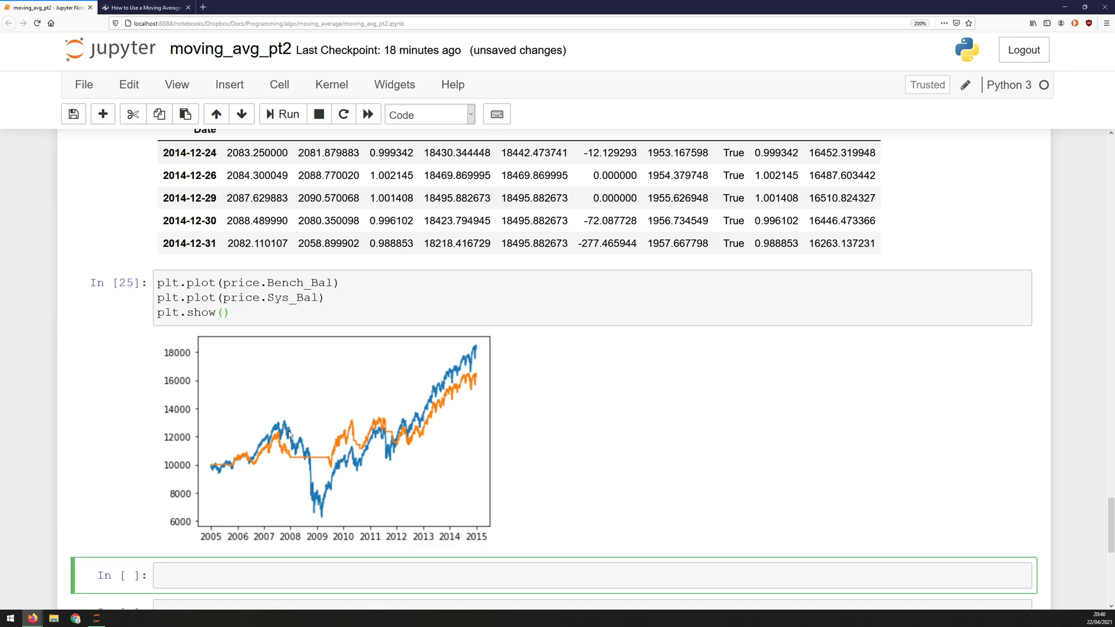
{"action": "scroll", "scroll_direction": "down", "scroll_amount": 3}
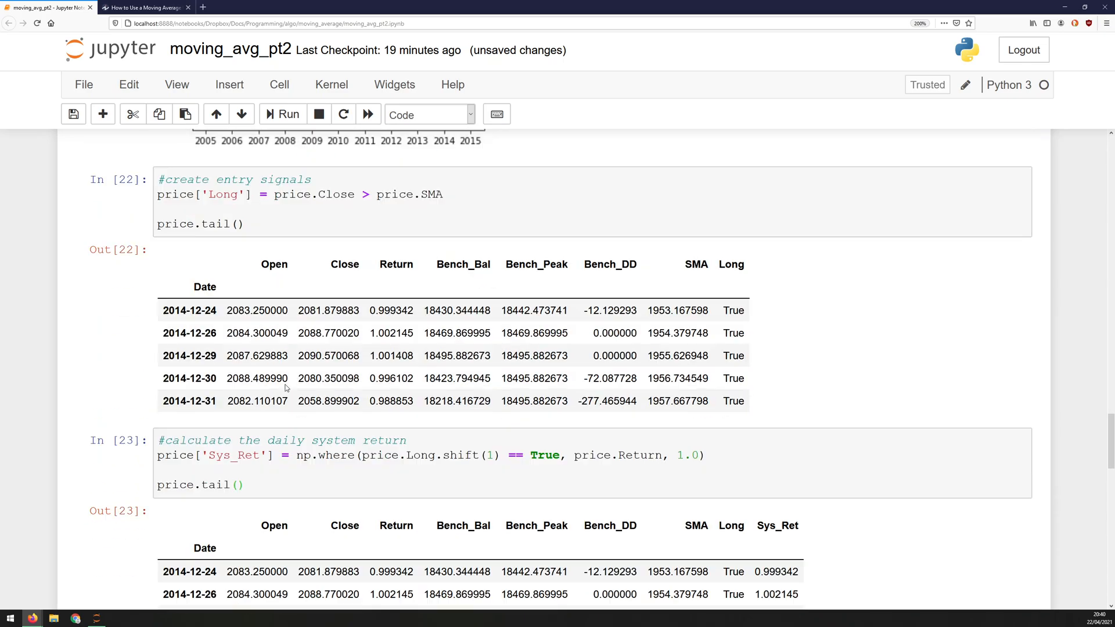
{"action": "scroll", "scroll_direction": "down", "scroll_amount": 3}
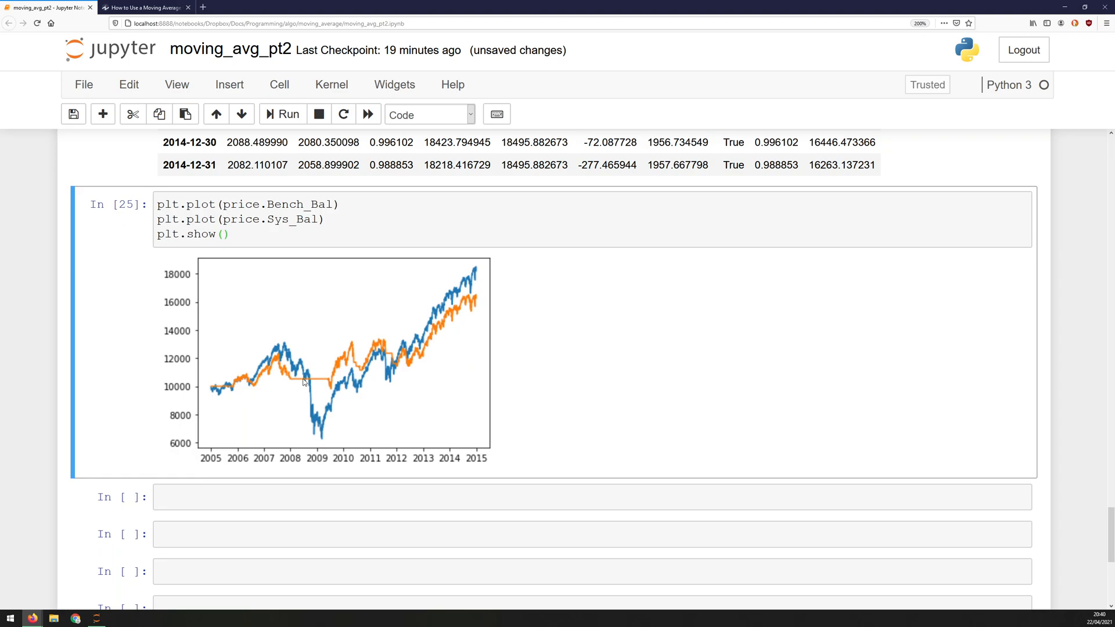
{"action": "mouse_move", "coordinate": [293, 382]}
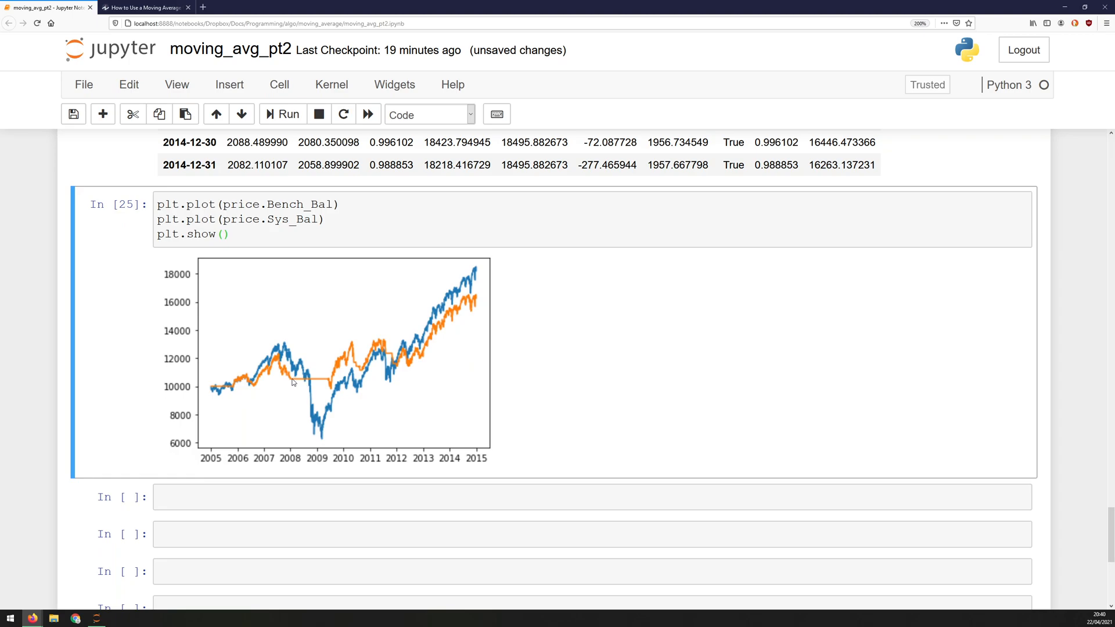
{"action": "mouse_move", "coordinate": [292, 379]}
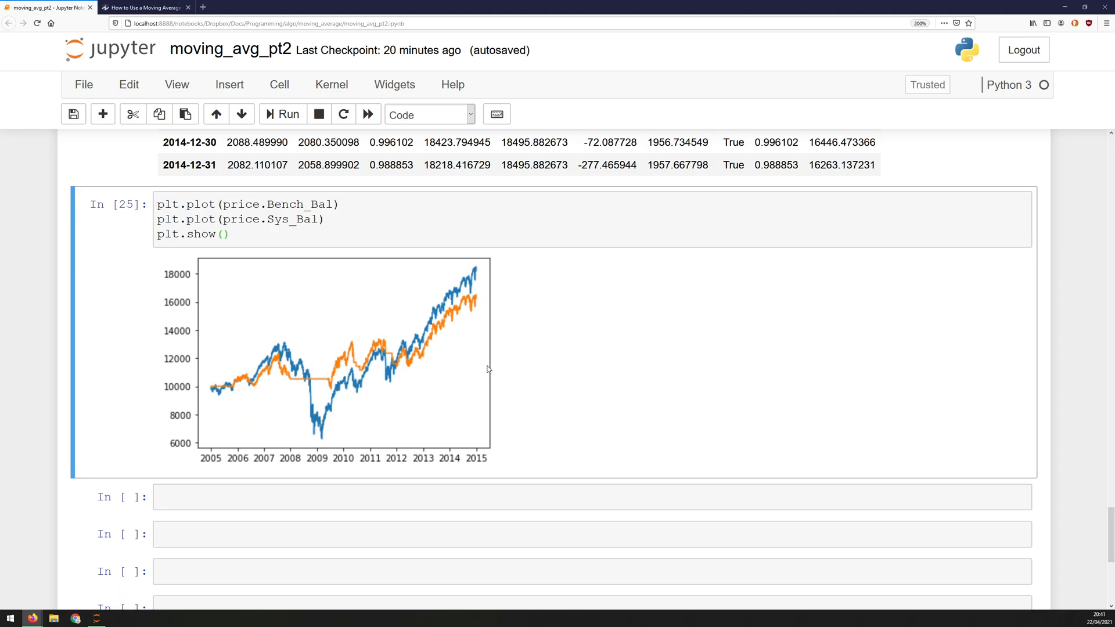
{"action": "mouse_move", "coordinate": [517, 316]}
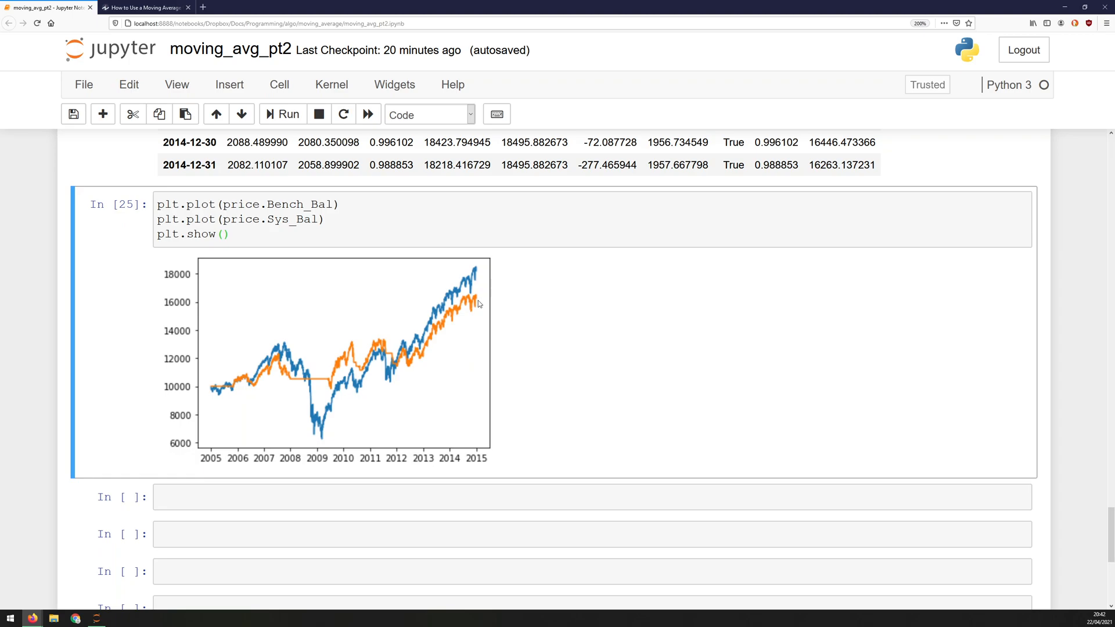
{"action": "mouse_move", "coordinate": [325, 381]}
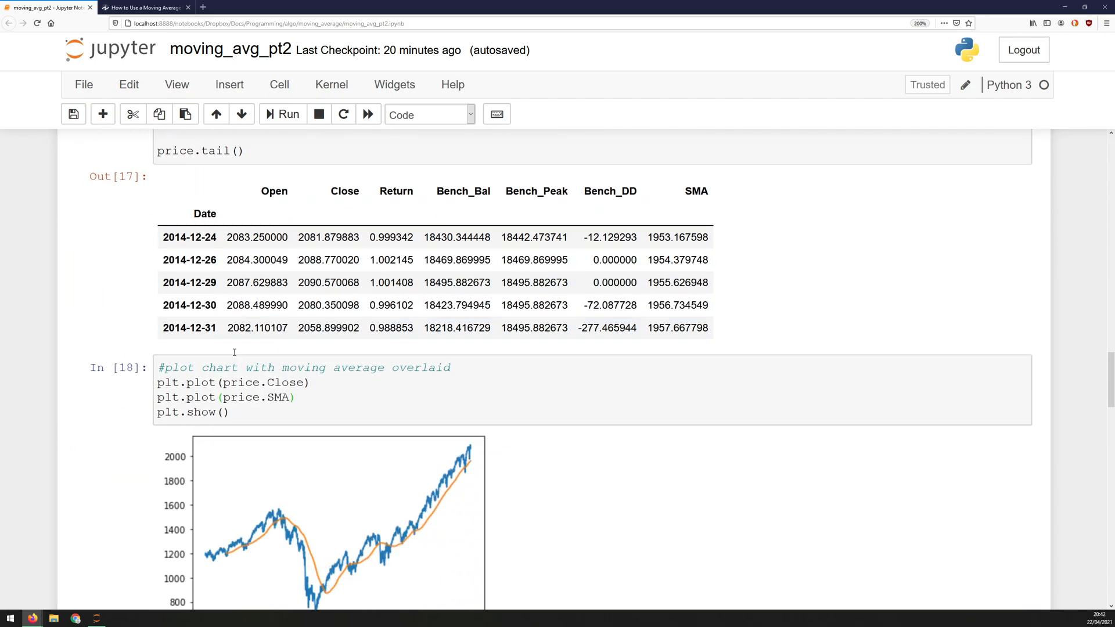
Rename bench to sys in the pasted return and CAGR lines so they use Sys_Bal.
{"action": "scroll", "scroll_direction": "down", "scroll_amount": 3}
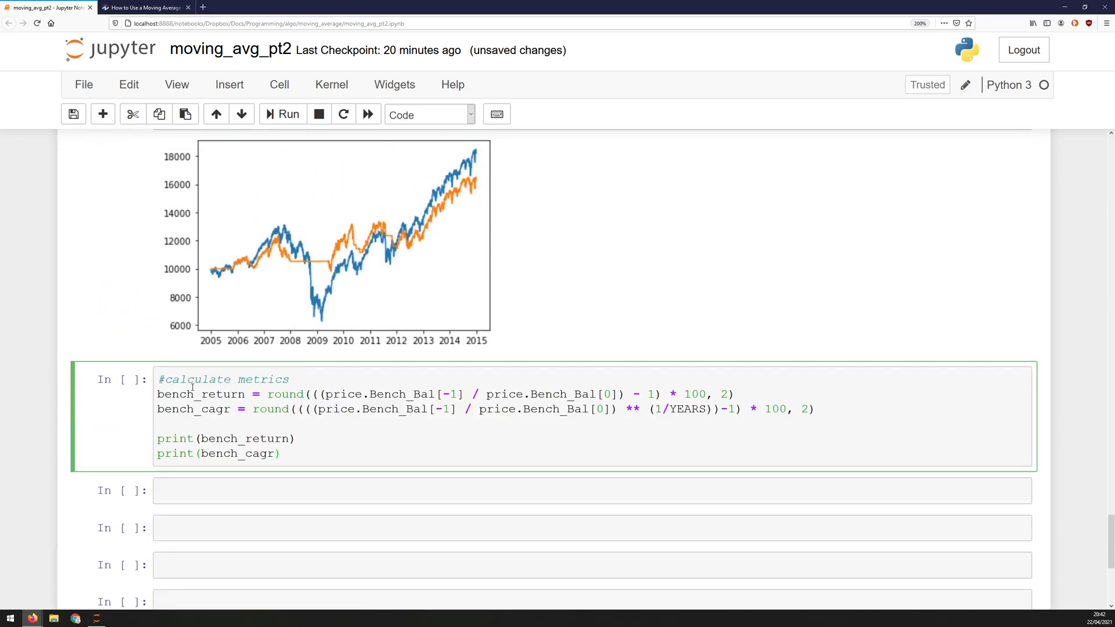
{"action": "double_click", "coordinate": [175, 393]}
{"action": "type", "text": "sys"}
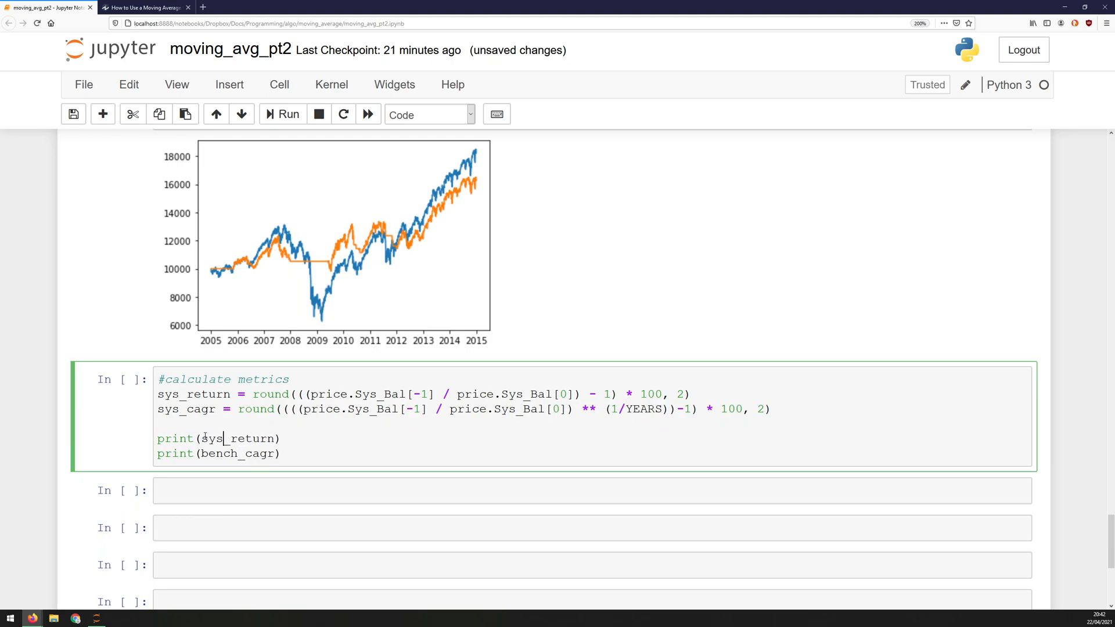
{"action": "key", "text": "BackSpace"}
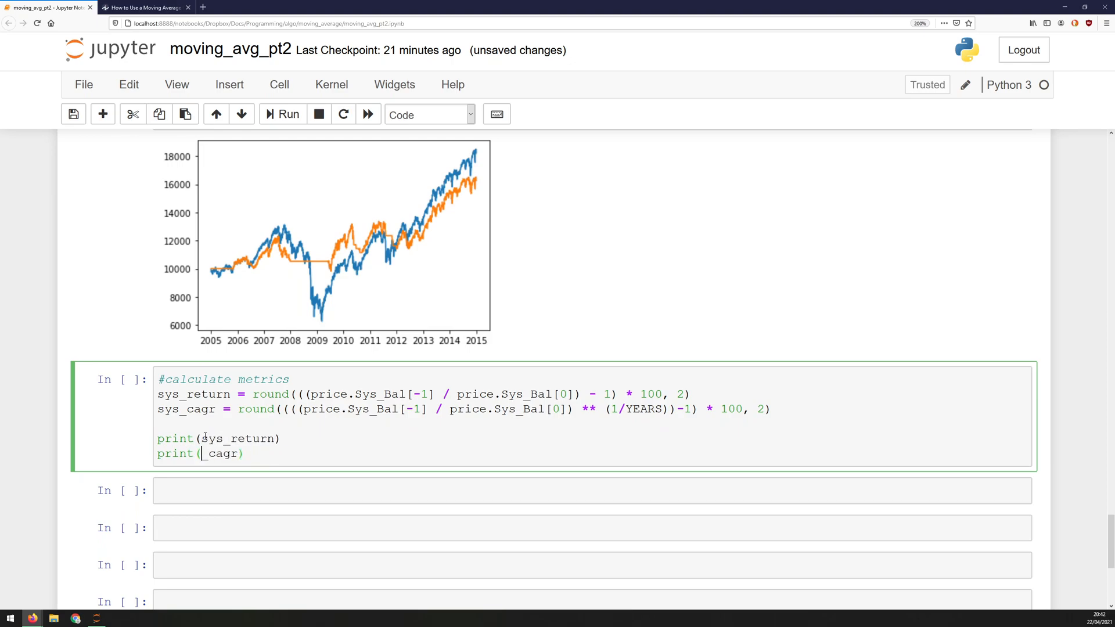
{"action": "left_click", "coordinate": [282, 114]}
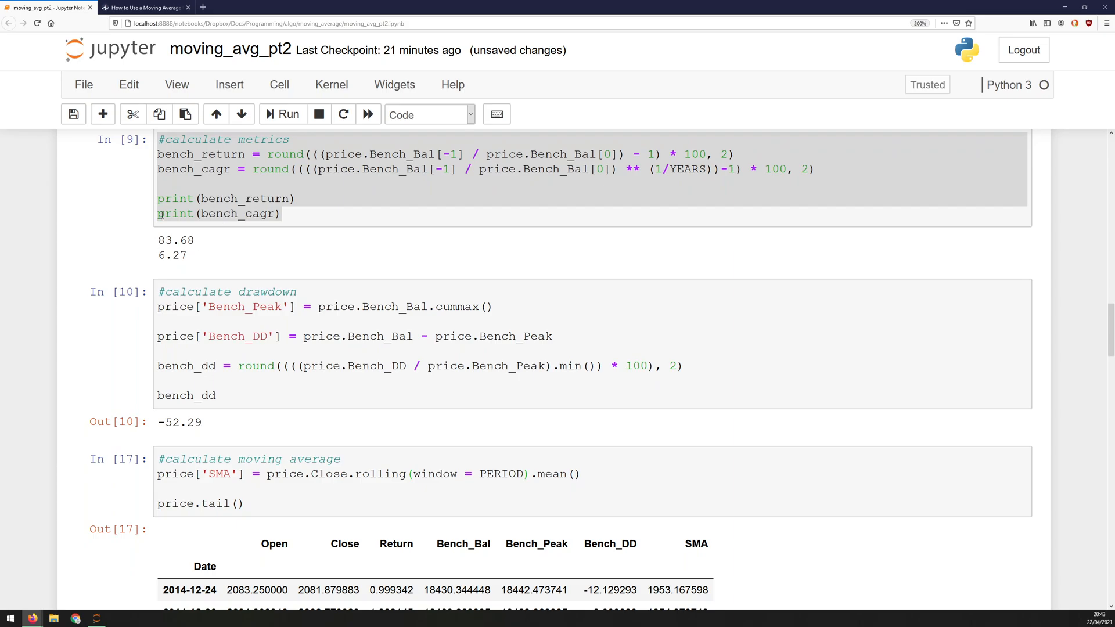
Rename Bench_Peak, Bench_DD and bench_dd to Sys_Peak, Sys_DD and sys_dd in the drawdown cell, giving -20.17.
{"action": "scroll", "scroll_direction": "down", "scroll_amount": 3}
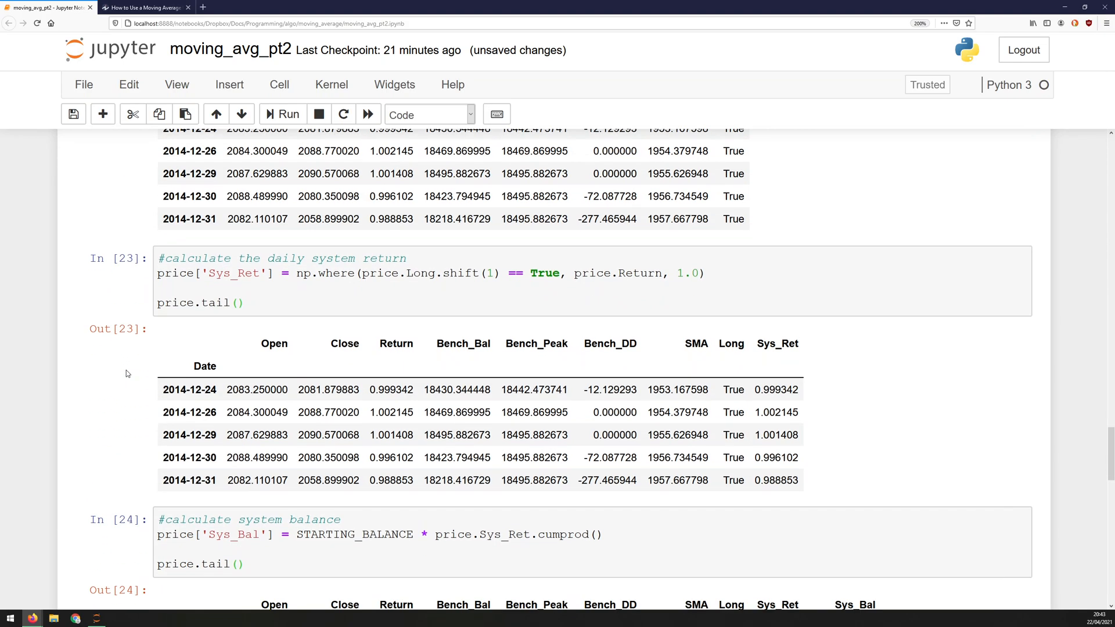
{"action": "scroll", "scroll_direction": "down", "scroll_amount": 3}
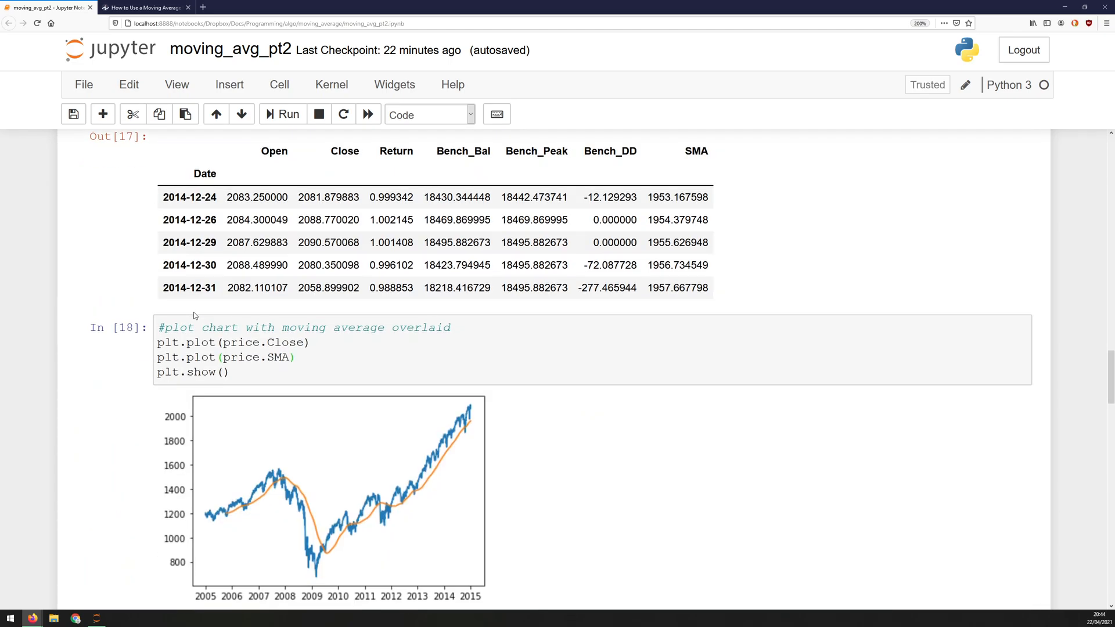
{"action": "scroll", "scroll_direction": "down", "scroll_amount": 3}
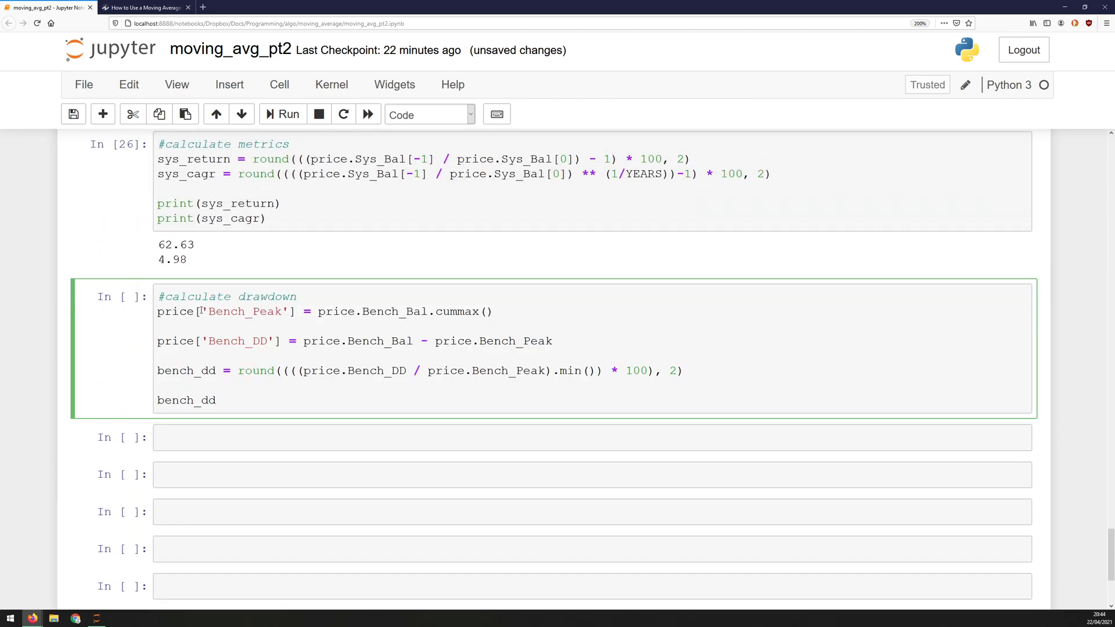
{"action": "double_click", "coordinate": [224, 311]}
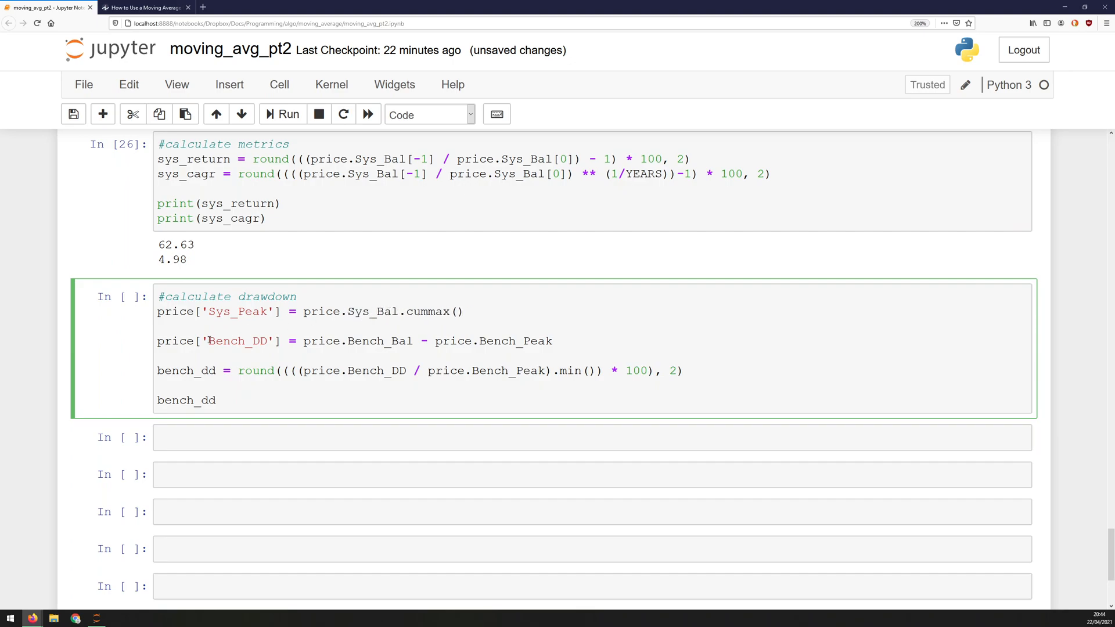
{"action": "double_click", "coordinate": [228, 341]}
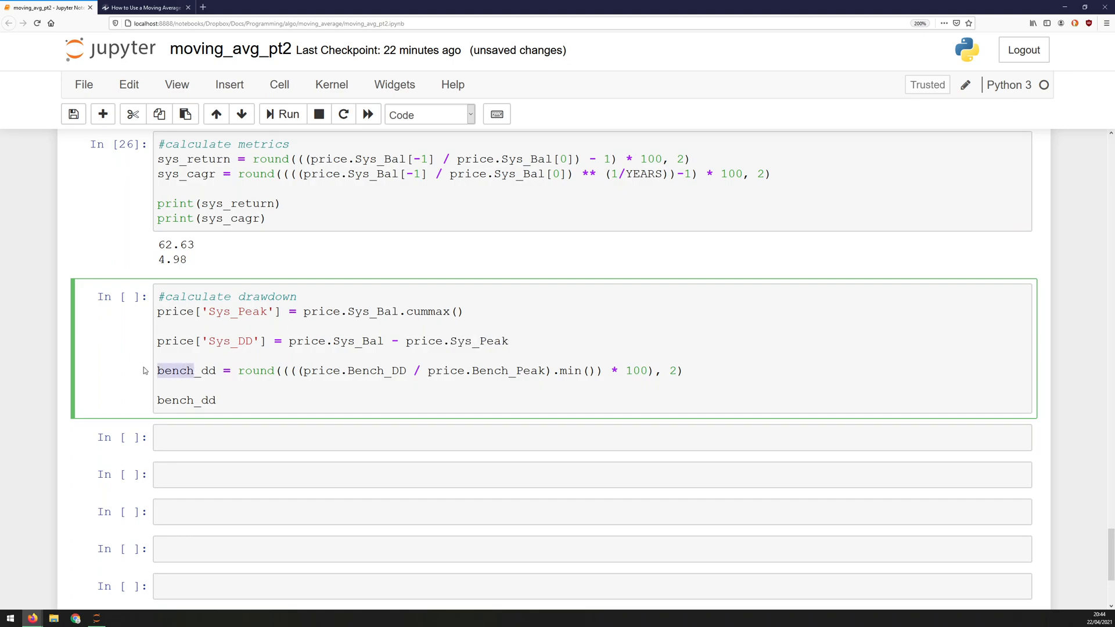
{"action": "type", "text": "sys_dd"}
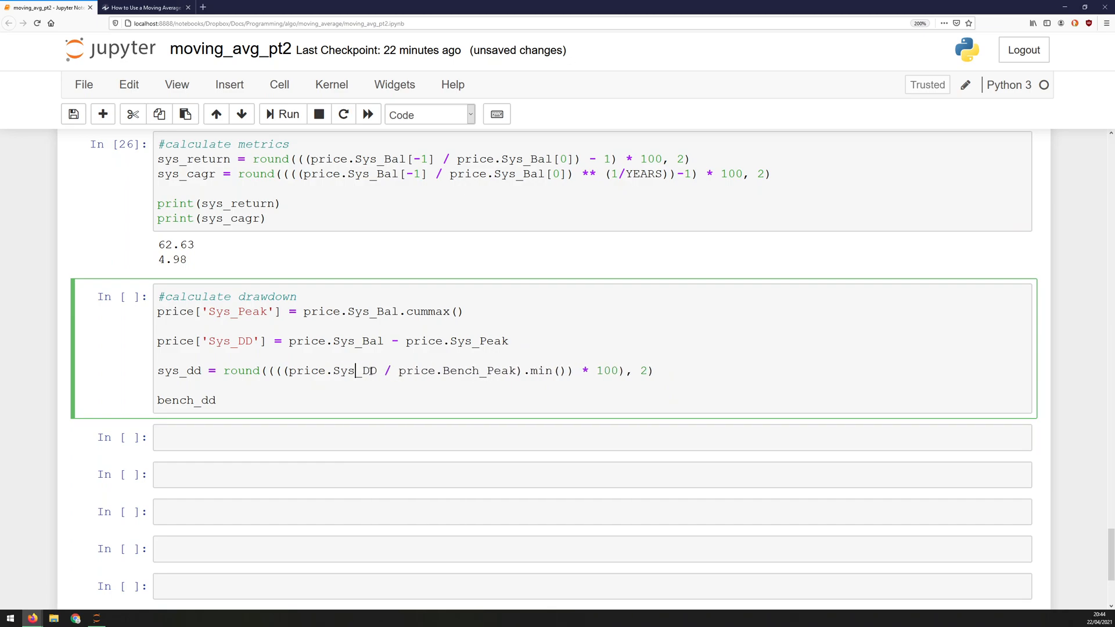
{"action": "double_click", "coordinate": [460, 370]}
{"action": "type", "text": "Sy"}
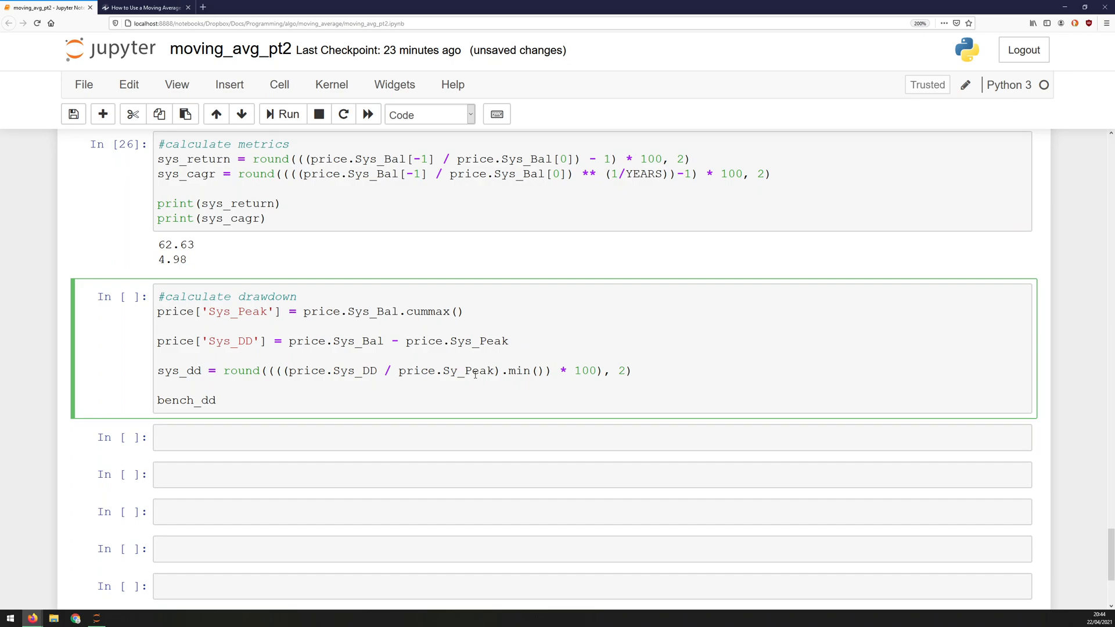
{"action": "double_click", "coordinate": [174, 399]}
{"action": "type", "text": "sys"}
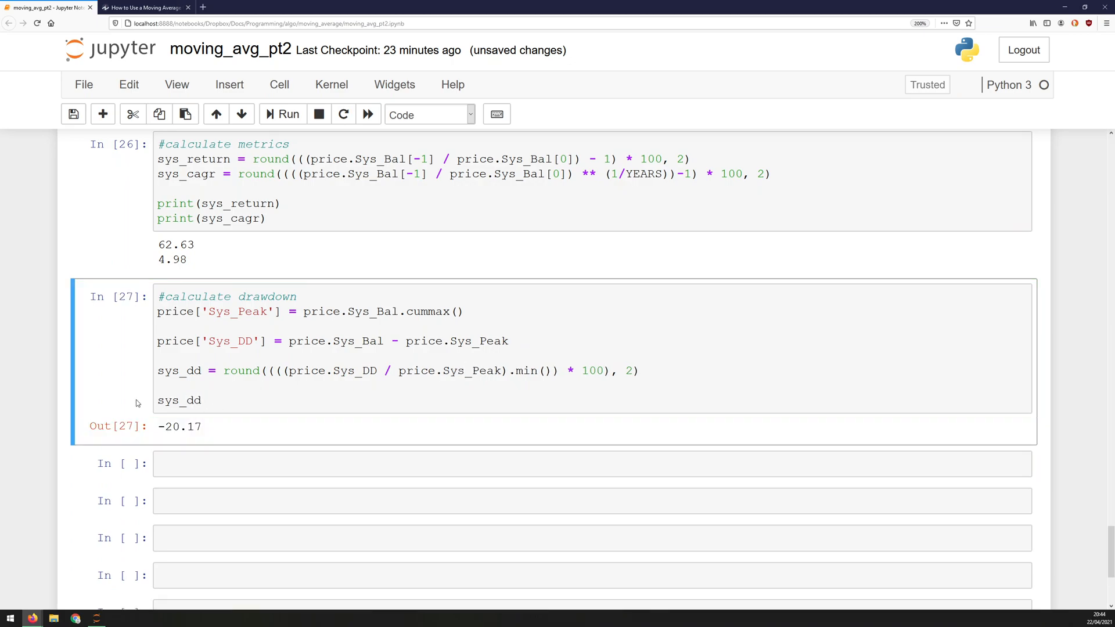
{"action": "mouse_move", "coordinate": [157, 428]}
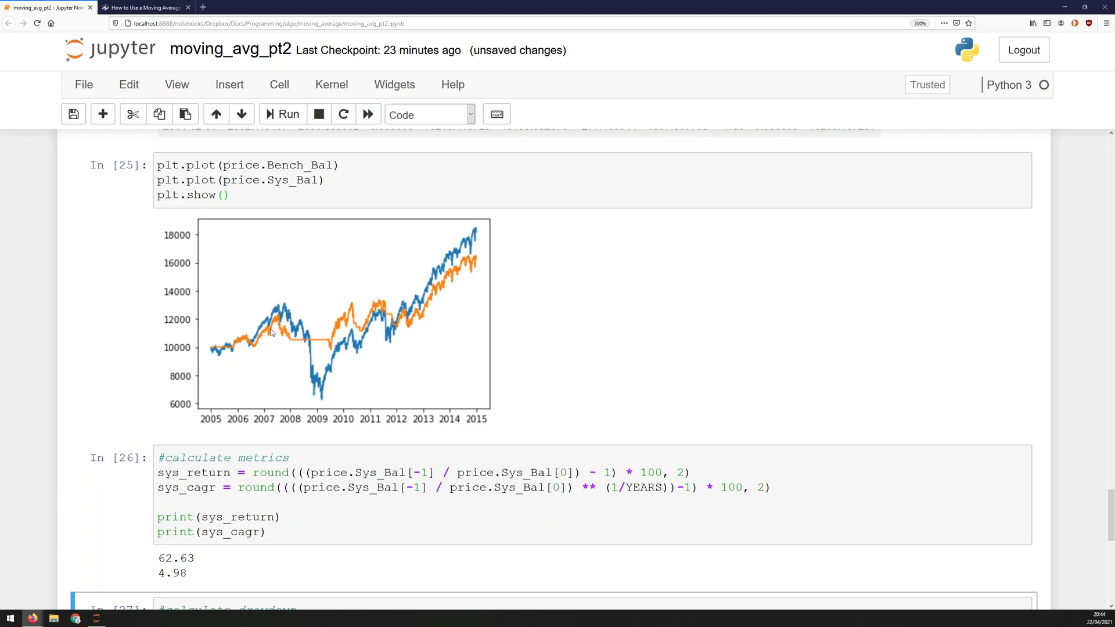
{"action": "mouse_move", "coordinate": [289, 299]}
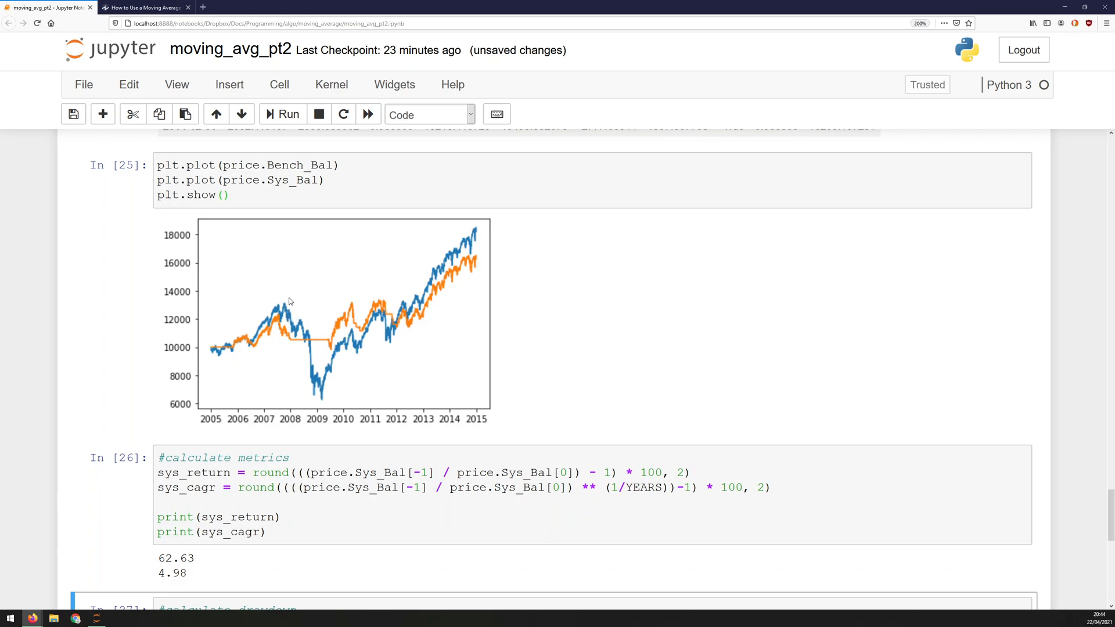
{"action": "mouse_move", "coordinate": [276, 386]}
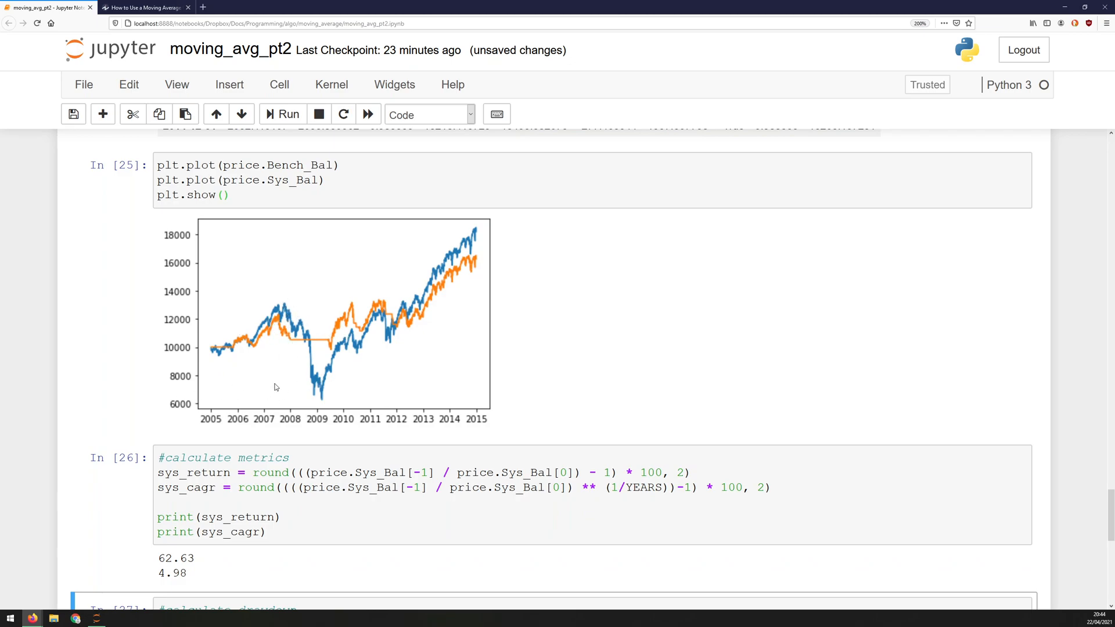
{"action": "mouse_move", "coordinate": [359, 318]}
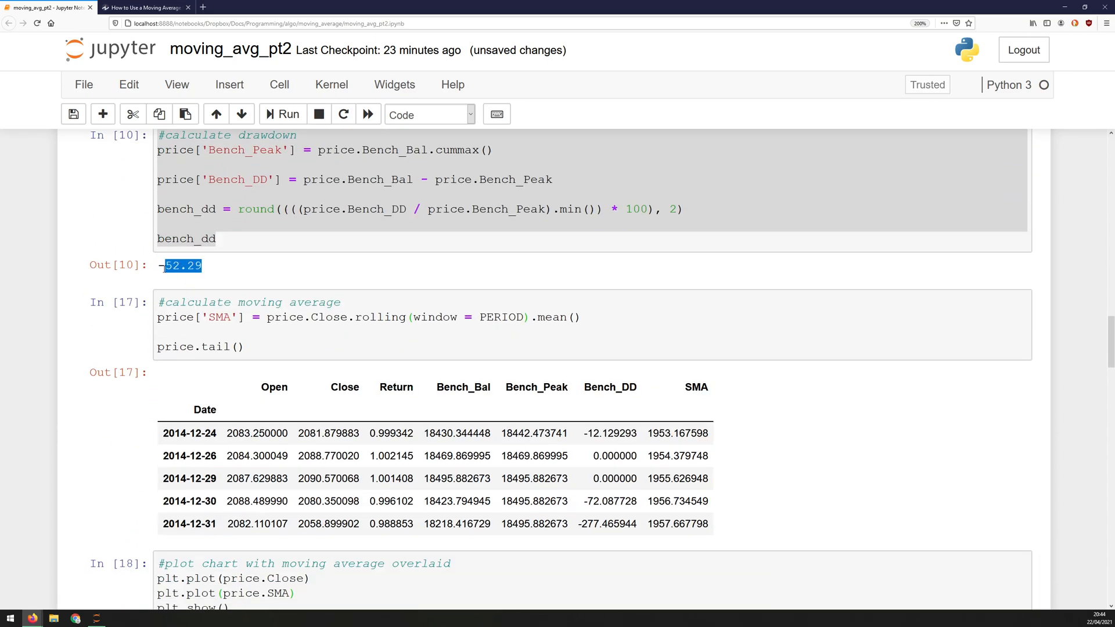
{"action": "scroll", "scroll_direction": "down", "scroll_amount": 3}
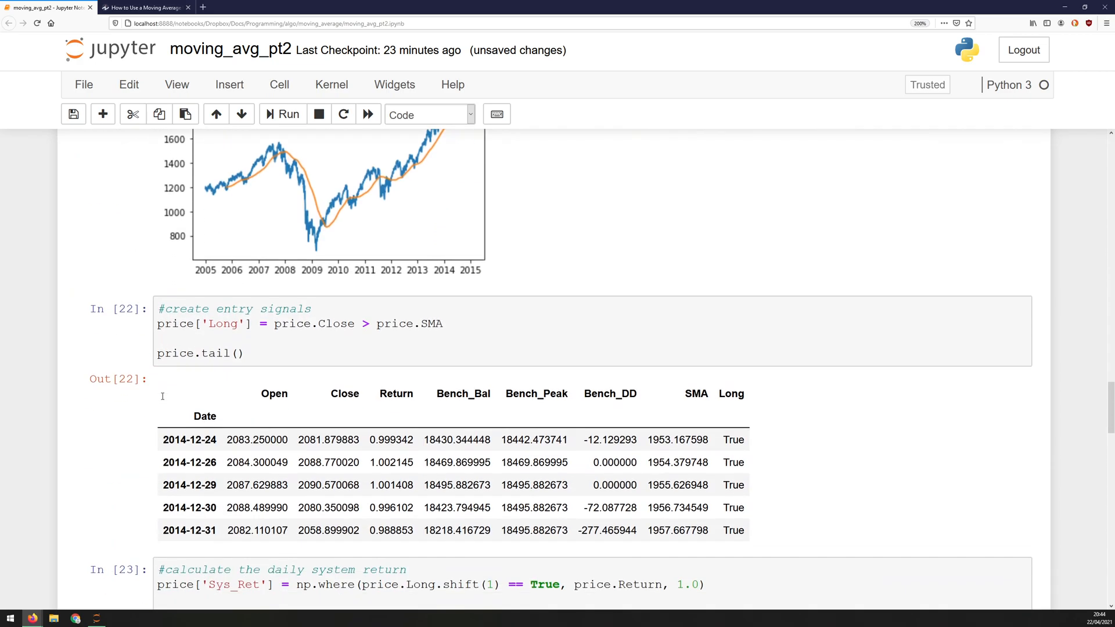
{"action": "scroll", "scroll_direction": "down", "scroll_amount": 3}
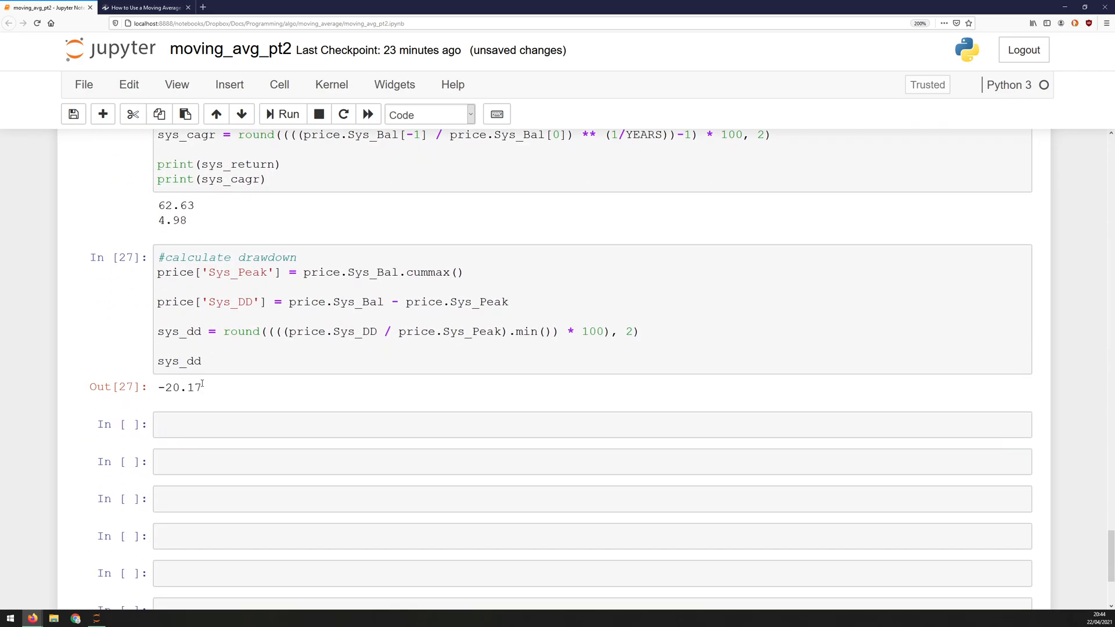
{"action": "double_click", "coordinate": [178, 387]}
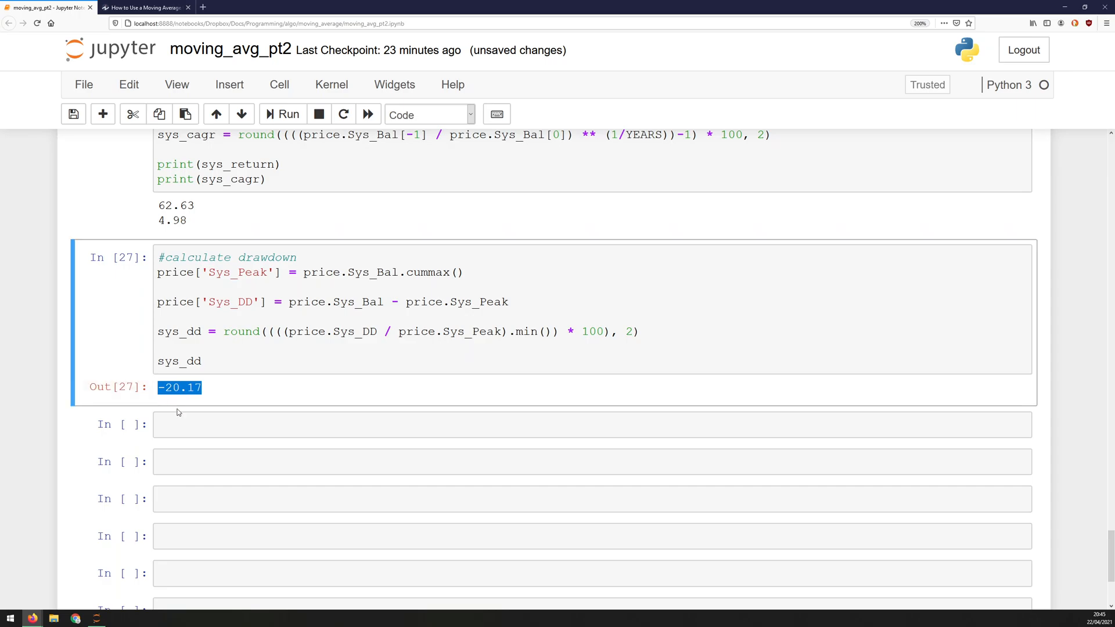
{"action": "left_click", "coordinate": [498, 425]}
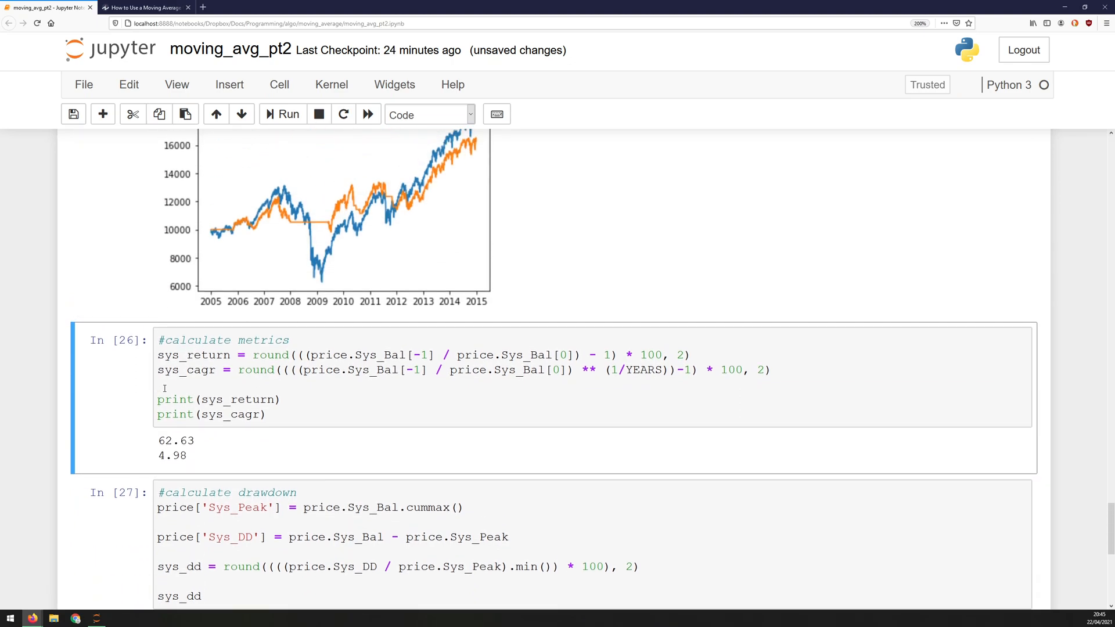
{"action": "left_click", "coordinate": [288, 114]}
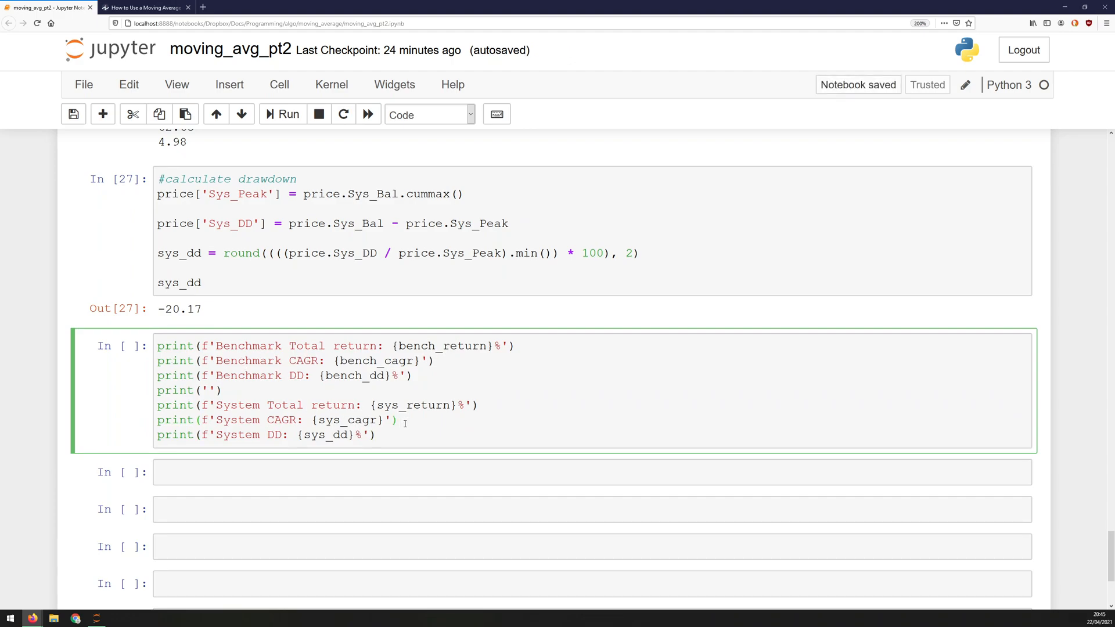
{"action": "left_click", "coordinate": [284, 115]}
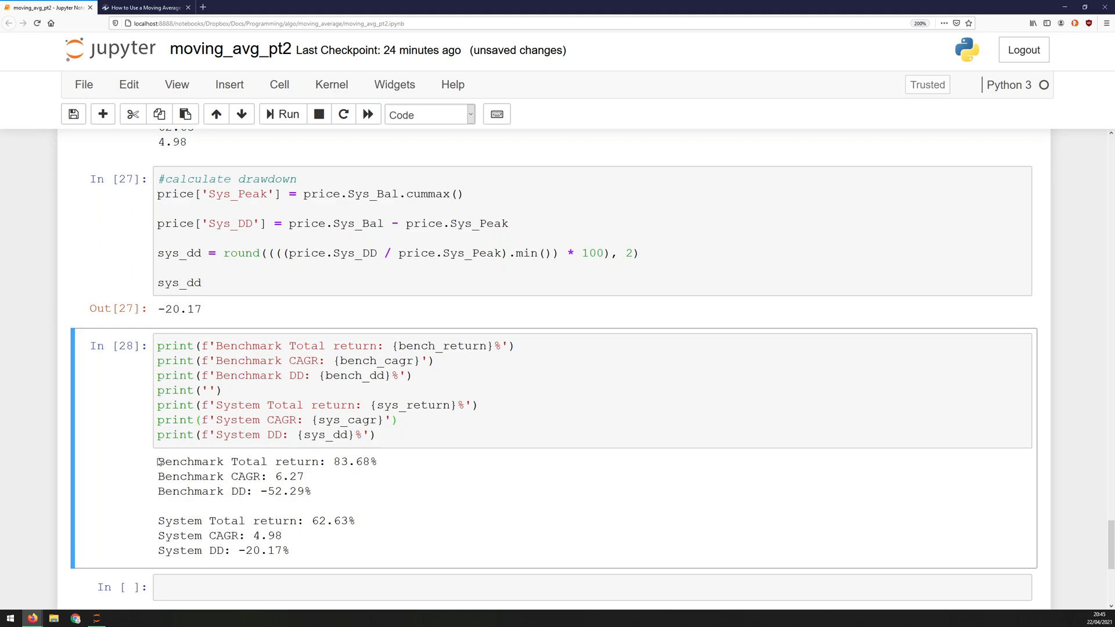
{"action": "double_click", "coordinate": [238, 461]}
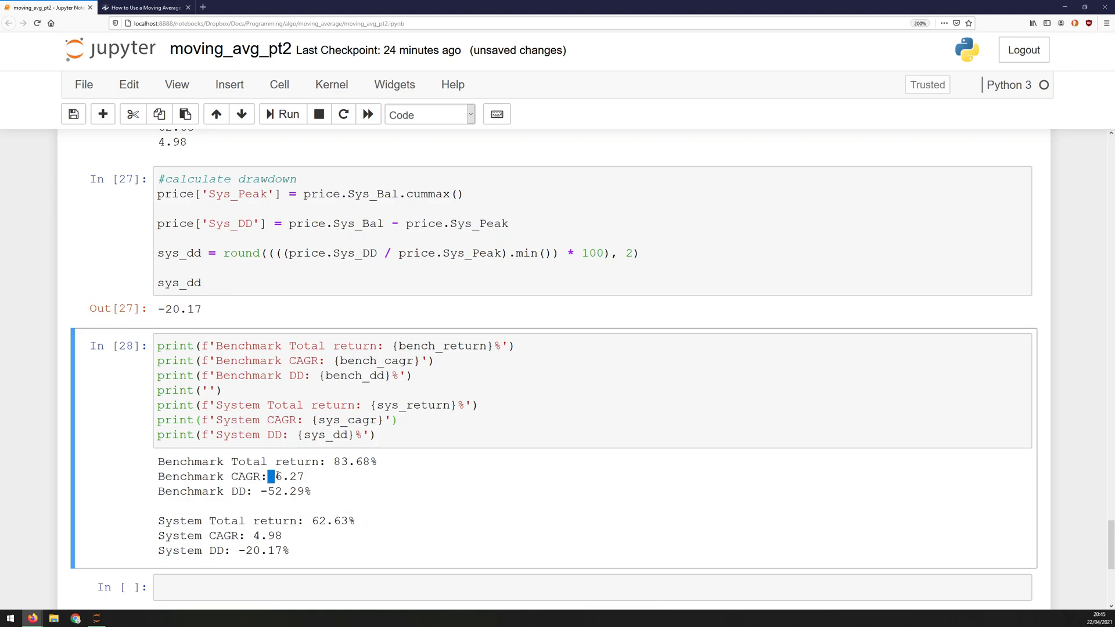
{"action": "left_click_drag", "start_coordinate": [270, 476], "coordinate": [303, 476]}
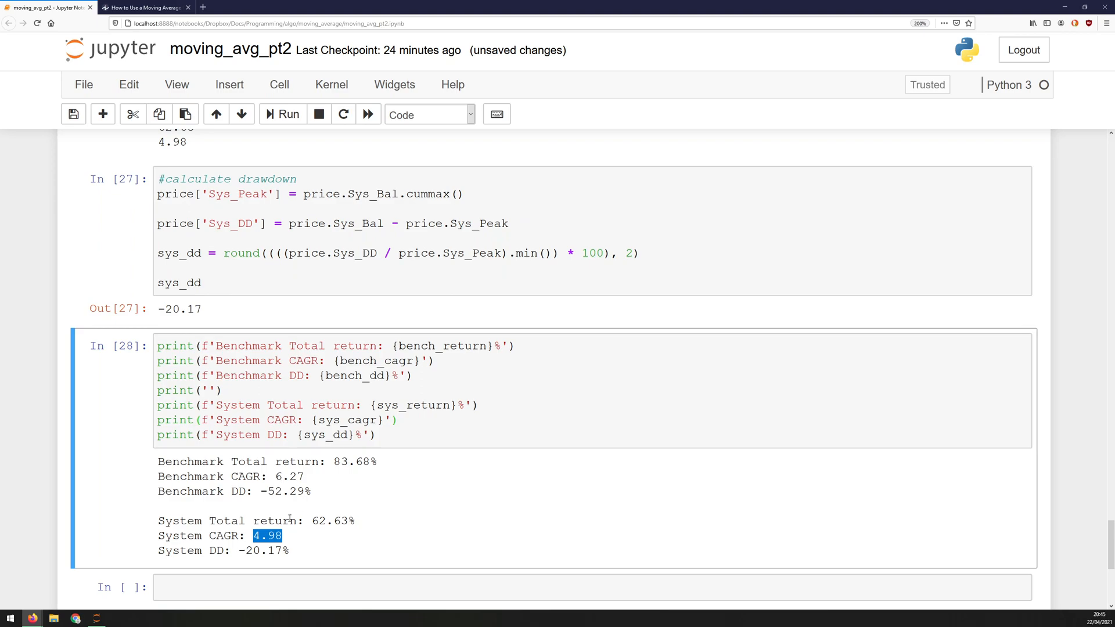
{"action": "double_click", "coordinate": [289, 491]}
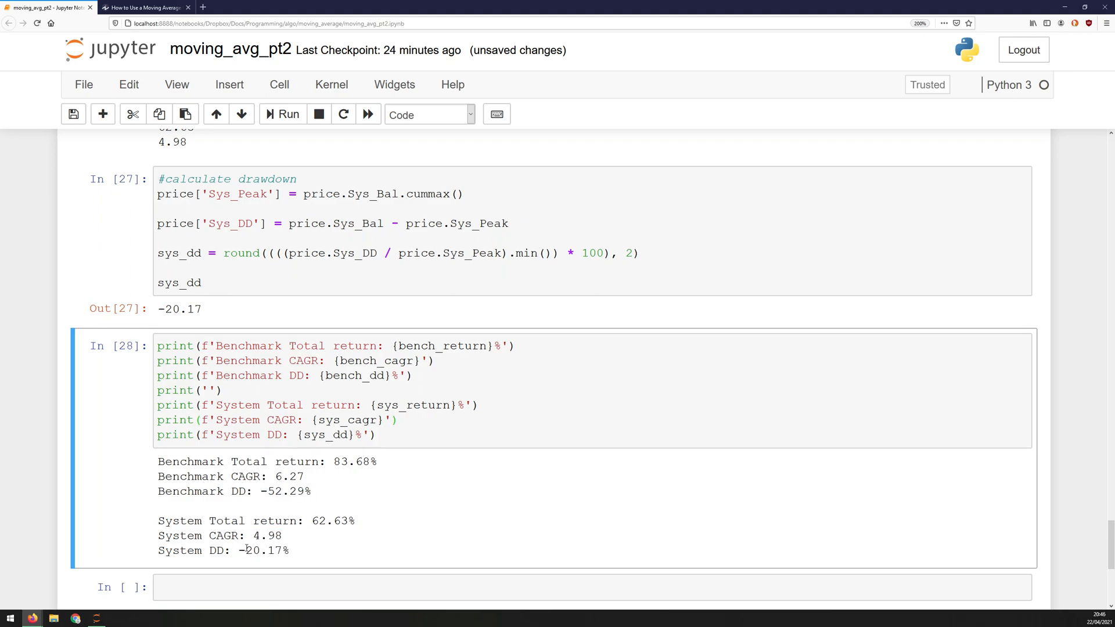
{"action": "mouse_move", "coordinate": [302, 559]}
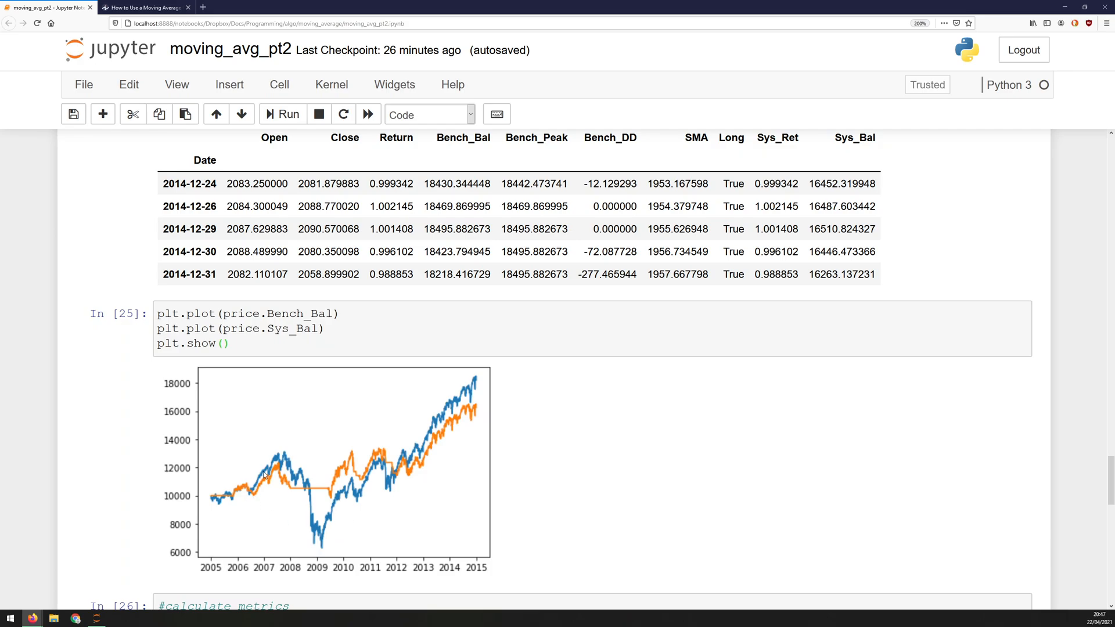
{"action": "mouse_move", "coordinate": [363, 472]}
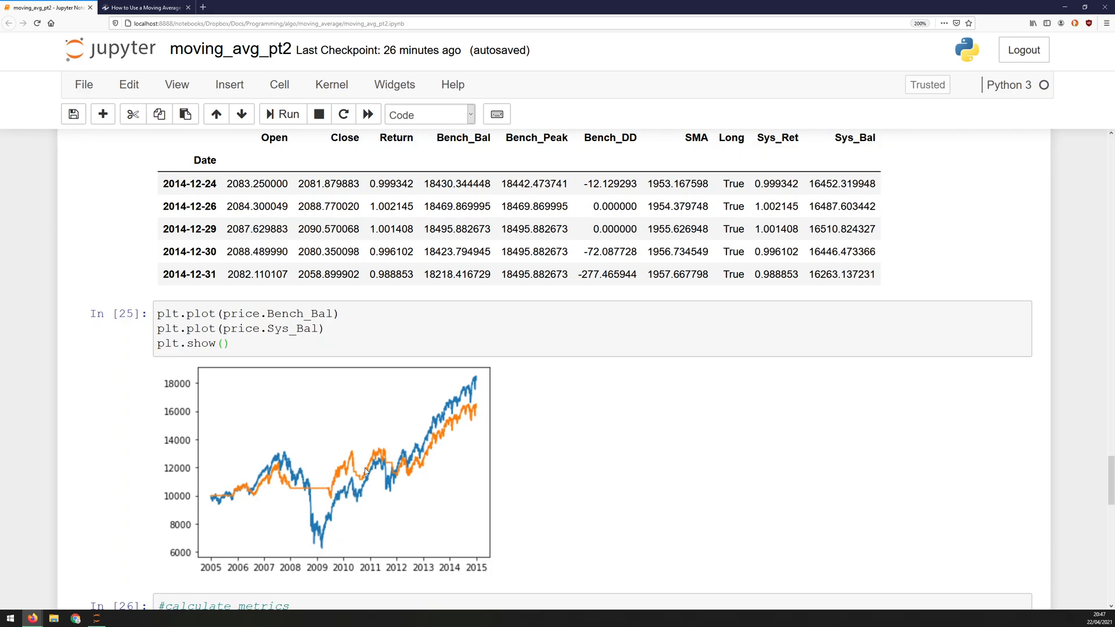
{"action": "mouse_move", "coordinate": [316, 461]}
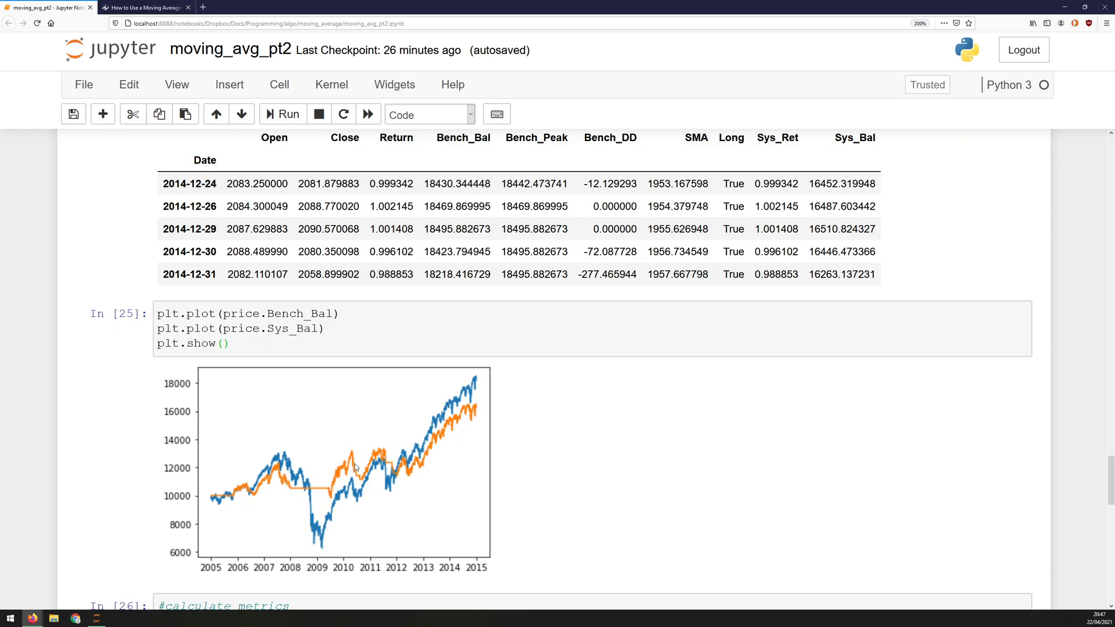
{"action": "mouse_move", "coordinate": [289, 461]}
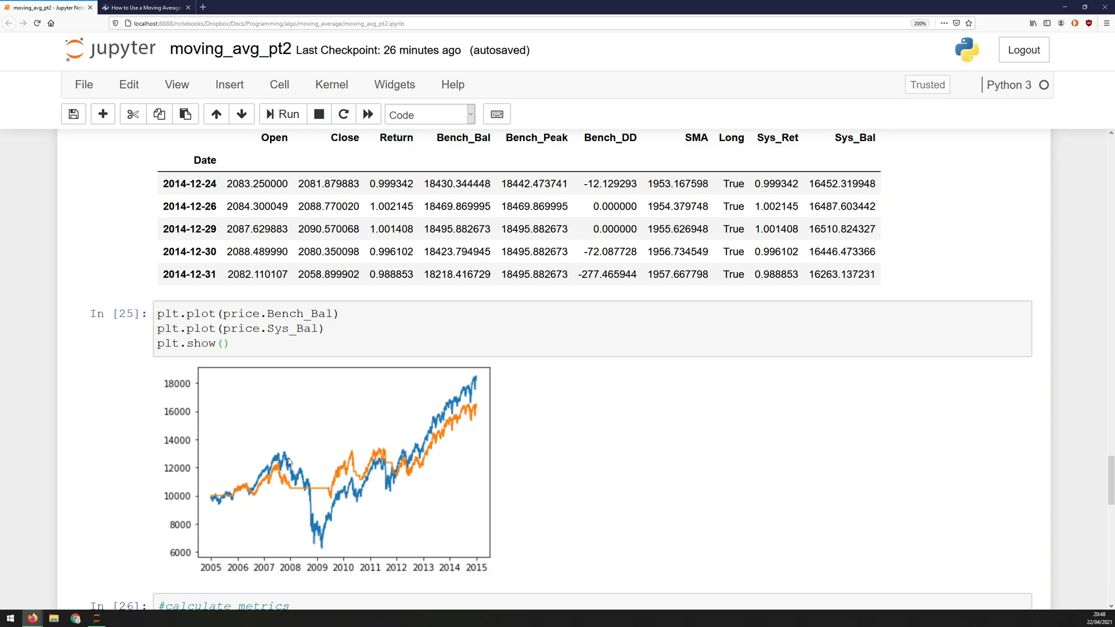
{"action": "mouse_move", "coordinate": [268, 476]}
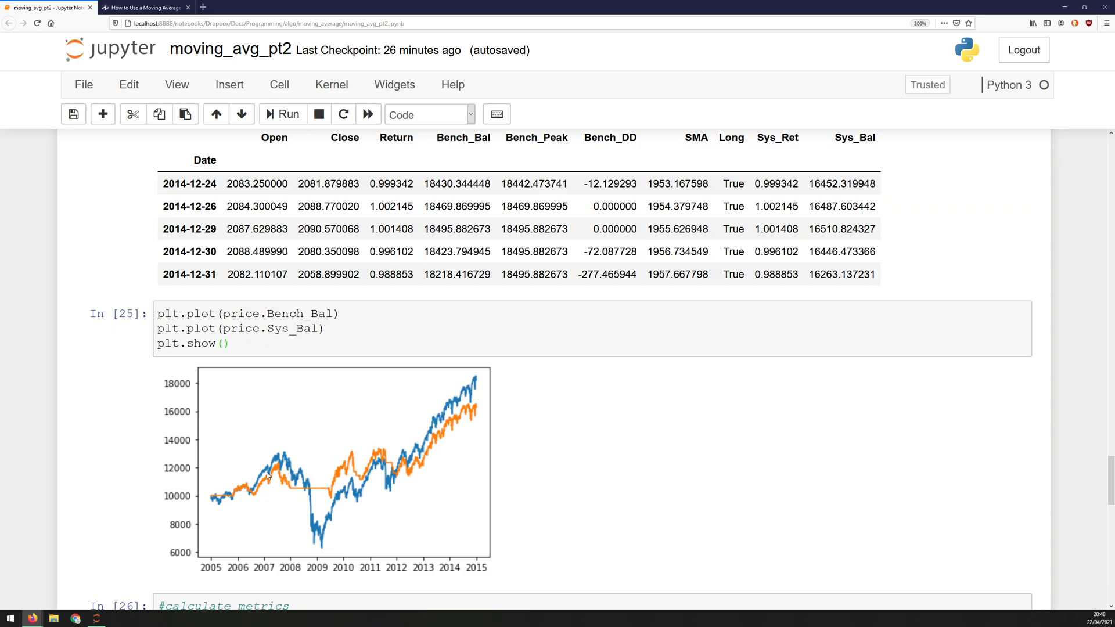
{"action": "mouse_move", "coordinate": [261, 469]}
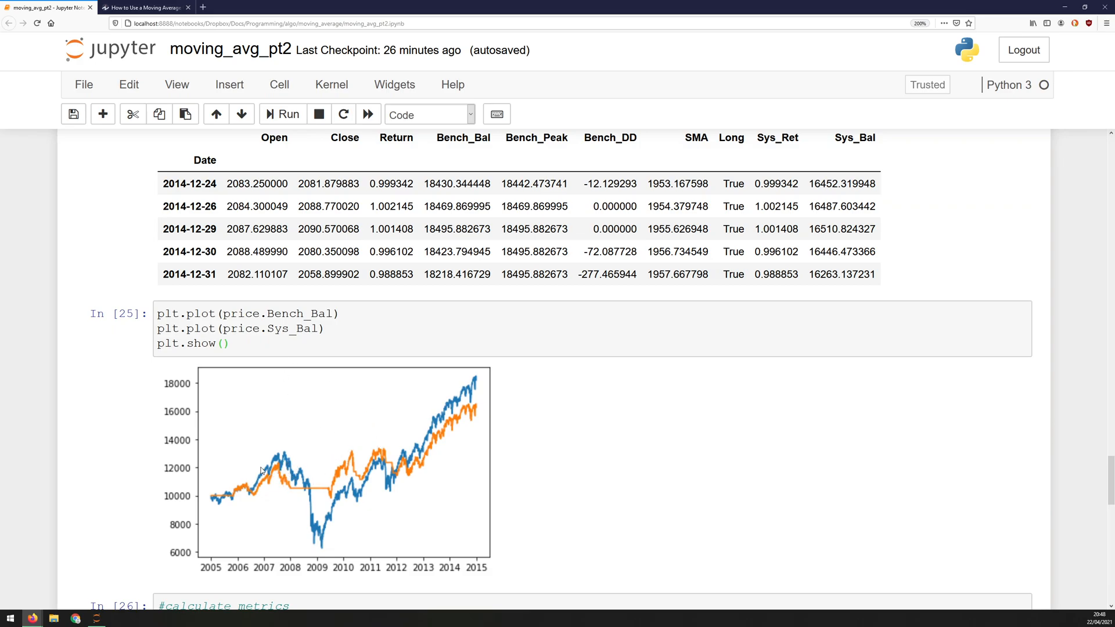
{"action": "mouse_move", "coordinate": [288, 465]}
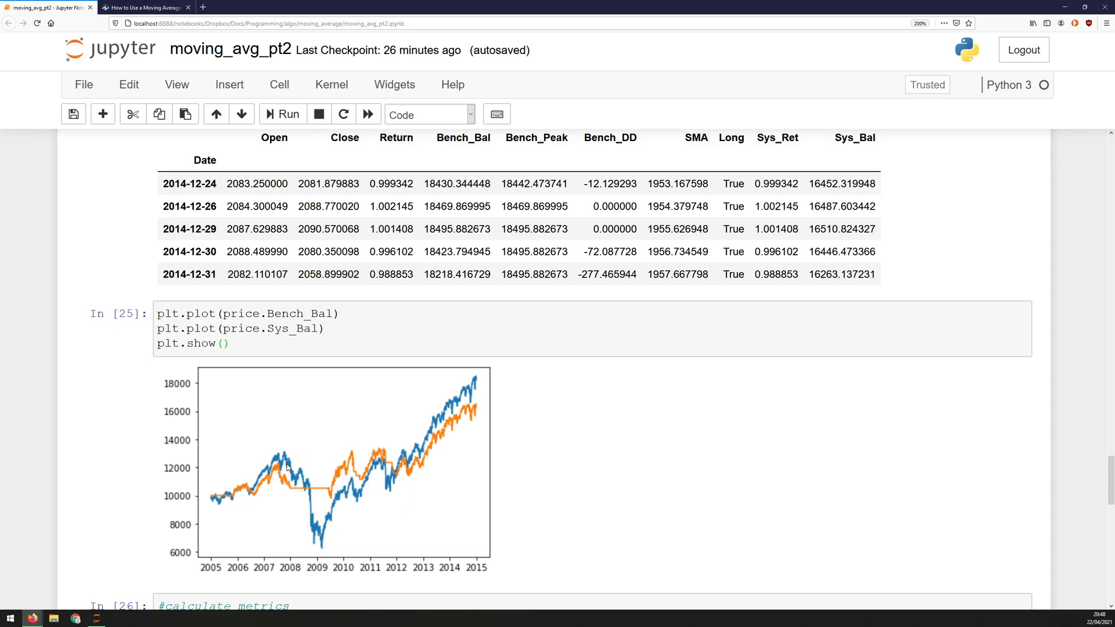
Revisit the Bench_Bal versus Sys_Bal chart over 2005–2015 for review.
{"action": "left_click", "coordinate": [244, 344]}
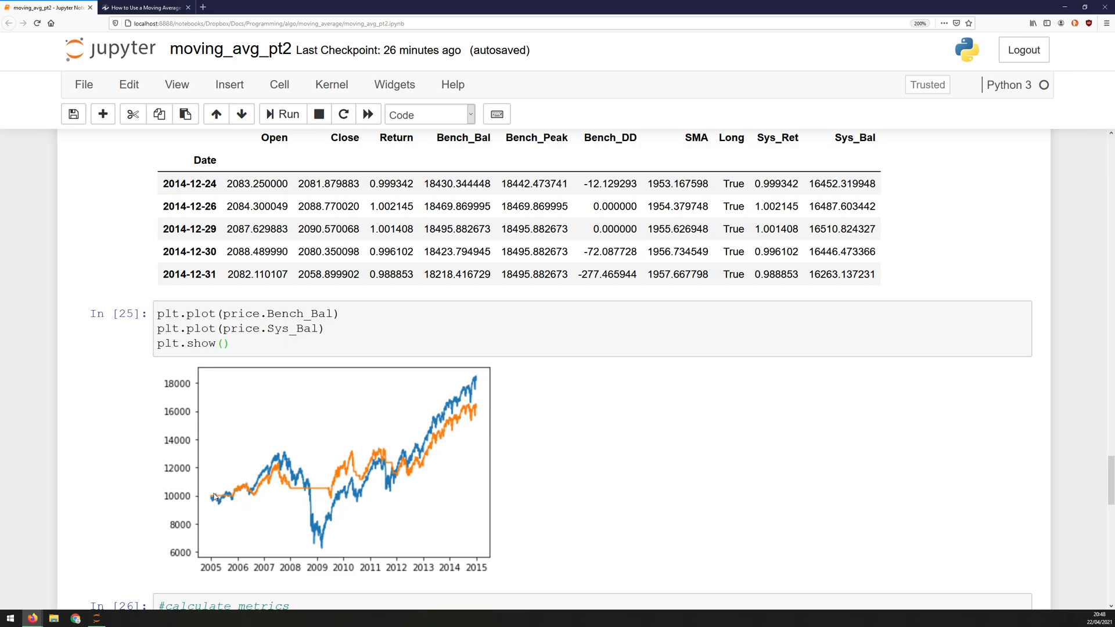
{"action": "mouse_move", "coordinate": [464, 394]}
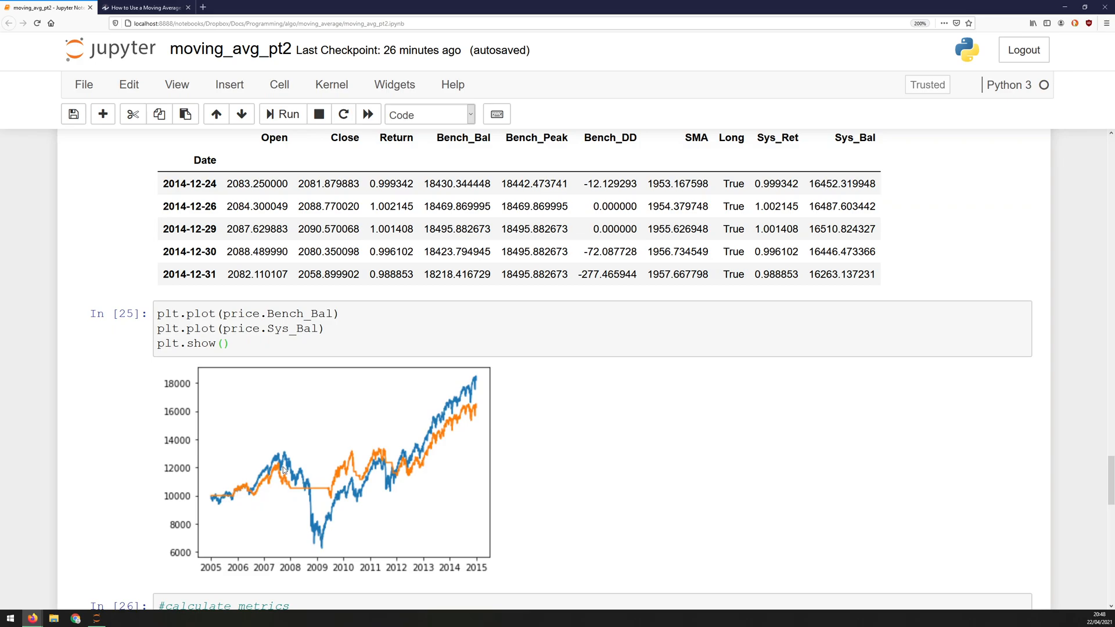
{"action": "mouse_move", "coordinate": [309, 496]}
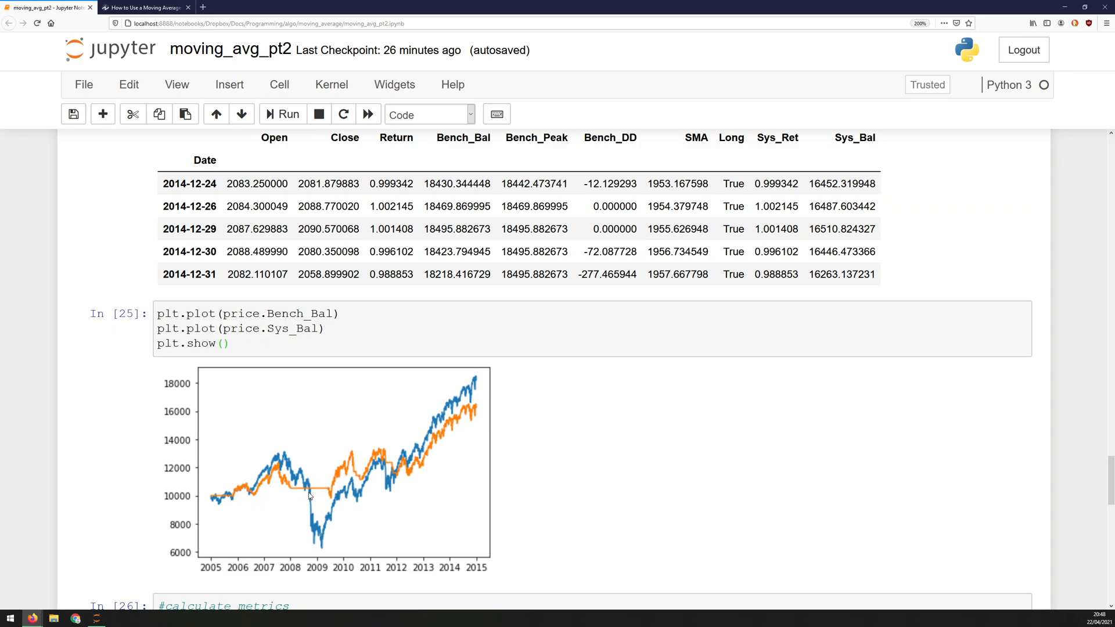
{"action": "mouse_move", "coordinate": [422, 465]}
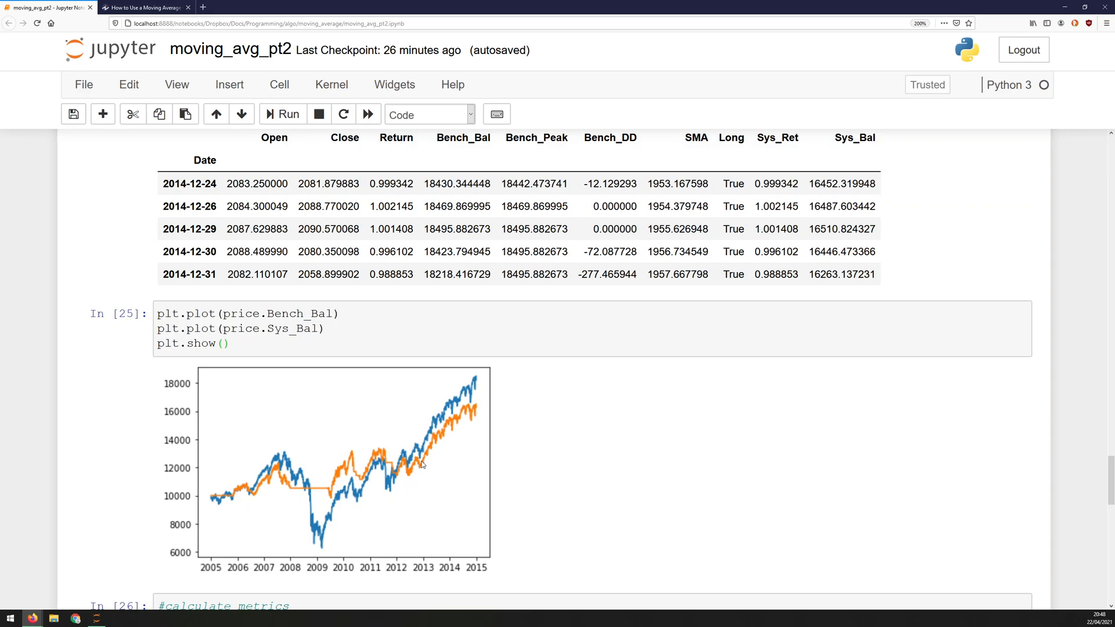
{"action": "mouse_move", "coordinate": [451, 431]}
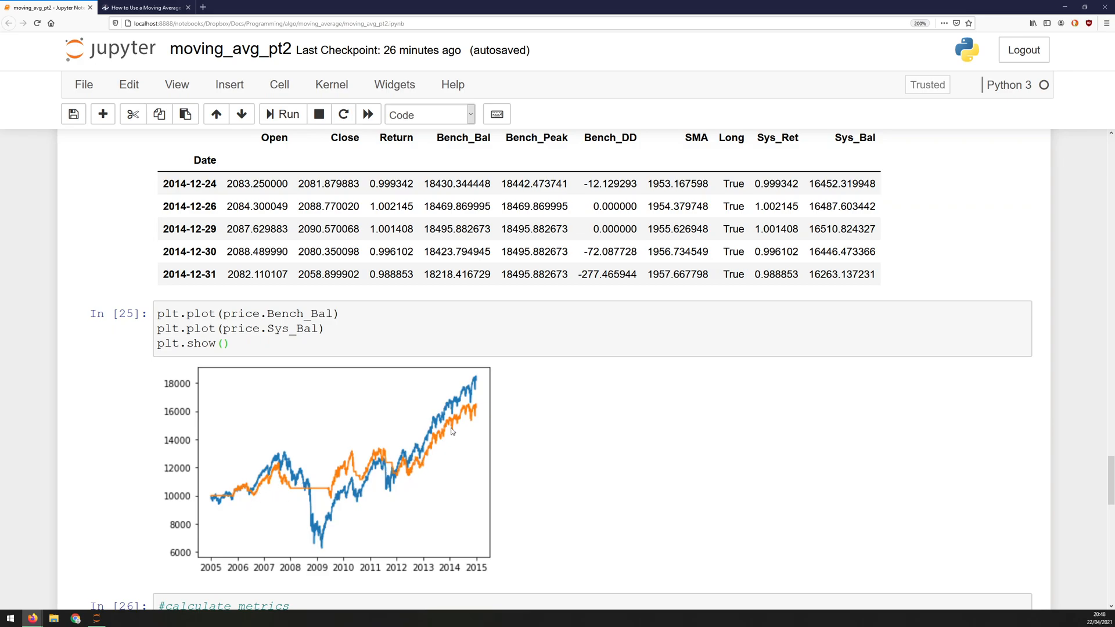
{"action": "mouse_move", "coordinate": [463, 416]}
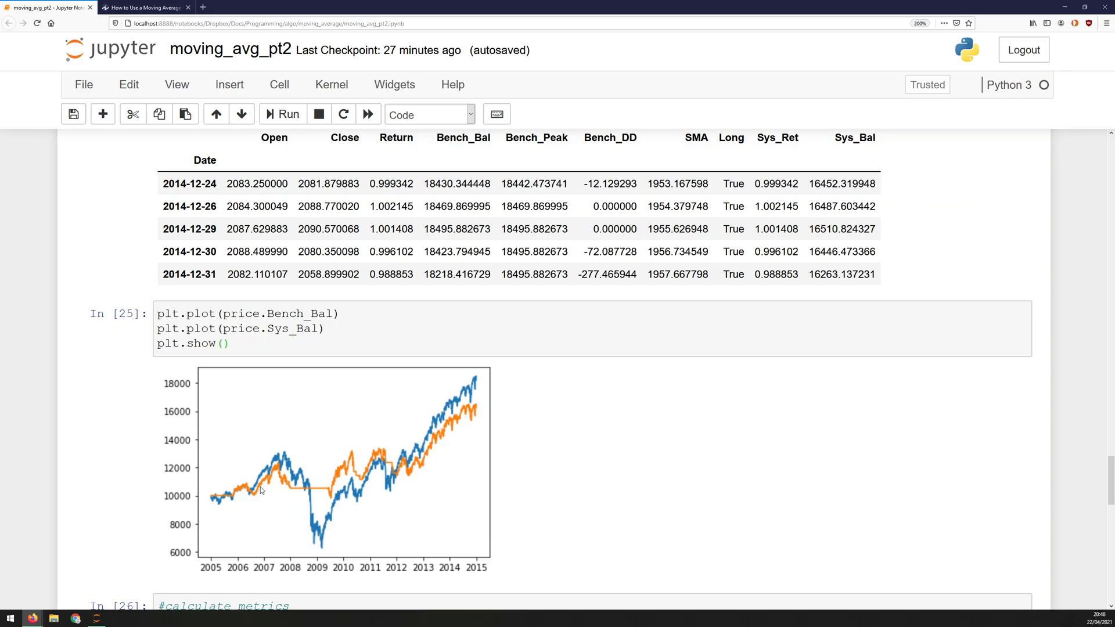
{"action": "mouse_move", "coordinate": [342, 492]}
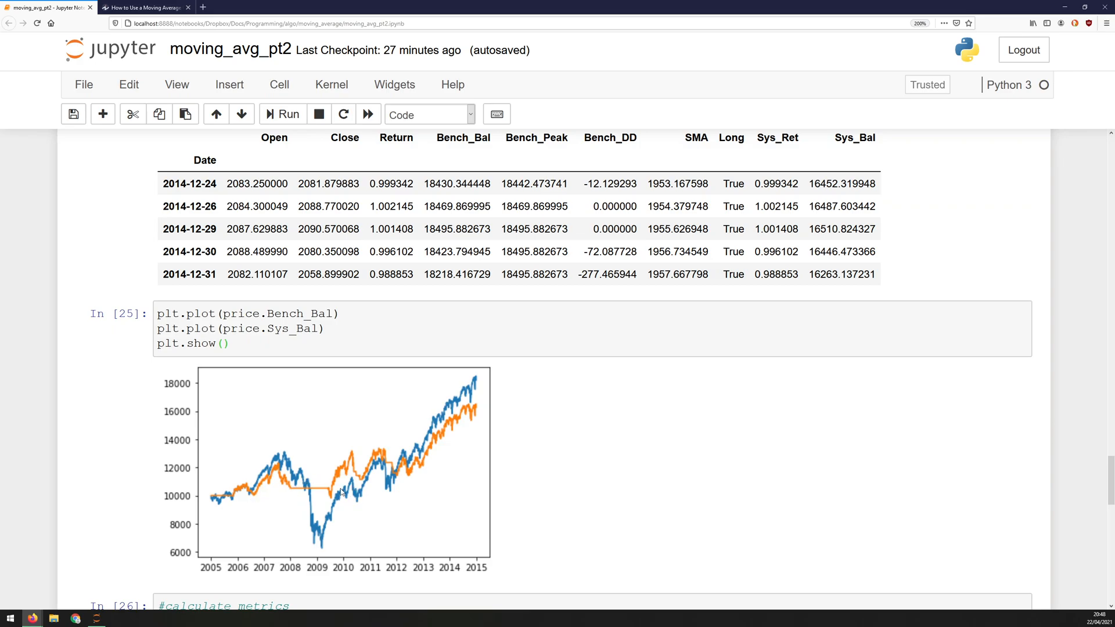
{"action": "mouse_move", "coordinate": [397, 473]}
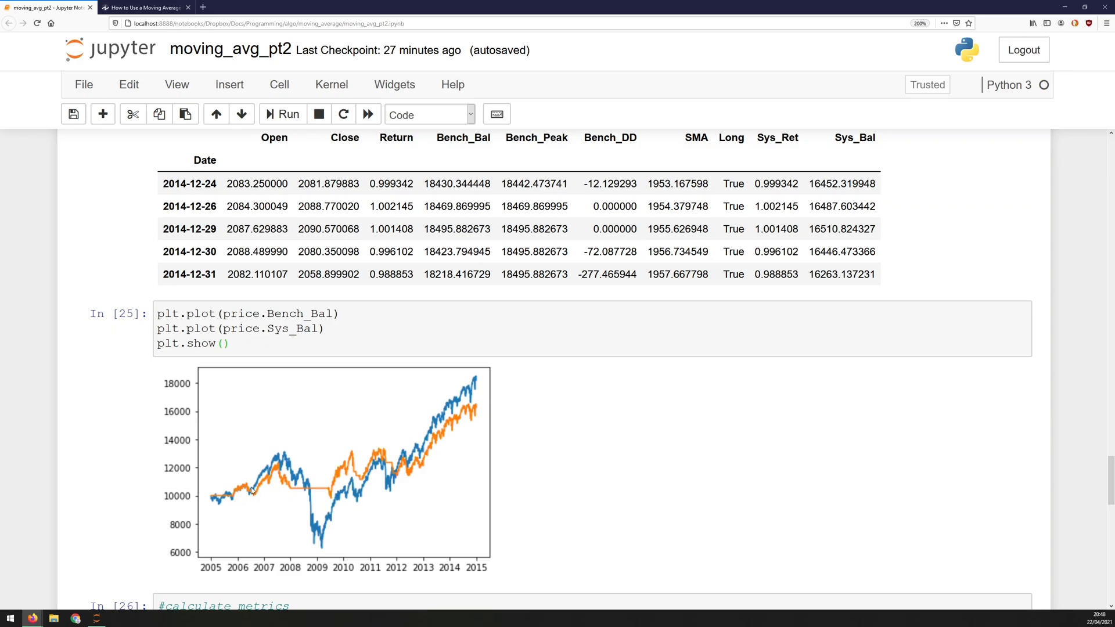
{"action": "mouse_move", "coordinate": [260, 482]}
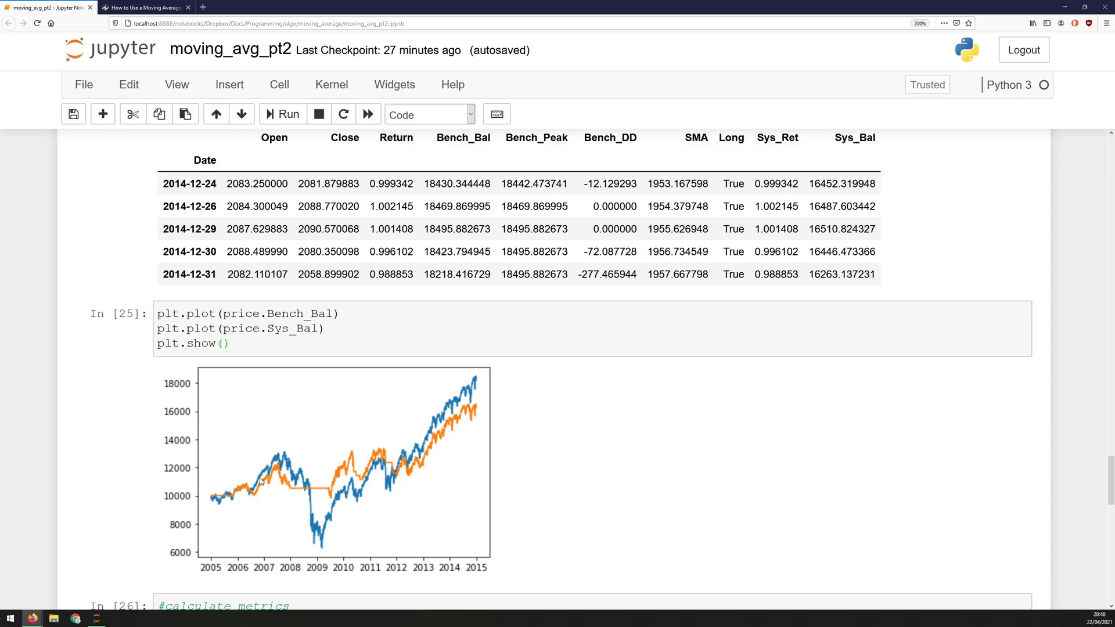
{"action": "mouse_move", "coordinate": [306, 488]}
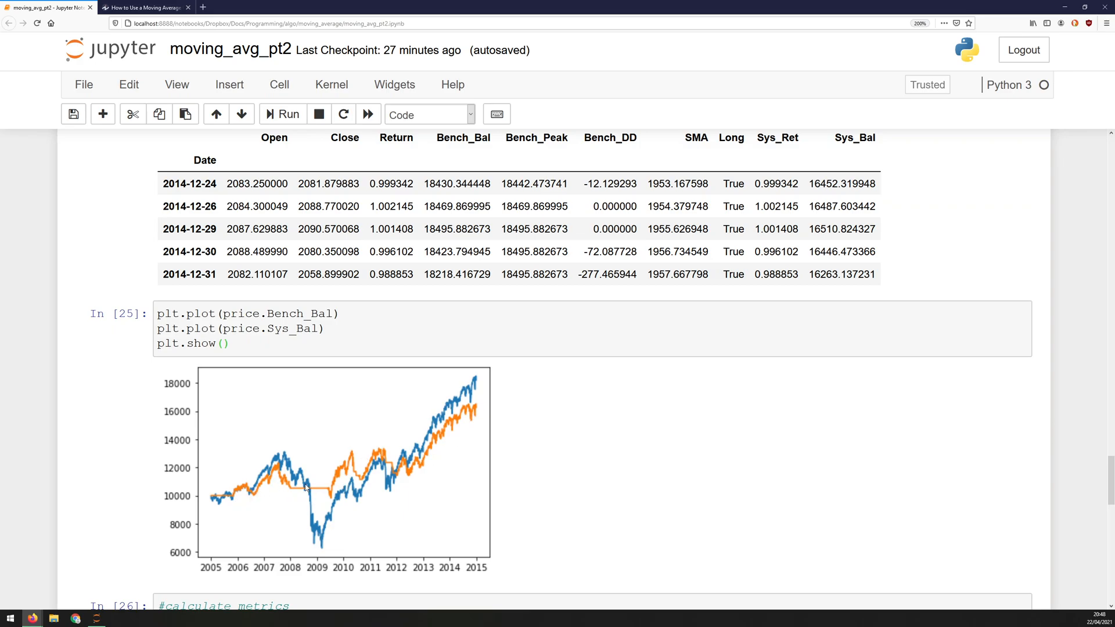
{"action": "mouse_move", "coordinate": [346, 476]}
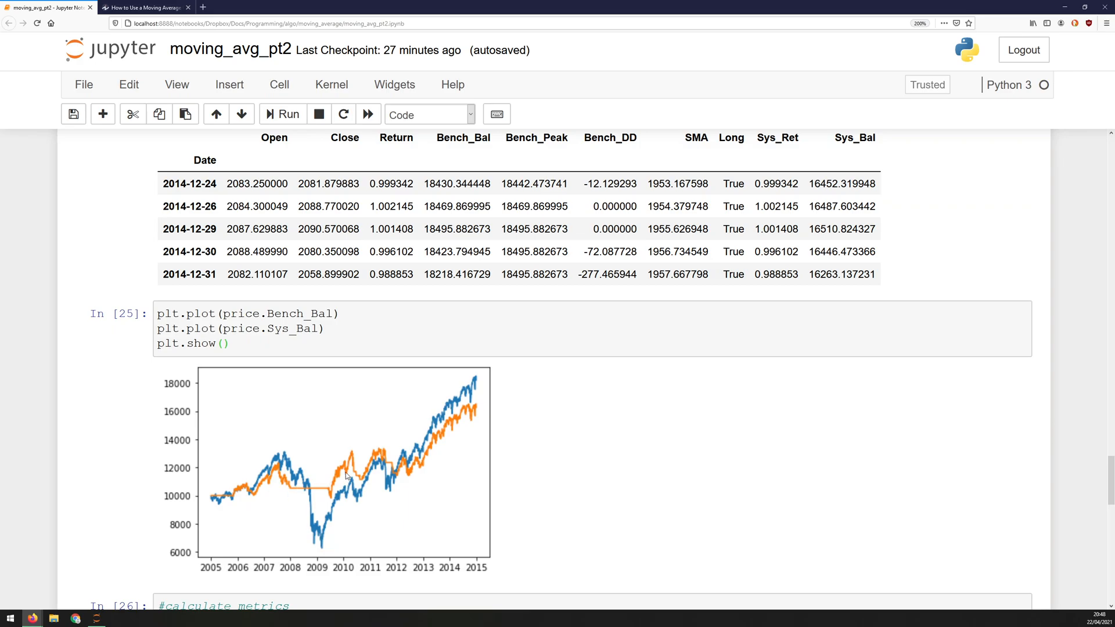
{"action": "mouse_move", "coordinate": [350, 466]}
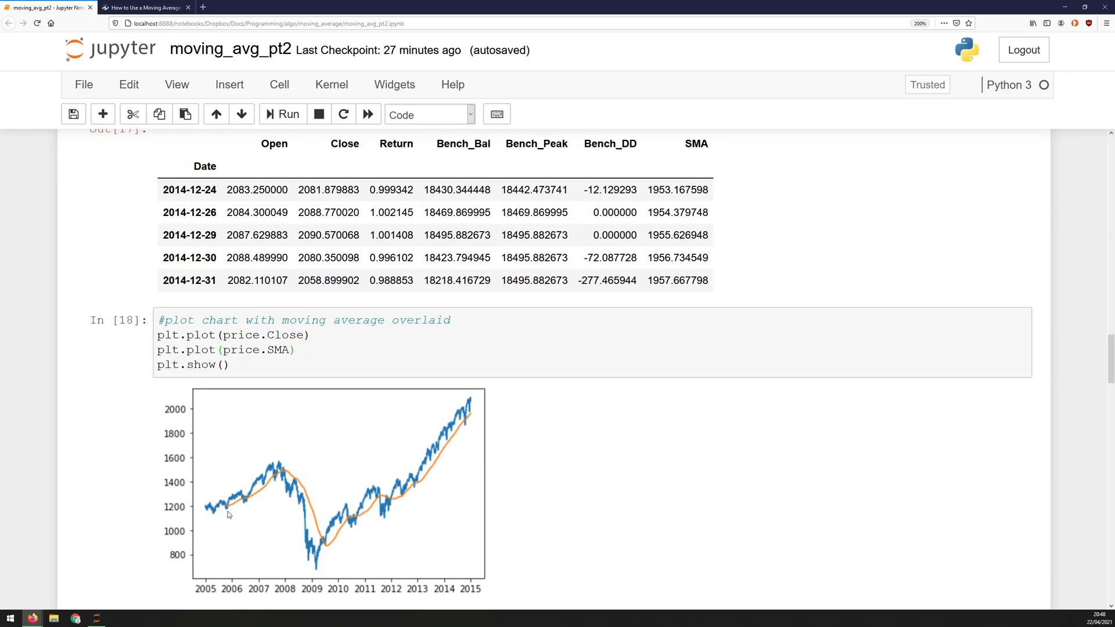
{"action": "mouse_move", "coordinate": [455, 439]}
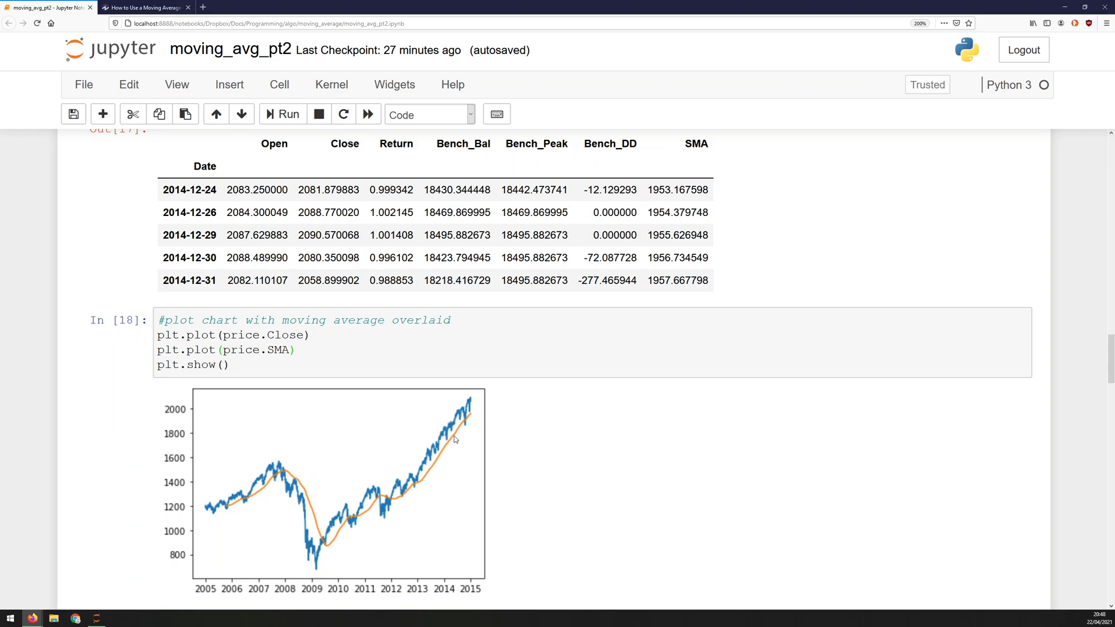
{"action": "mouse_move", "coordinate": [261, 490]}
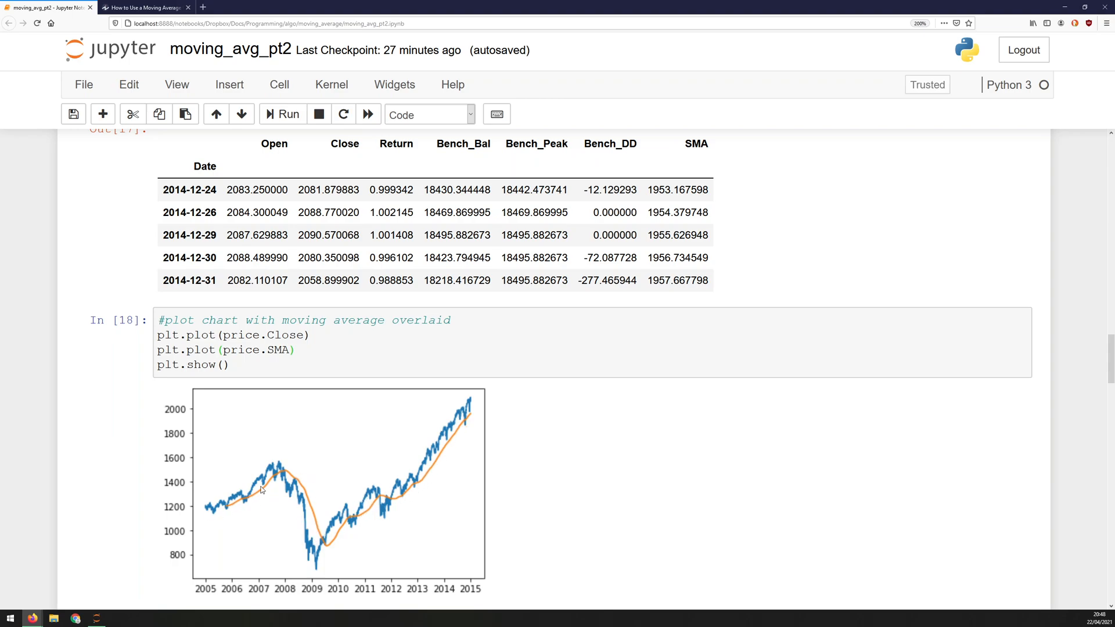
{"action": "mouse_move", "coordinate": [325, 540]}
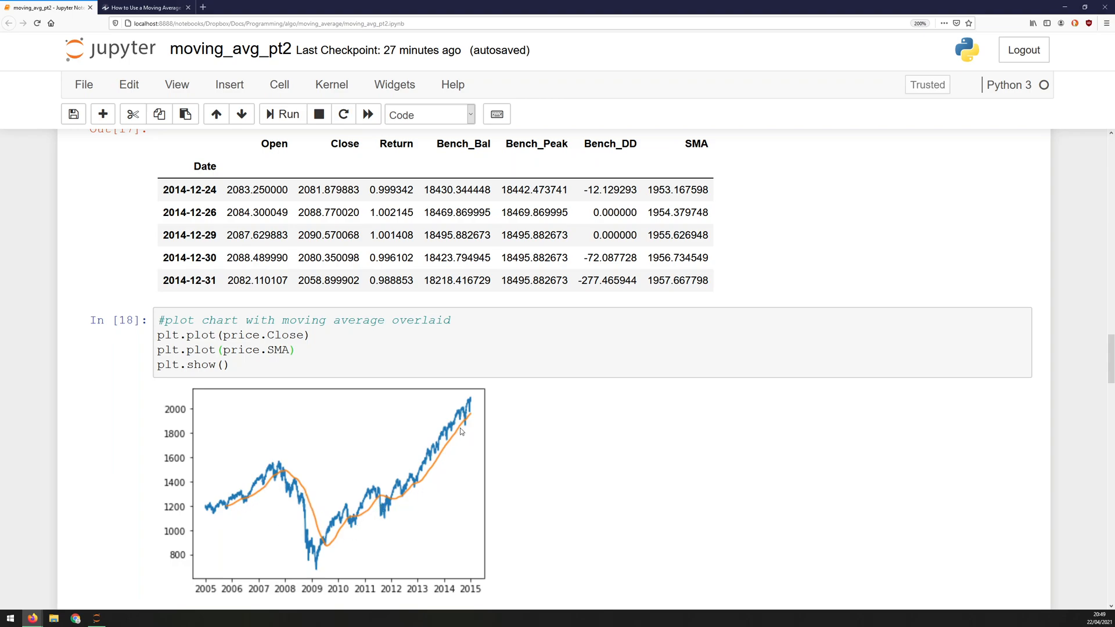
{"action": "mouse_move", "coordinate": [444, 448]}
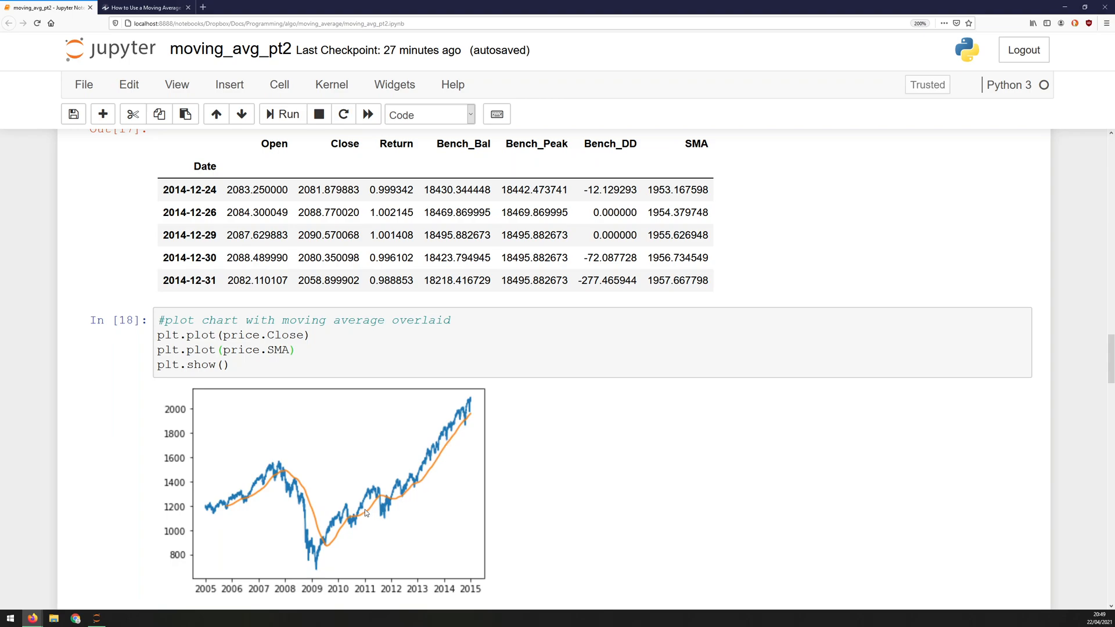
{"action": "mouse_move", "coordinate": [400, 496]}
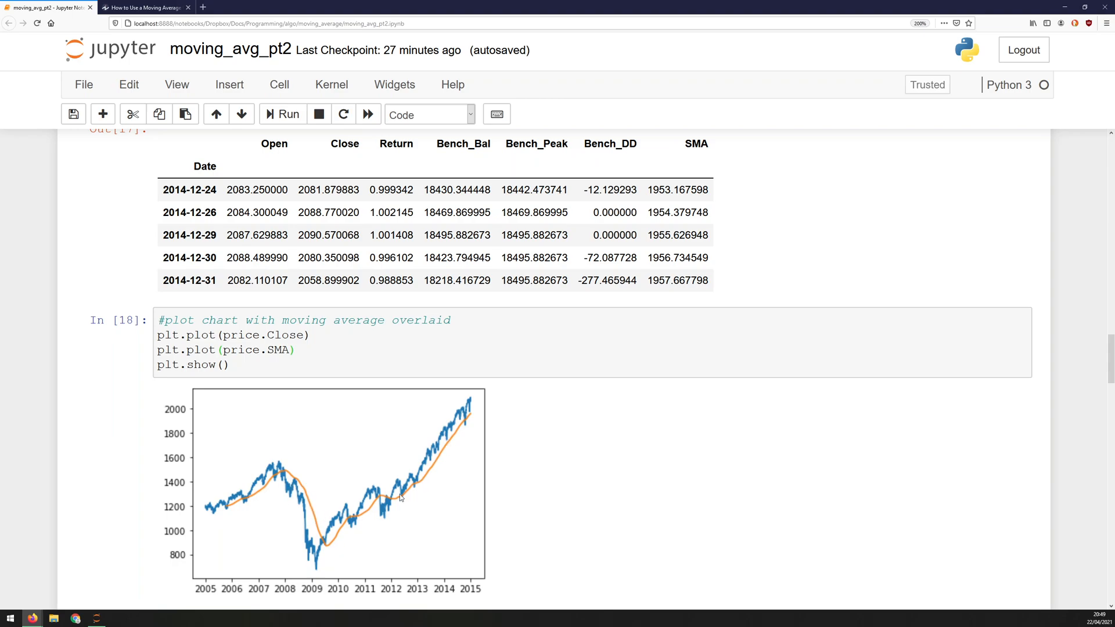
{"action": "mouse_move", "coordinate": [547, 407]}
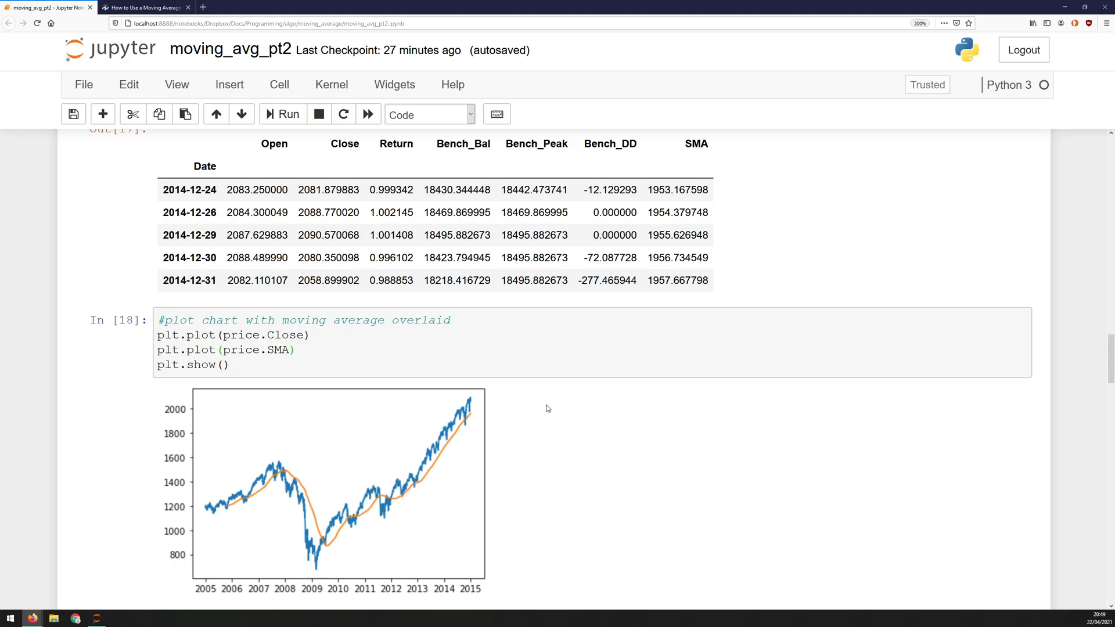